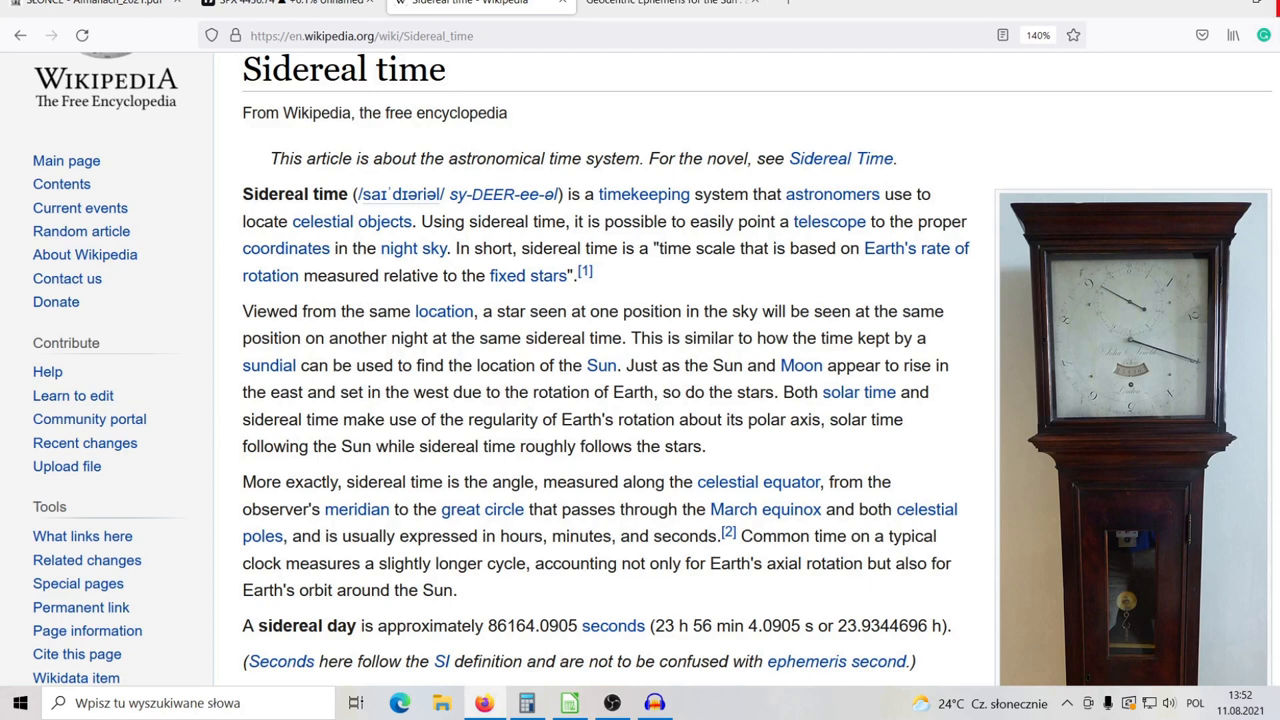
Step: Show the 2020 geocentric Sun ephemeris with March 23's App. GST of 12:03:47
{"action": "scroll", "scroll_direction": "down", "scroll_amount": 3}
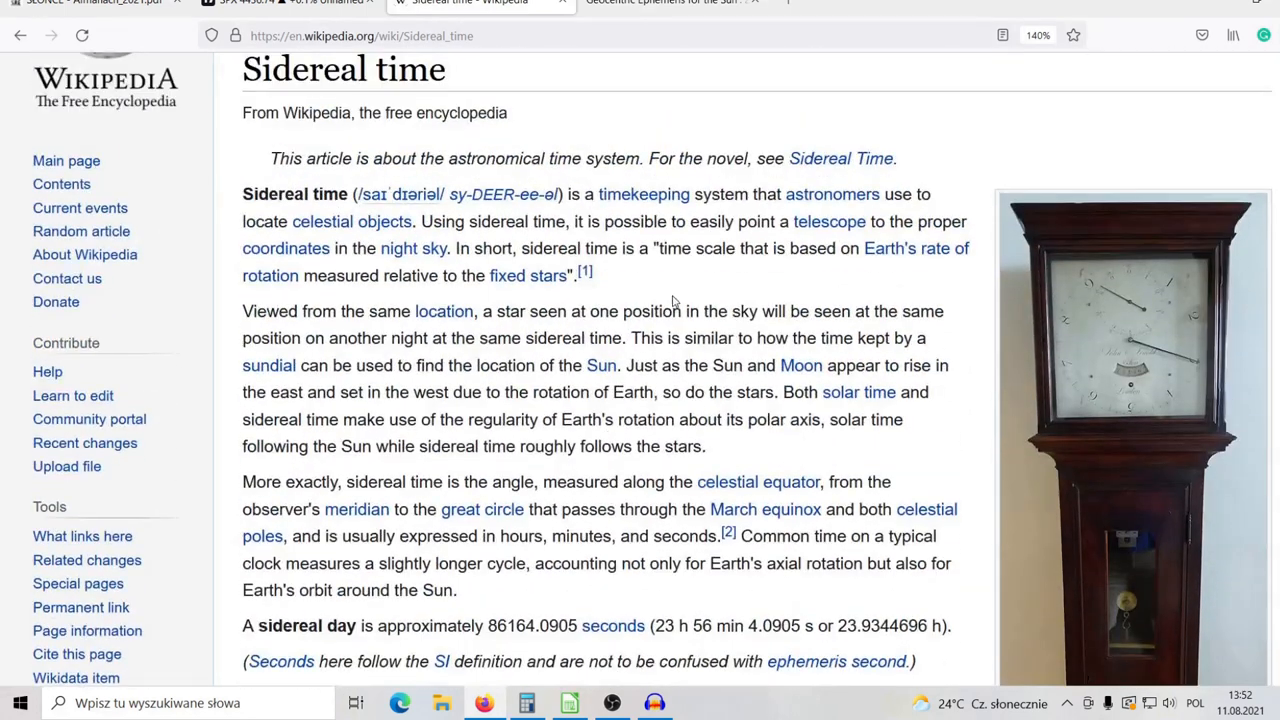
{"action": "scroll", "scroll_direction": "down", "scroll_amount": 3}
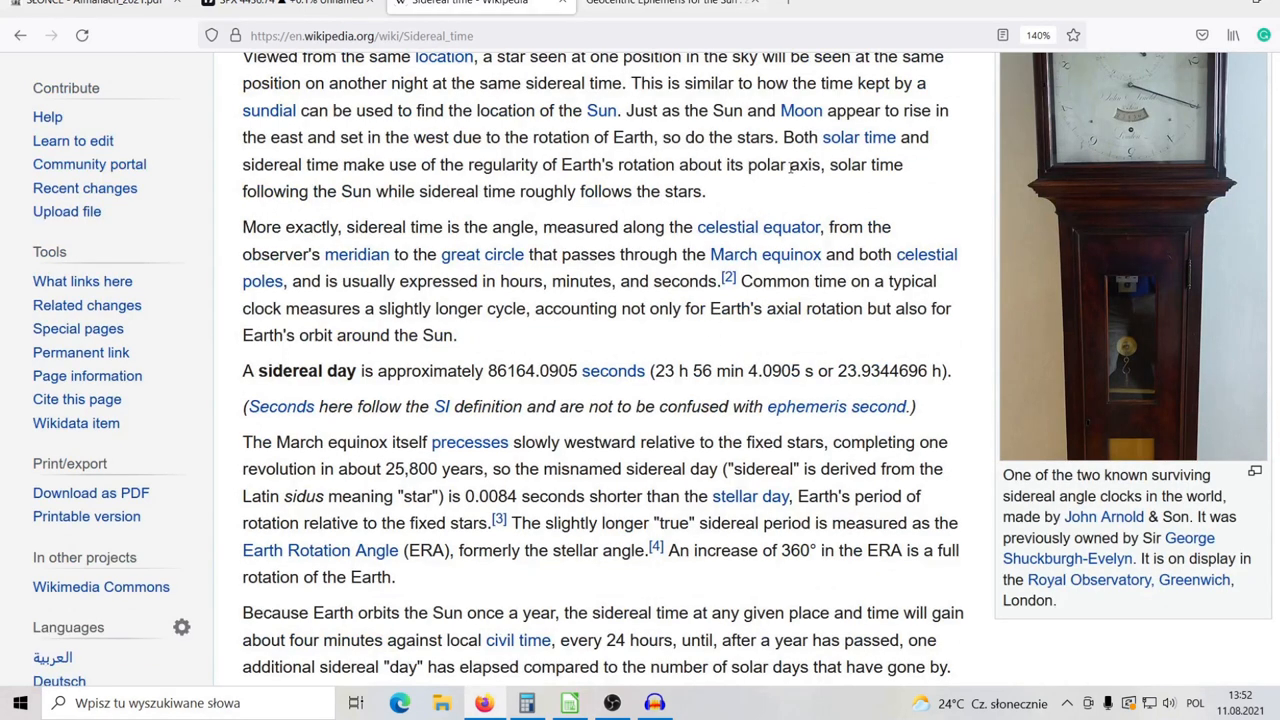
{"action": "mouse_move", "coordinate": [463, 395]}
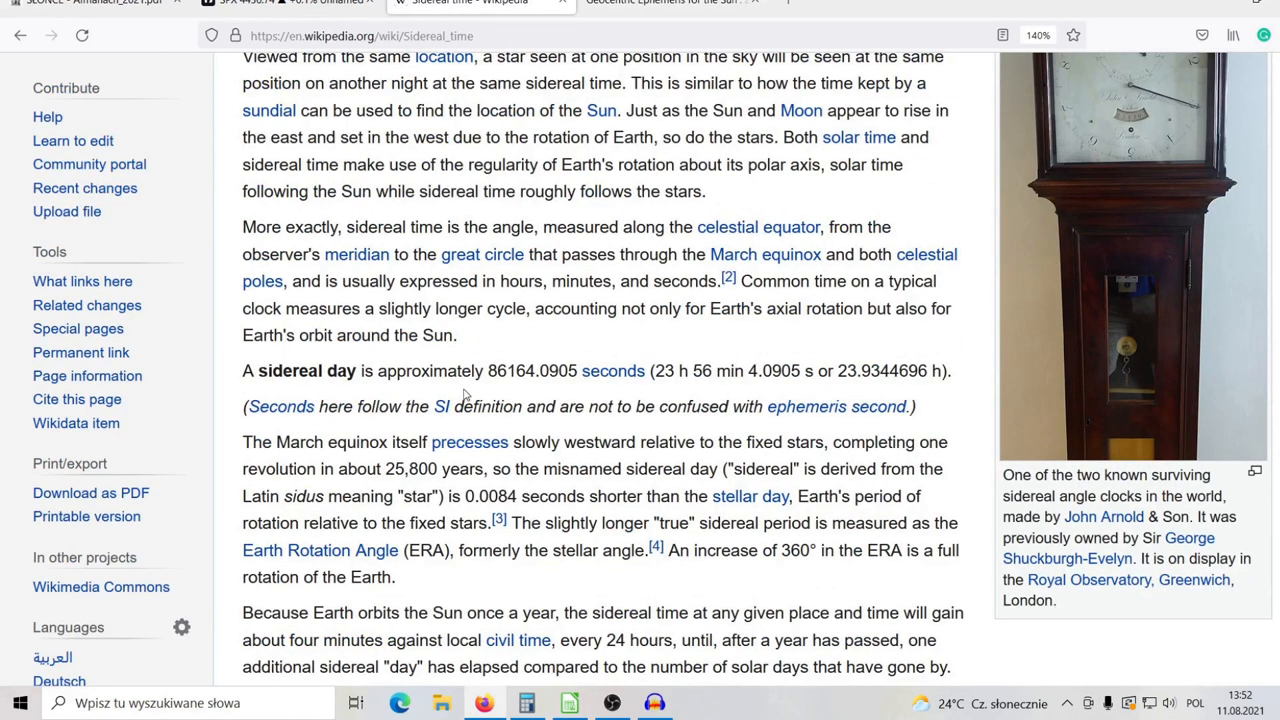
{"action": "mouse_move", "coordinate": [507, 387]}
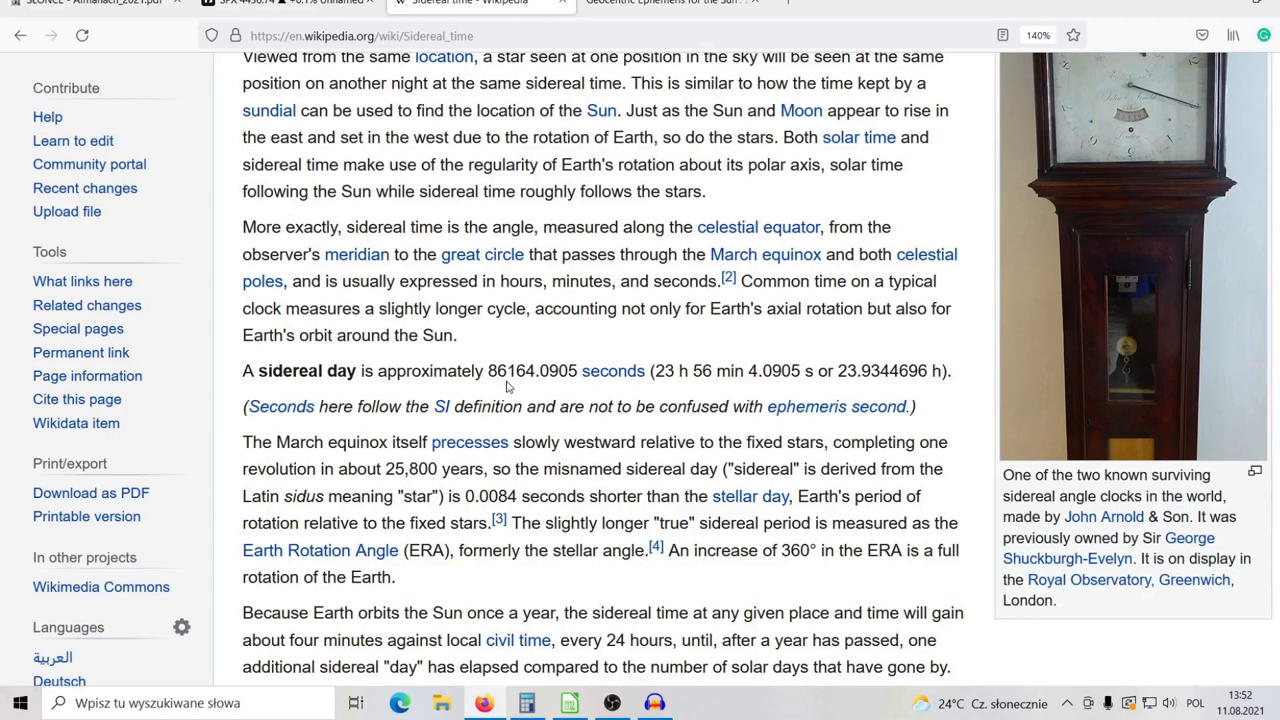
{"action": "mouse_move", "coordinate": [533, 388]}
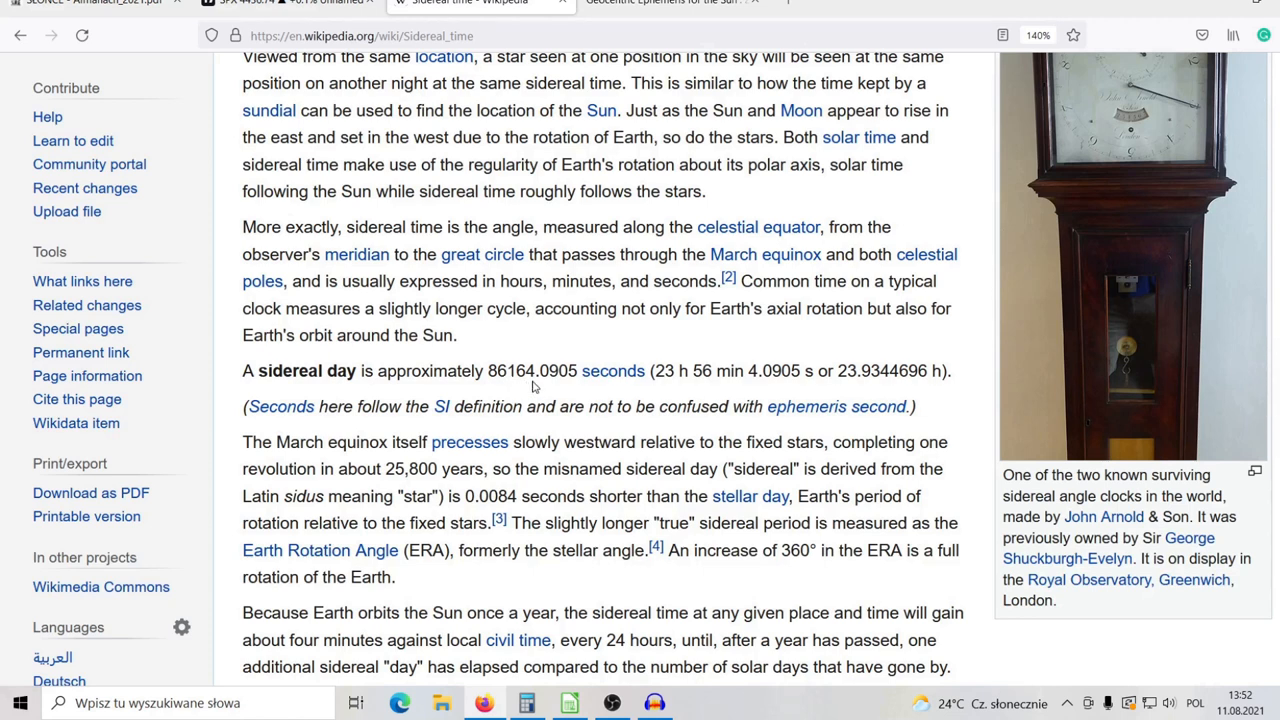
{"action": "mouse_move", "coordinate": [535, 388]}
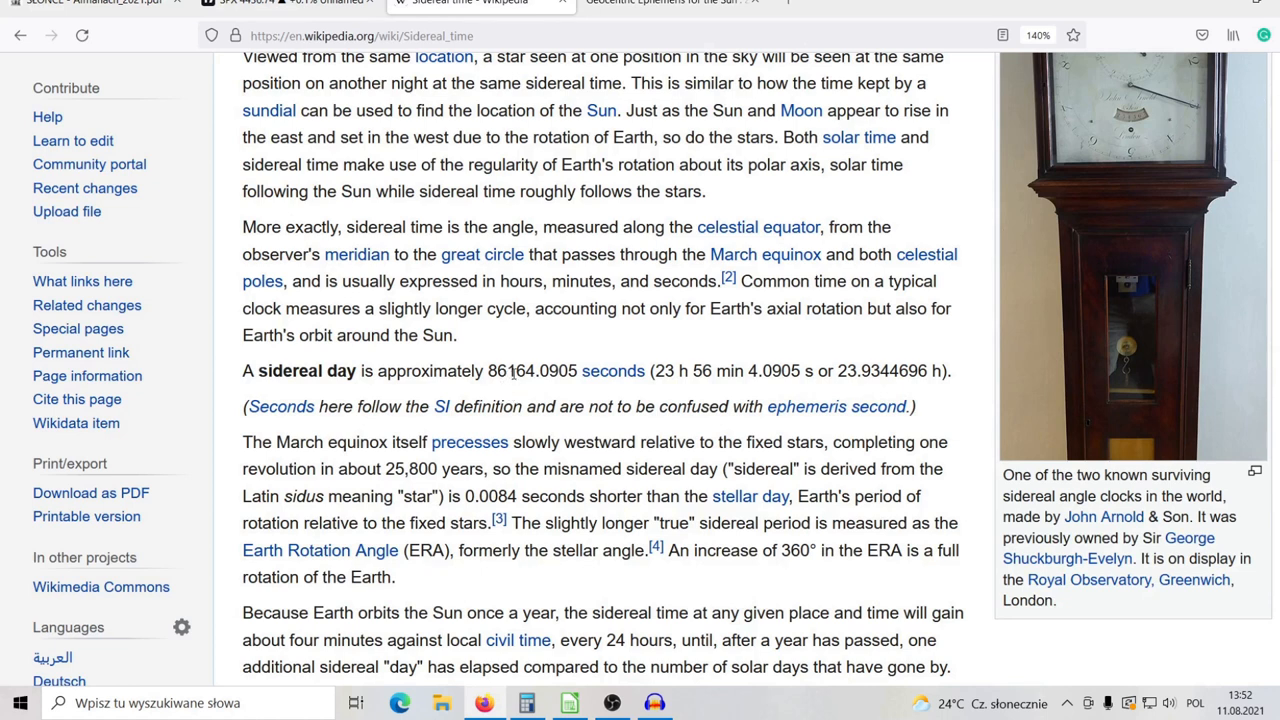
{"action": "mouse_move", "coordinate": [543, 378]}
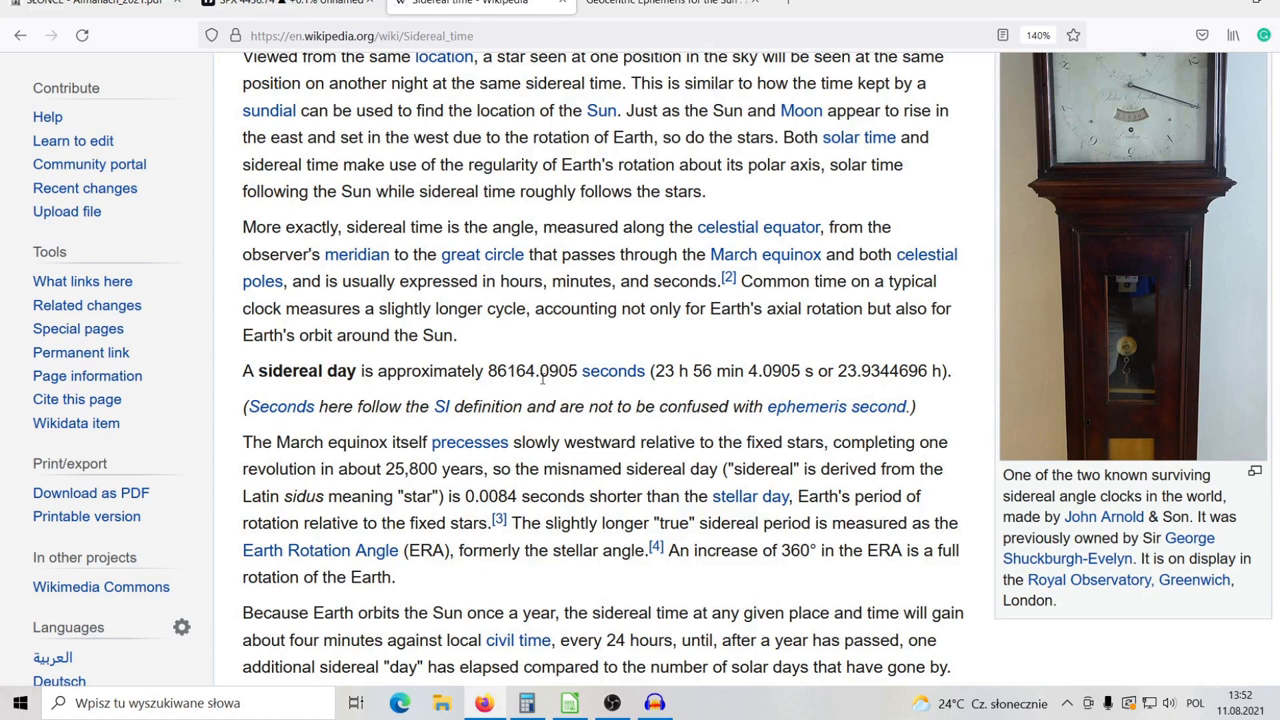
{"action": "mouse_move", "coordinate": [547, 387]}
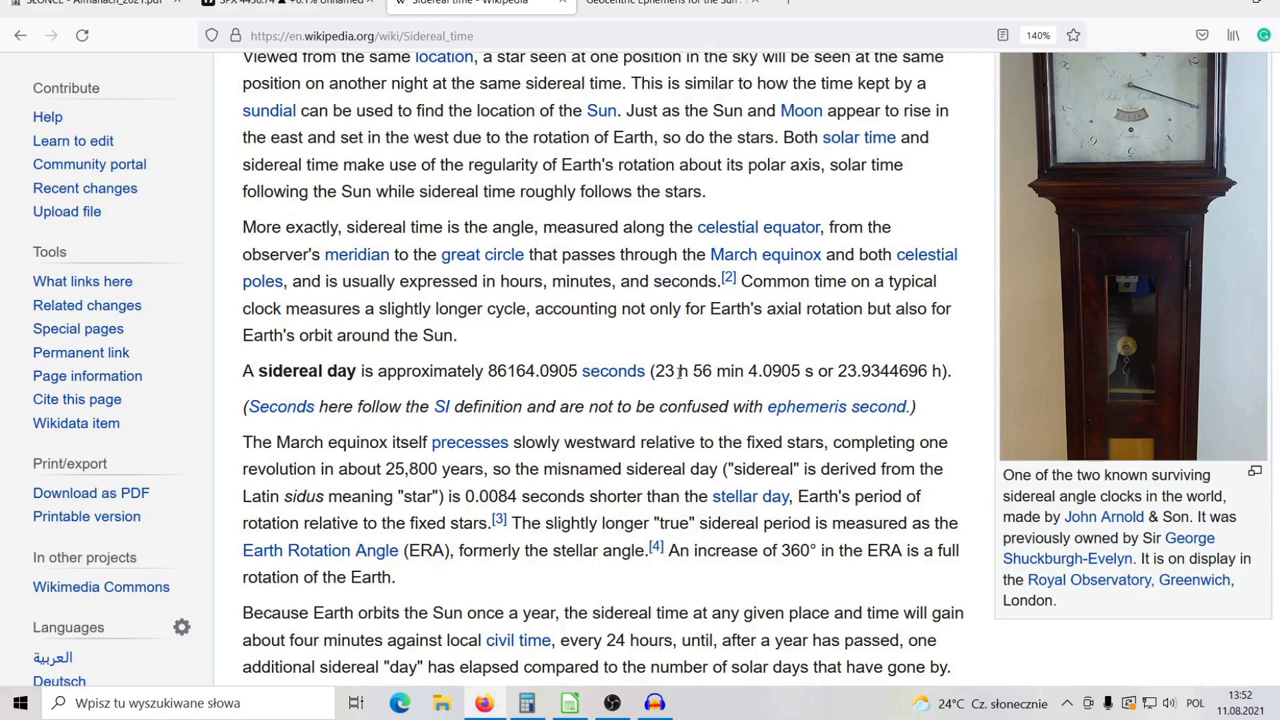
{"action": "mouse_move", "coordinate": [875, 378]}
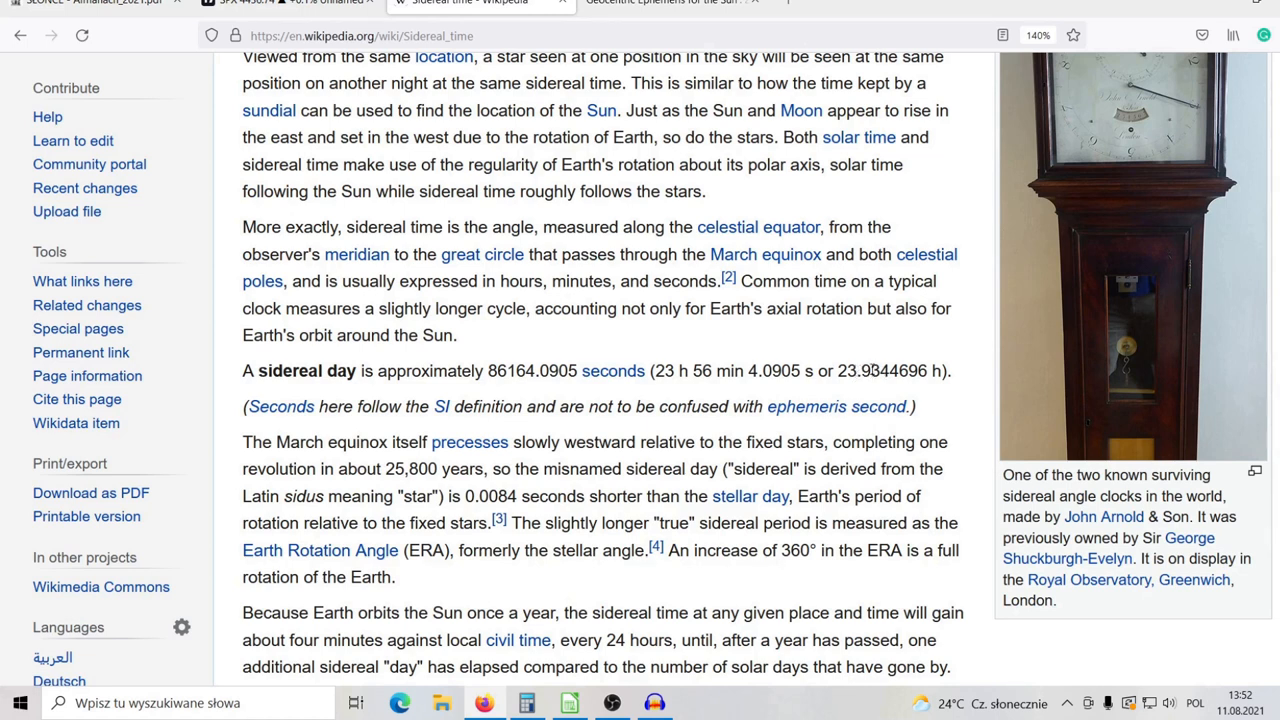
{"action": "mouse_move", "coordinate": [925, 392]}
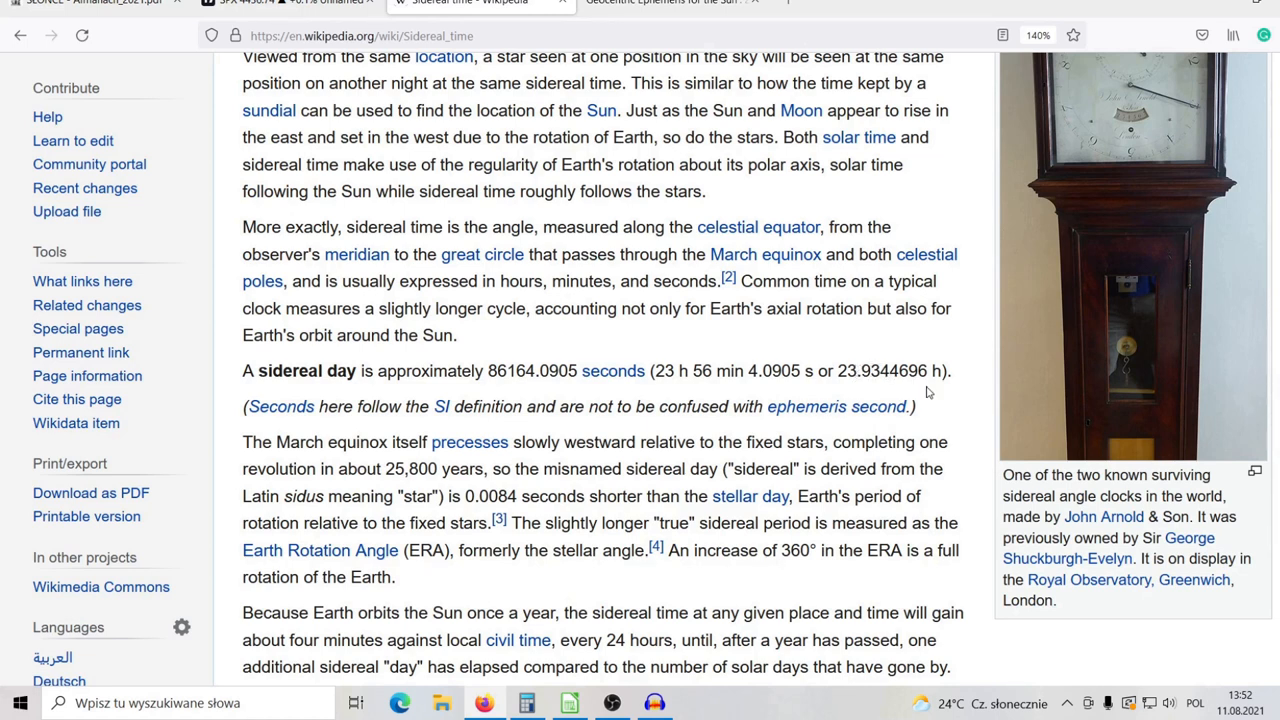
{"action": "mouse_move", "coordinate": [940, 390]}
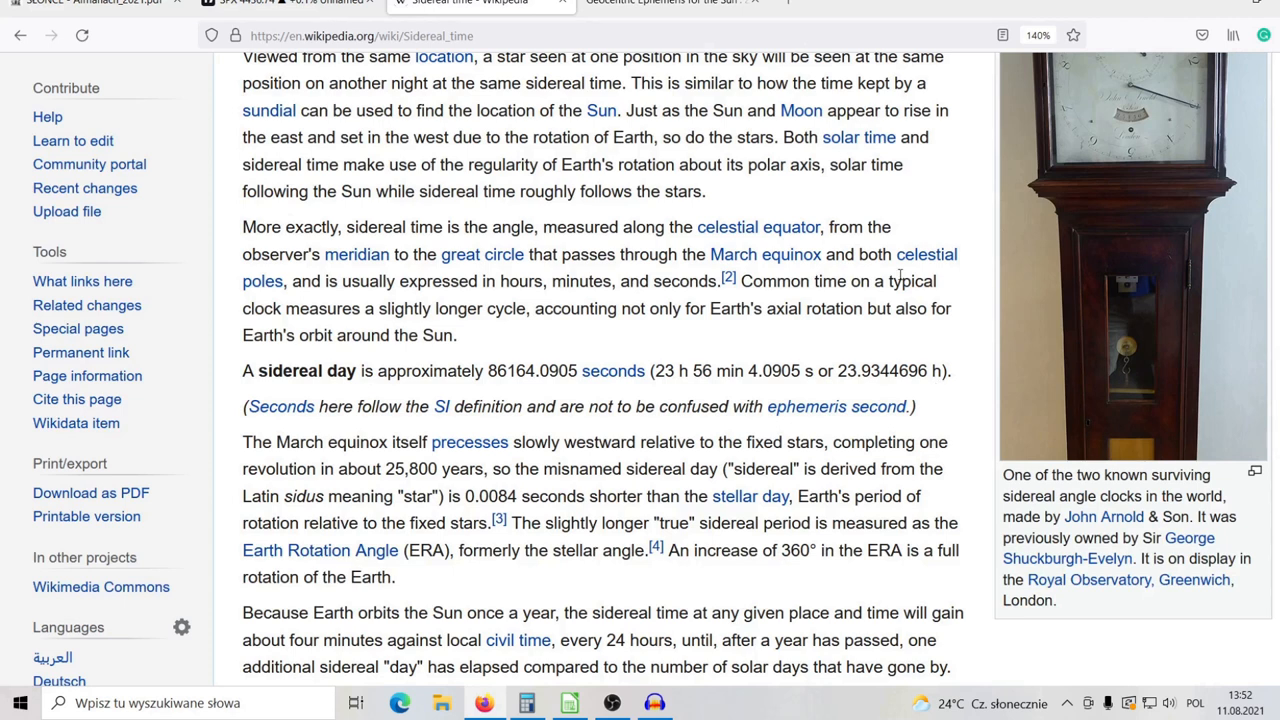
{"action": "left_click", "coordinate": [660, 3]}
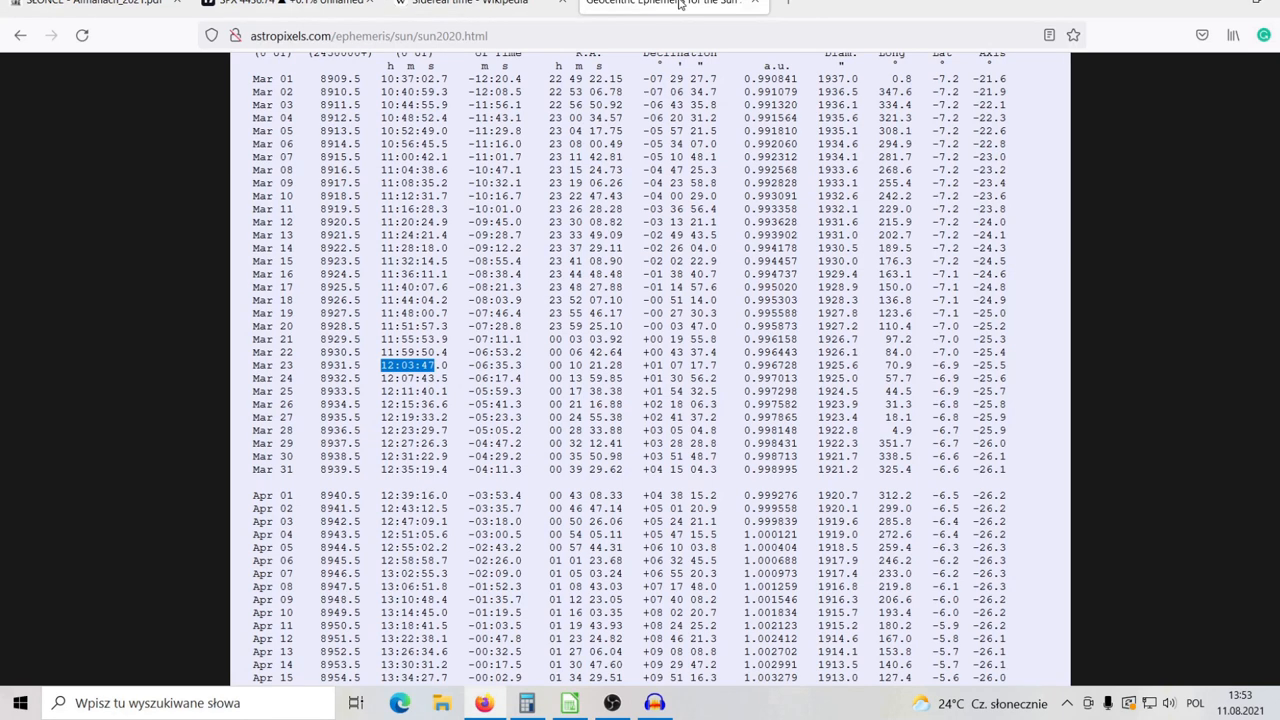
{"action": "mouse_move", "coordinate": [660, 3]}
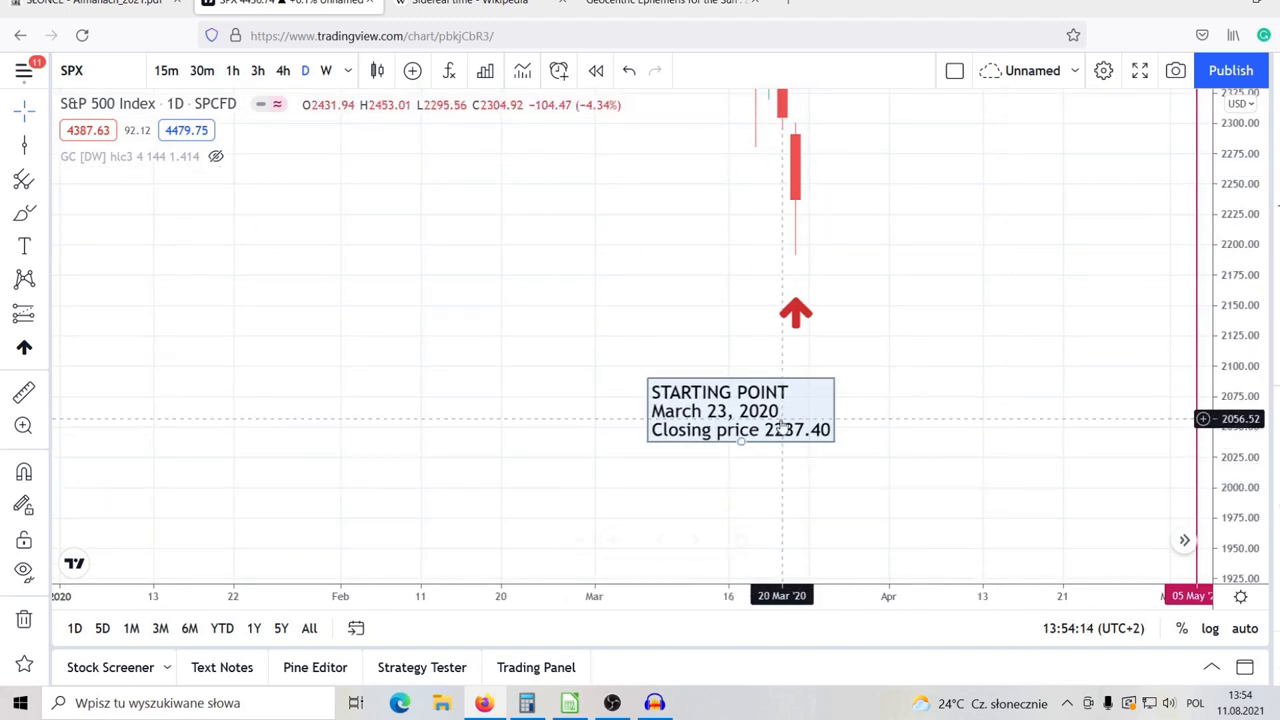
{"action": "mouse_move", "coordinate": [853, 200]}
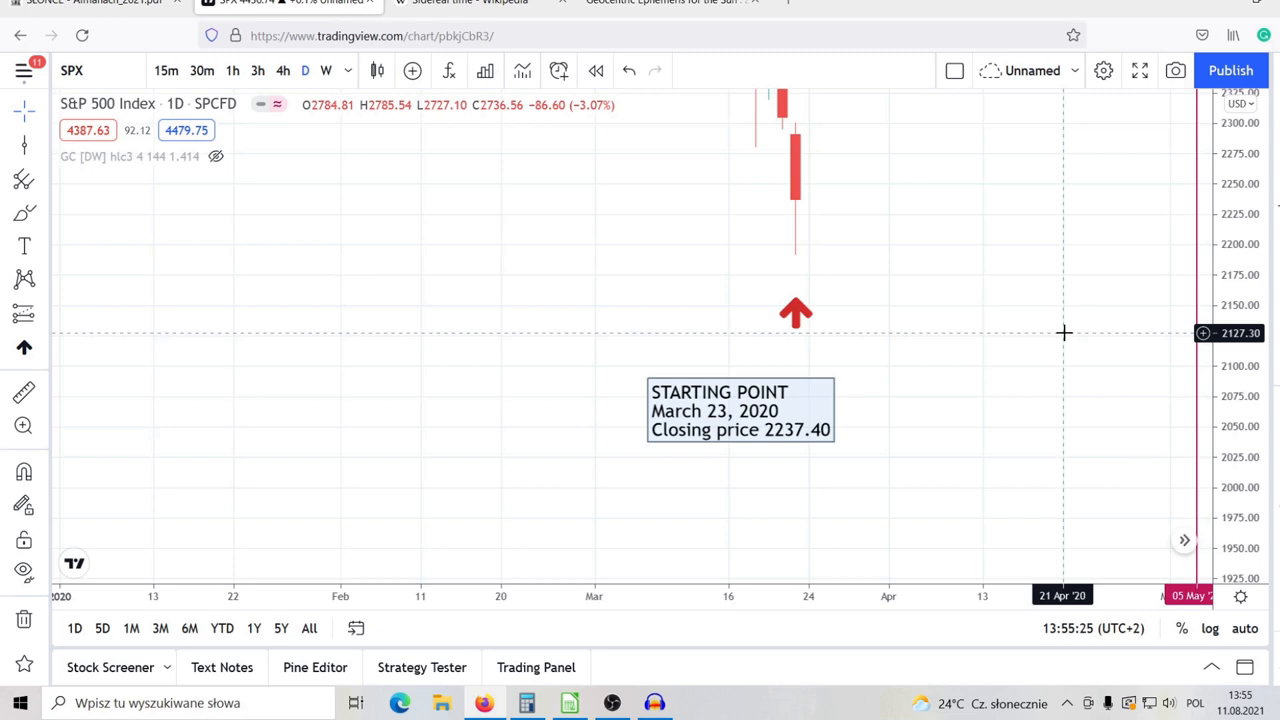
{"action": "mouse_move", "coordinate": [1037, 200]}
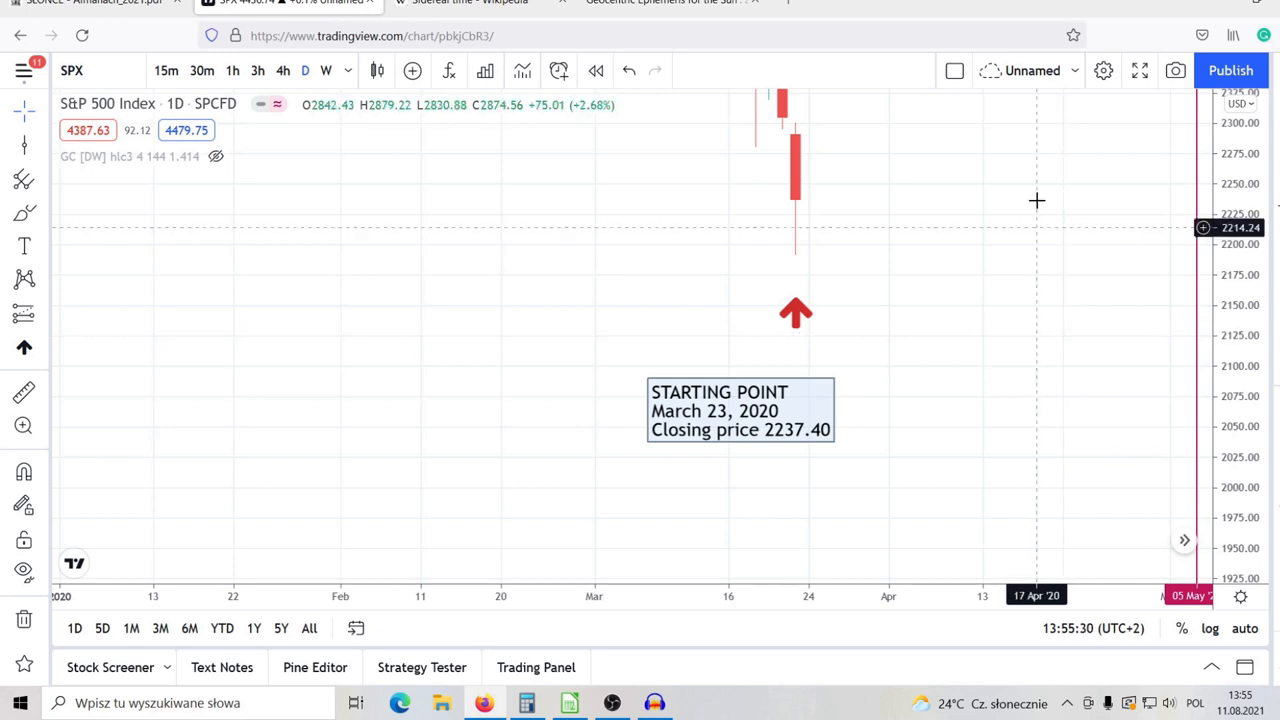
{"action": "mouse_move", "coordinate": [1037, 200]}
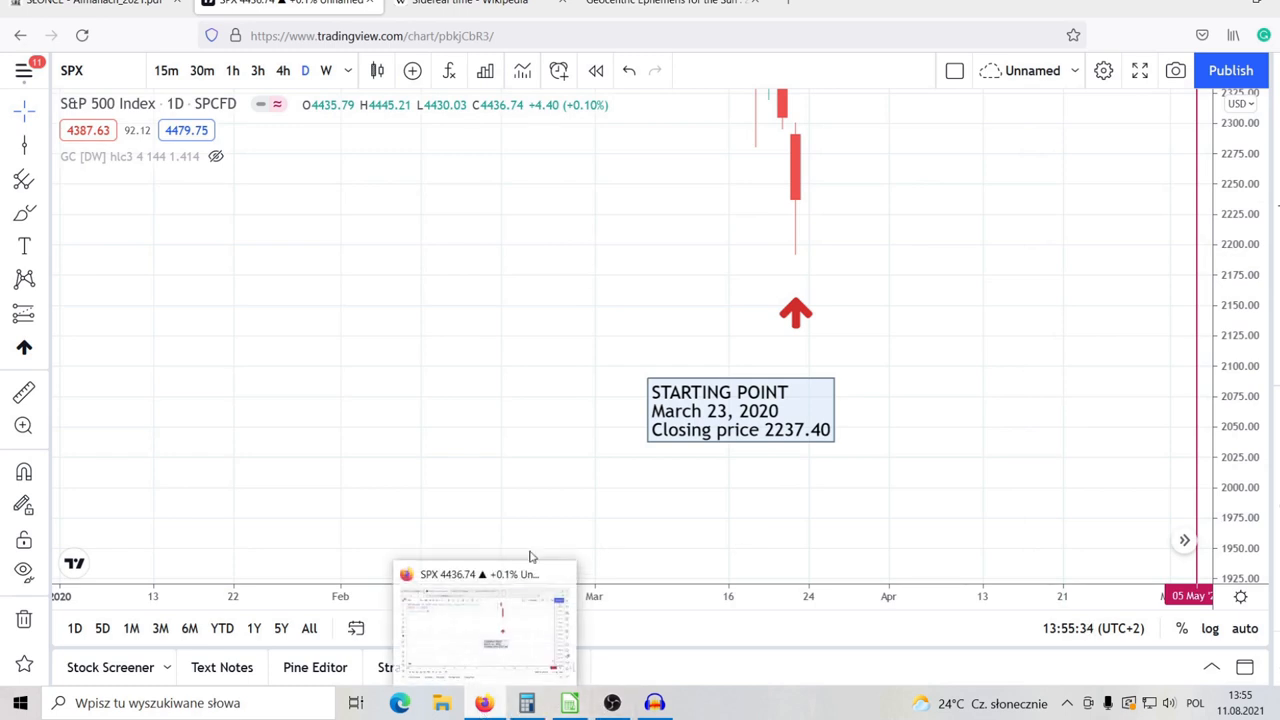
Step: Return to the AstroPixels 2020 Sun ephemeris tab showing March 23's 12:03:47
{"action": "left_click", "coordinate": [665, 3]}
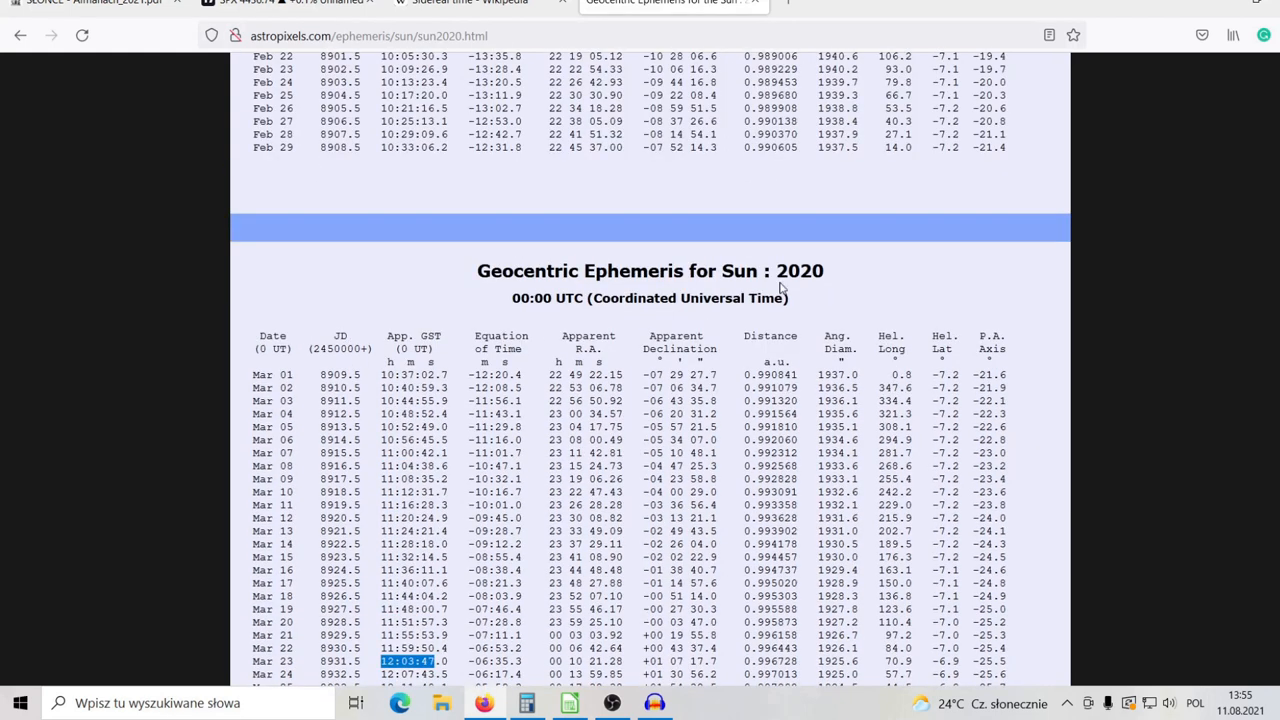
{"action": "mouse_move", "coordinate": [705, 292]}
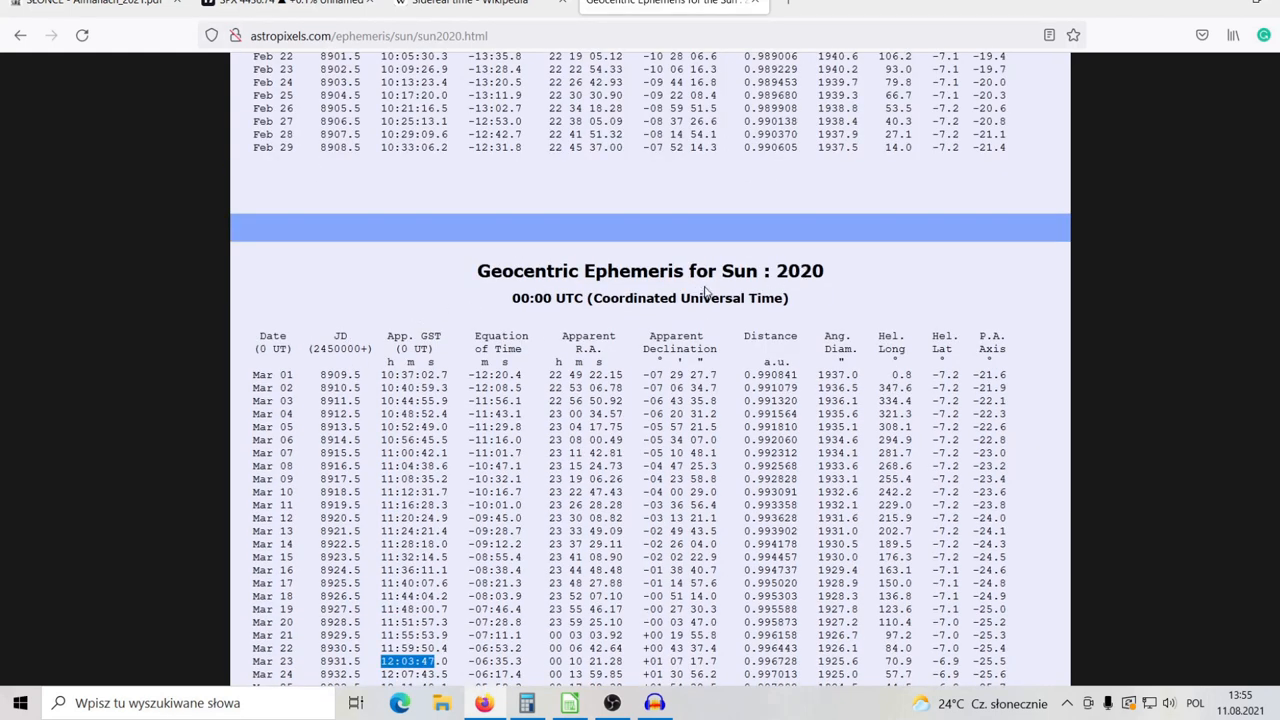
{"action": "mouse_move", "coordinate": [836, 284]}
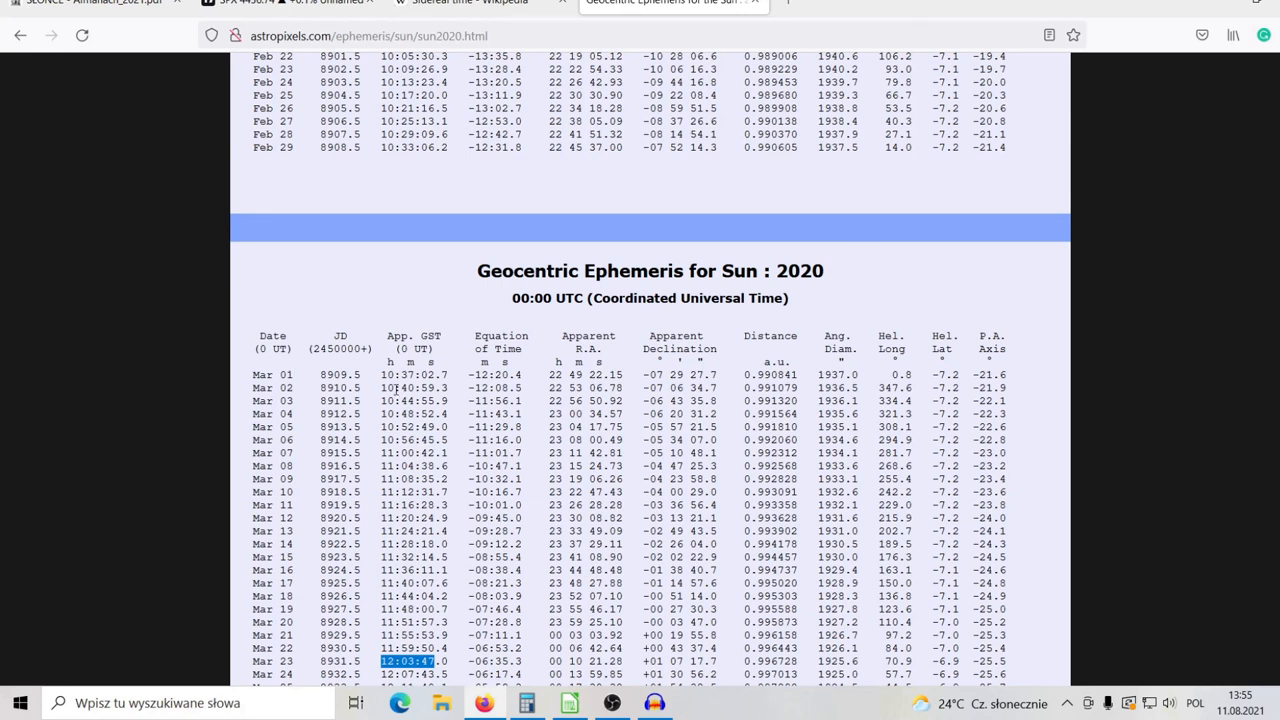
{"action": "mouse_move", "coordinate": [408, 368]}
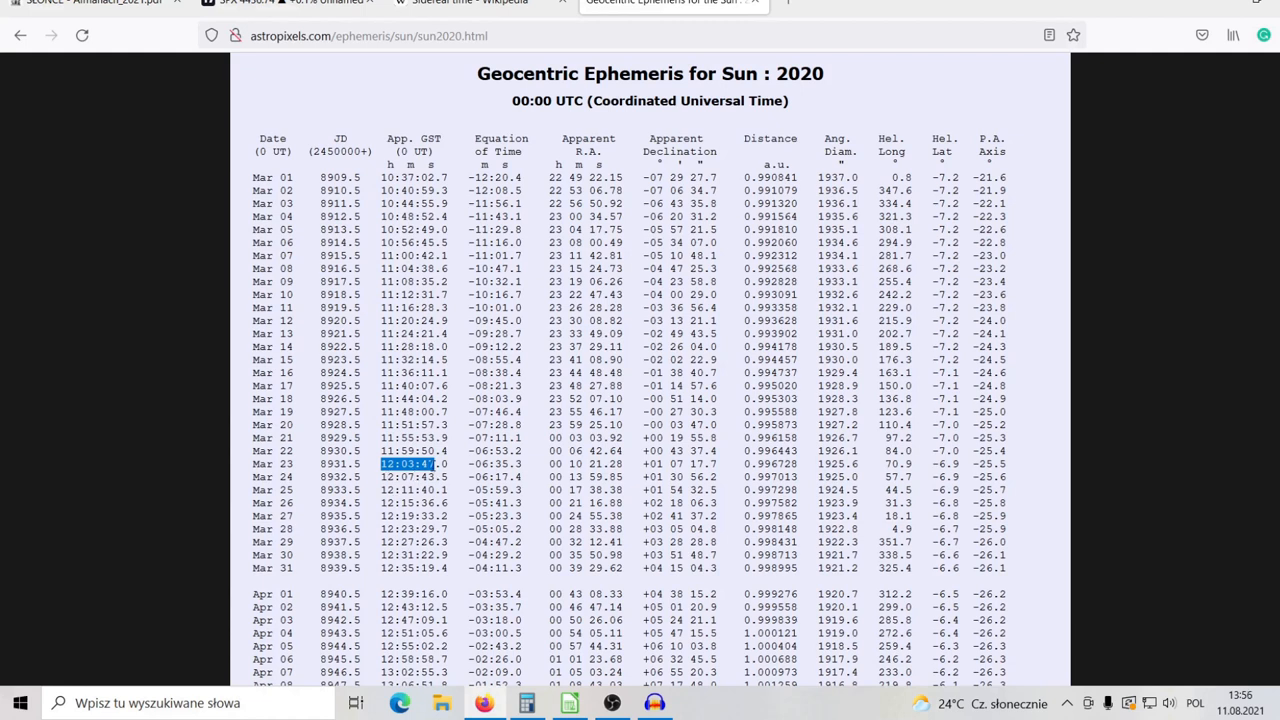
{"action": "mouse_move", "coordinate": [471, 581]}
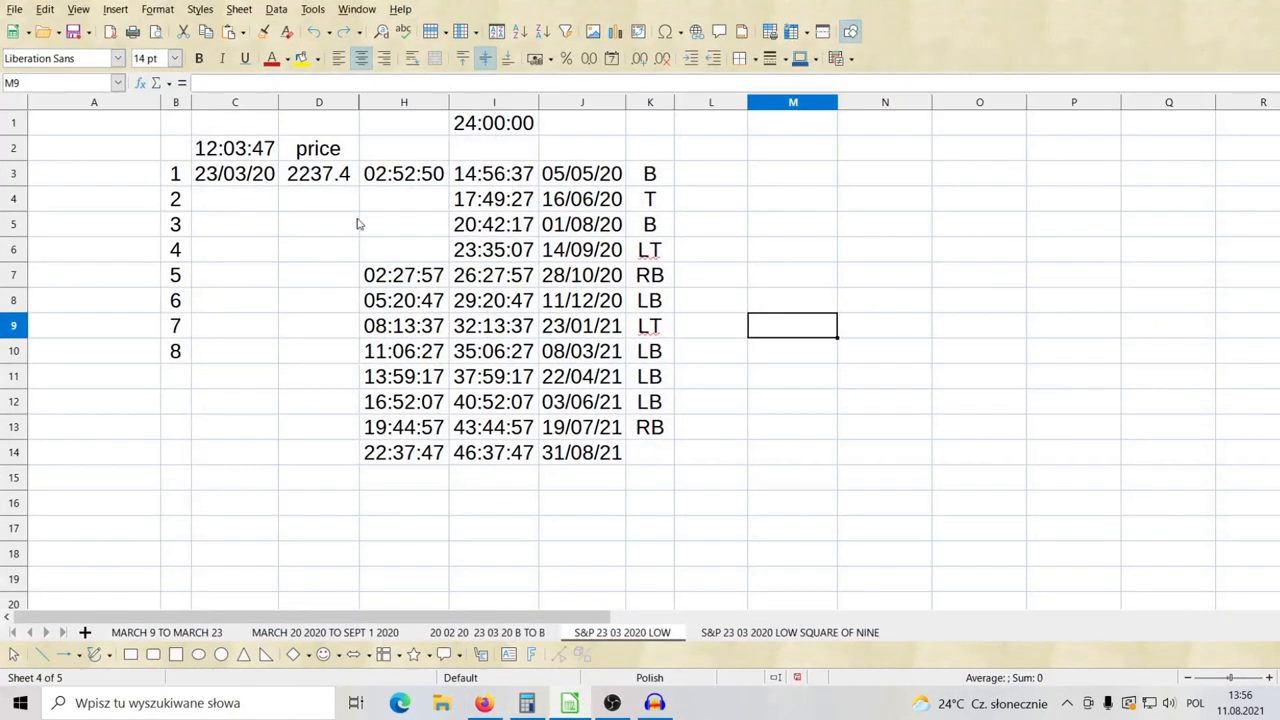
Step: Confirm cell C2 holds 12:03:47, then bring the ephemeris browser back
{"action": "left_click", "coordinate": [234, 148]}
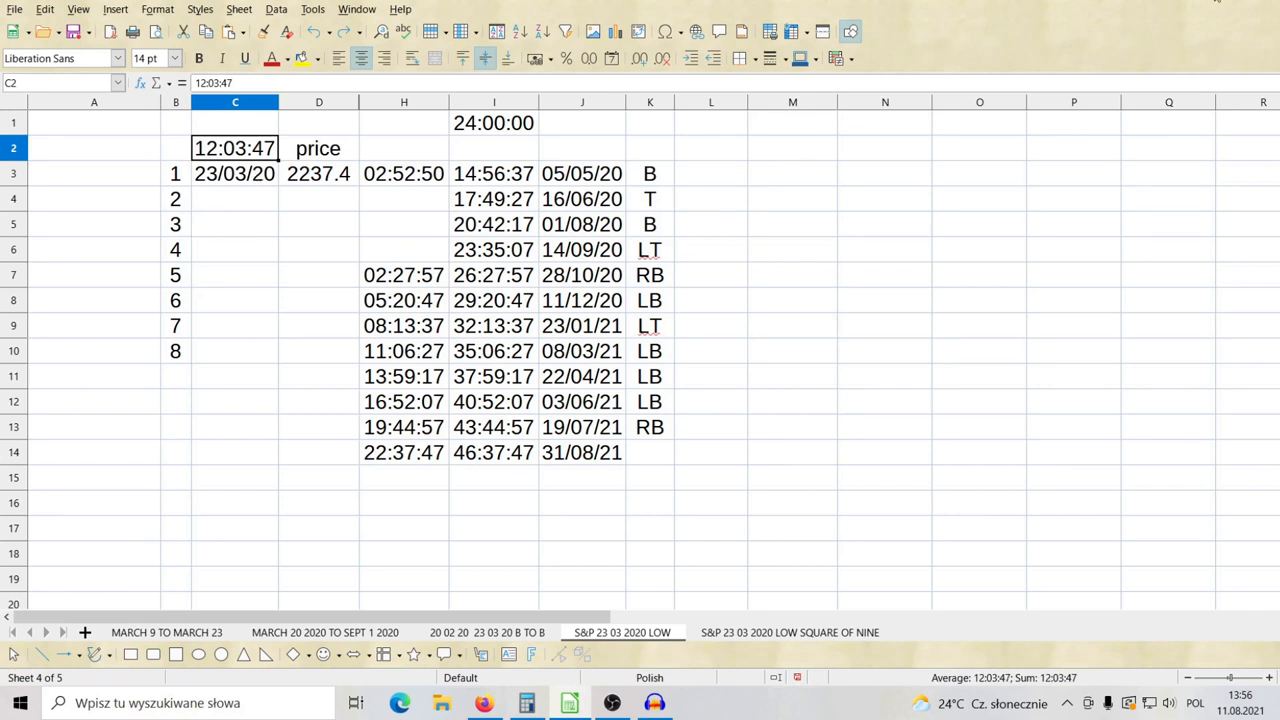
{"action": "left_click", "coordinate": [672, 2]}
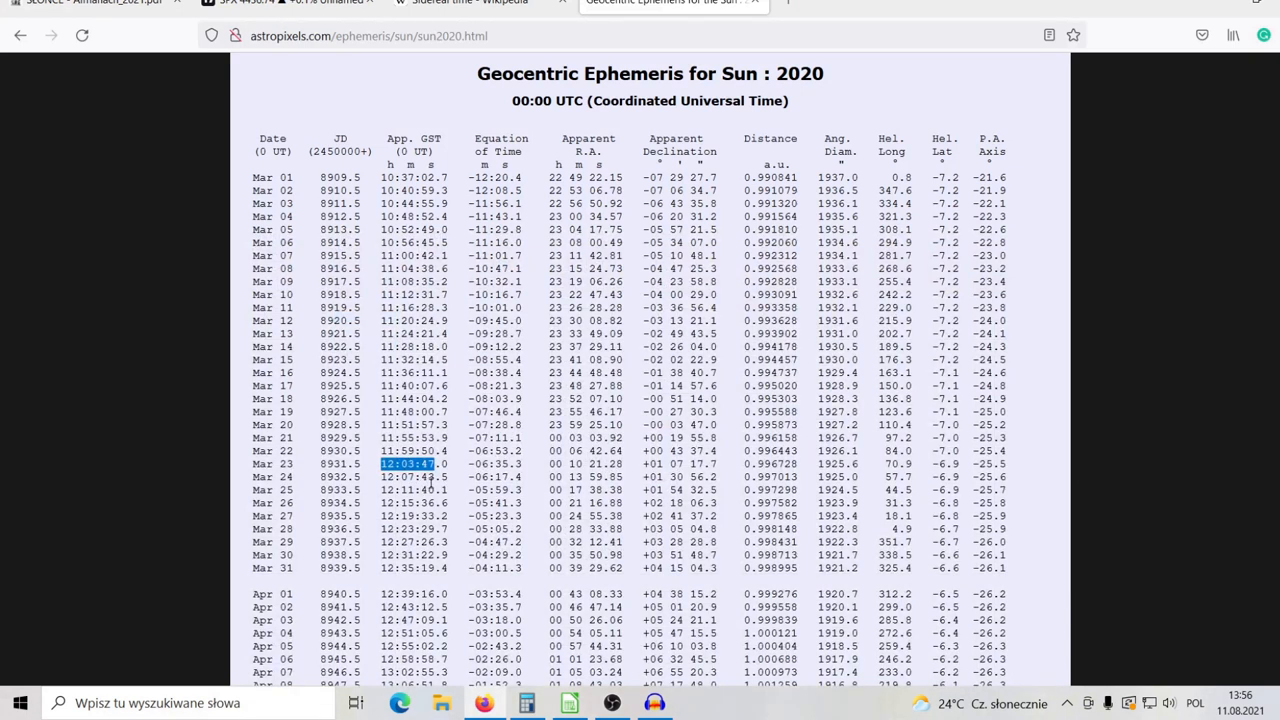
{"action": "mouse_move", "coordinate": [372, 483]}
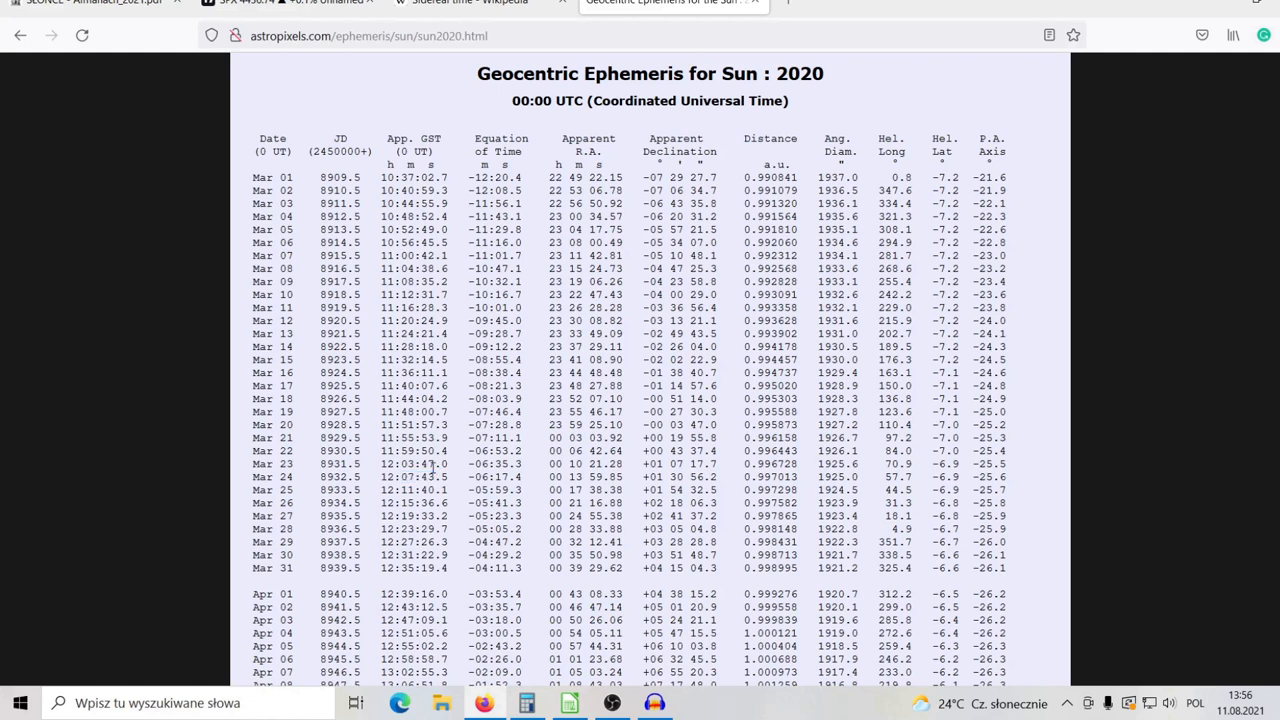
{"action": "double_click", "coordinate": [411, 463]}
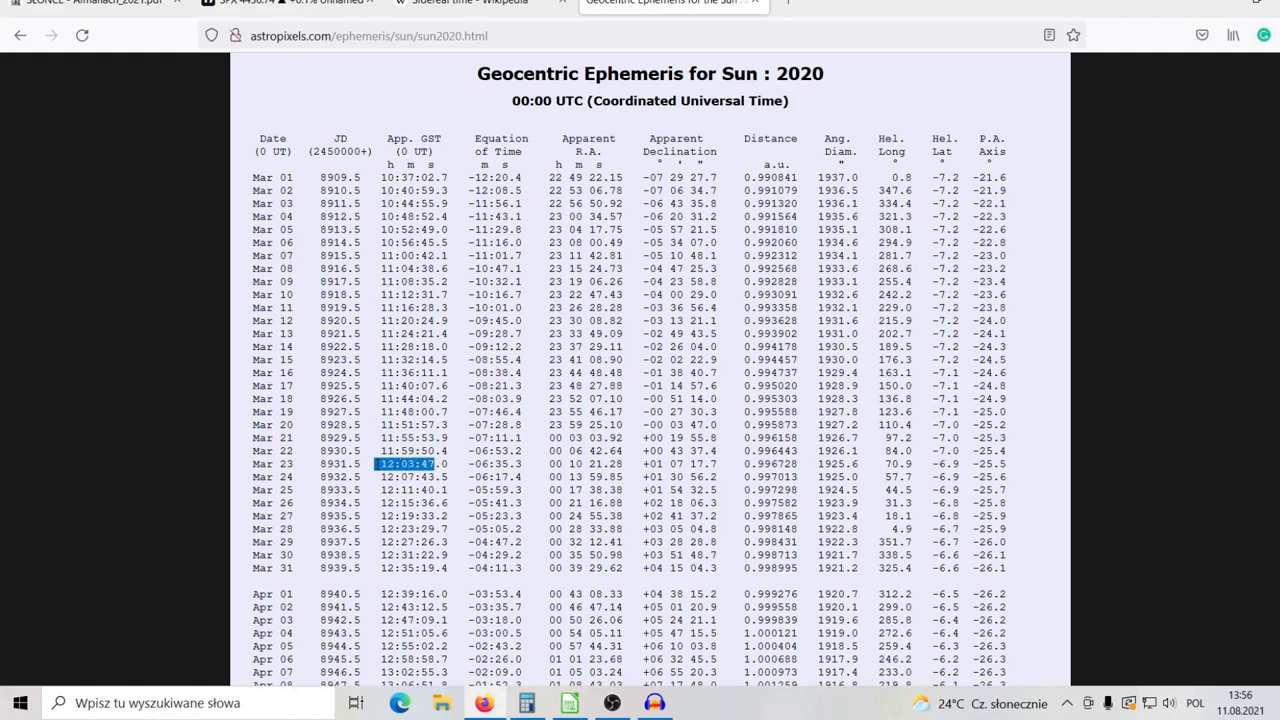
{"action": "mouse_move", "coordinate": [742, 325]}
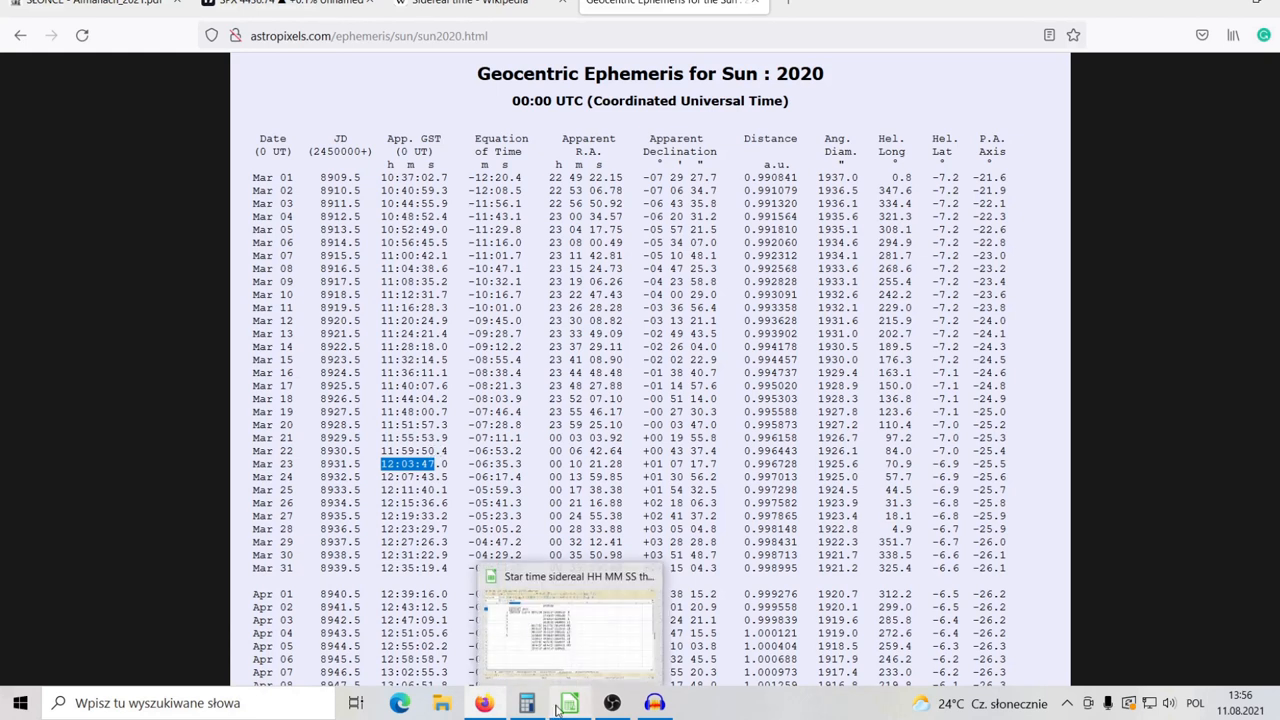
{"action": "left_click", "coordinate": [568, 702]}
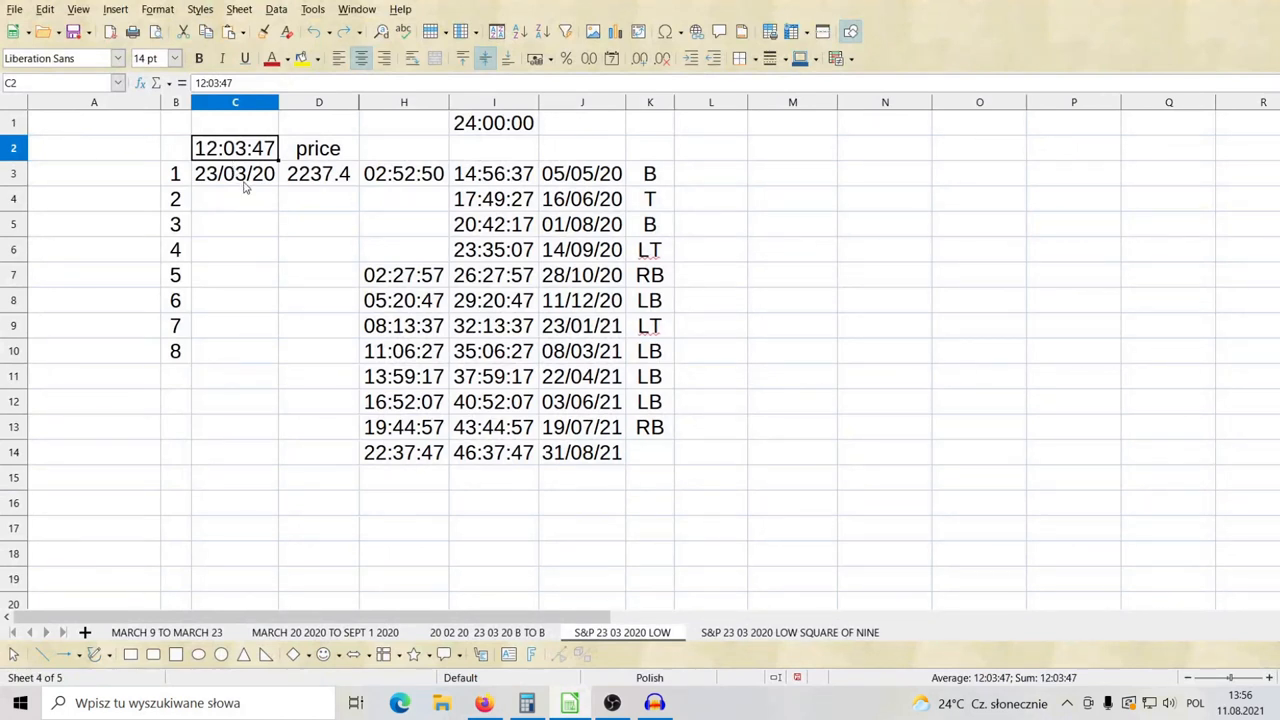
{"action": "left_click", "coordinate": [235, 173]}
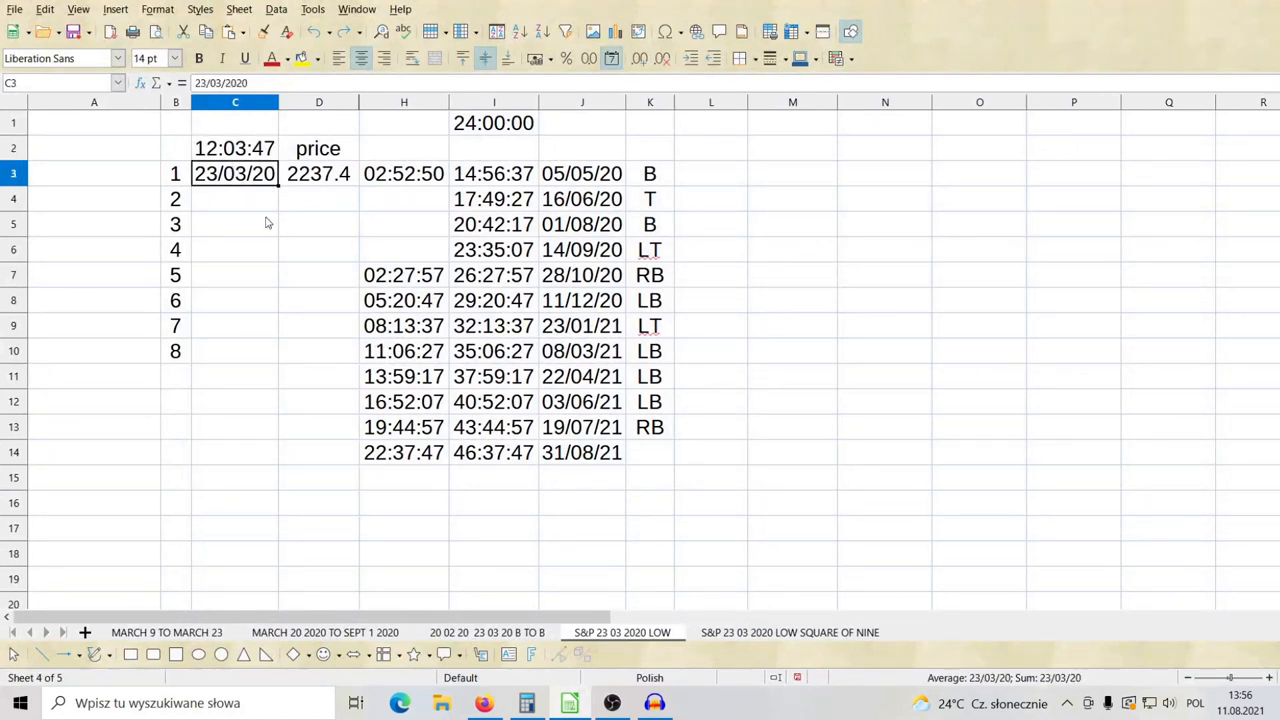
{"action": "left_click", "coordinate": [318, 173]}
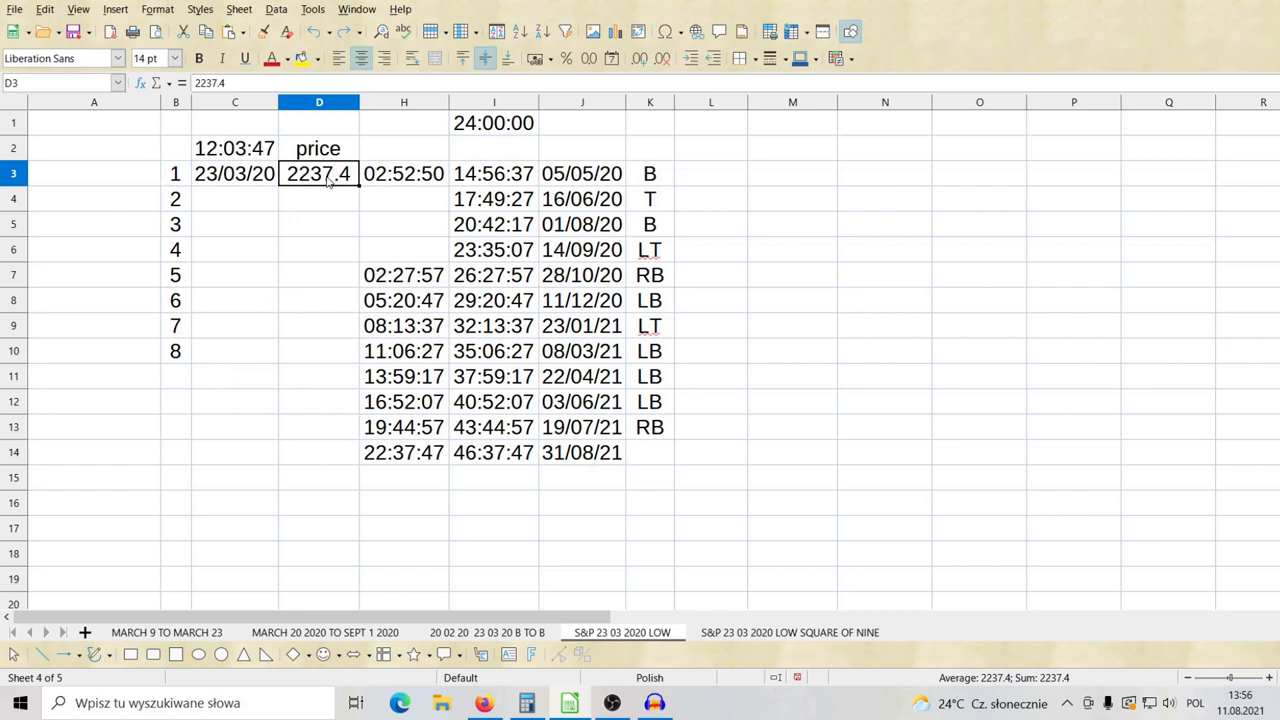
{"action": "left_click", "coordinate": [234, 148]}
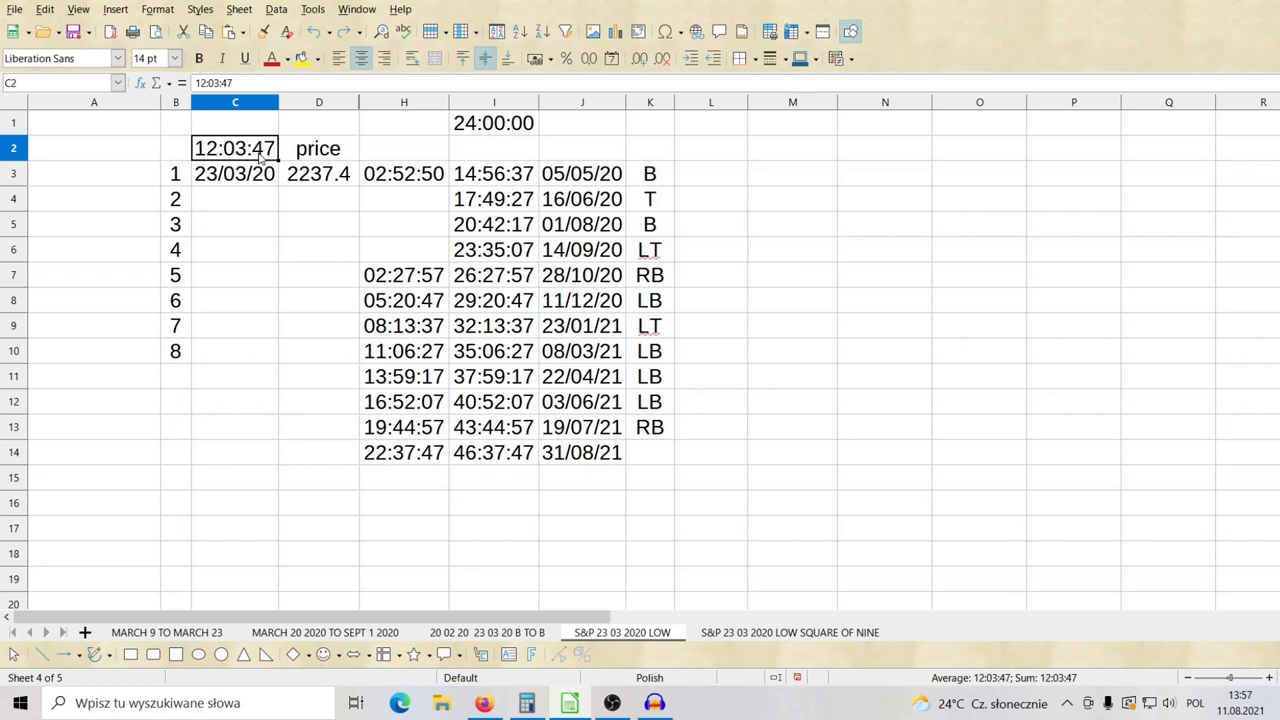
{"action": "mouse_move", "coordinate": [255, 155]}
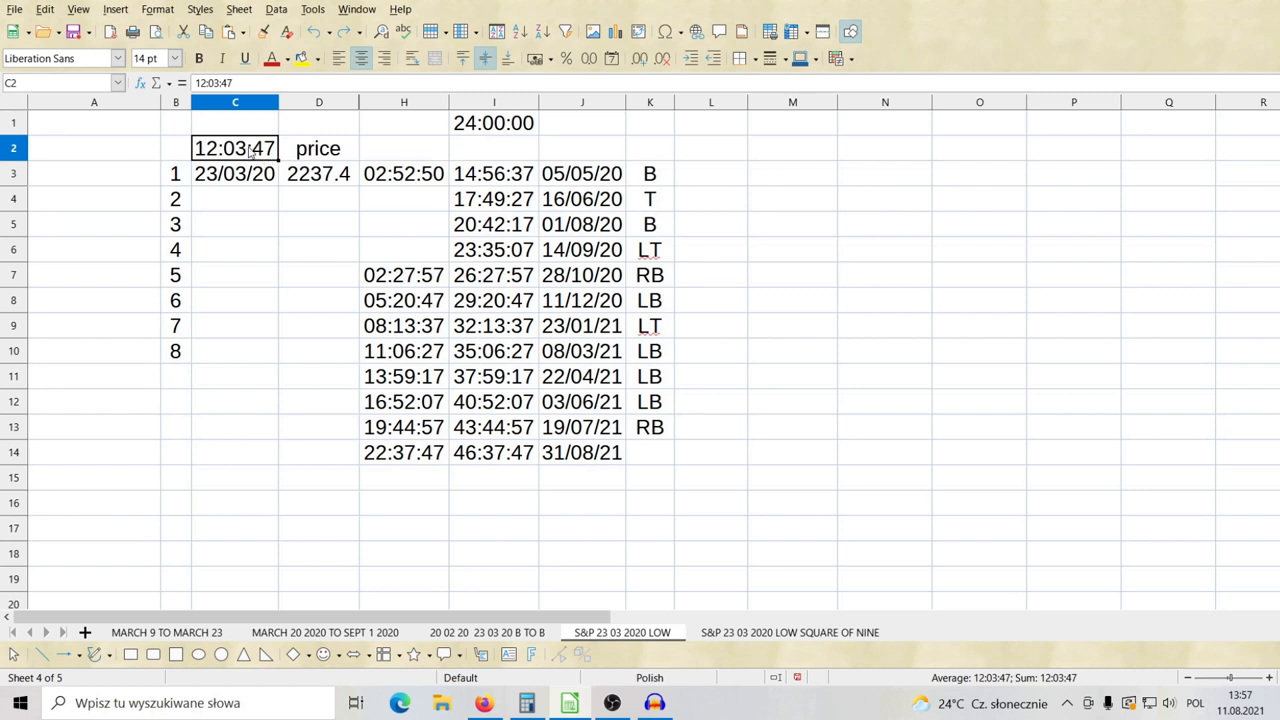
{"action": "mouse_move", "coordinate": [249, 178]}
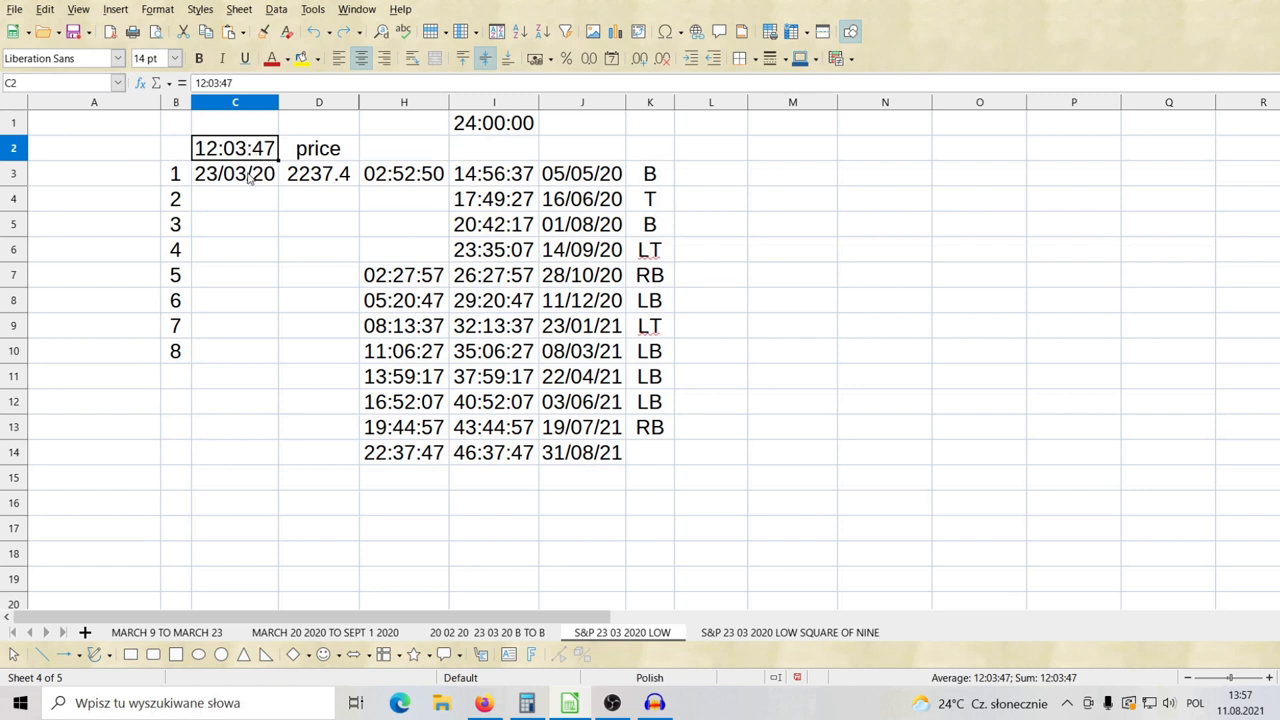
{"action": "left_click", "coordinate": [318, 173]}
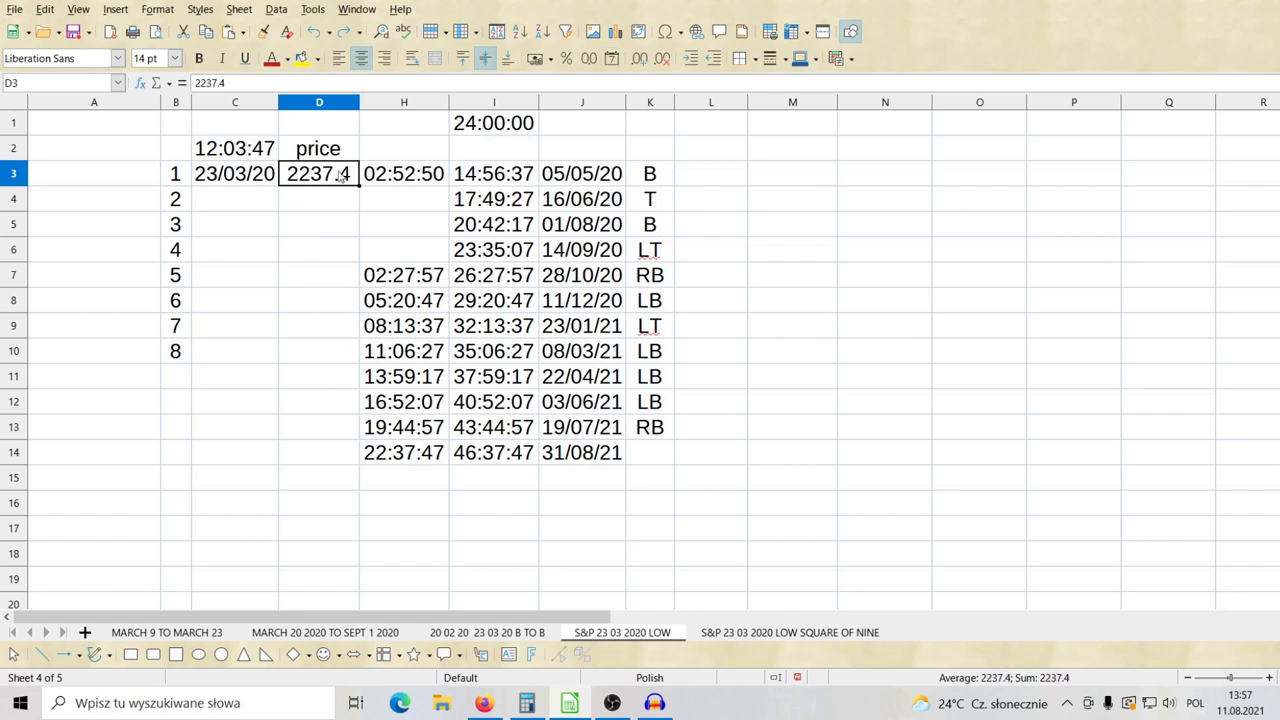
{"action": "mouse_move", "coordinate": [437, 181]}
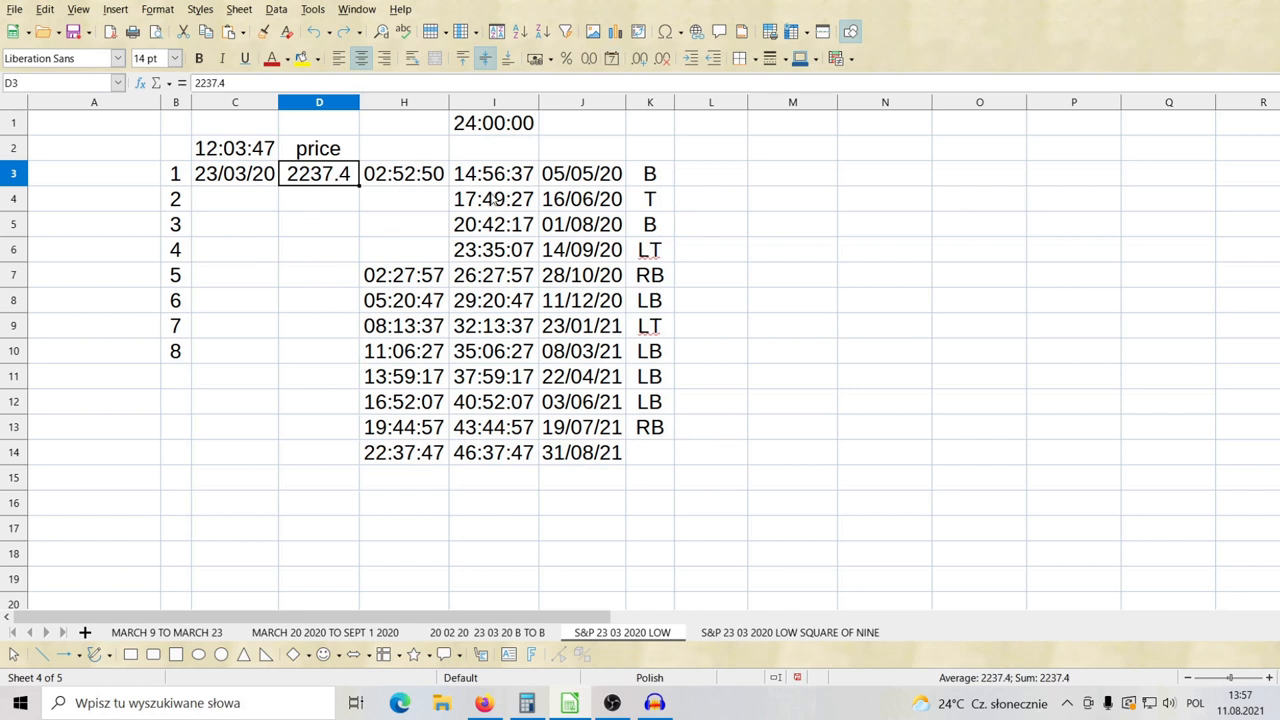
{"action": "mouse_move", "coordinate": [477, 323]}
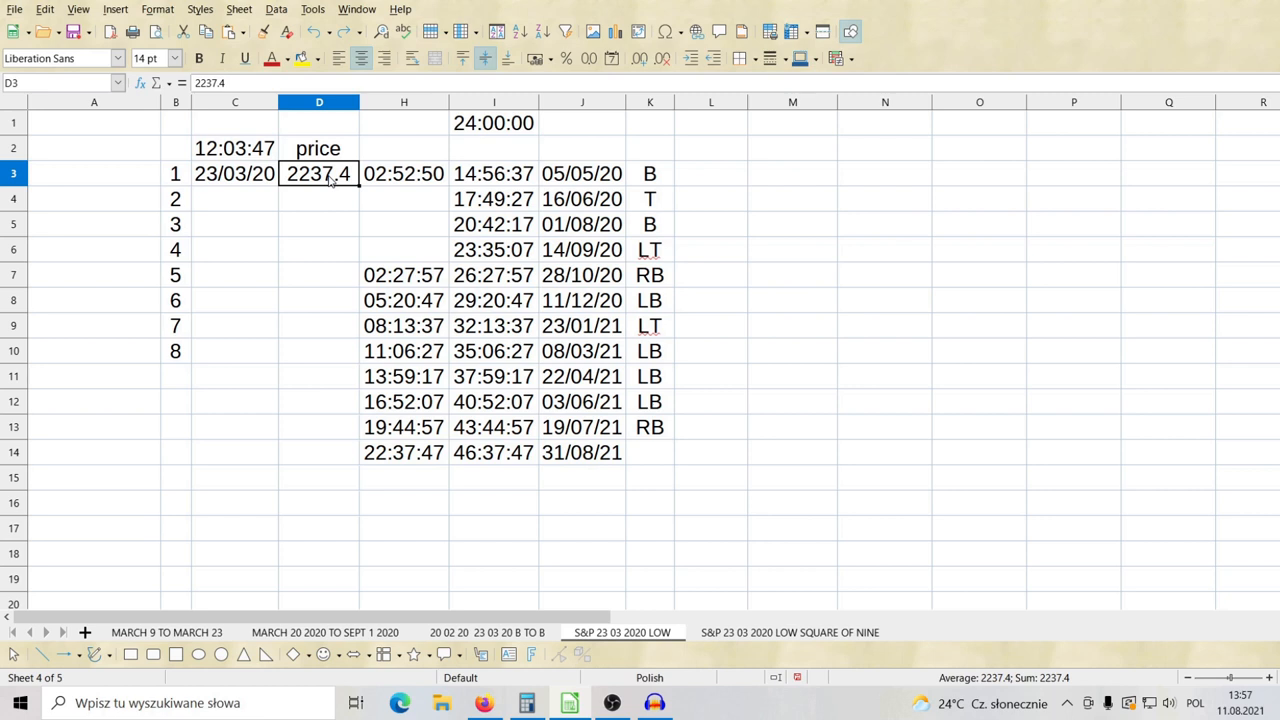
{"action": "mouse_move", "coordinate": [335, 190]}
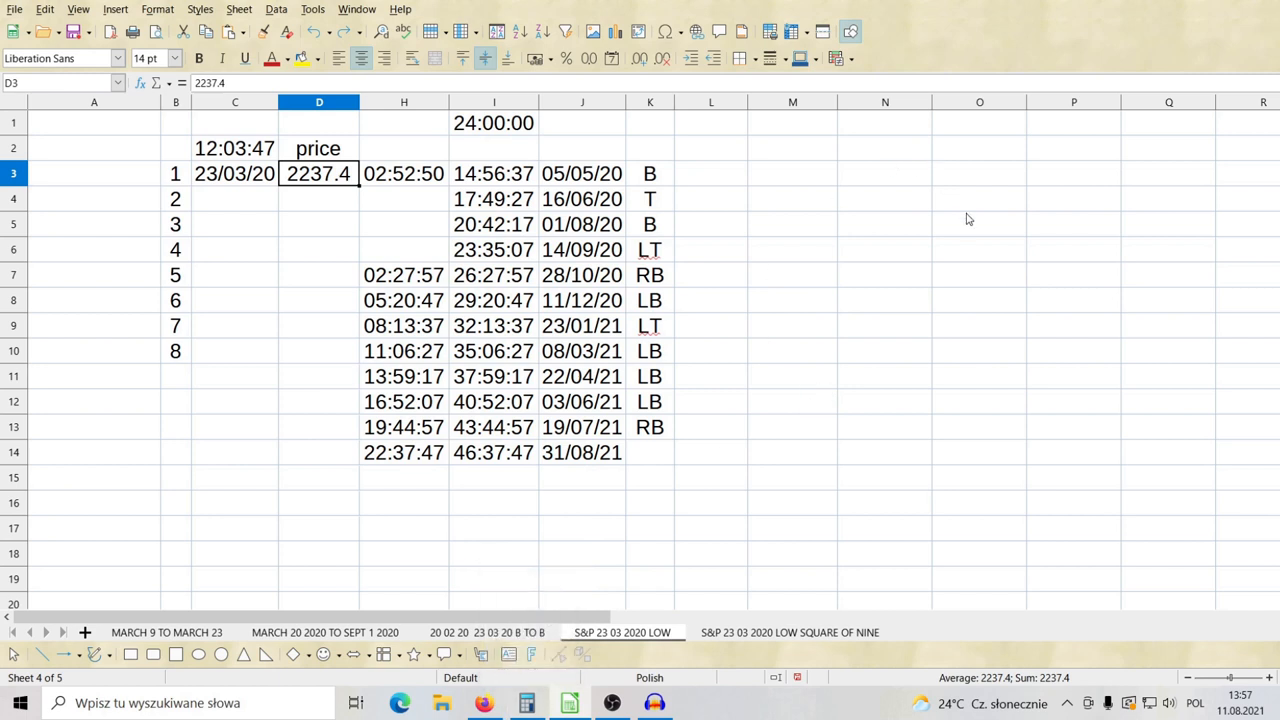
Step: Enter 165.88 and delete empty columns M:N so the value sits in M4
{"action": "type", "text": "1"}
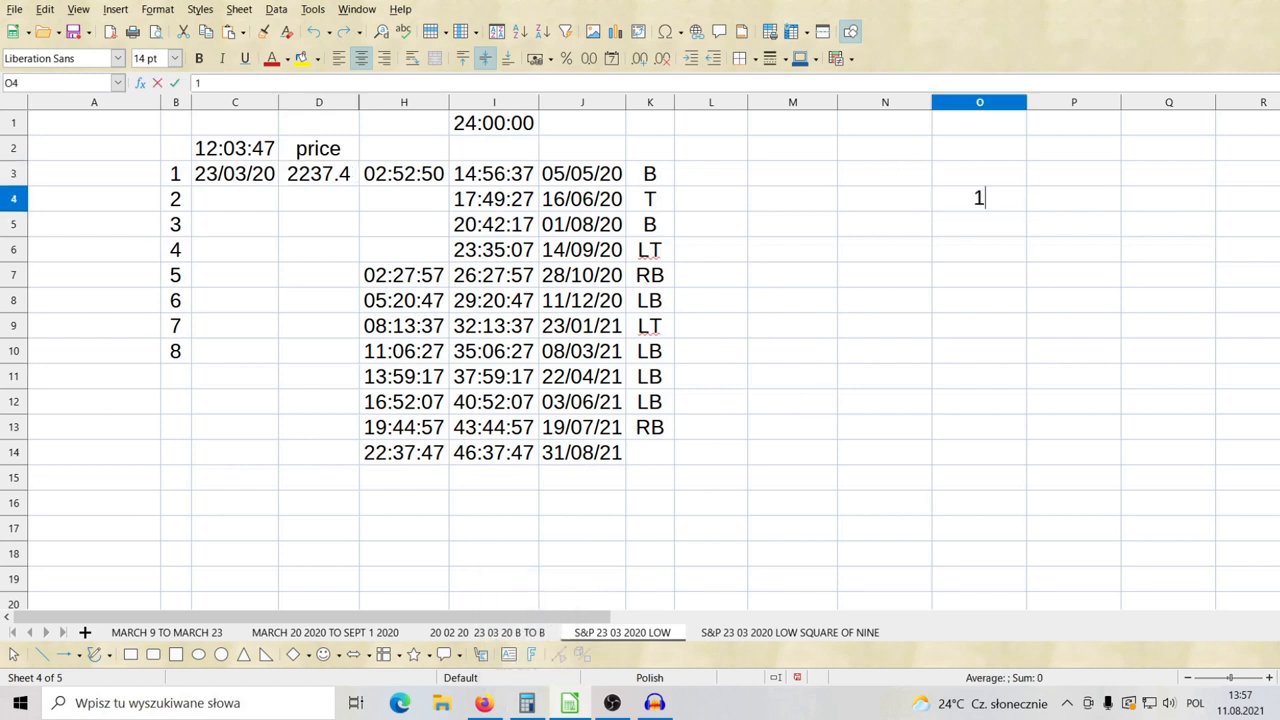
{"action": "type", "text": "65.88"}
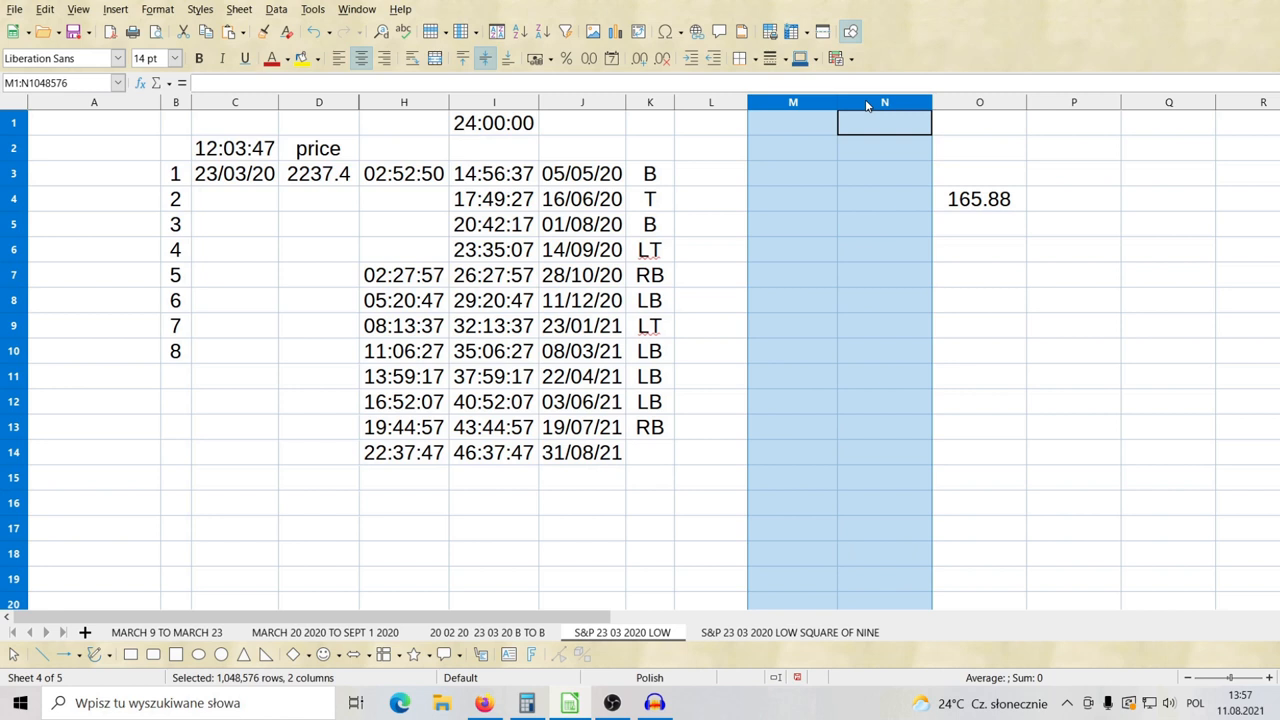
{"action": "right_click", "coordinate": [884, 122]}
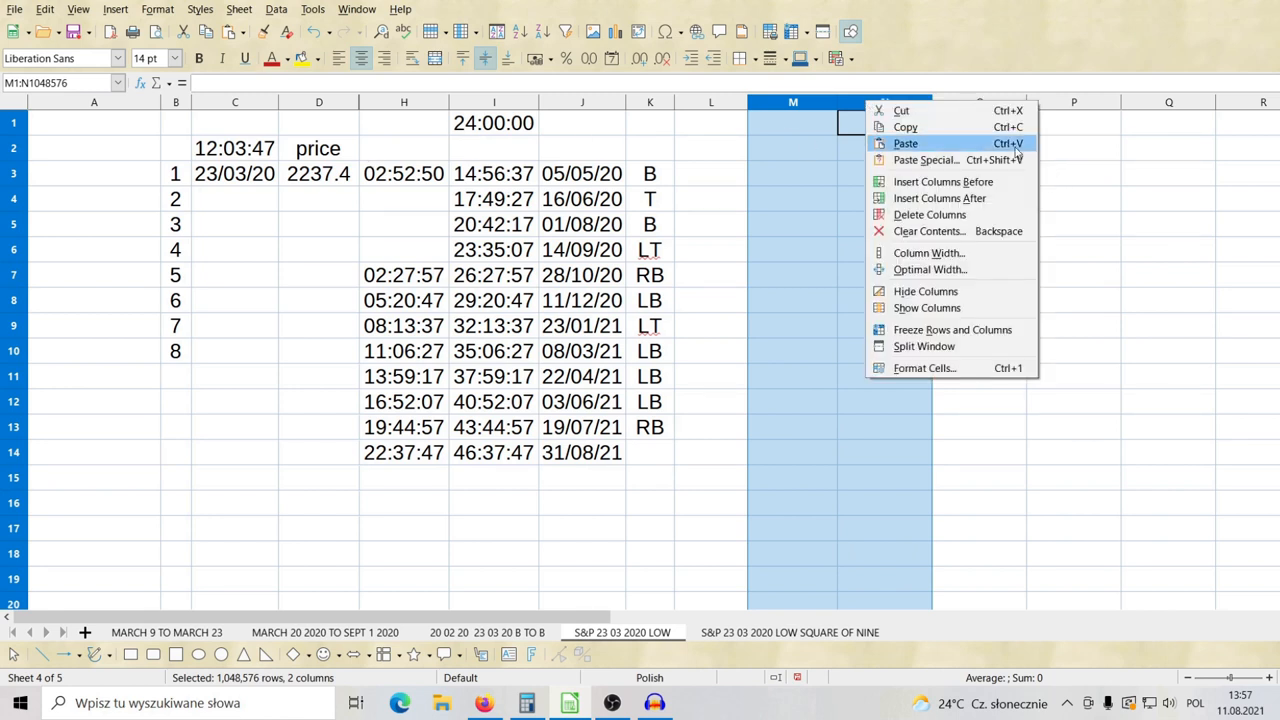
{"action": "mouse_move", "coordinate": [925, 160]}
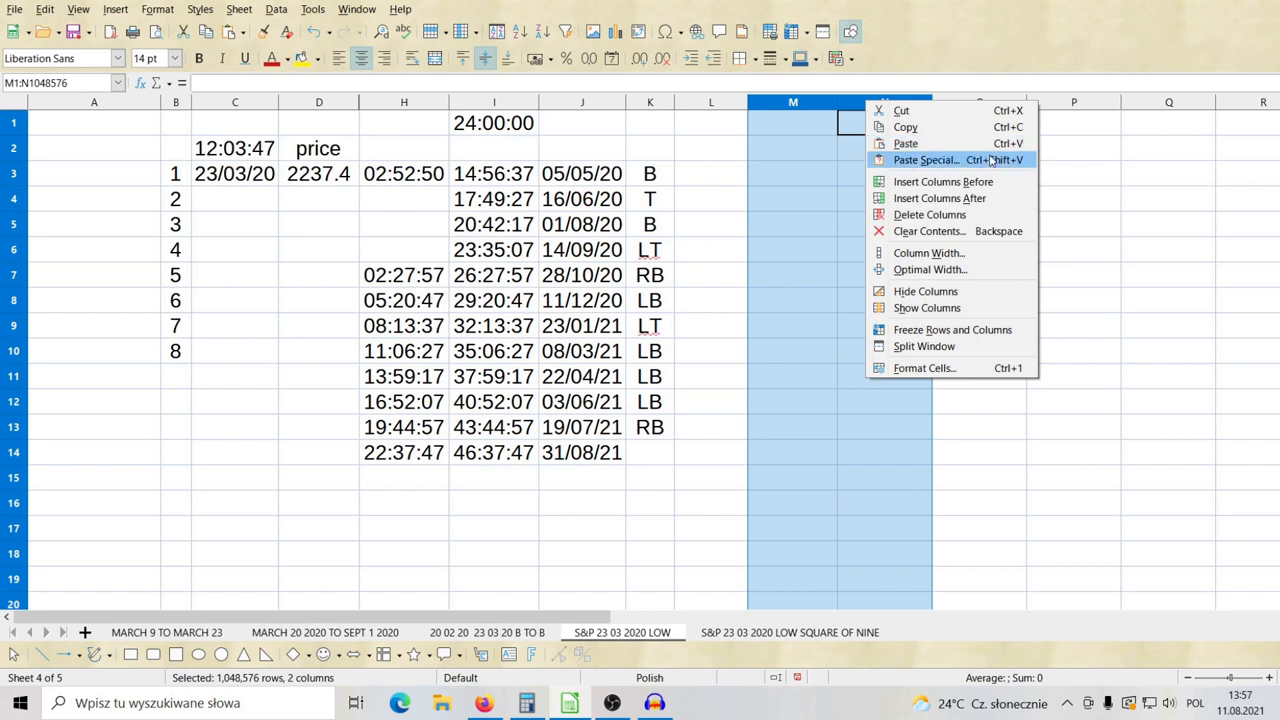
{"action": "left_click", "coordinate": [924, 159]}
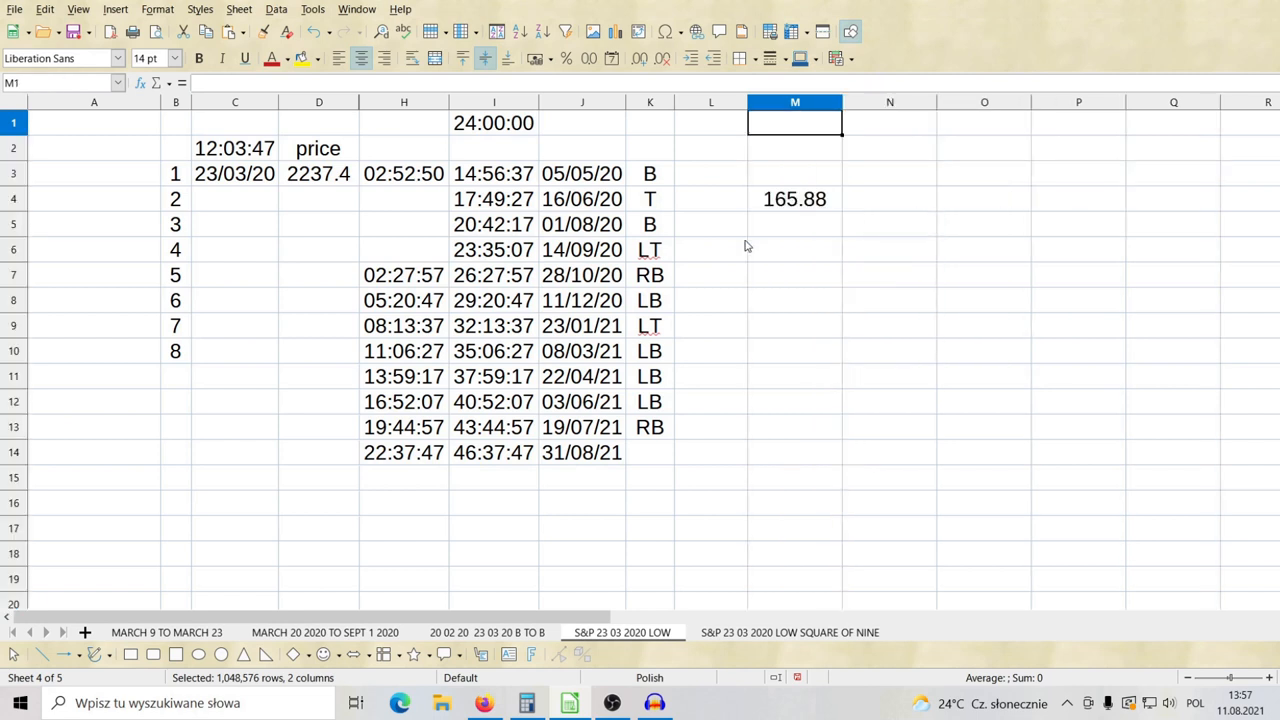
{"action": "left_click", "coordinate": [794, 199]}
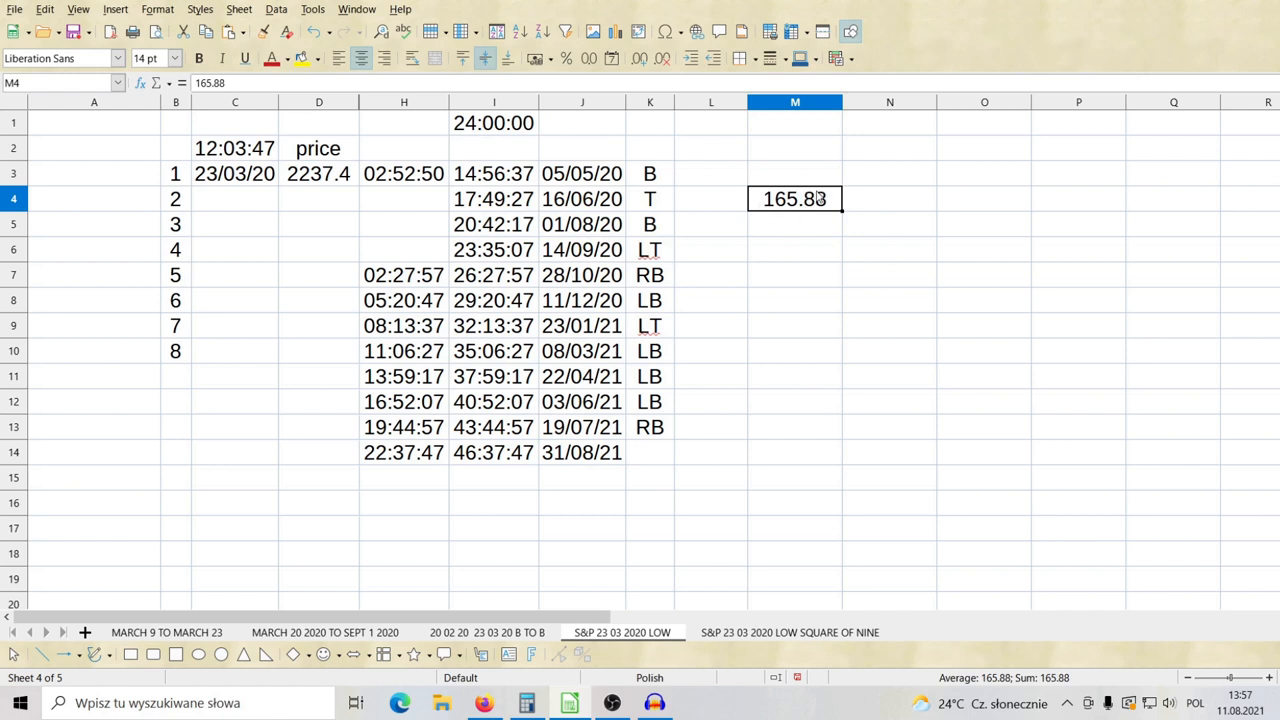
{"action": "mouse_move", "coordinate": [828, 291]}
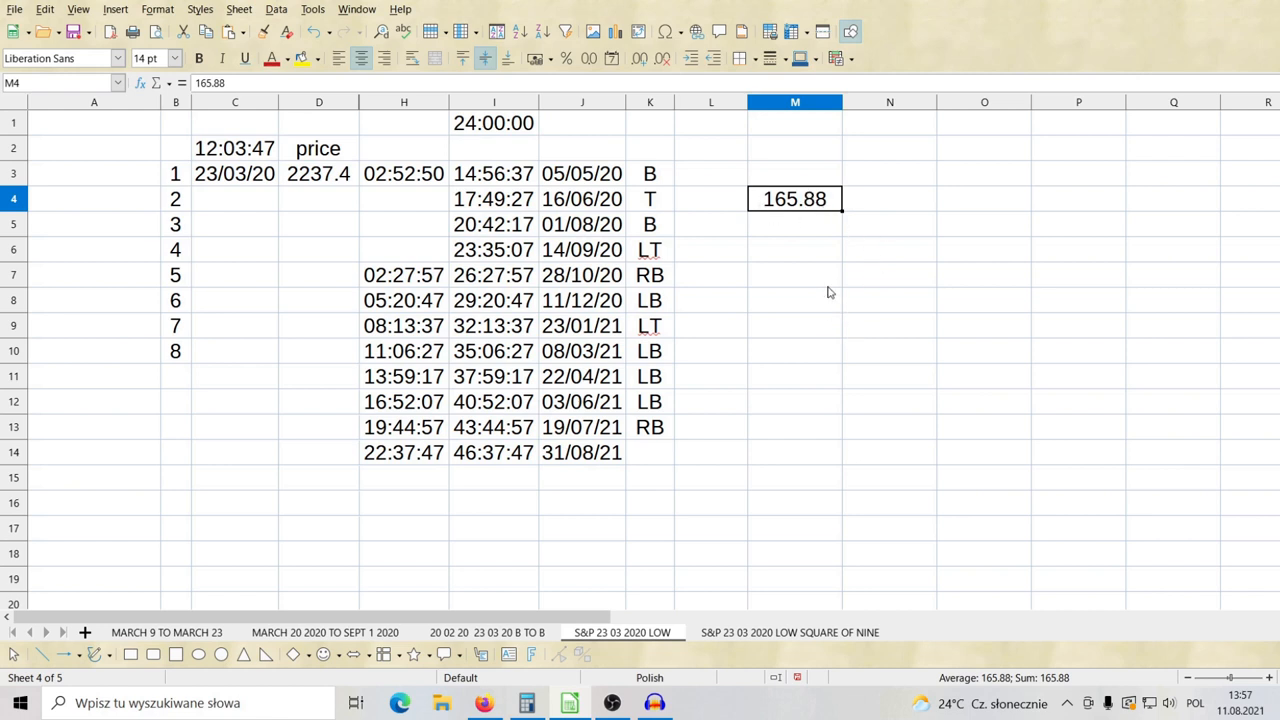
{"action": "mouse_move", "coordinate": [752, 659]}
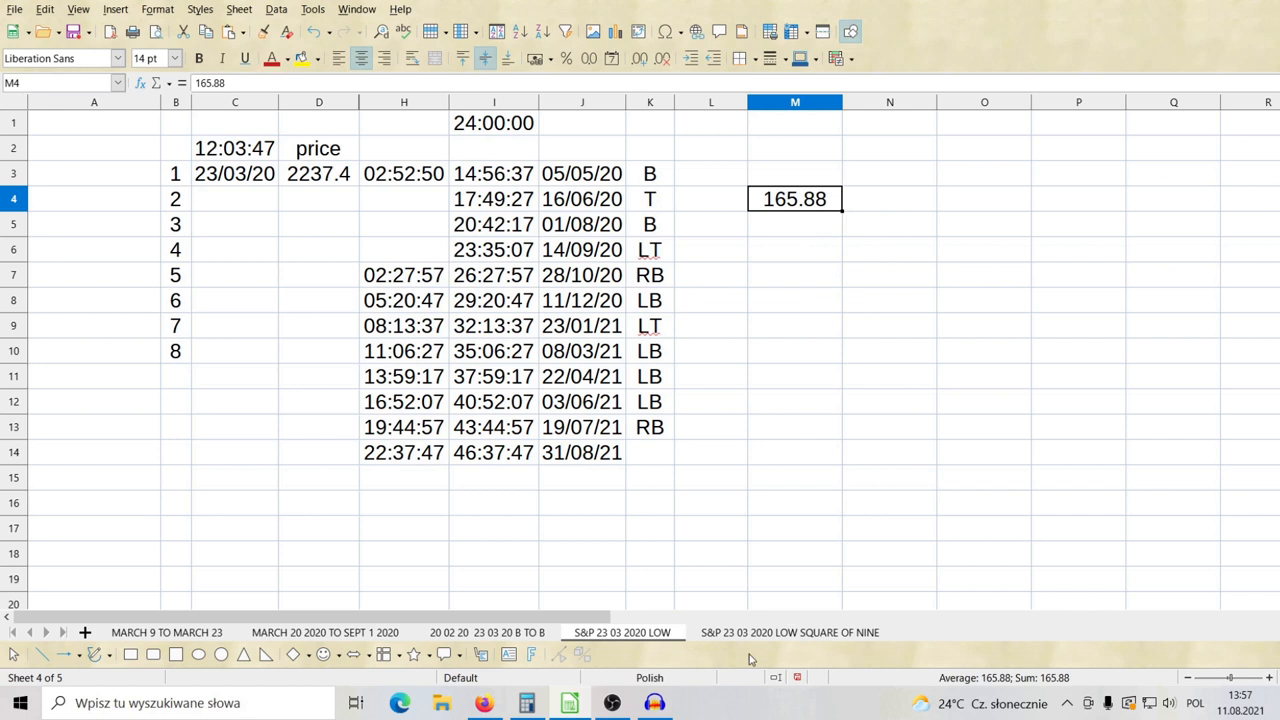
{"action": "mouse_move", "coordinate": [797, 211]}
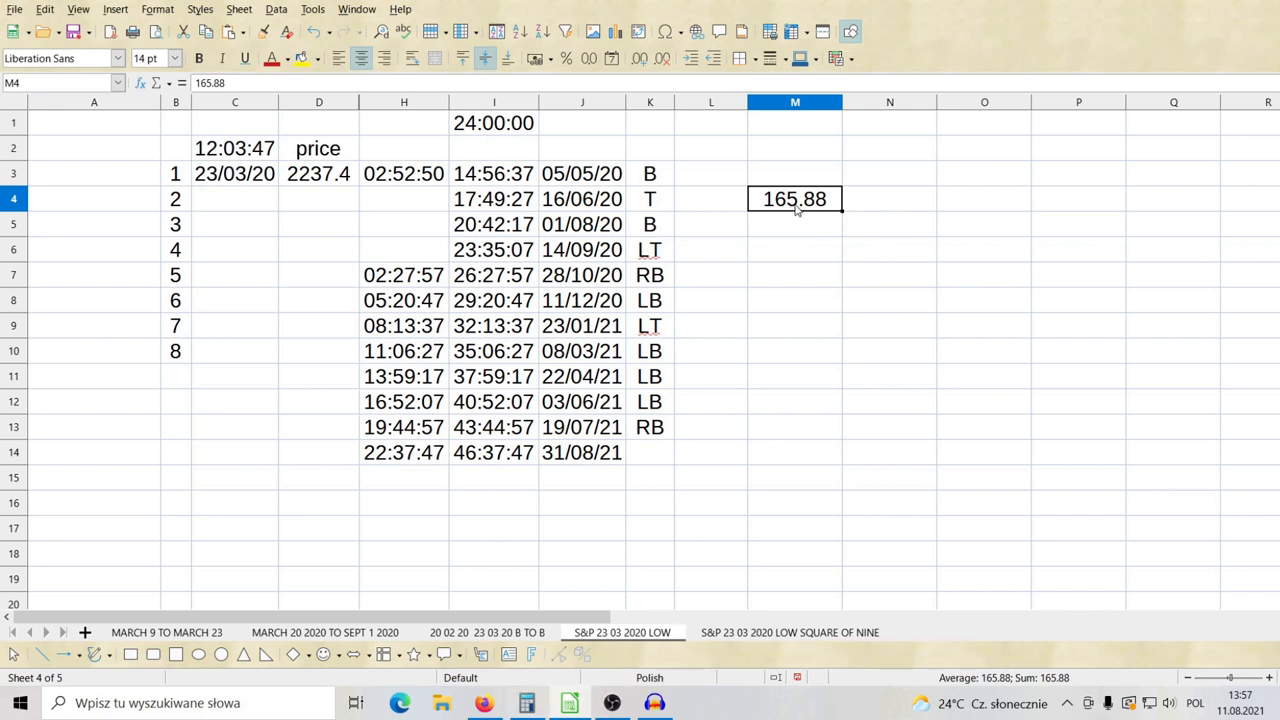
{"action": "mouse_move", "coordinate": [776, 189]}
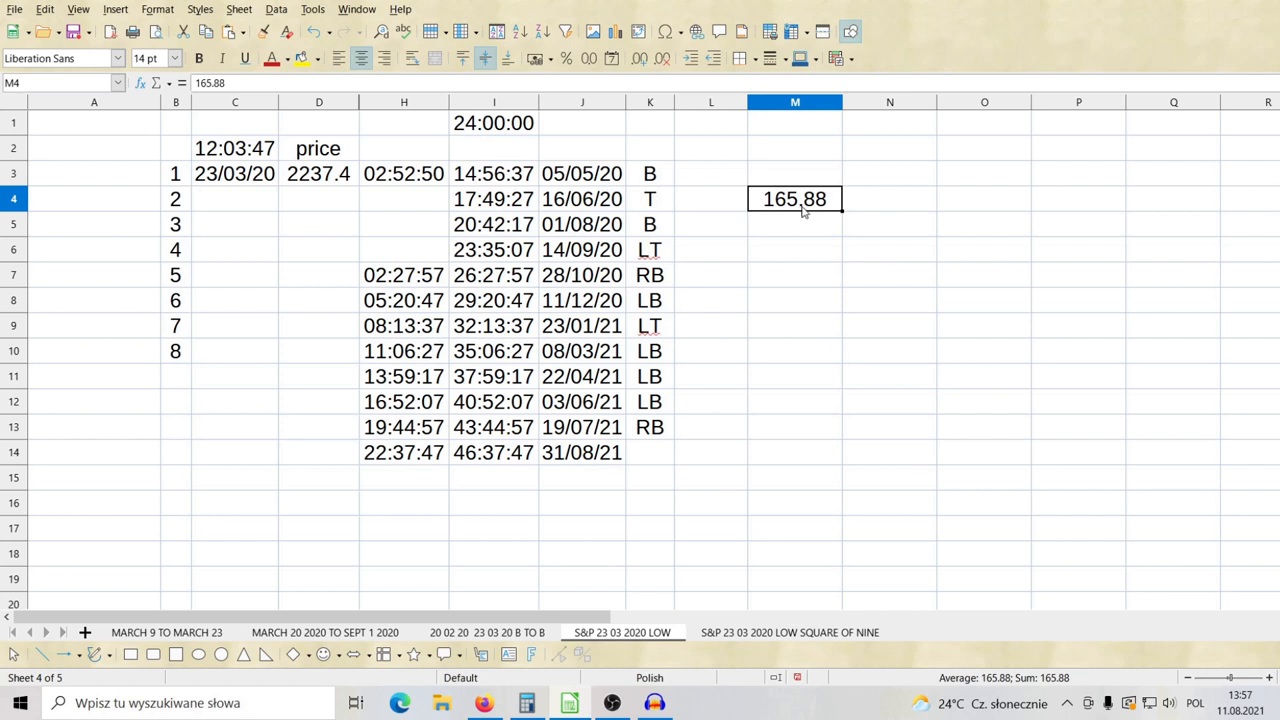
{"action": "mouse_move", "coordinate": [790, 213]}
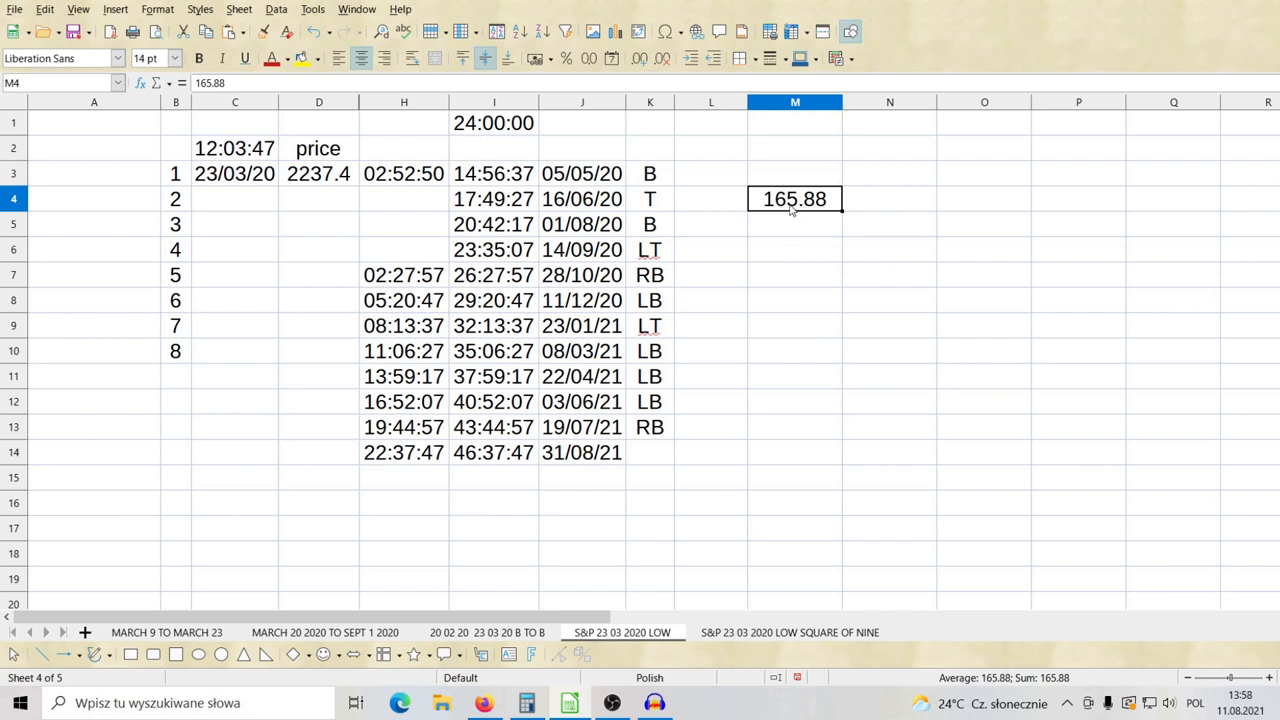
{"action": "mouse_move", "coordinate": [907, 202]}
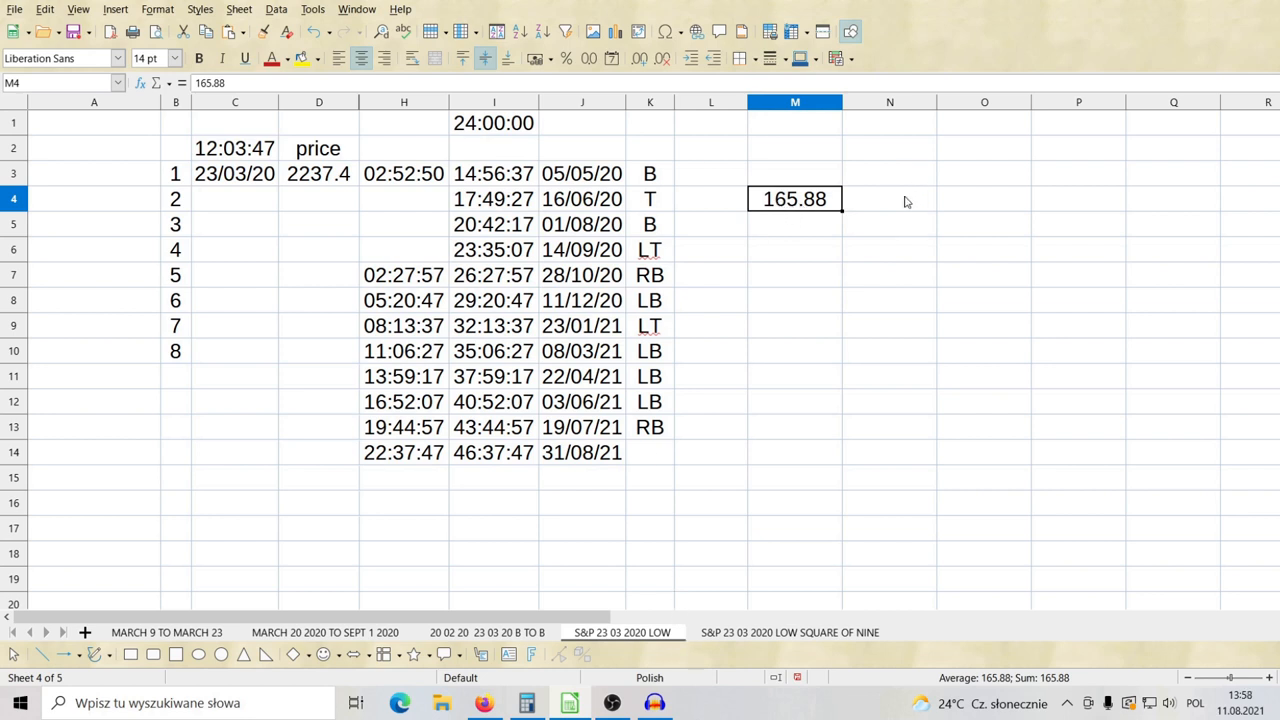
{"action": "left_click", "coordinate": [888, 198]}
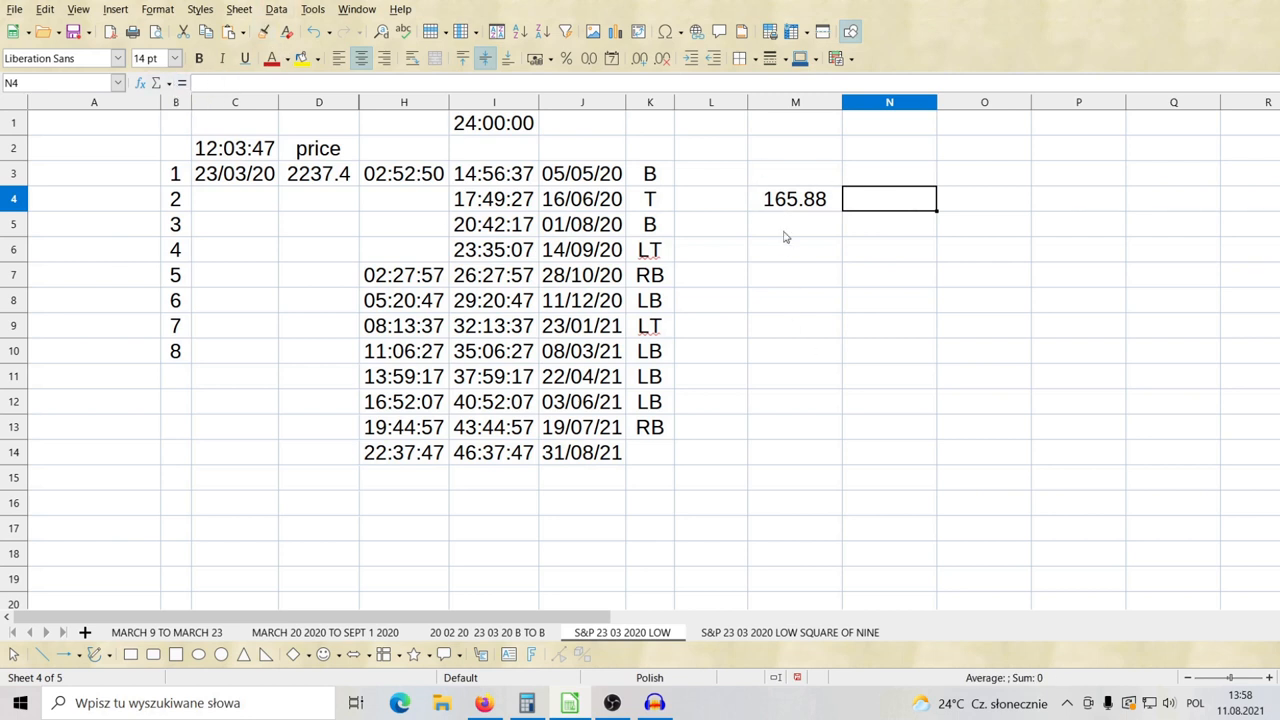
{"action": "mouse_move", "coordinate": [799, 210]}
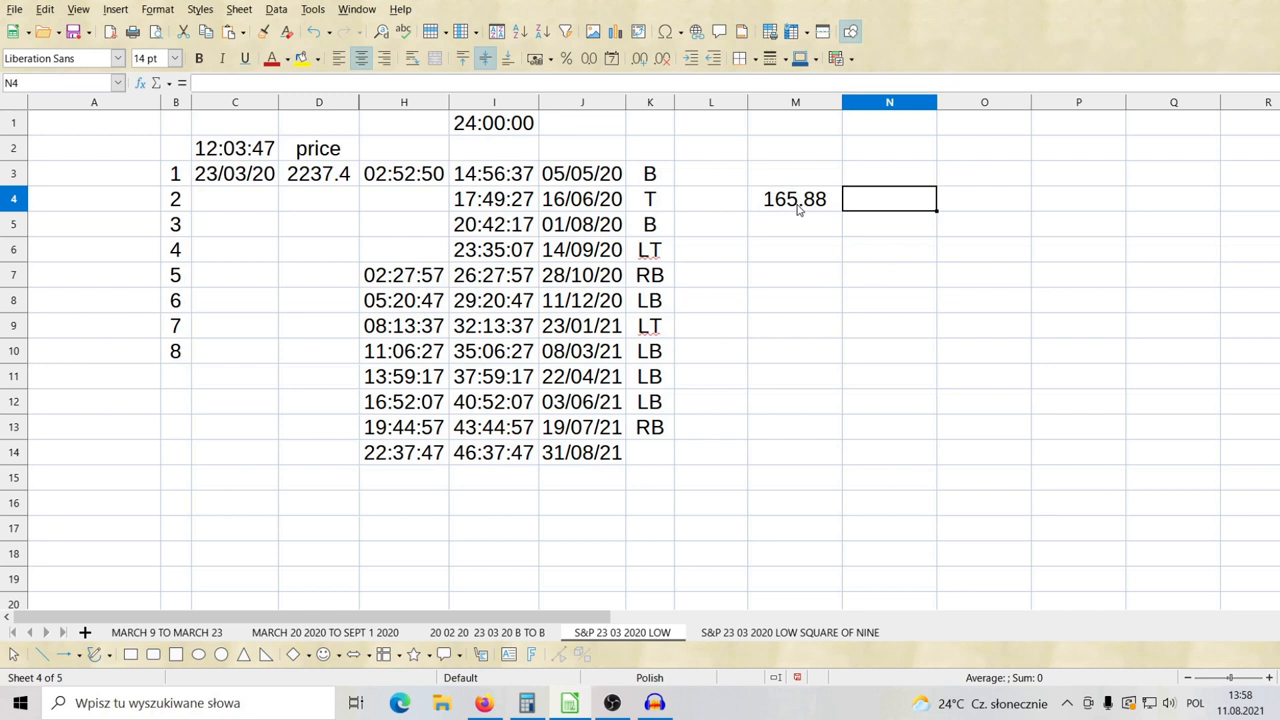
{"action": "mouse_move", "coordinate": [881, 211]}
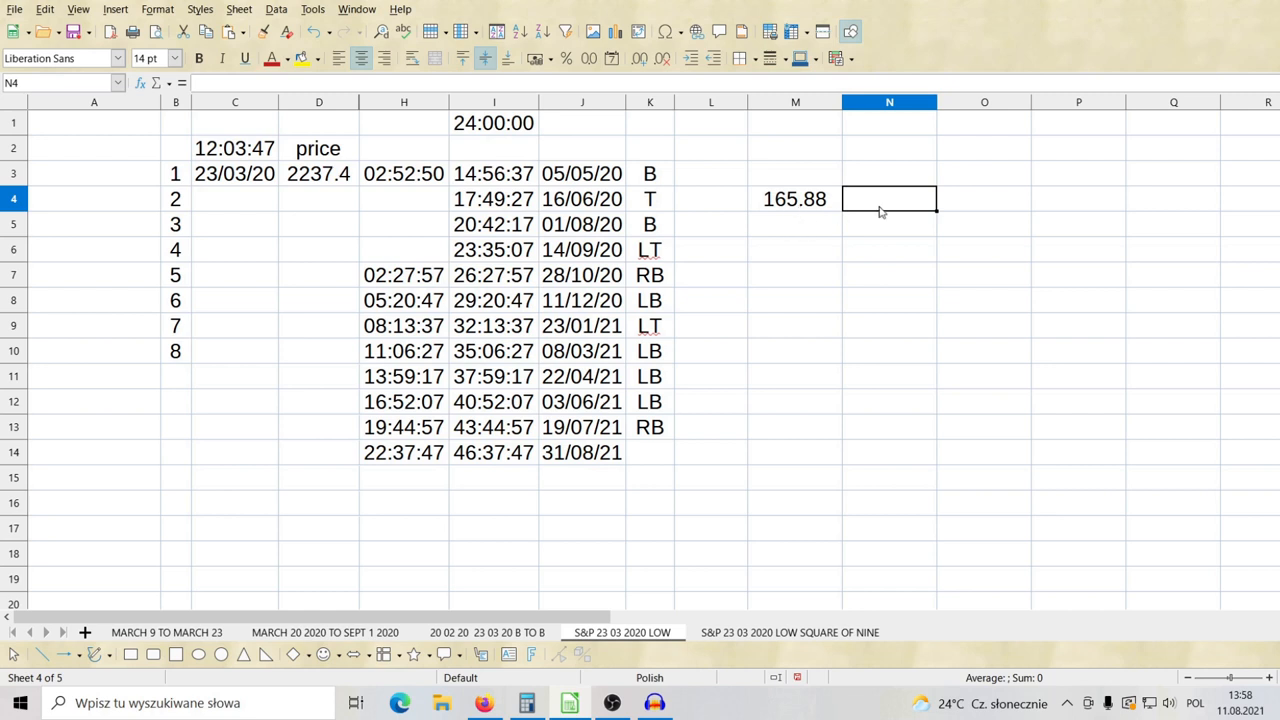
{"action": "left_click", "coordinate": [526, 702]}
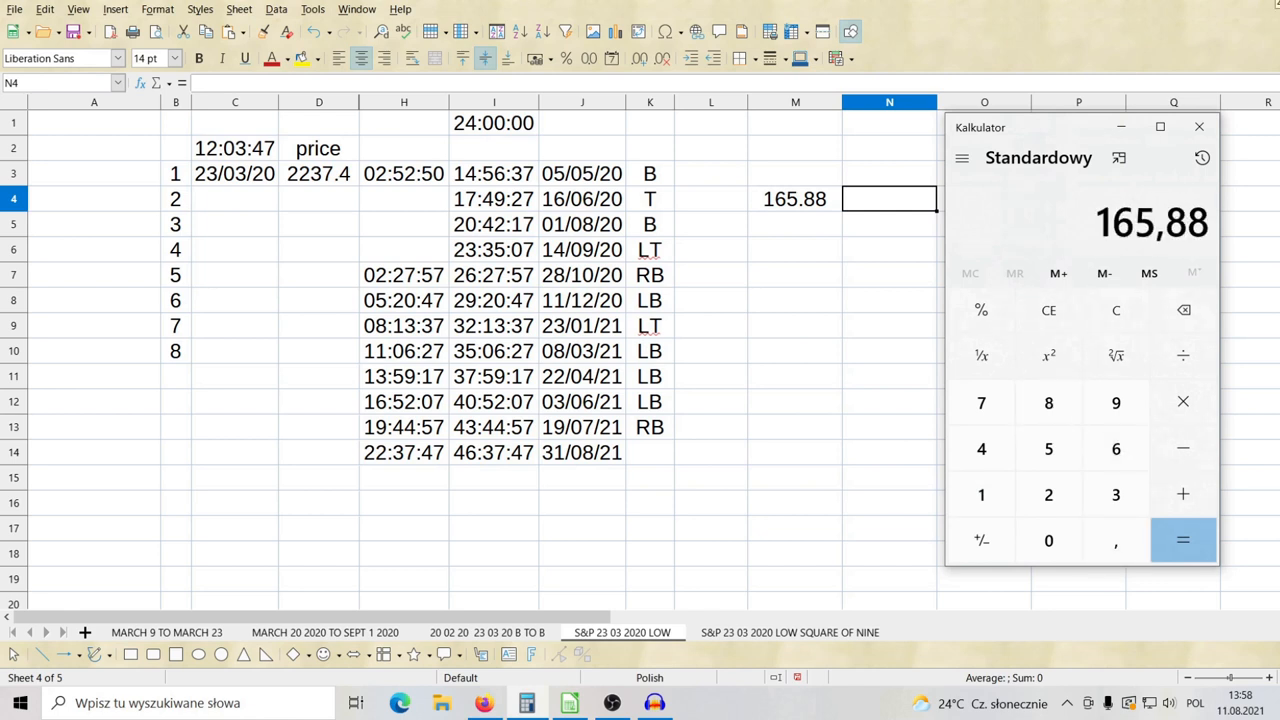
{"action": "left_click", "coordinate": [1183, 540]}
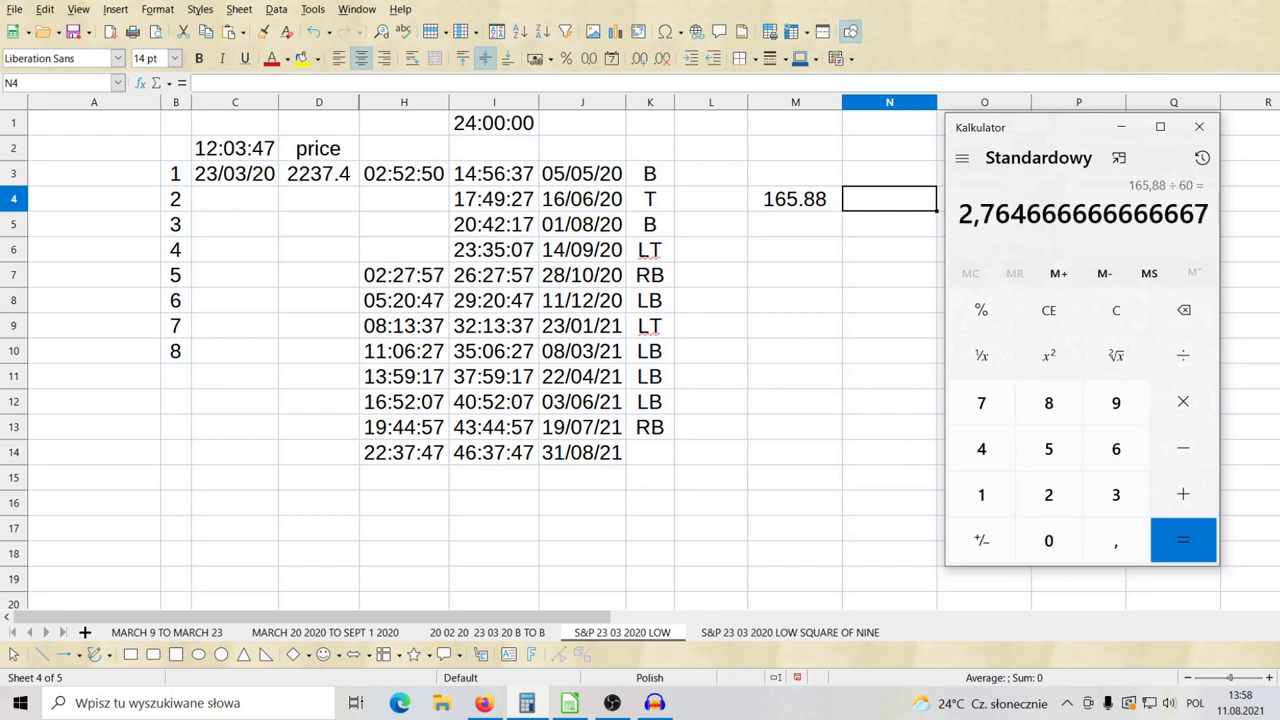
{"action": "left_click", "coordinate": [1183, 540]}
{"action": "type", "text": "165,88"}
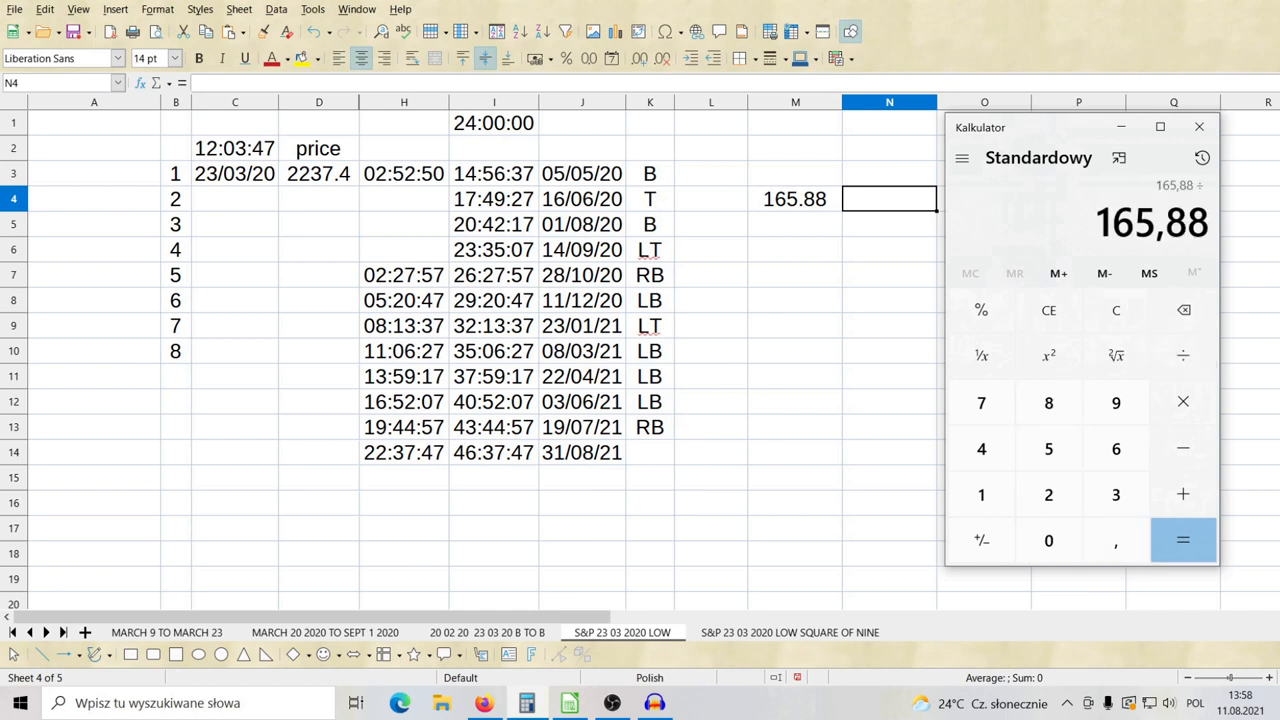
{"action": "left_click", "coordinate": [1183, 540]}
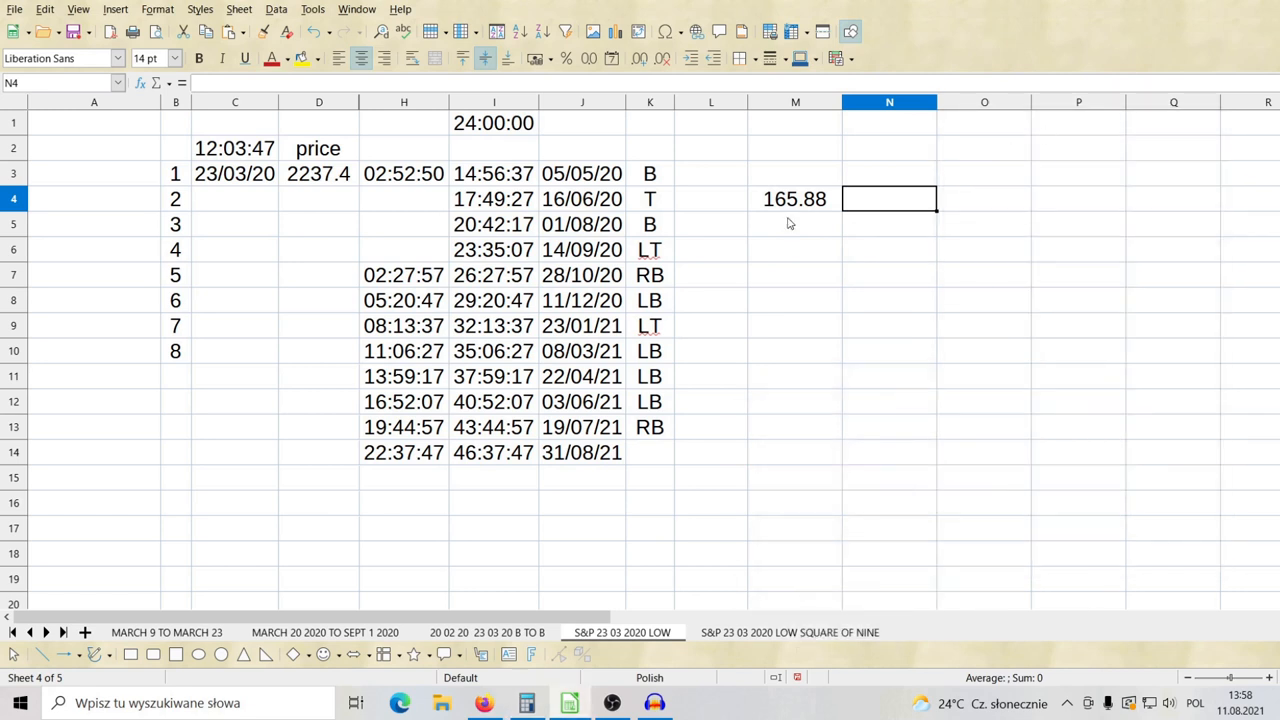
Step: Enter 2 hours in N4 and 45.88 minutes in O4, then verify both cells
{"action": "left_click", "coordinate": [794, 198]}
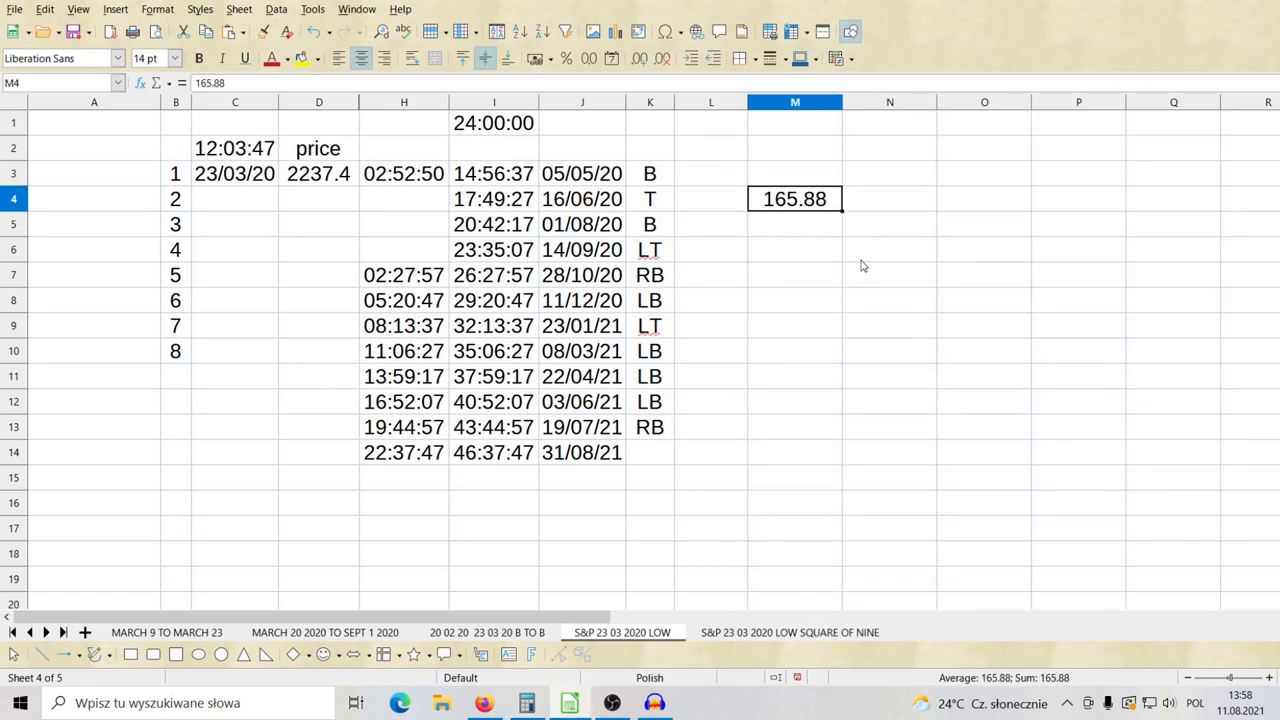
{"action": "left_click", "coordinate": [888, 198]}
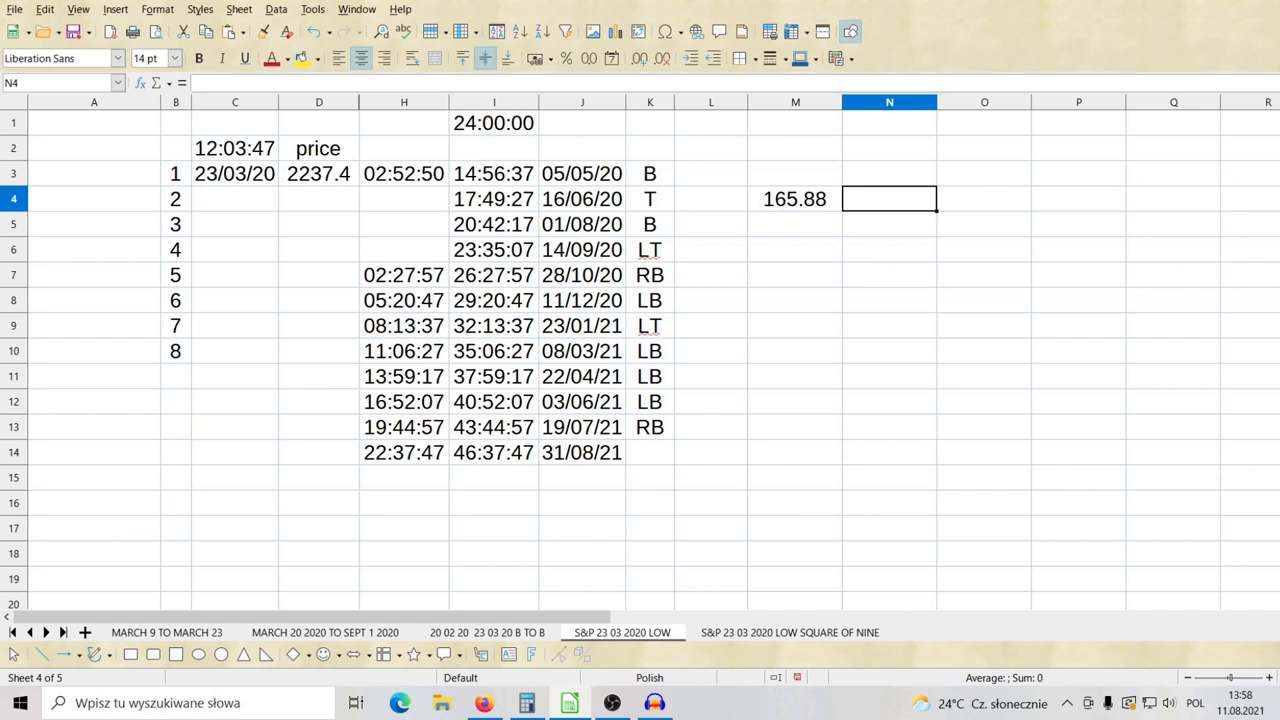
{"action": "type", "text": "2"}
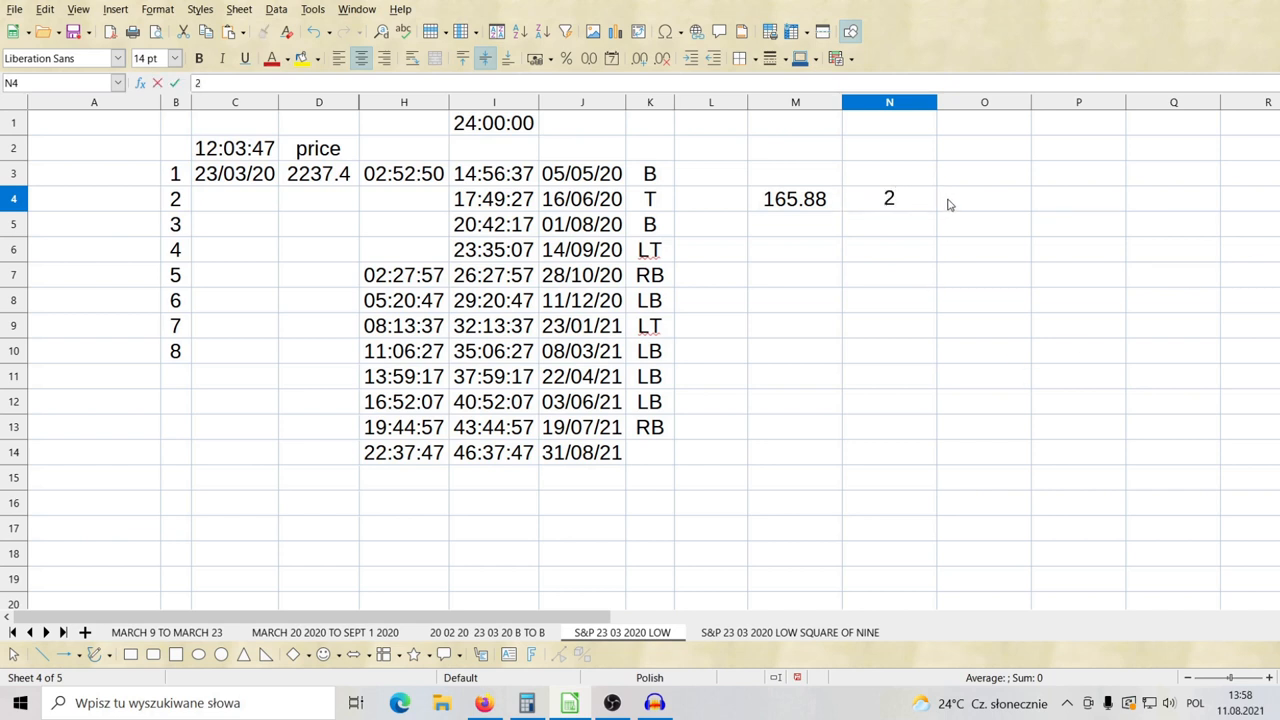
{"action": "left_click", "coordinate": [984, 198]}
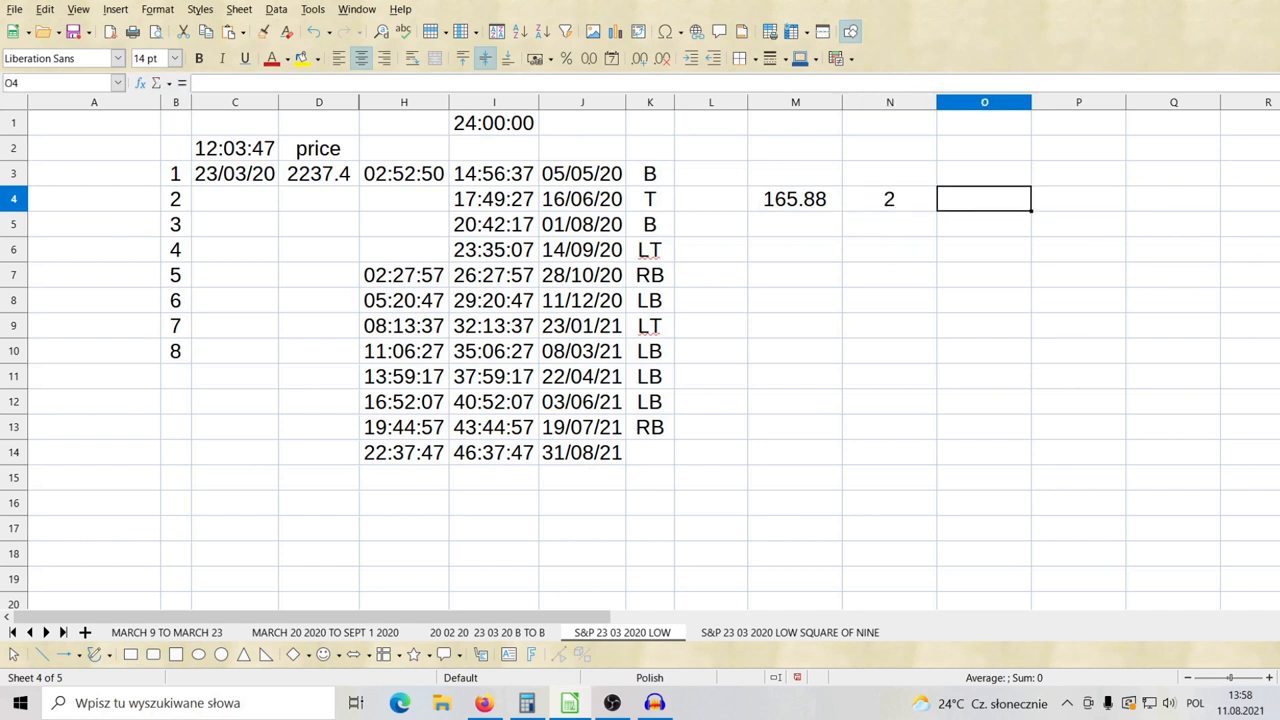
{"action": "type", "text": "45.88"}
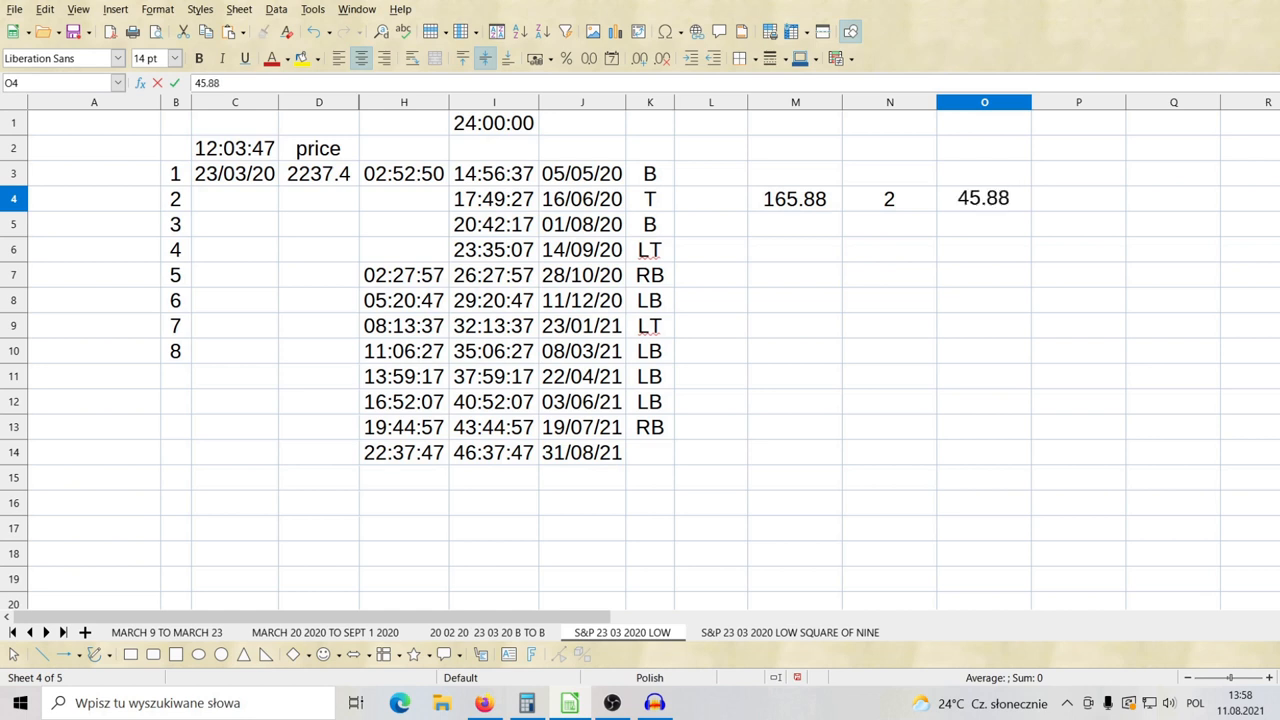
{"action": "left_click", "coordinate": [888, 198]}
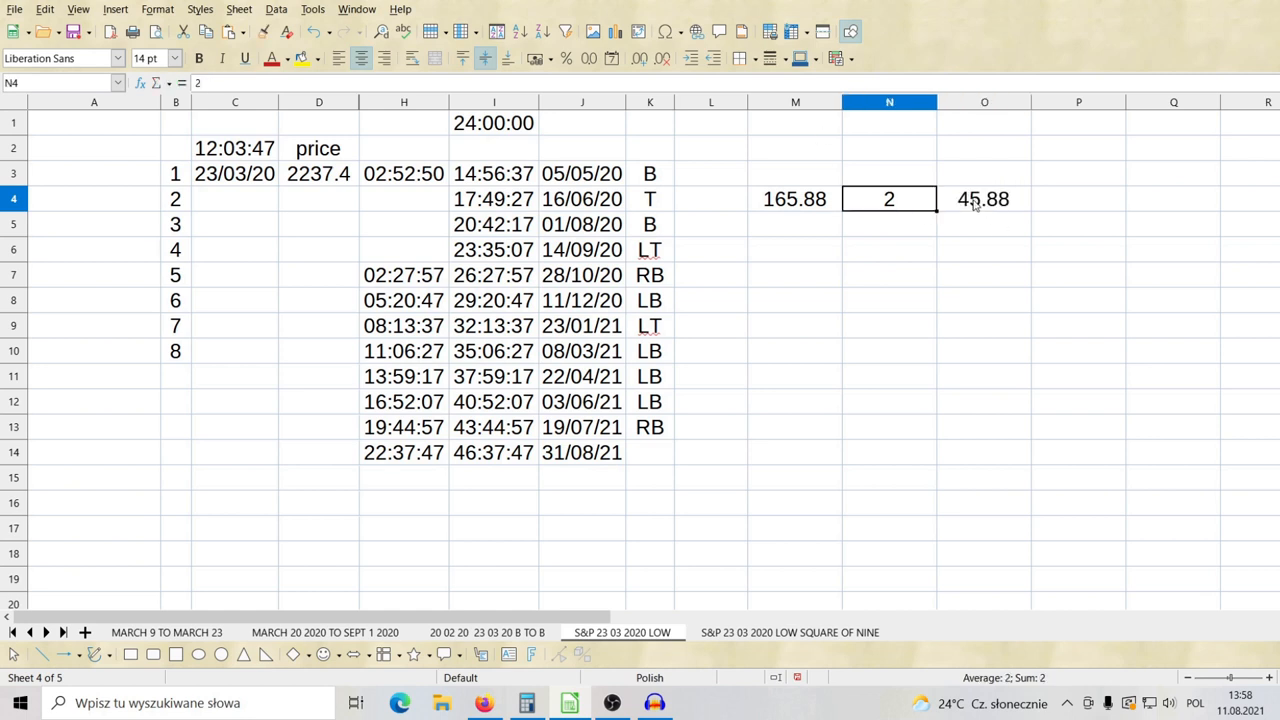
{"action": "left_click", "coordinate": [984, 198]}
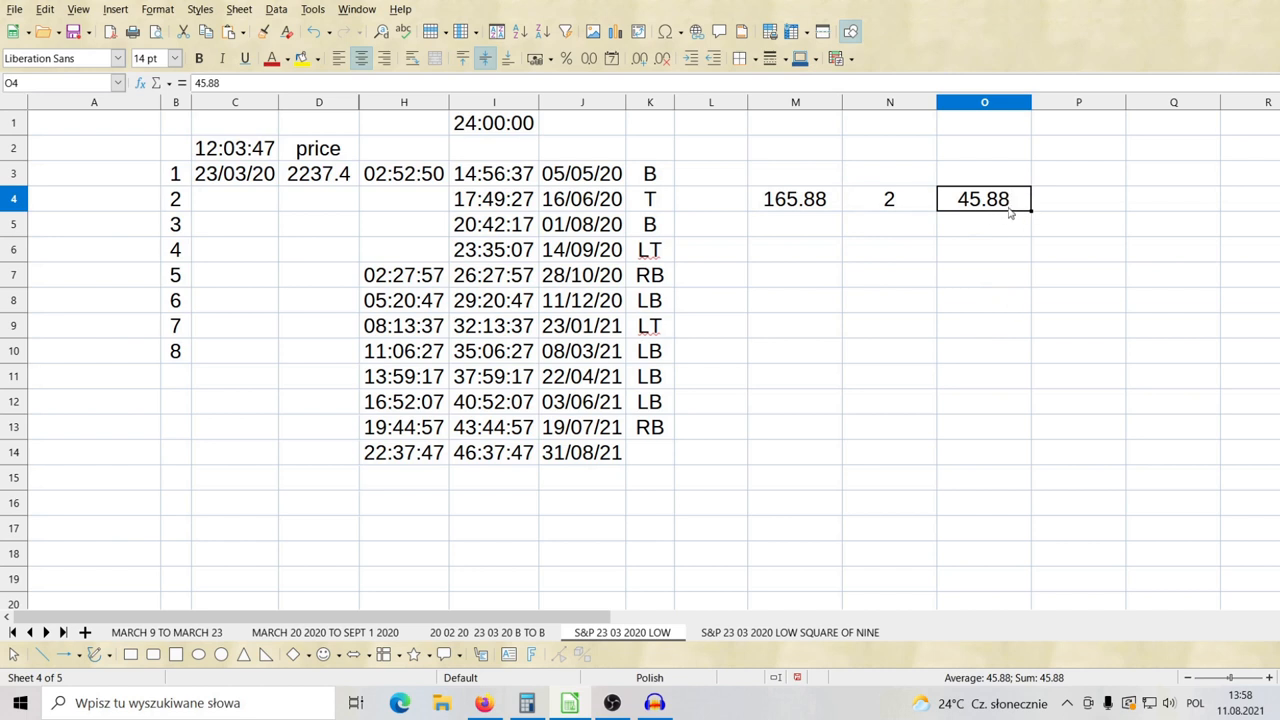
{"action": "mouse_move", "coordinate": [968, 245]}
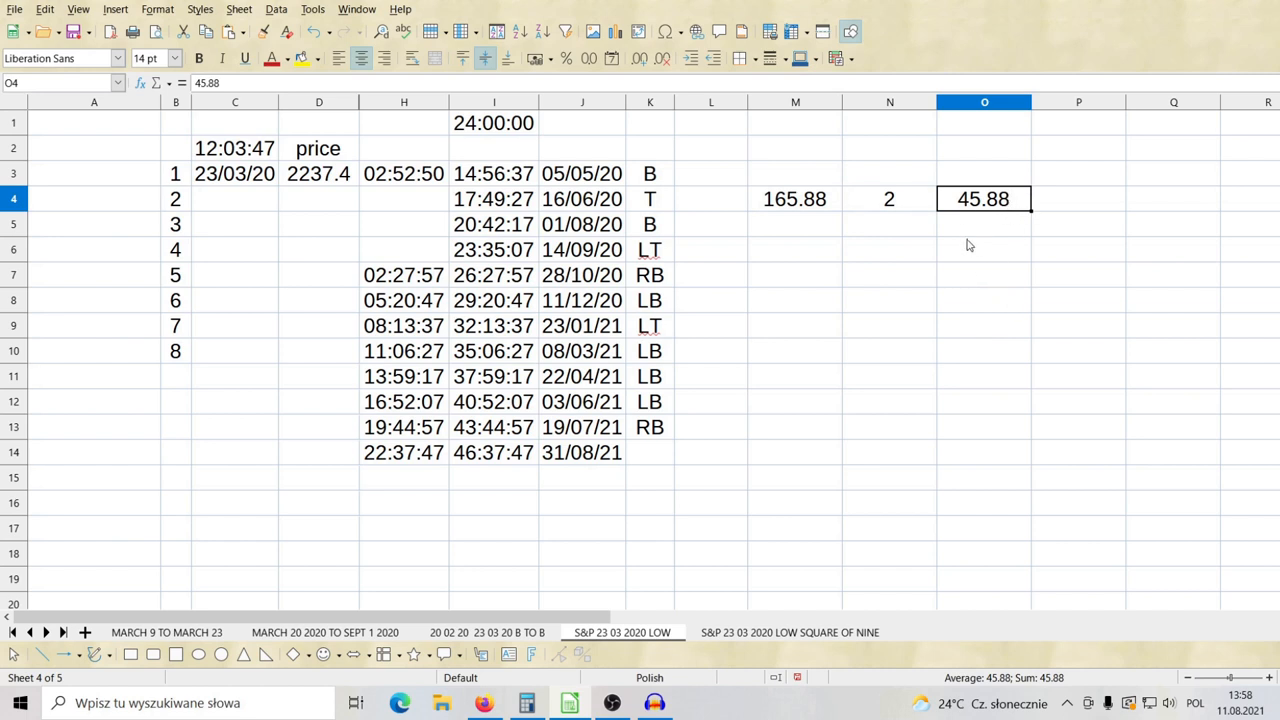
{"action": "mouse_move", "coordinate": [870, 290]}
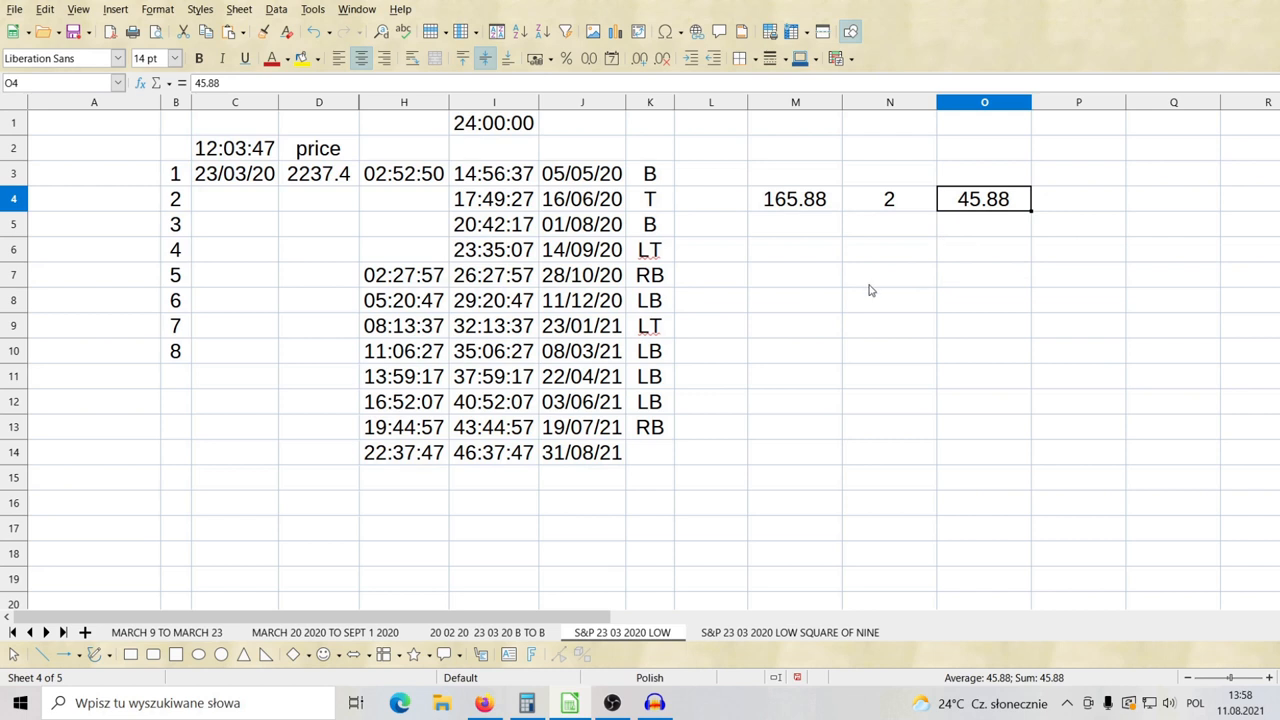
{"action": "mouse_move", "coordinate": [940, 221]}
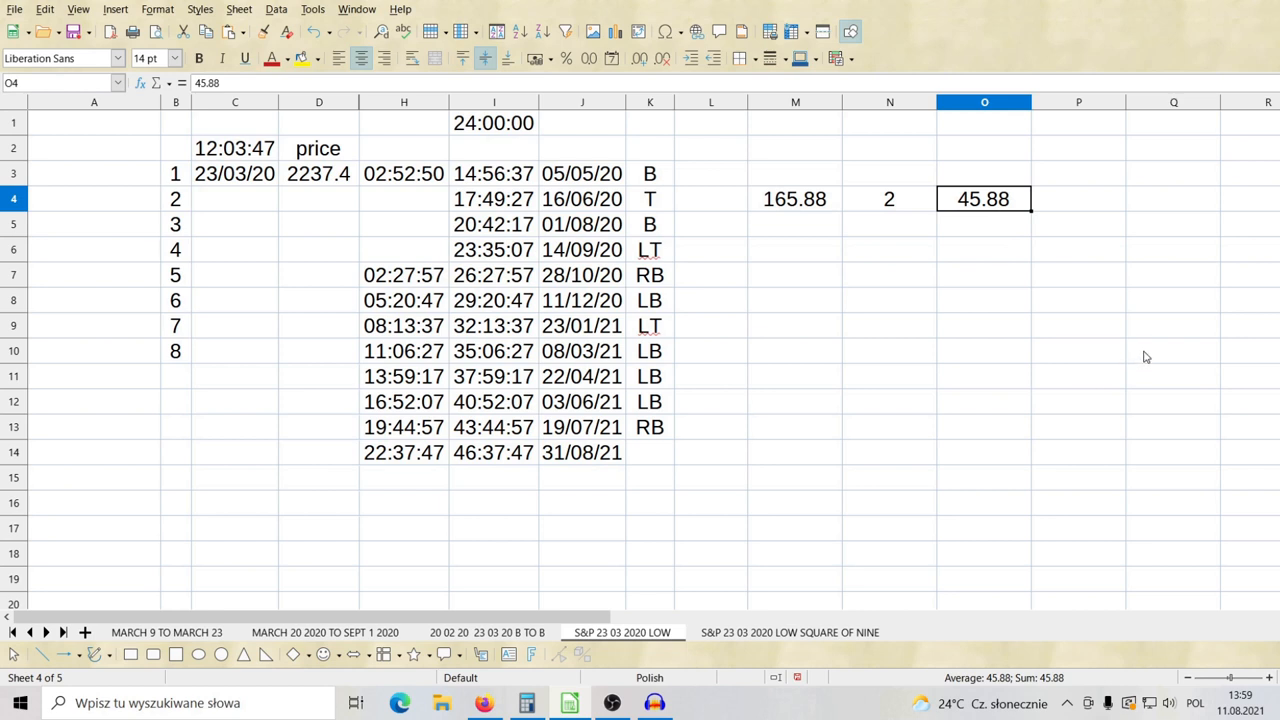
{"action": "mouse_move", "coordinate": [940, 191]}
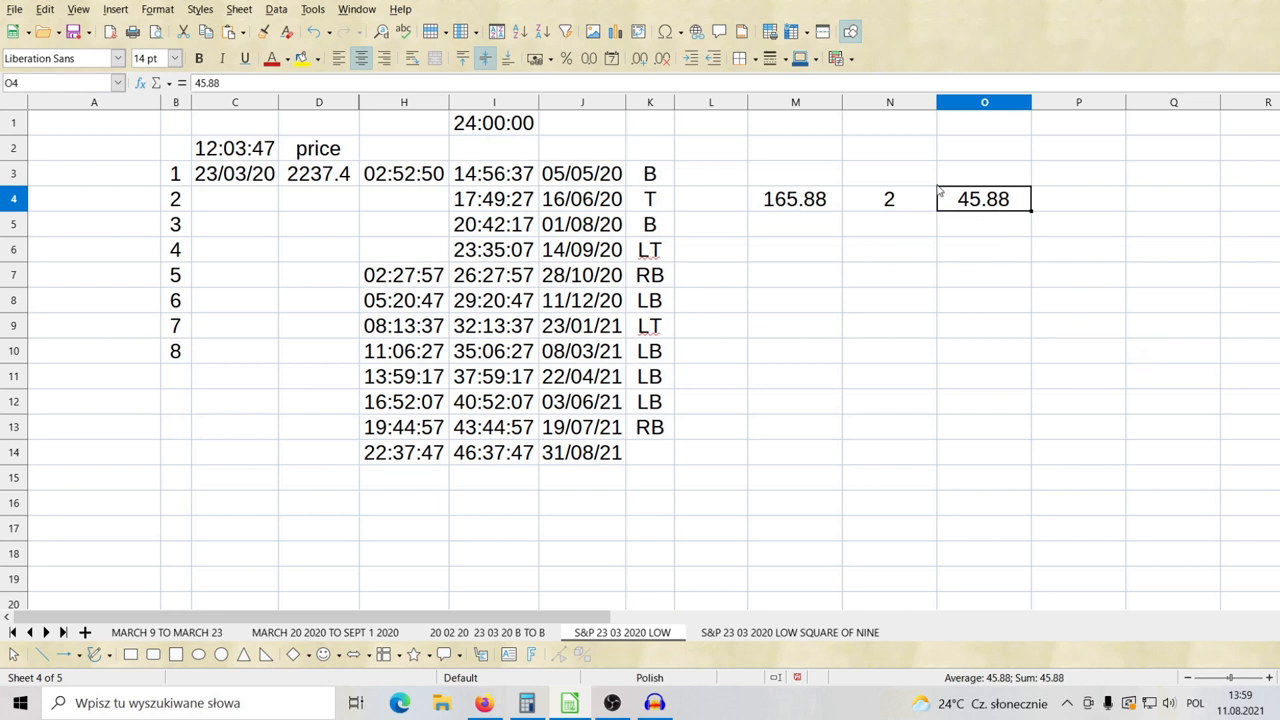
{"action": "mouse_move", "coordinate": [1044, 220]}
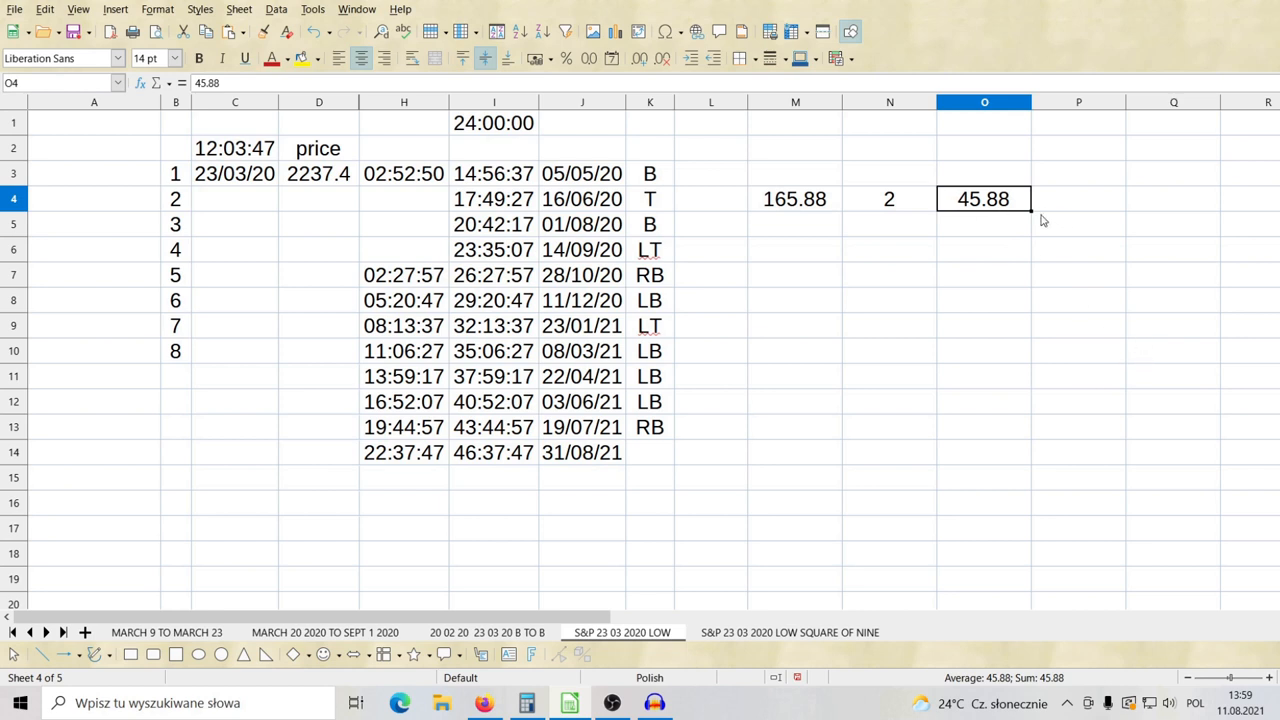
{"action": "mouse_move", "coordinate": [1007, 208]}
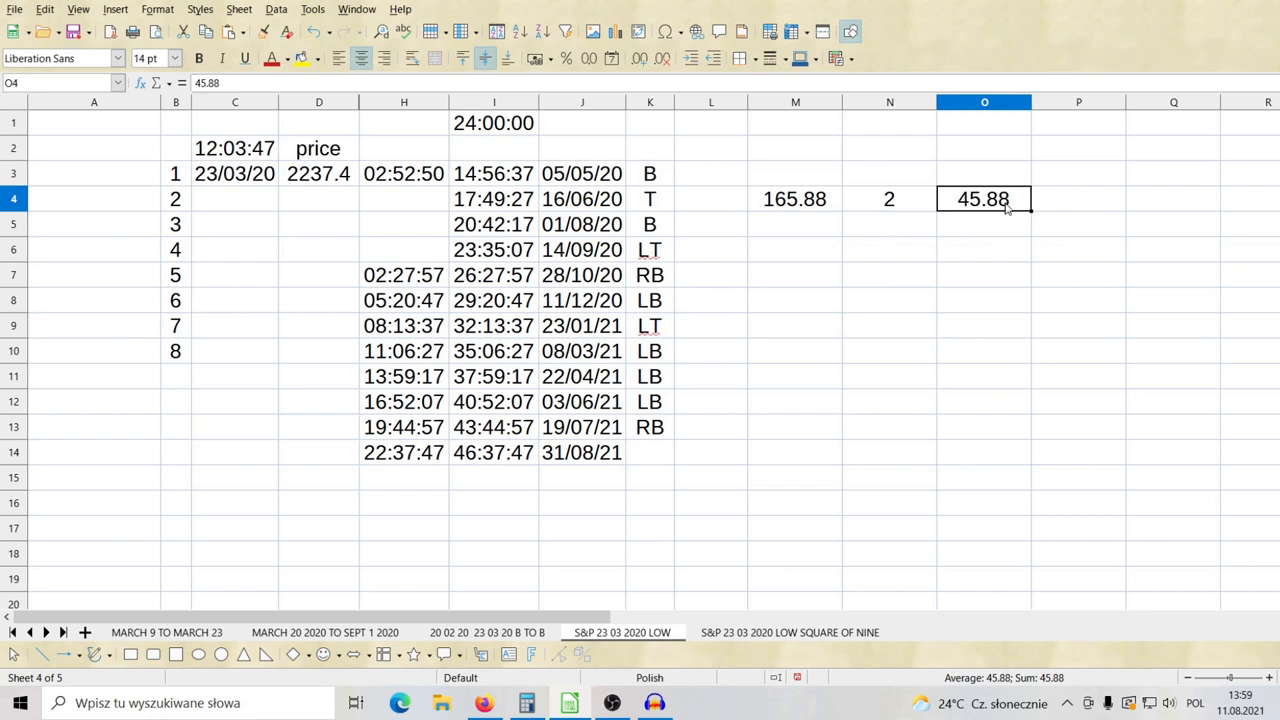
{"action": "mouse_move", "coordinate": [1034, 230]}
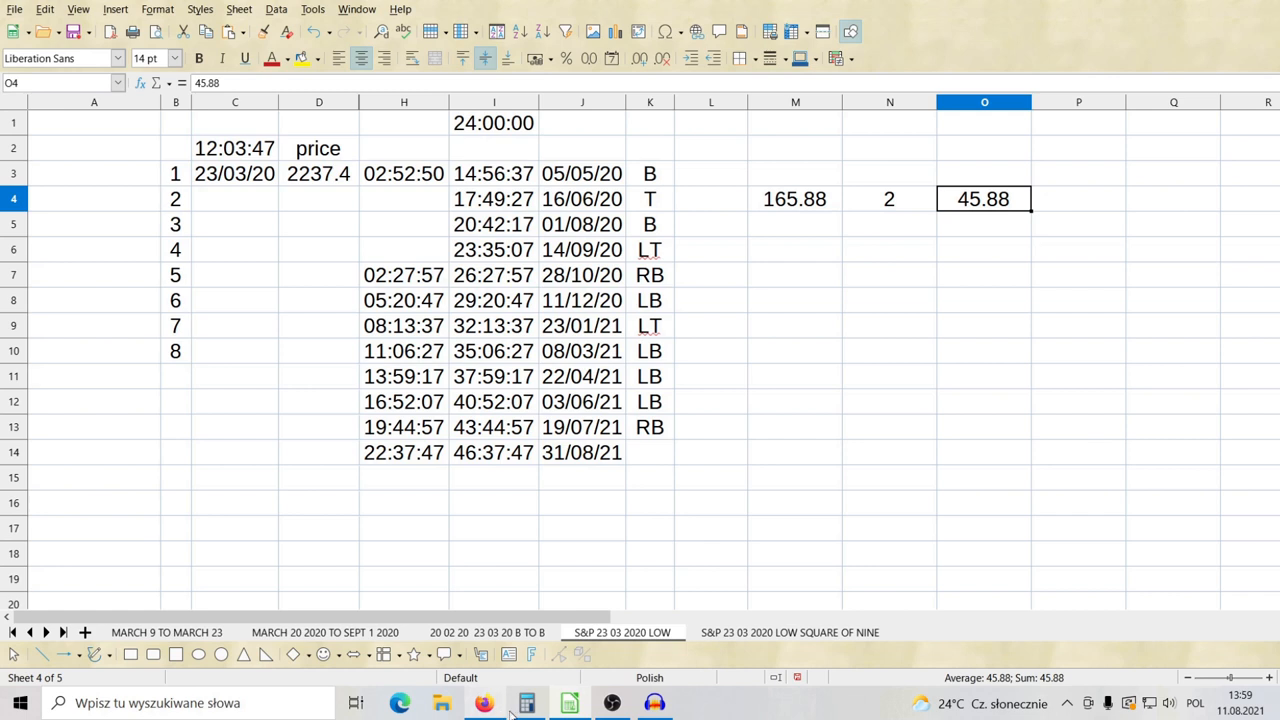
Step: Compute 0.88 × 60 = 52.8 in Windows Calculator, then minimize it
{"action": "left_click", "coordinate": [526, 703]}
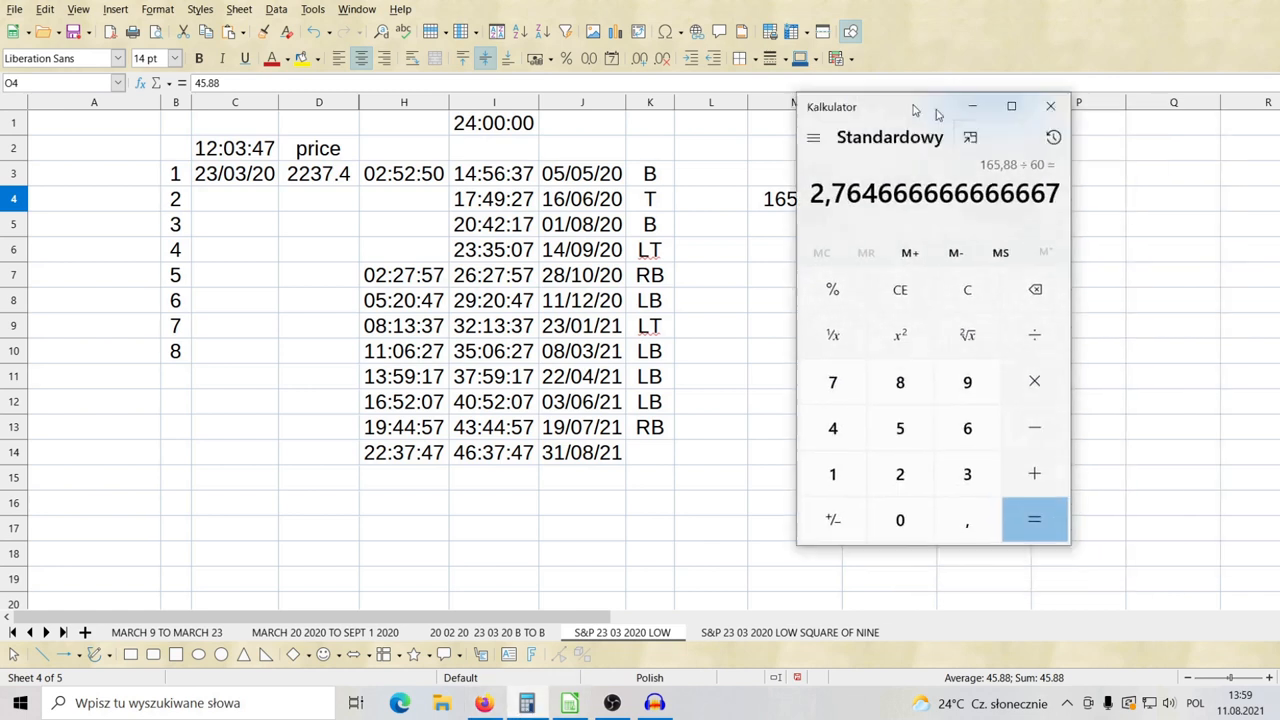
{"action": "left_click_drag", "start_coordinate": [931, 107], "coordinate": [567, 98]}
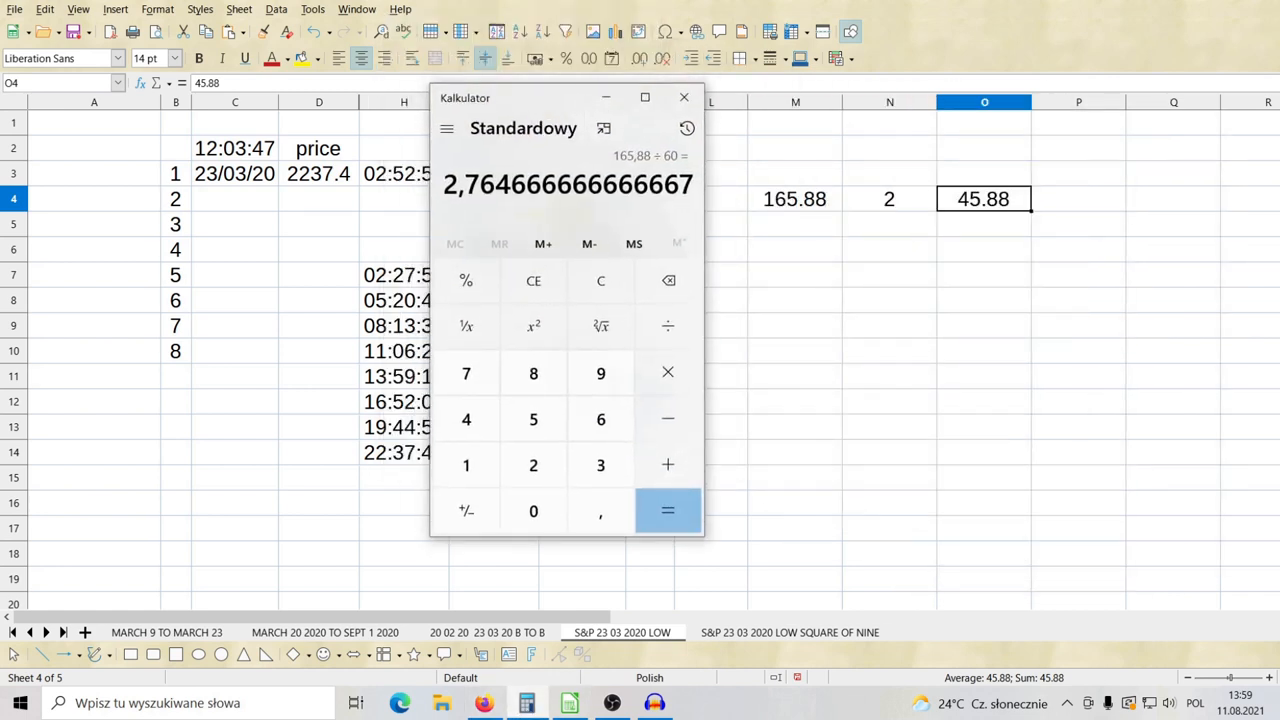
{"action": "left_click", "coordinate": [600, 511]}
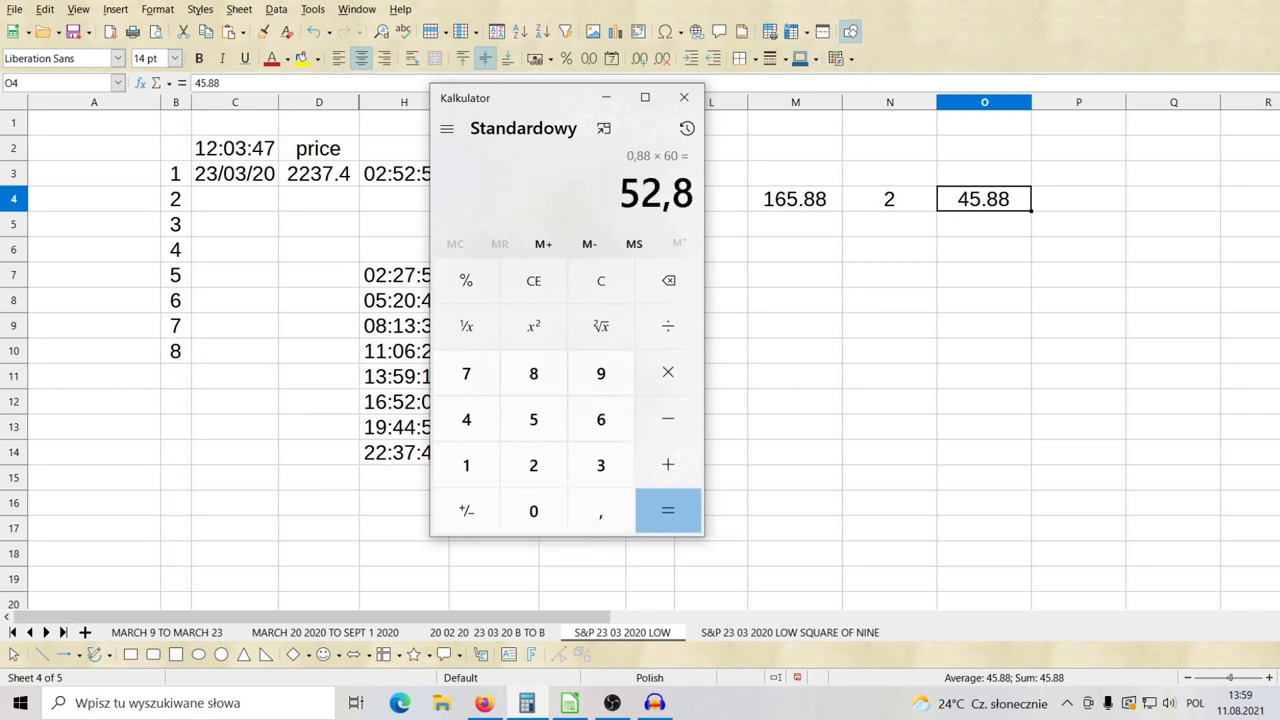
{"action": "left_click", "coordinate": [684, 97]}
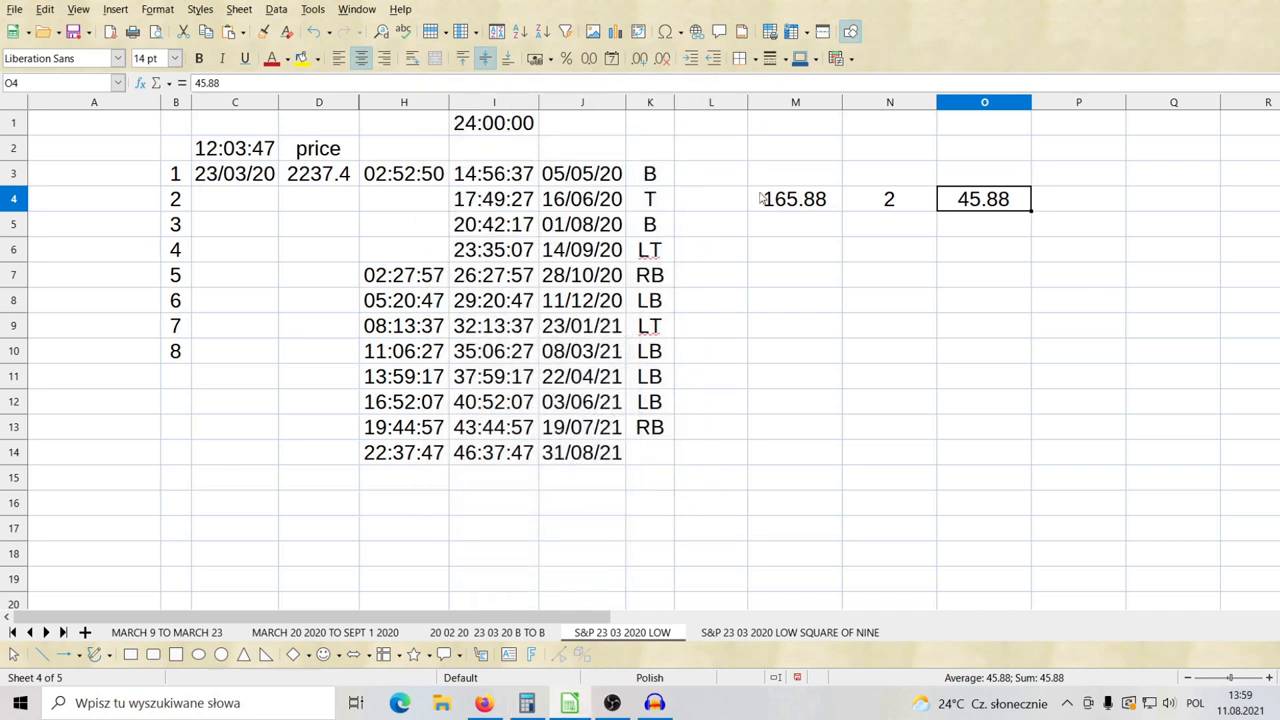
{"action": "mouse_move", "coordinate": [893, 254]}
{"action": "type", "text": "2"}
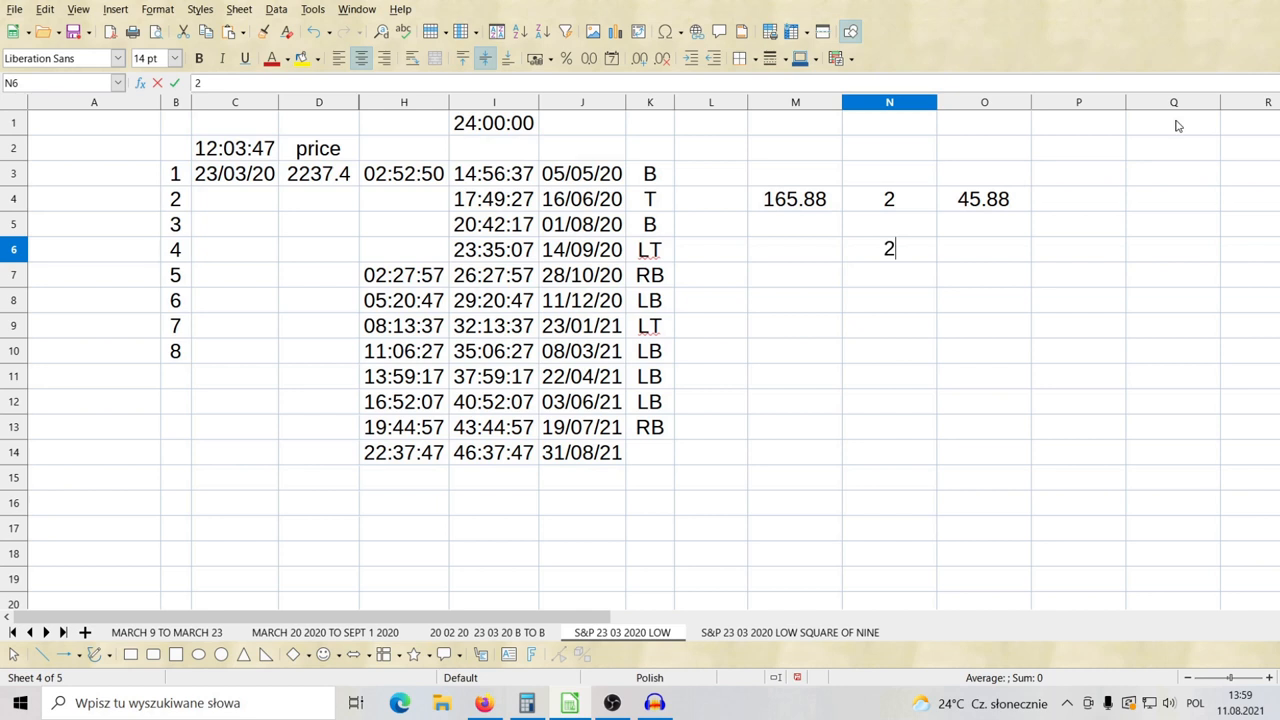
Step: Enter the time 2:45:53 into cell N6
{"action": "type", "text": ":"}
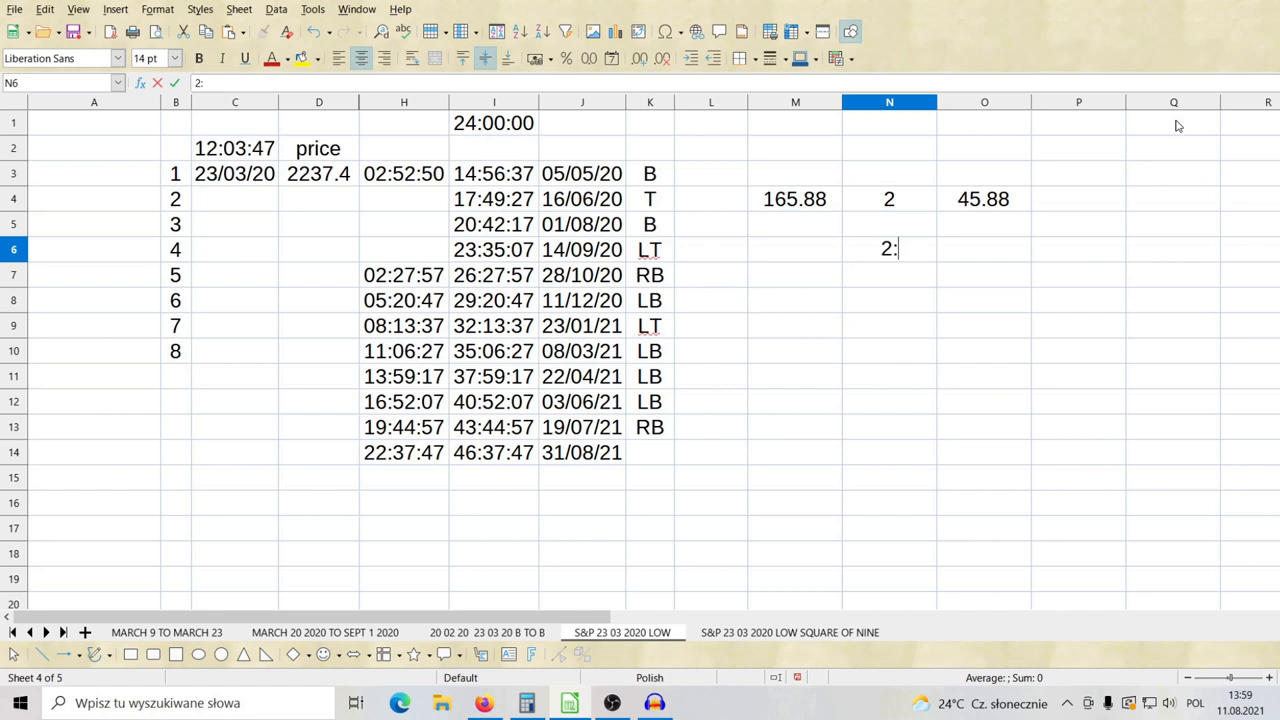
{"action": "type", "text": "45"}
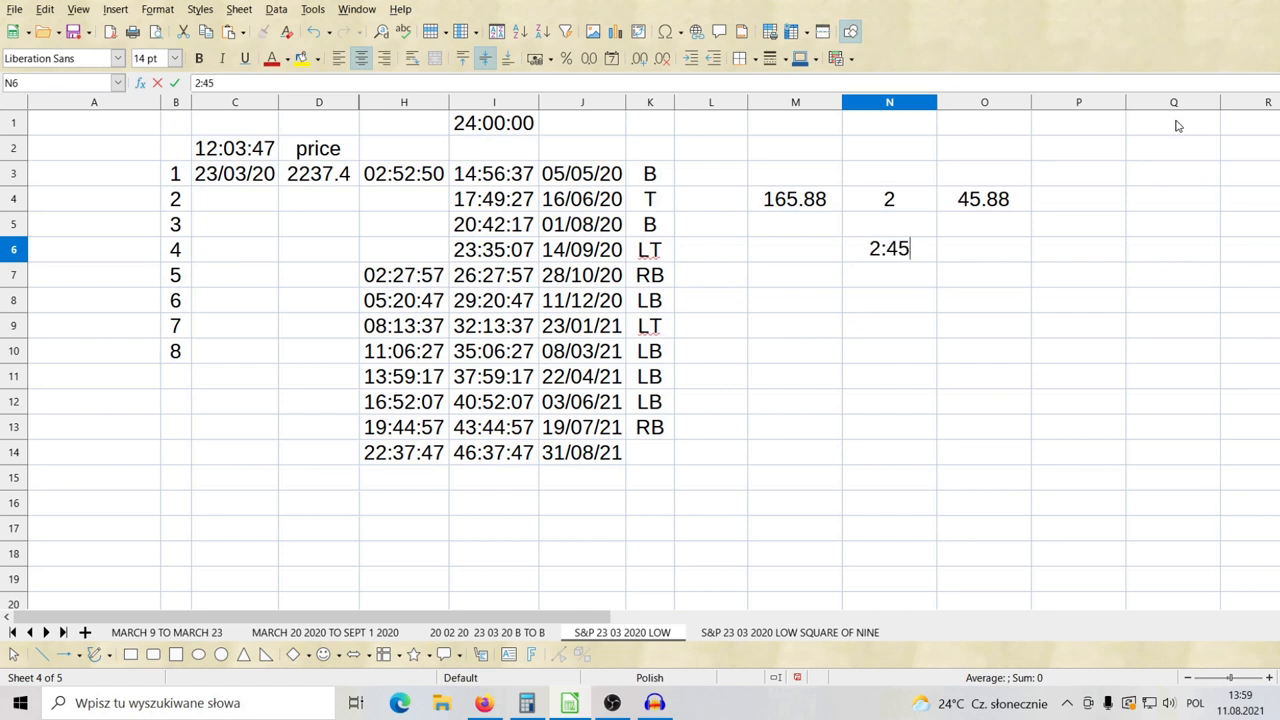
{"action": "type", "text": ":53"}
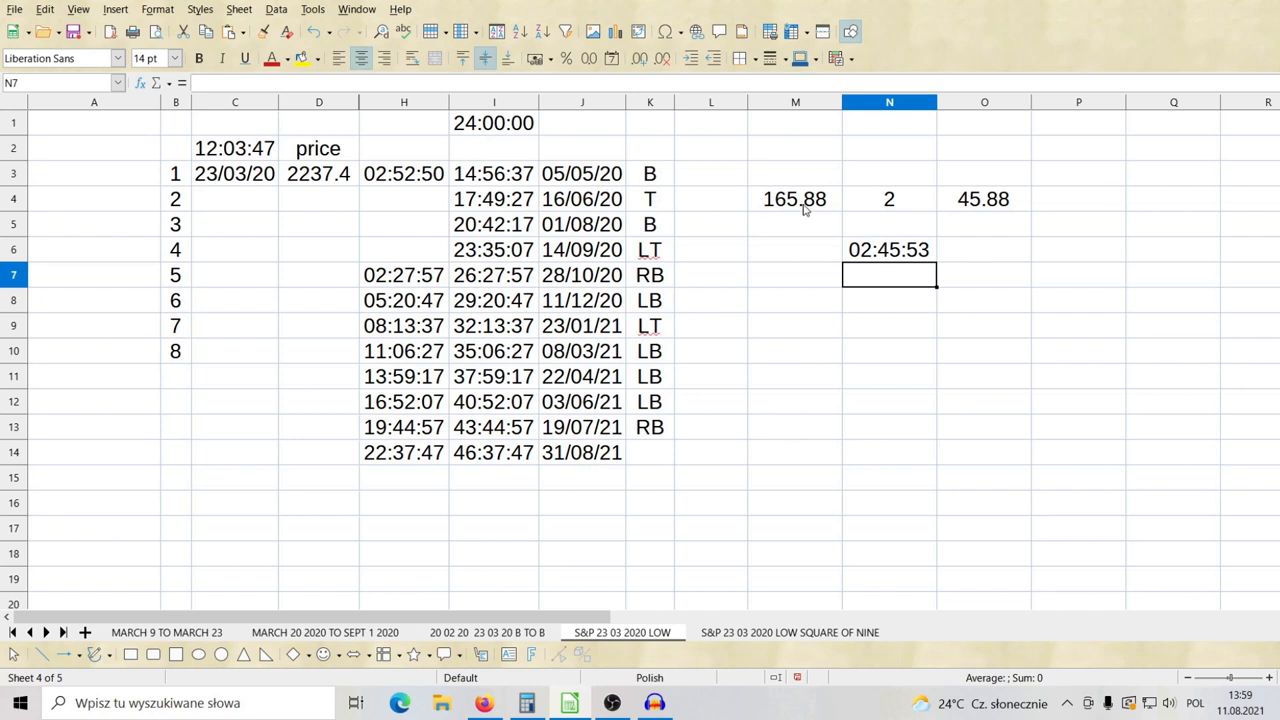
Step: Clear the 165.88, 2, 45.88 and 02:45:53 working cells and recheck 12:03:47 in C2
{"action": "left_click", "coordinate": [794, 198]}
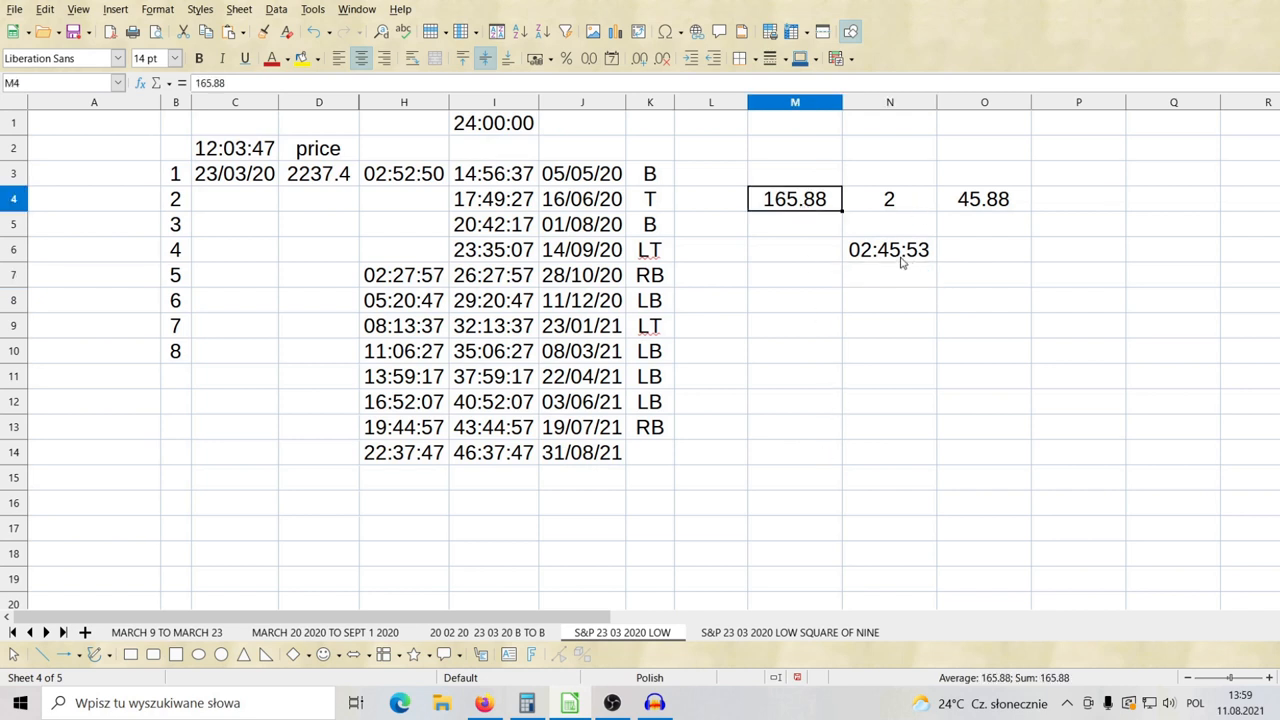
{"action": "left_click", "coordinate": [888, 249]}
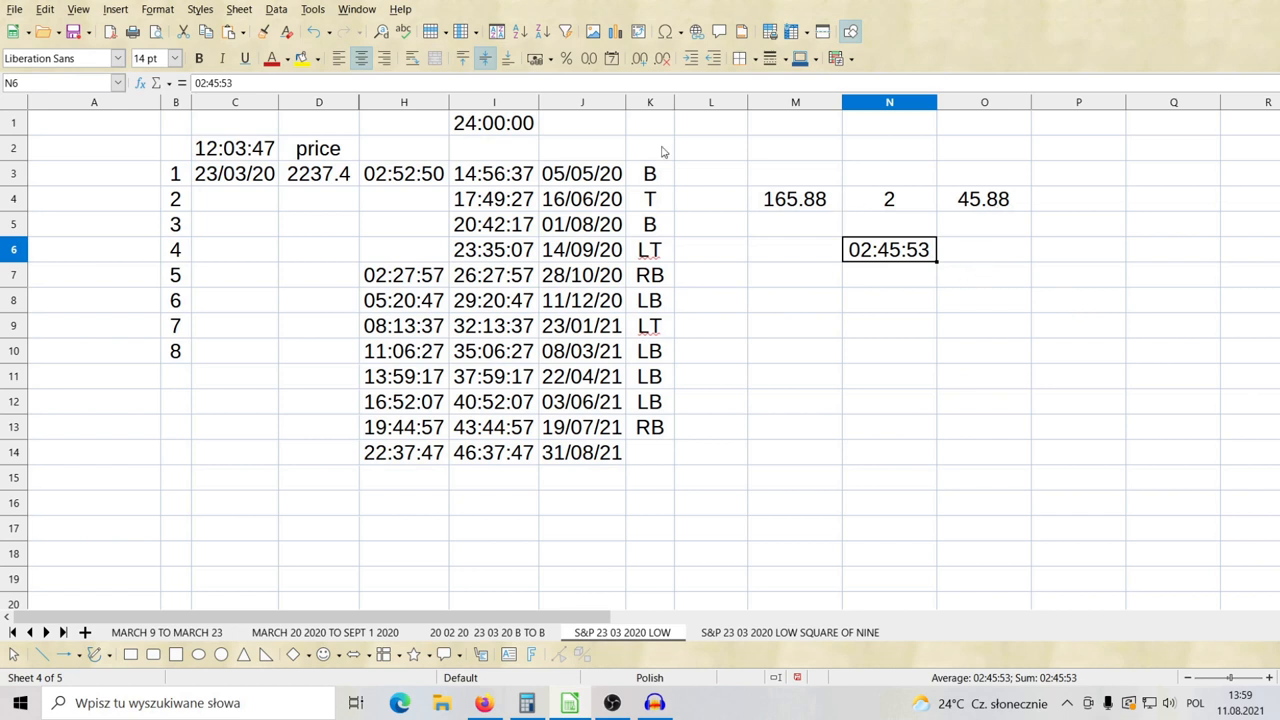
{"action": "left_click", "coordinate": [235, 148]}
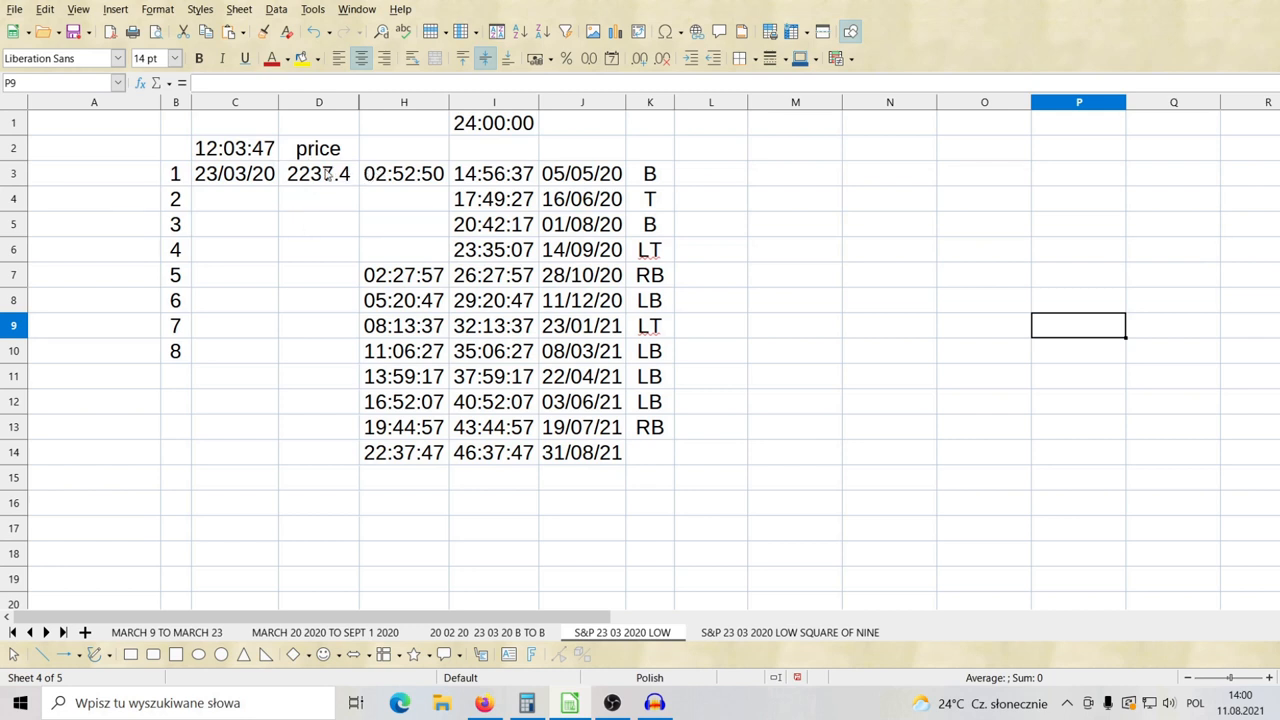
{"action": "left_click", "coordinate": [234, 148]}
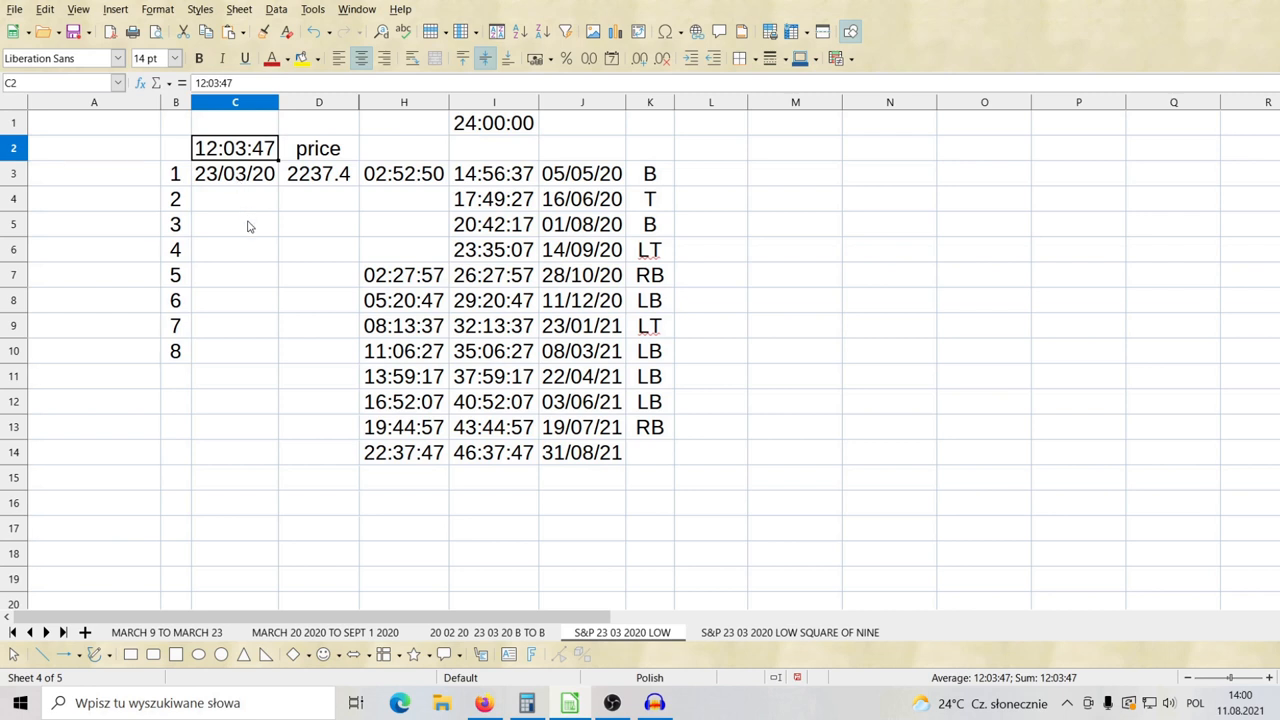
{"action": "left_click", "coordinate": [318, 173]}
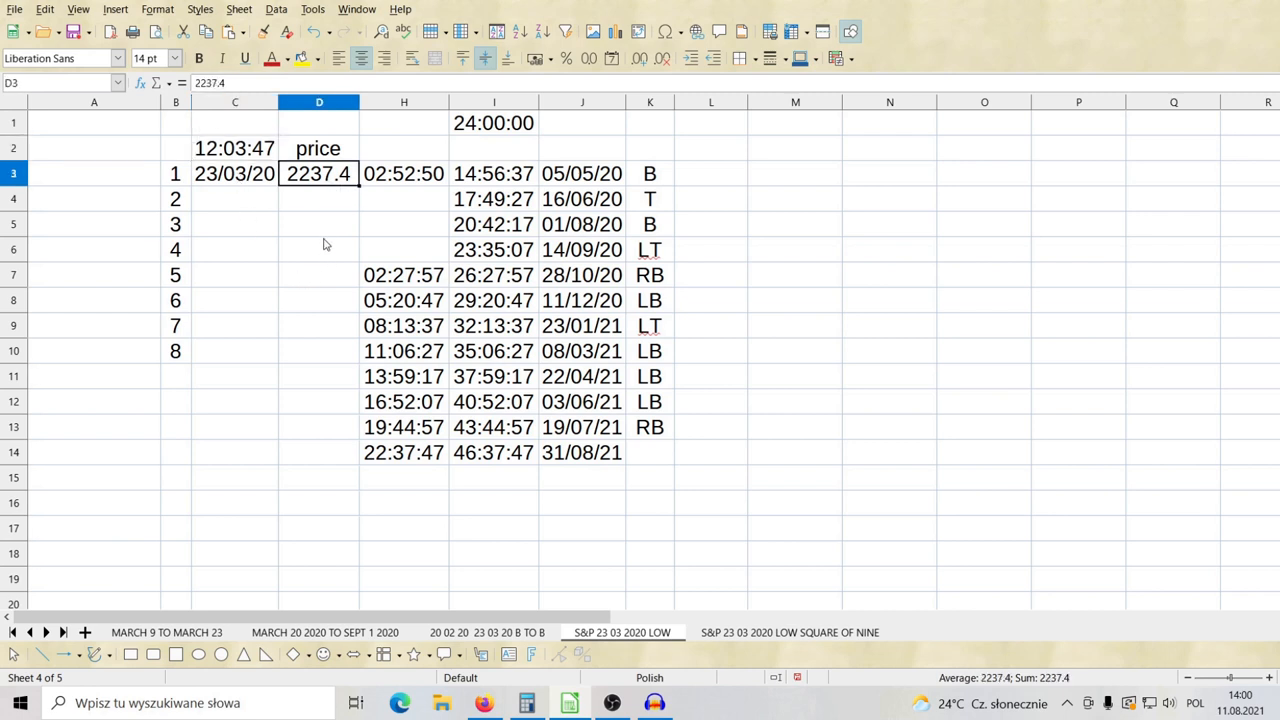
{"action": "left_click_drag", "start_coordinate": [319, 102], "coordinate": [404, 102]}
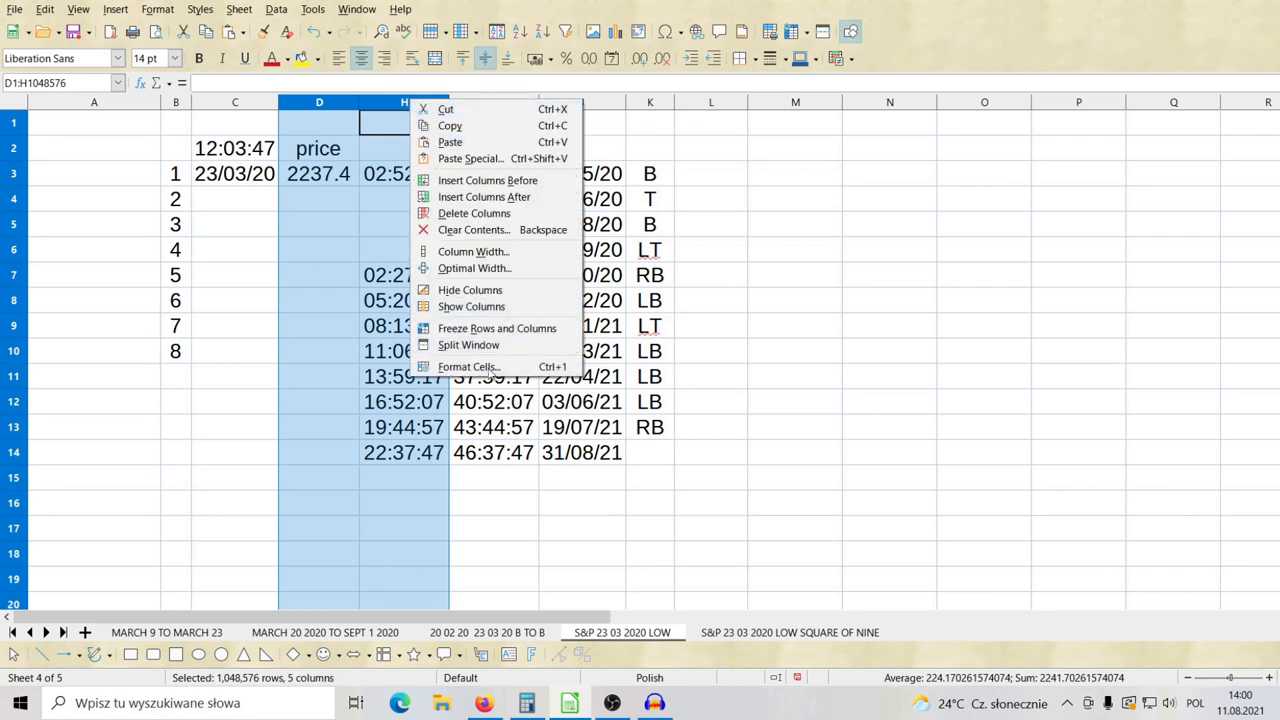
{"action": "left_click", "coordinate": [471, 306]}
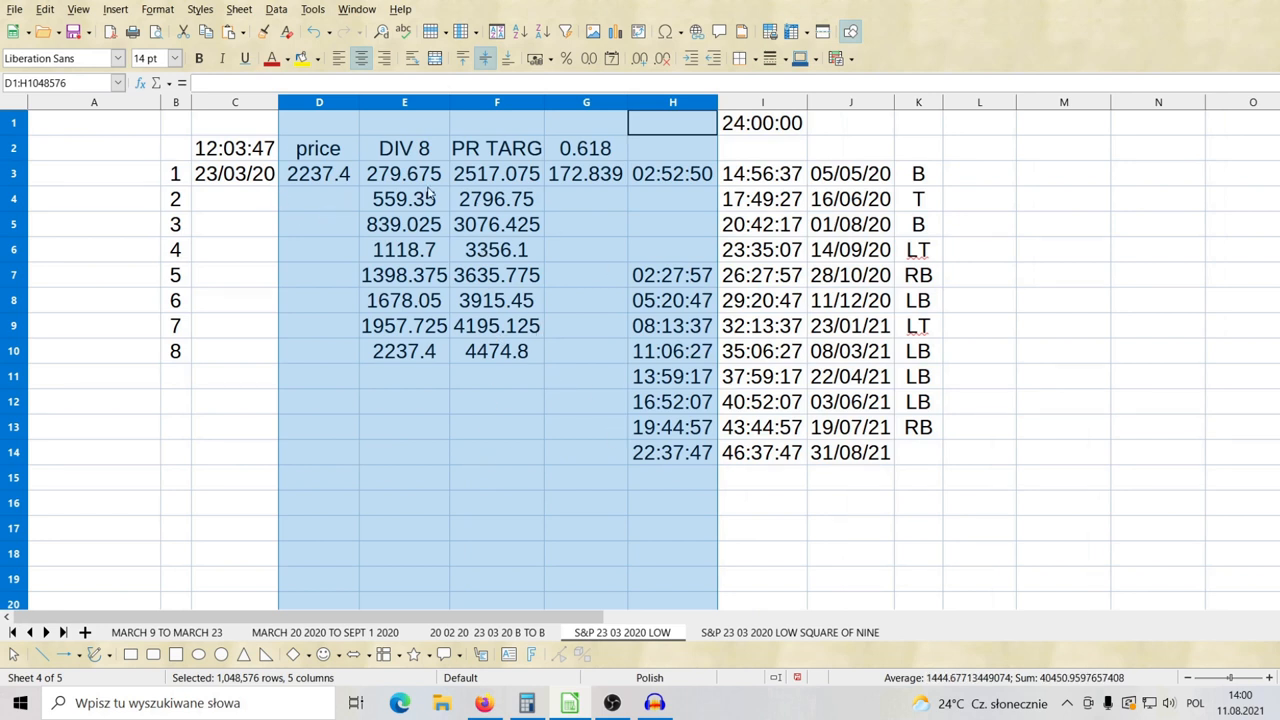
{"action": "left_click", "coordinate": [319, 173]}
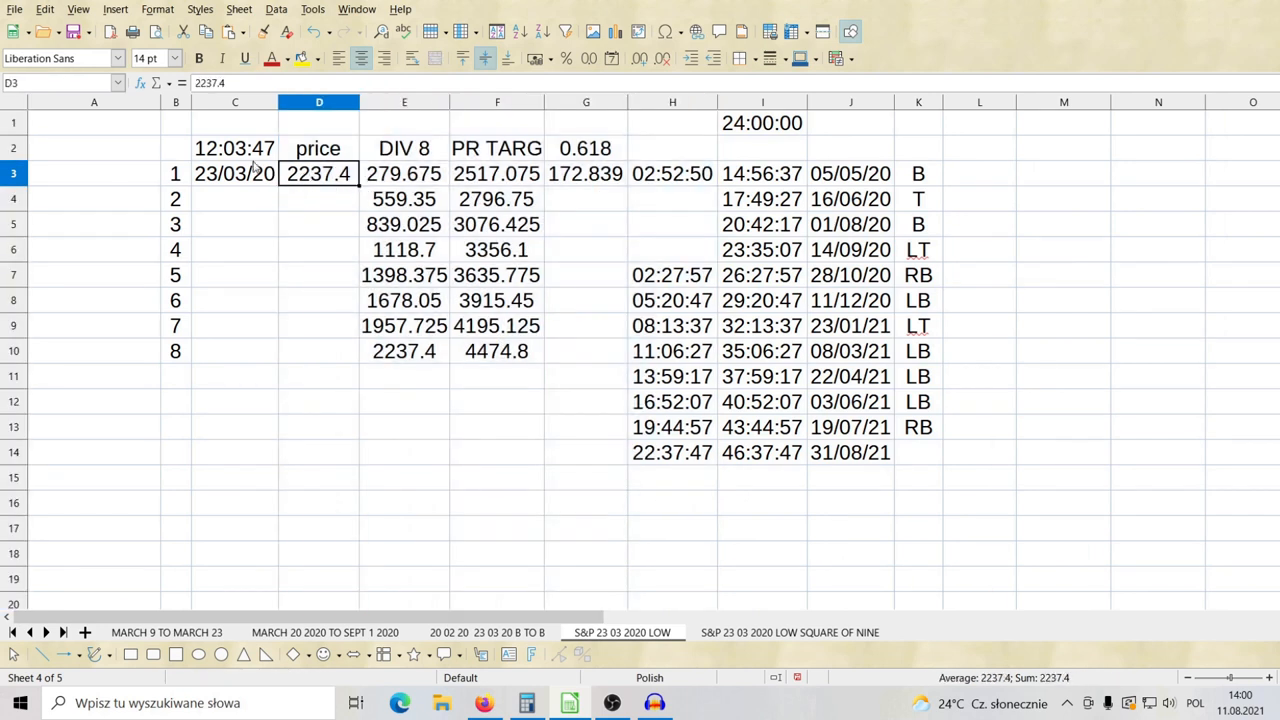
{"action": "mouse_move", "coordinate": [427, 191]}
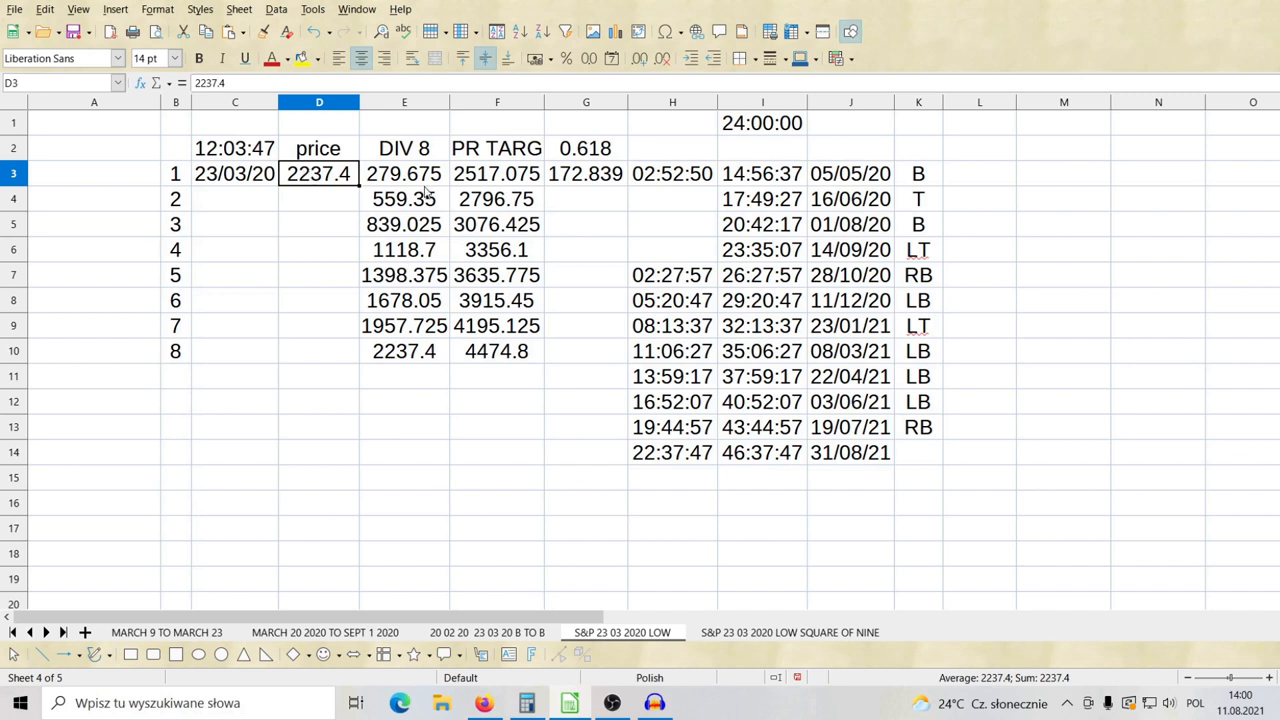
{"action": "left_click", "coordinate": [404, 173]}
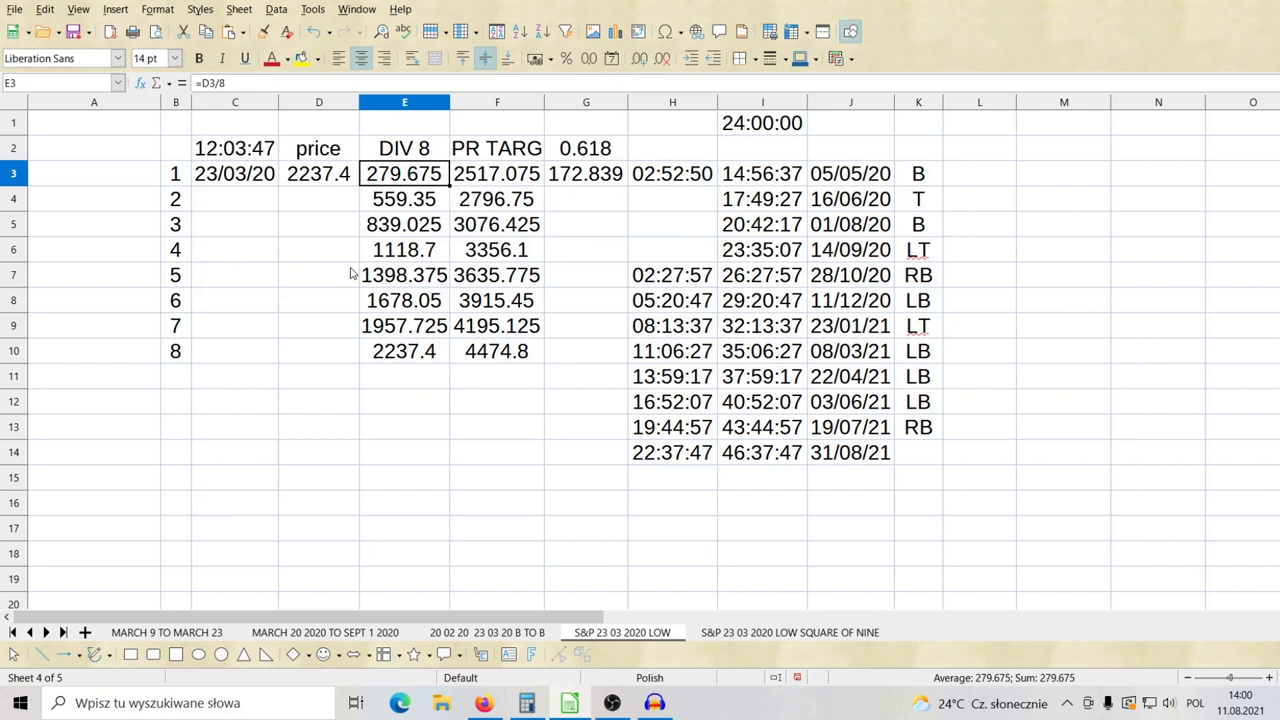
{"action": "mouse_move", "coordinate": [527, 207]}
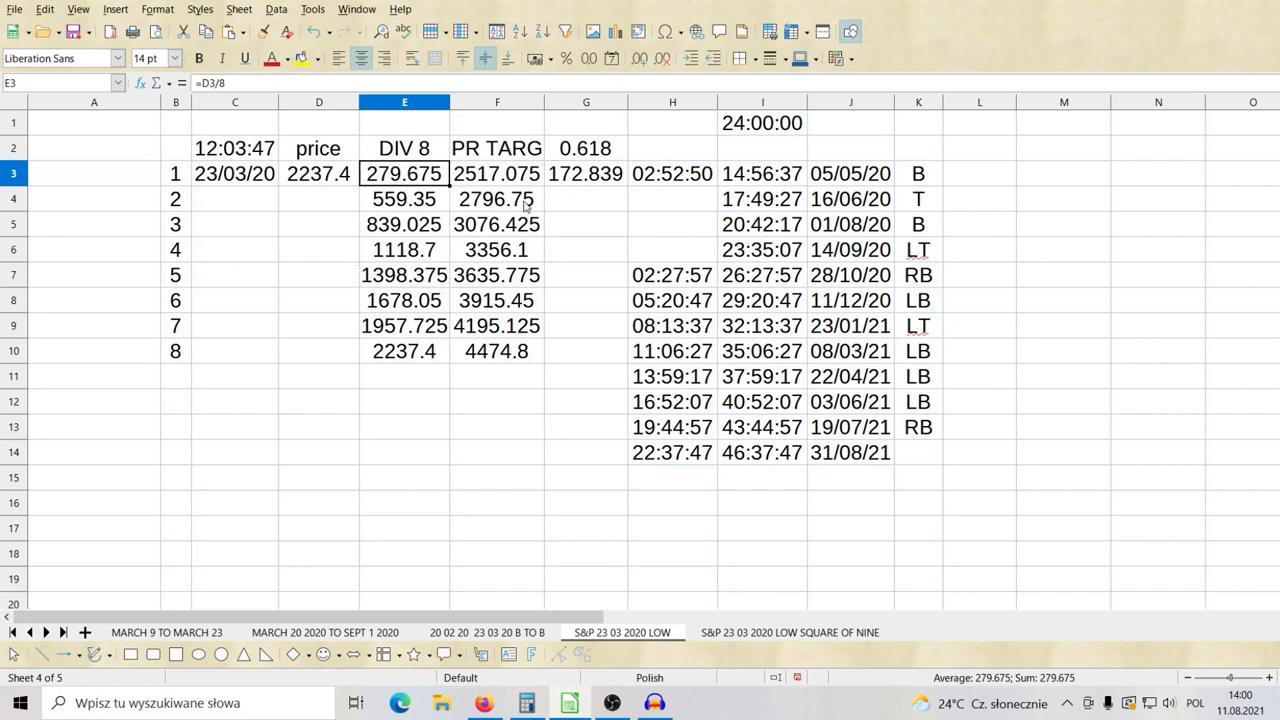
{"action": "left_click", "coordinate": [497, 173]}
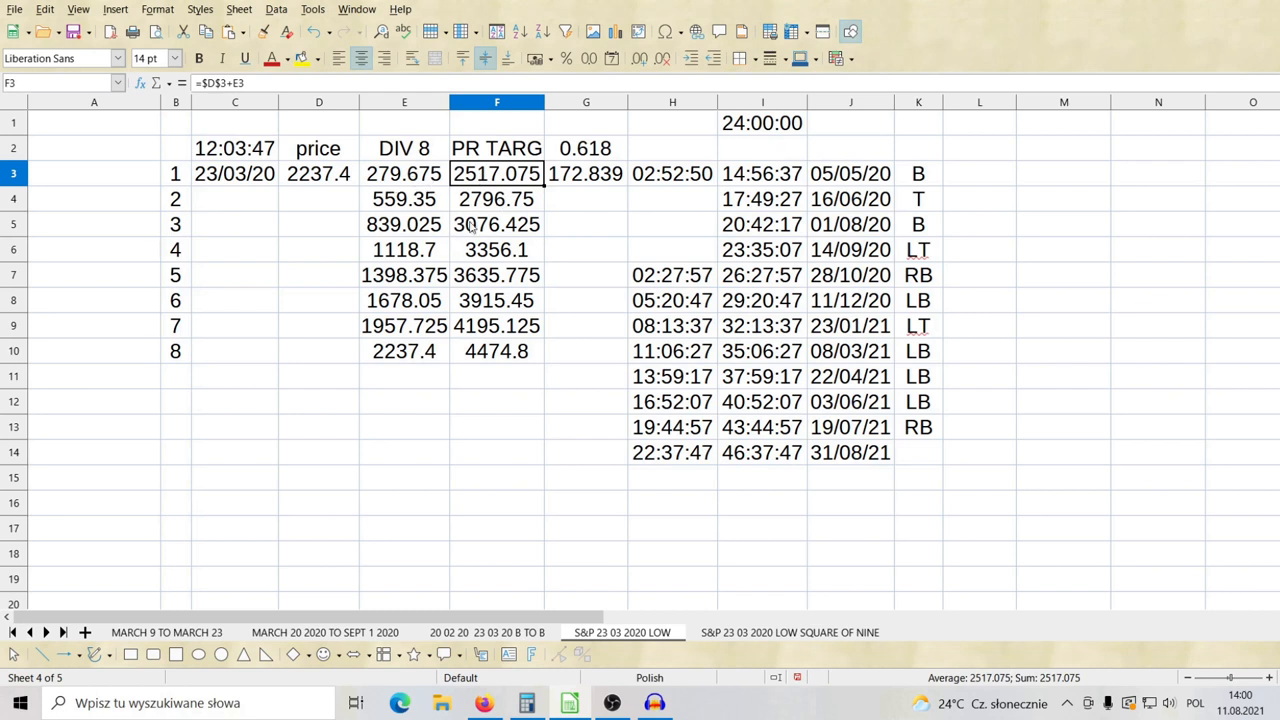
{"action": "mouse_move", "coordinate": [343, 163]}
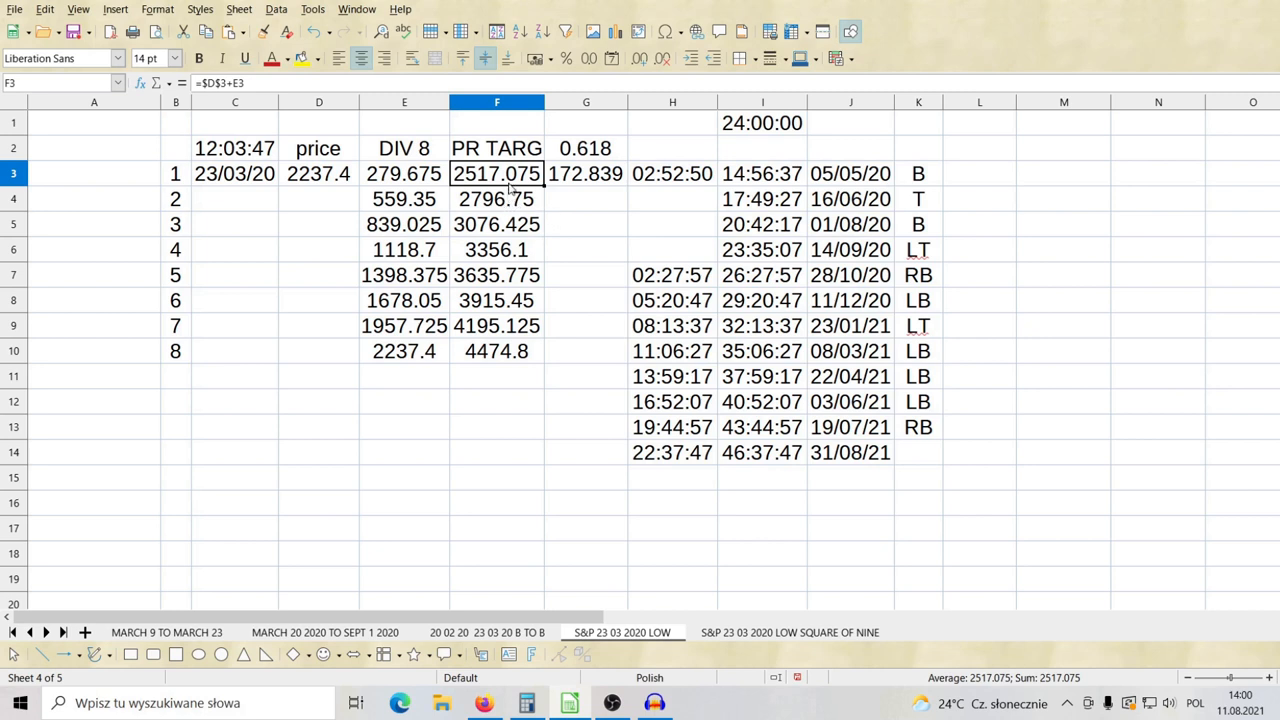
{"action": "left_click", "coordinate": [497, 224]}
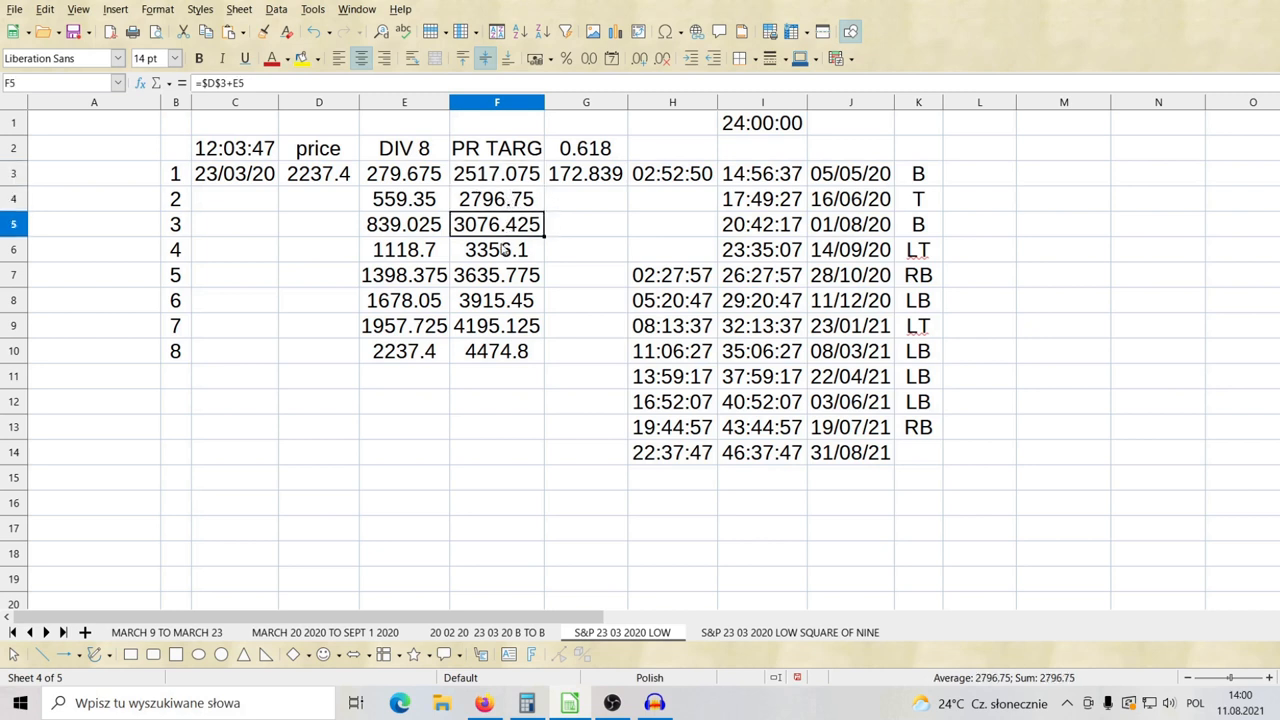
{"action": "left_click", "coordinate": [497, 275]}
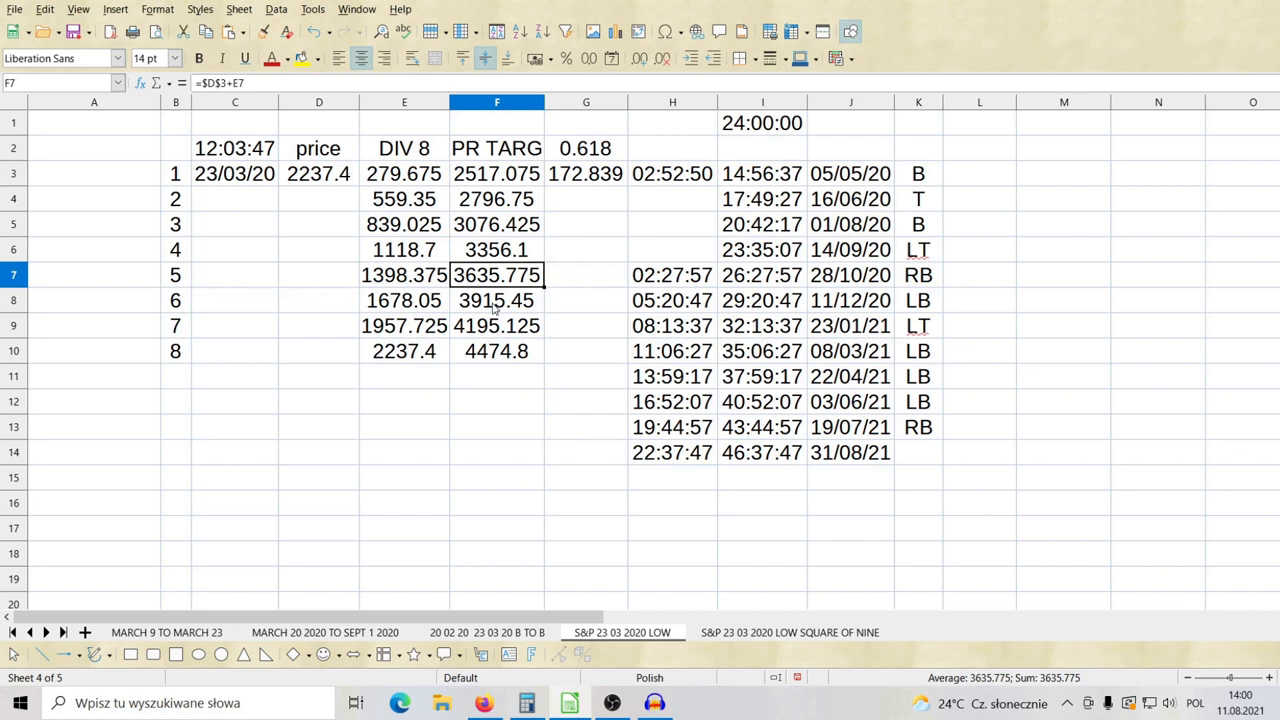
{"action": "left_click", "coordinate": [497, 351]}
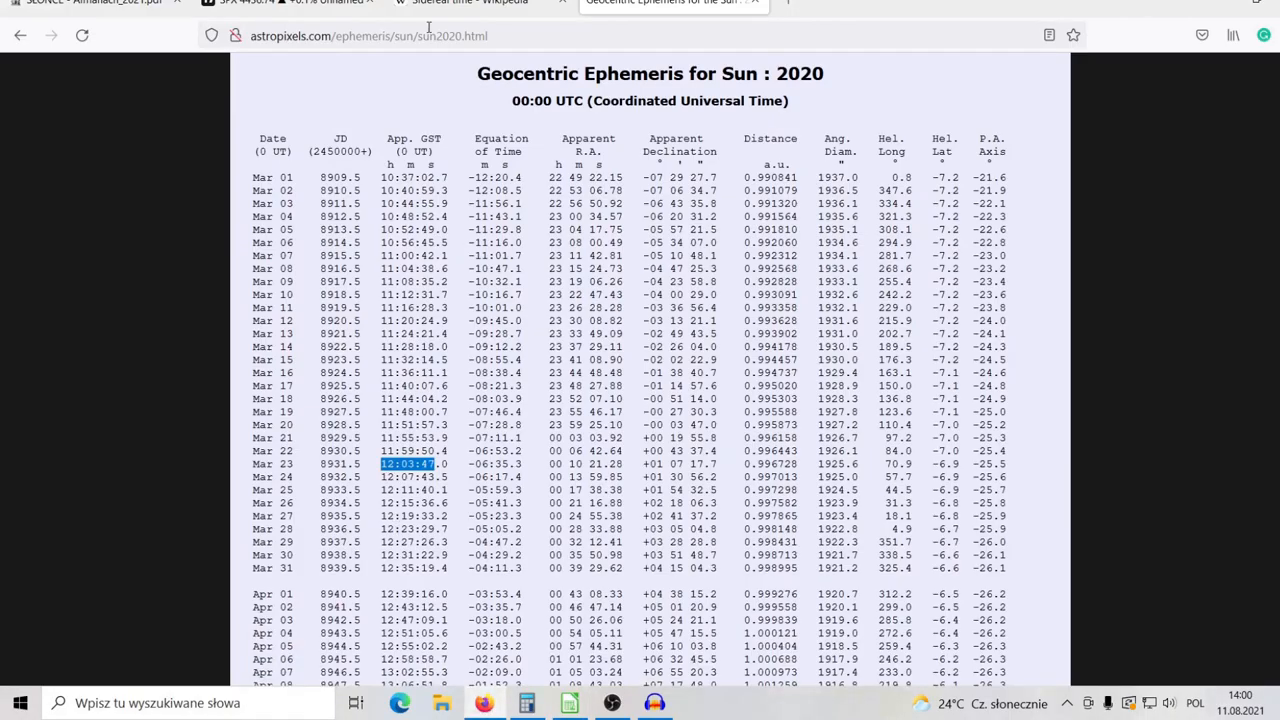
{"action": "left_click", "coordinate": [674, 3]}
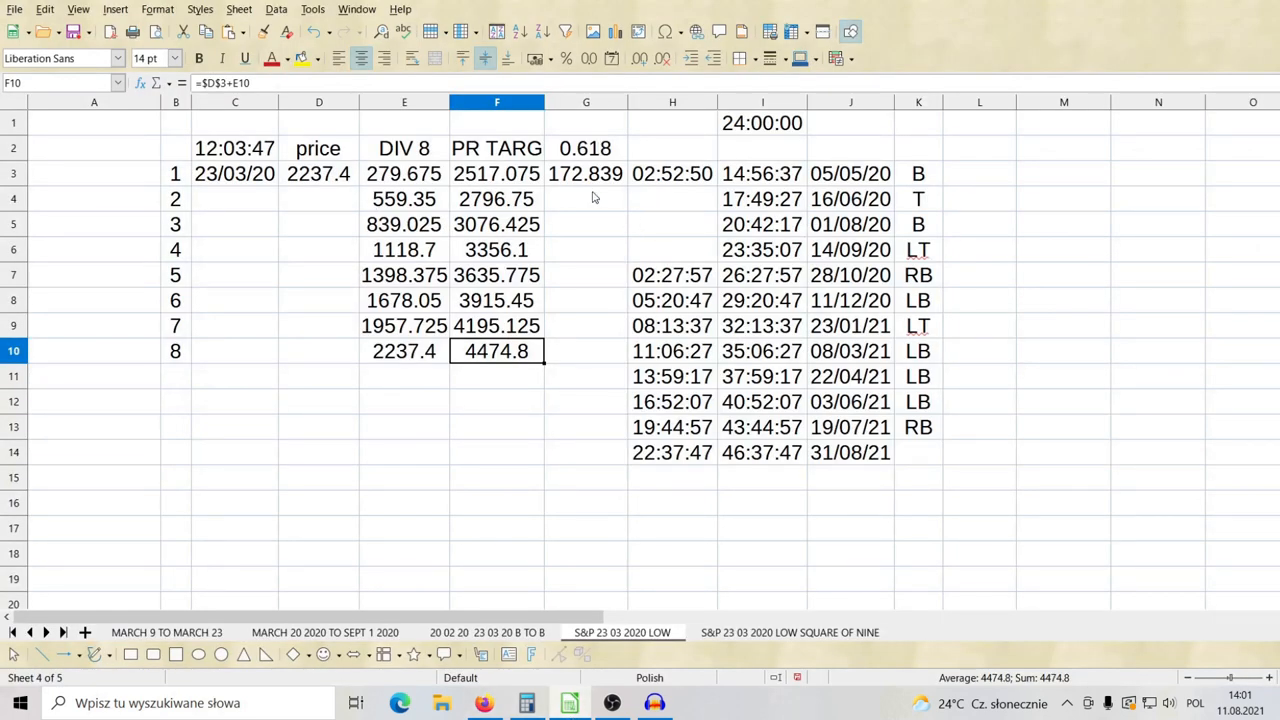
{"action": "left_click", "coordinate": [585, 173]}
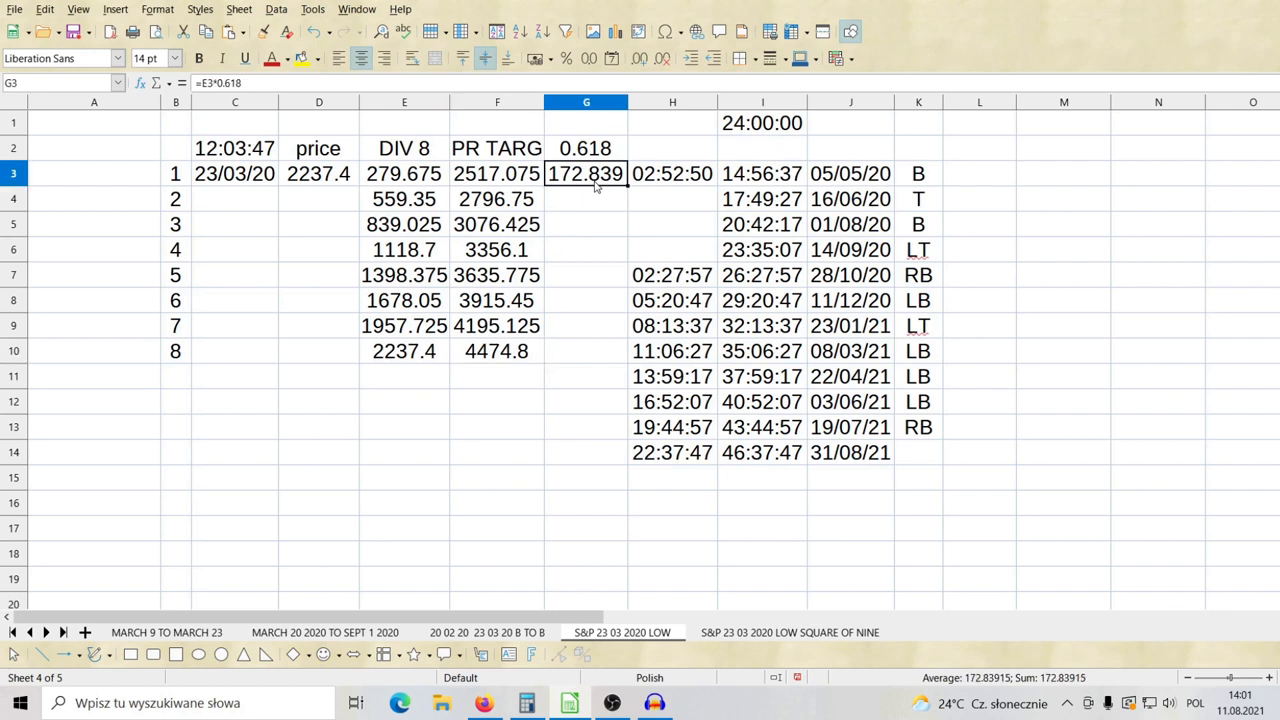
{"action": "mouse_move", "coordinate": [487, 208]}
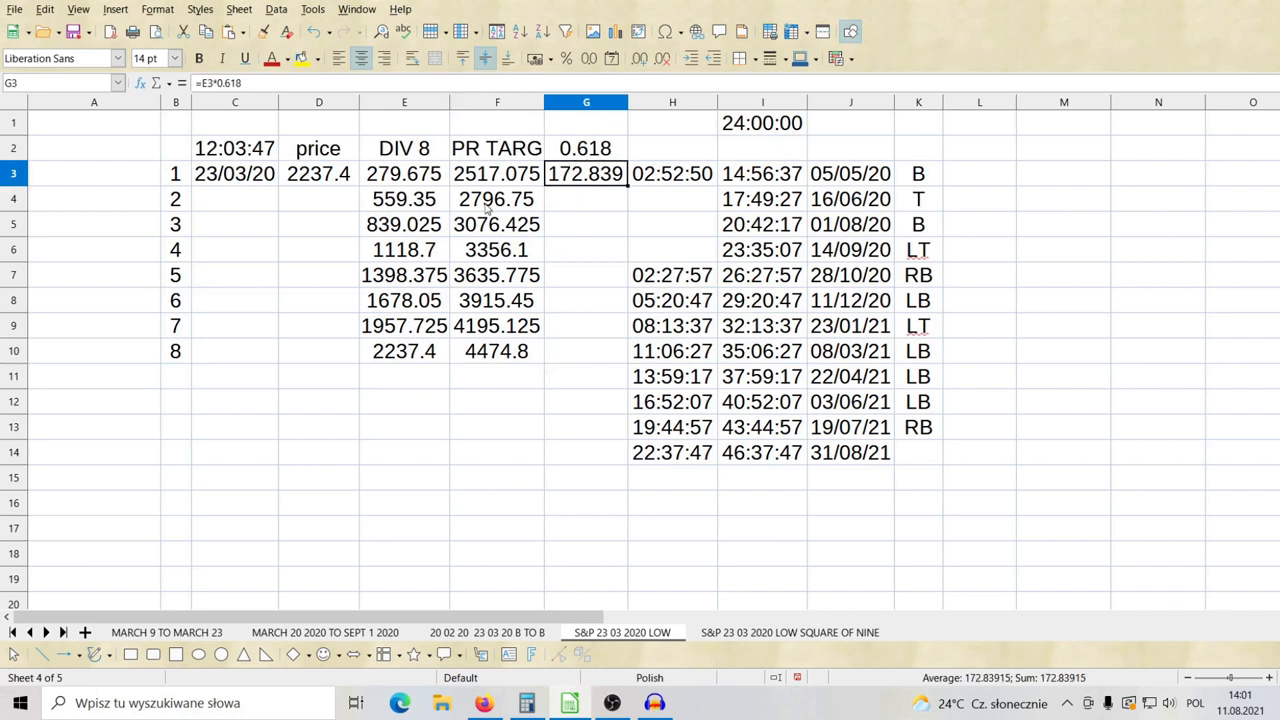
{"action": "left_click", "coordinate": [404, 173]}
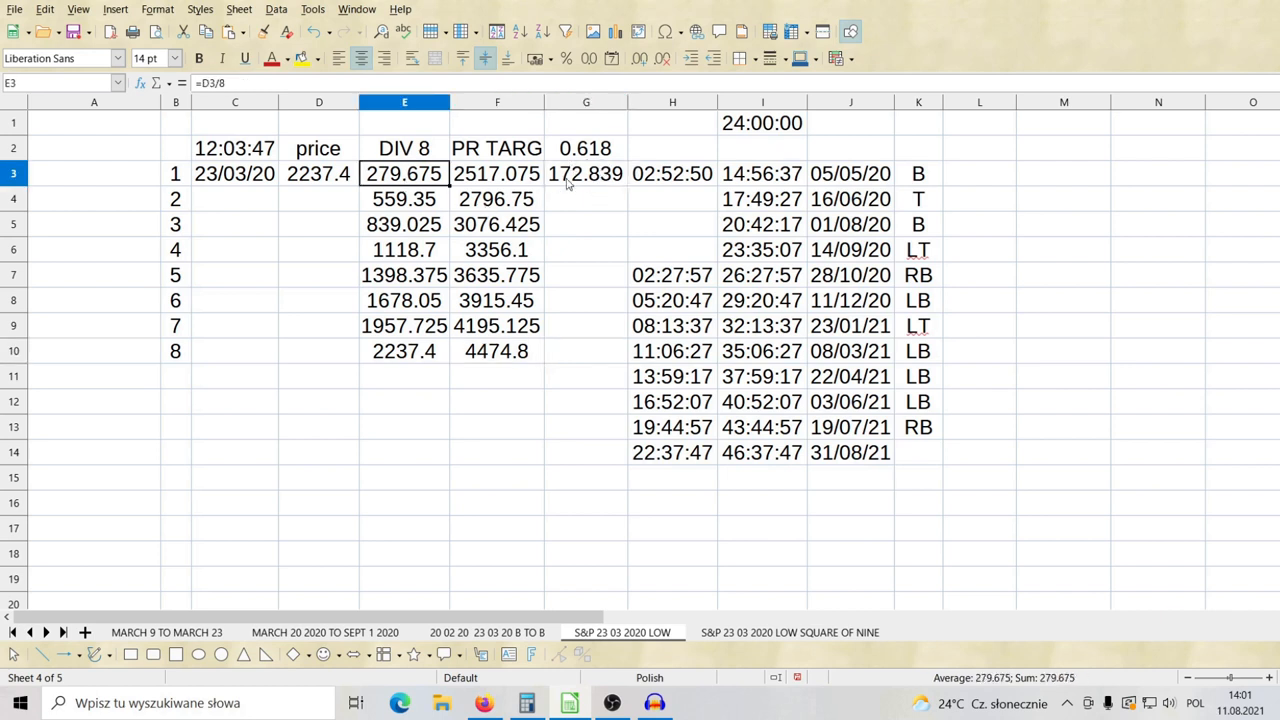
{"action": "left_click", "coordinate": [586, 173]}
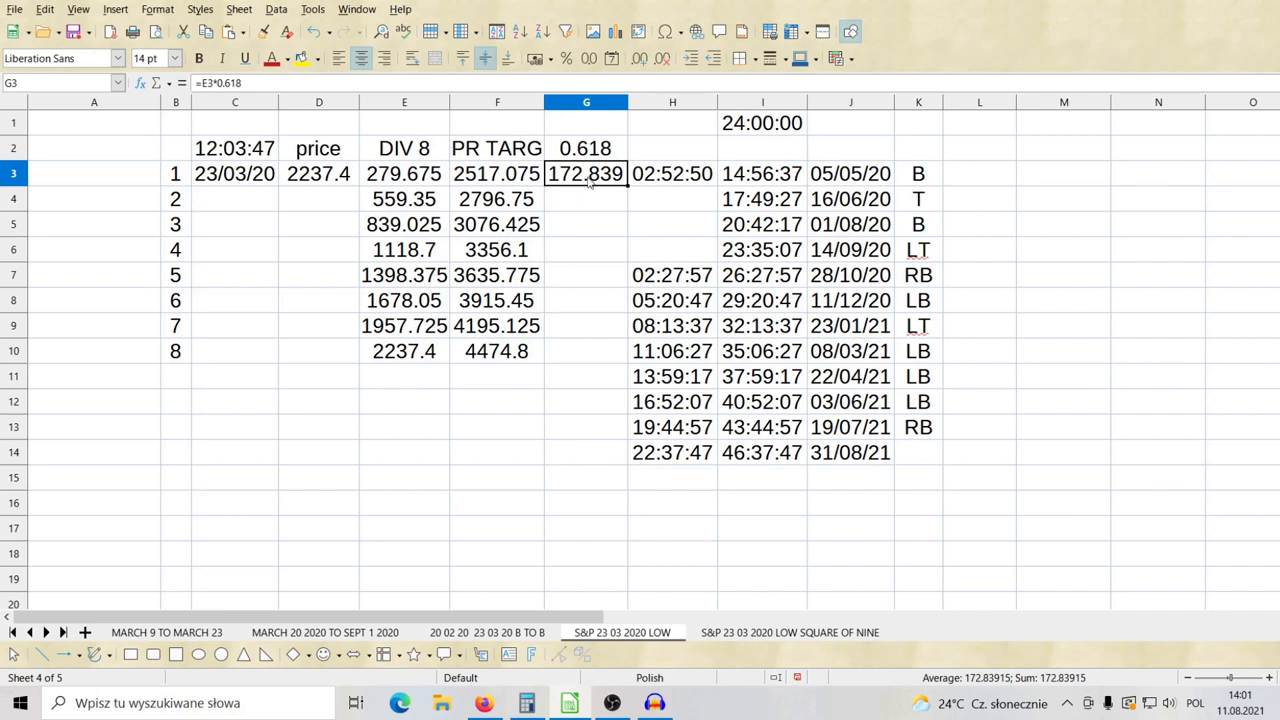
{"action": "left_click", "coordinate": [672, 173]}
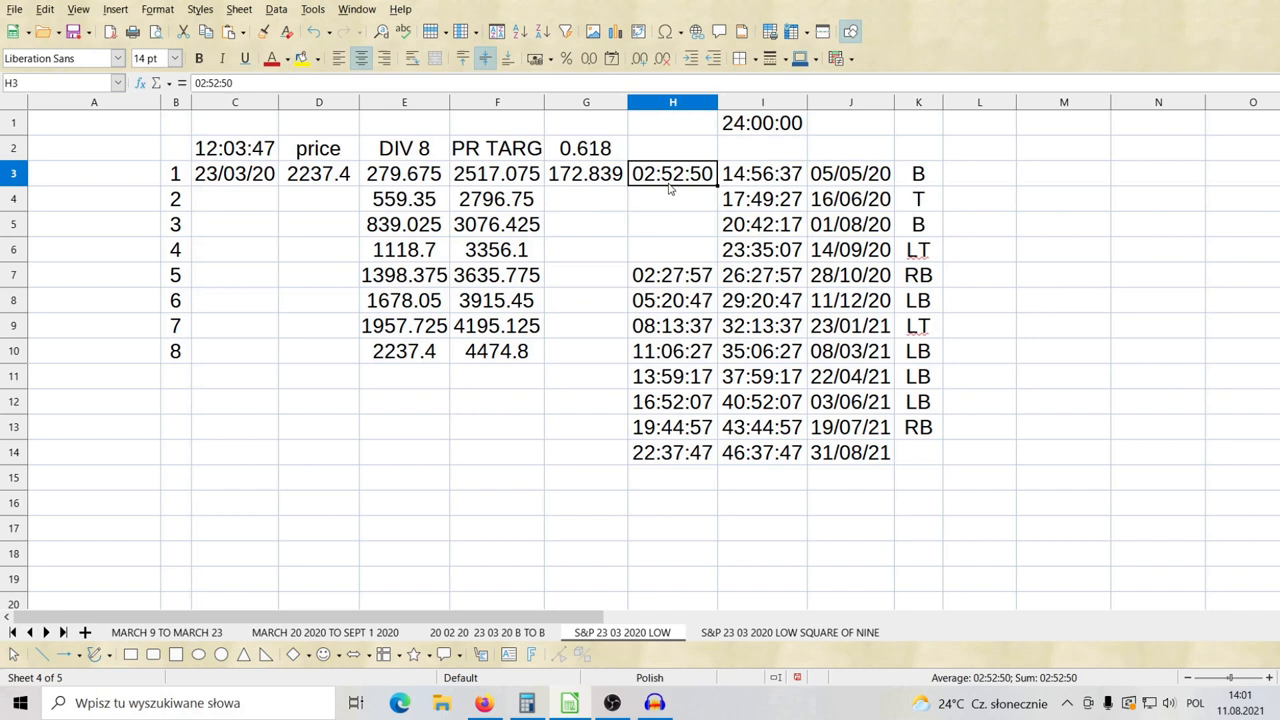
{"action": "left_click", "coordinate": [586, 173]}
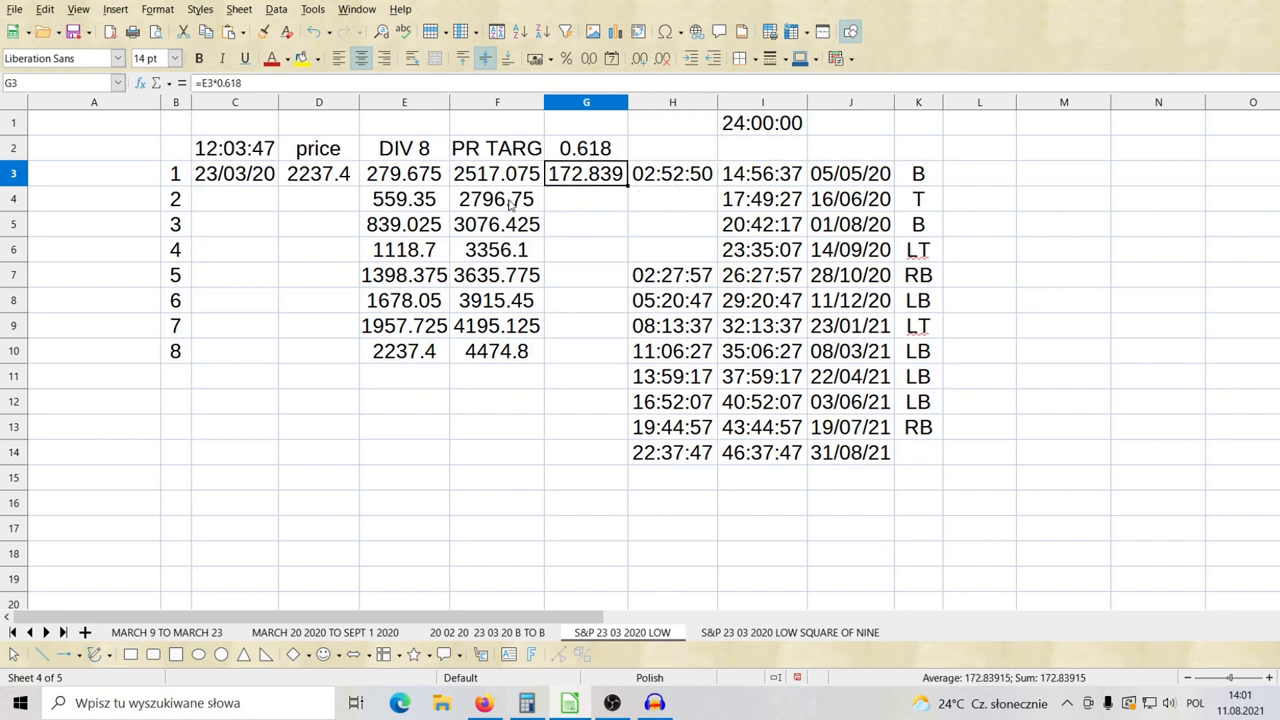
{"action": "mouse_move", "coordinate": [743, 204]}
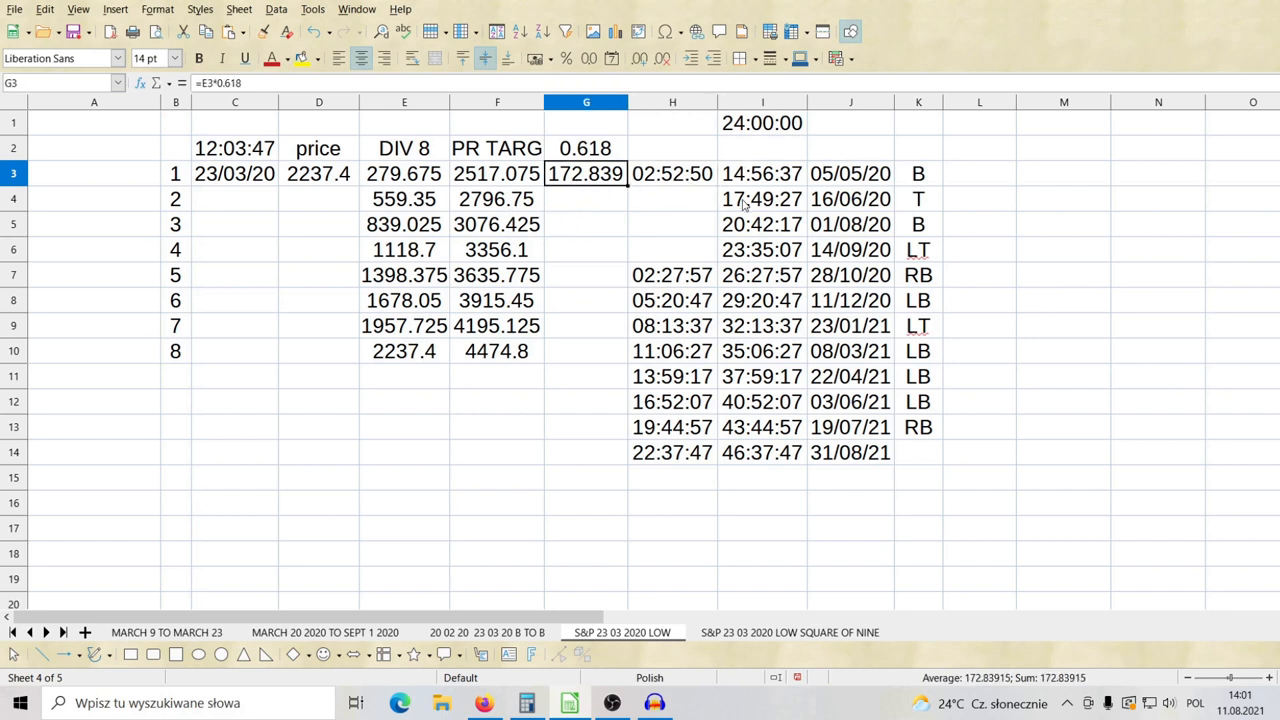
{"action": "mouse_move", "coordinate": [998, 175]}
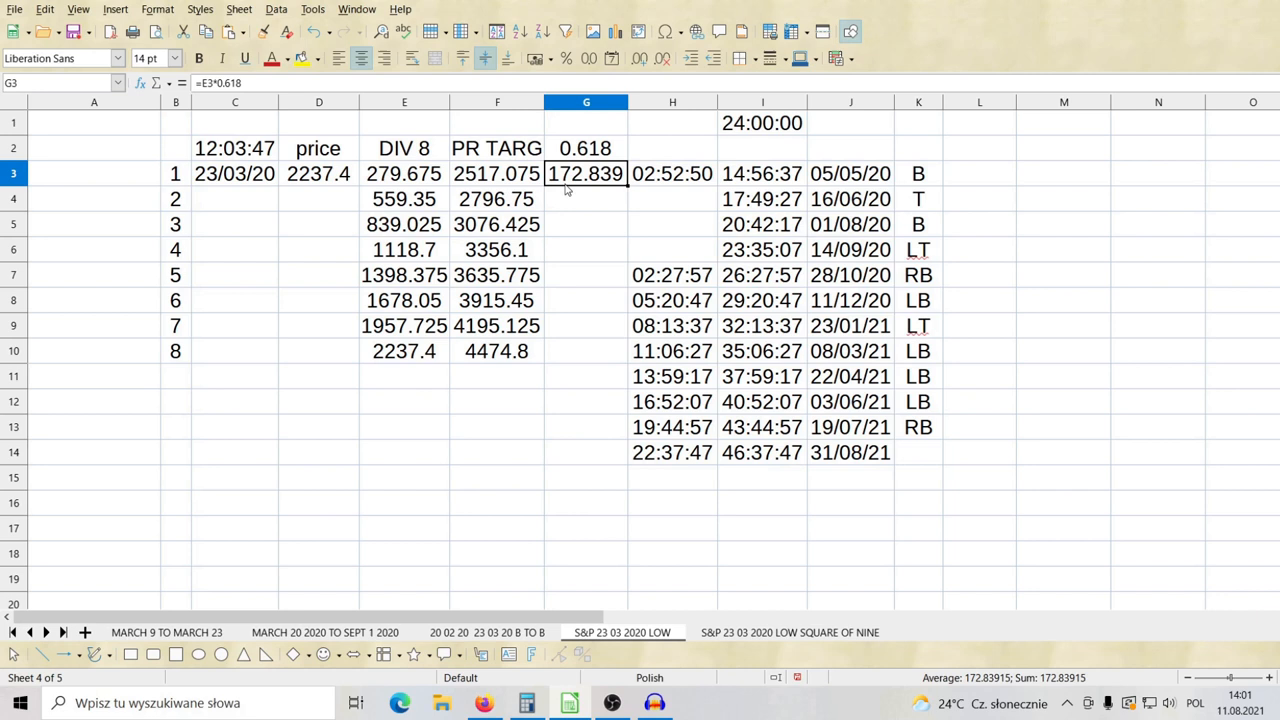
{"action": "mouse_move", "coordinate": [648, 186]}
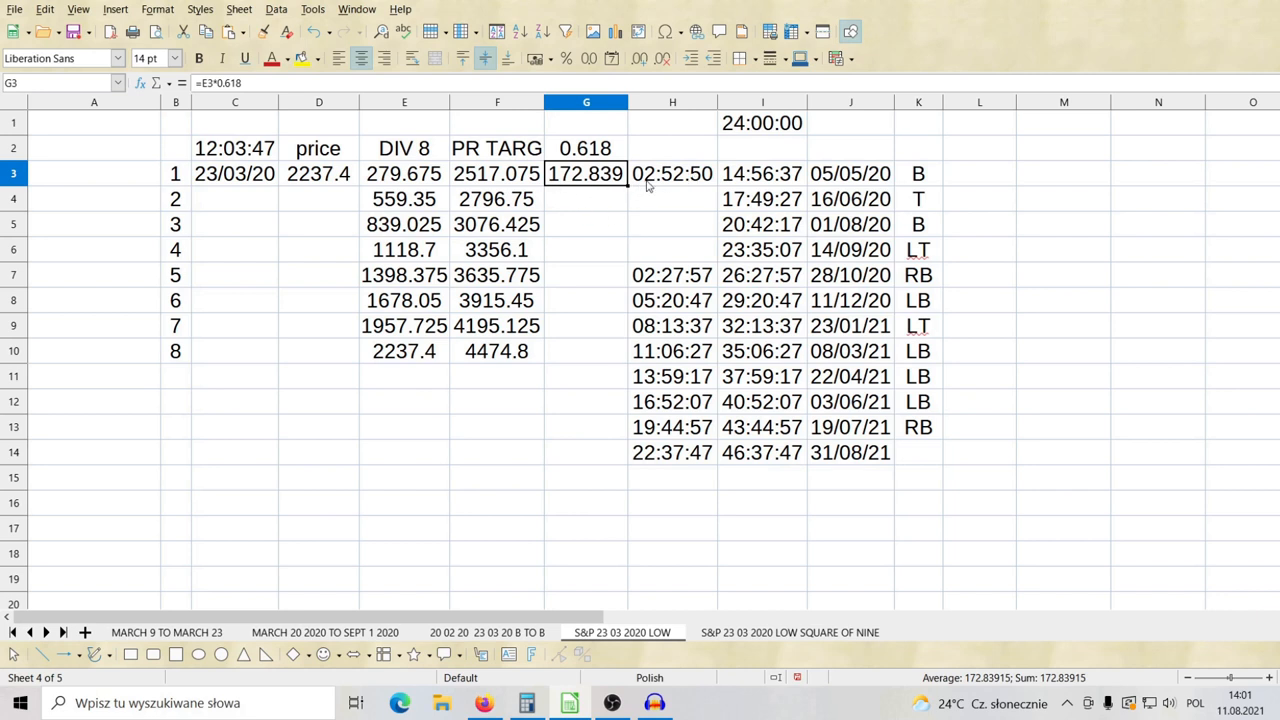
{"action": "left_click", "coordinate": [672, 173]}
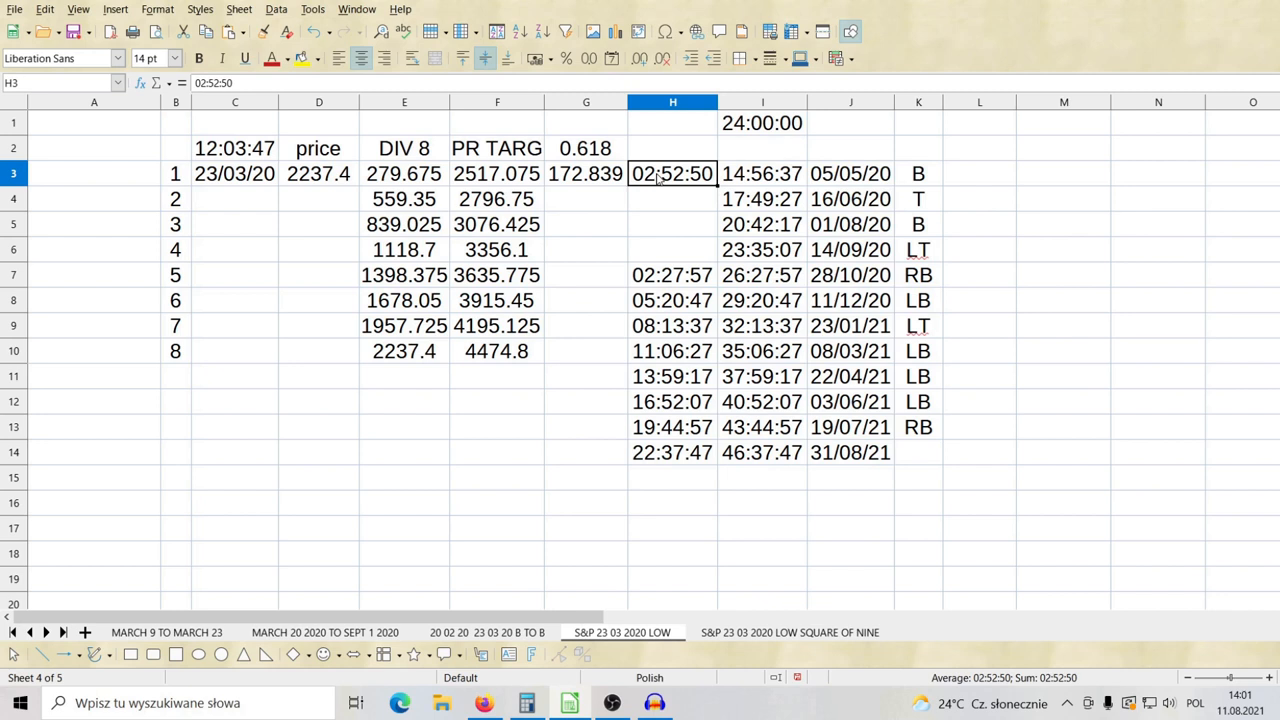
{"action": "mouse_move", "coordinate": [1113, 307]}
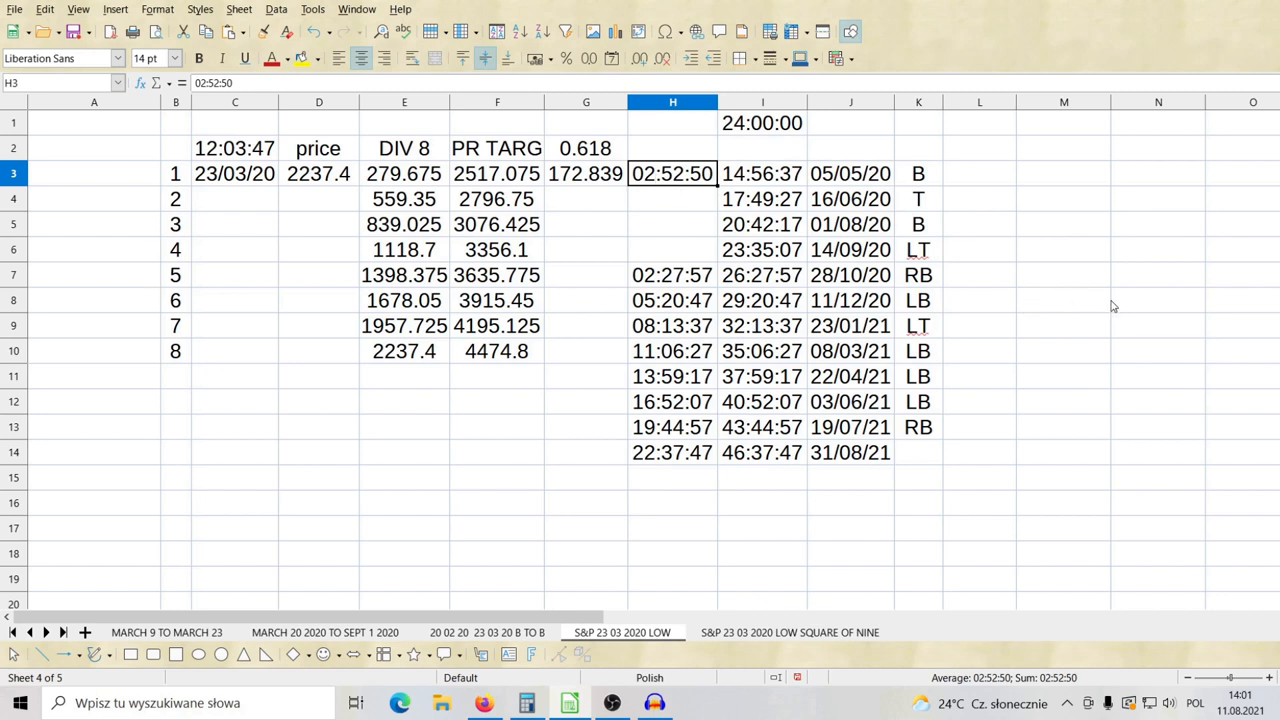
{"action": "mouse_move", "coordinate": [233, 160]}
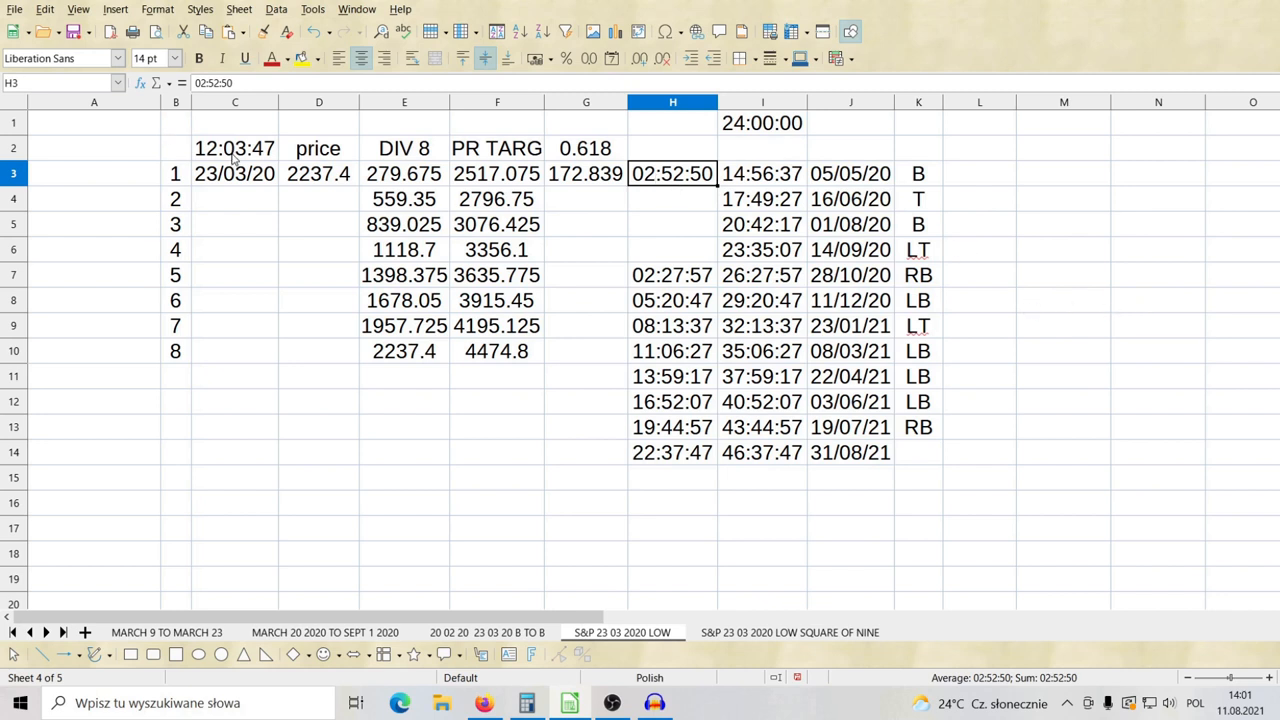
{"action": "left_click", "coordinate": [234, 148]}
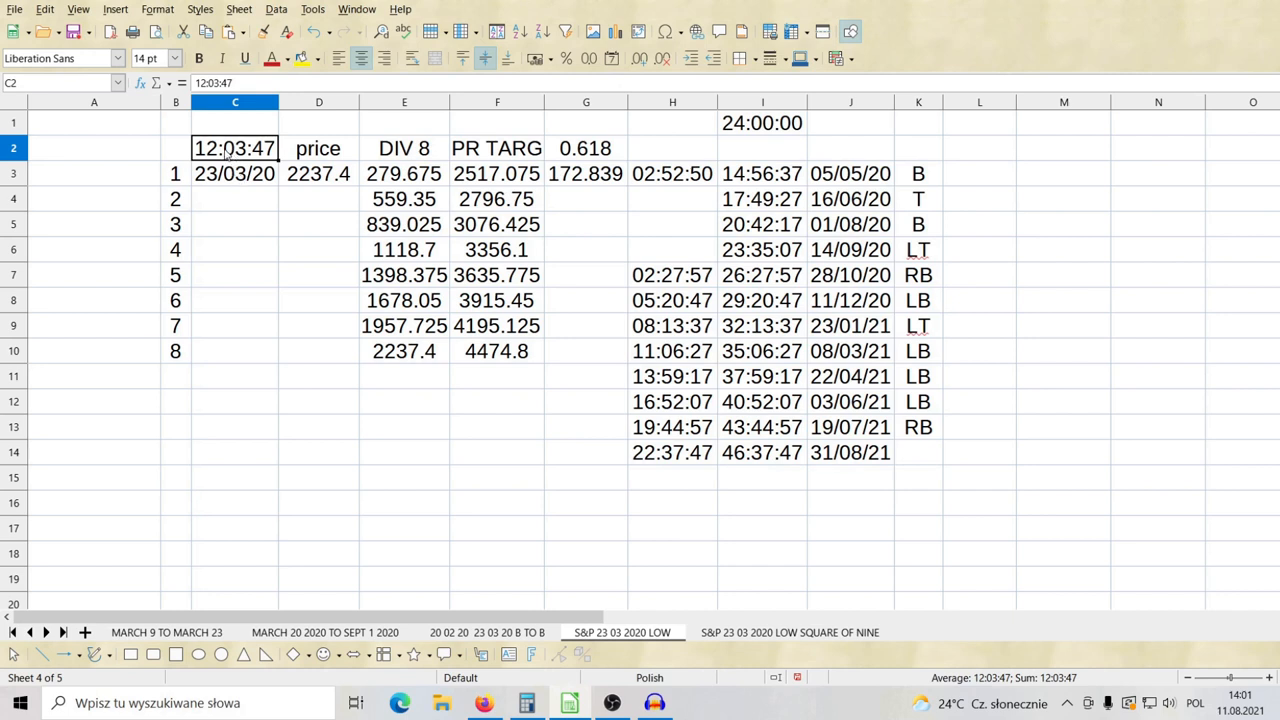
{"action": "left_click", "coordinate": [672, 173]}
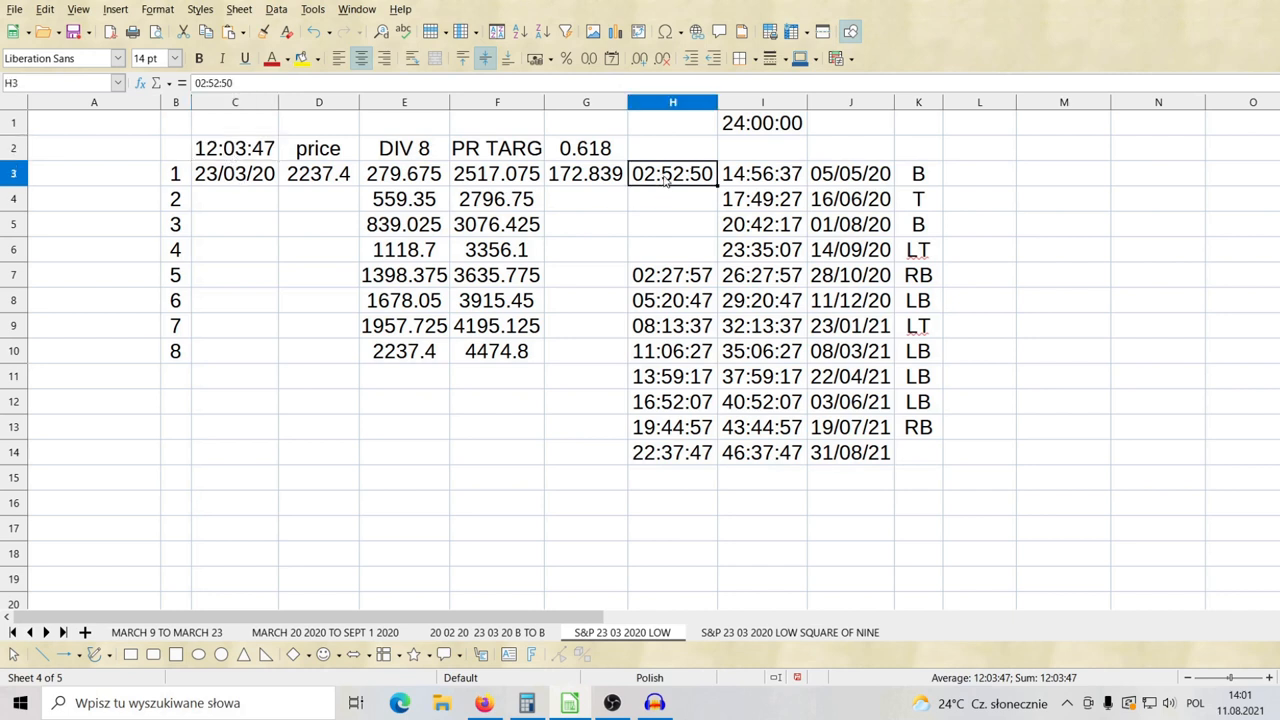
{"action": "left_click", "coordinate": [762, 173]}
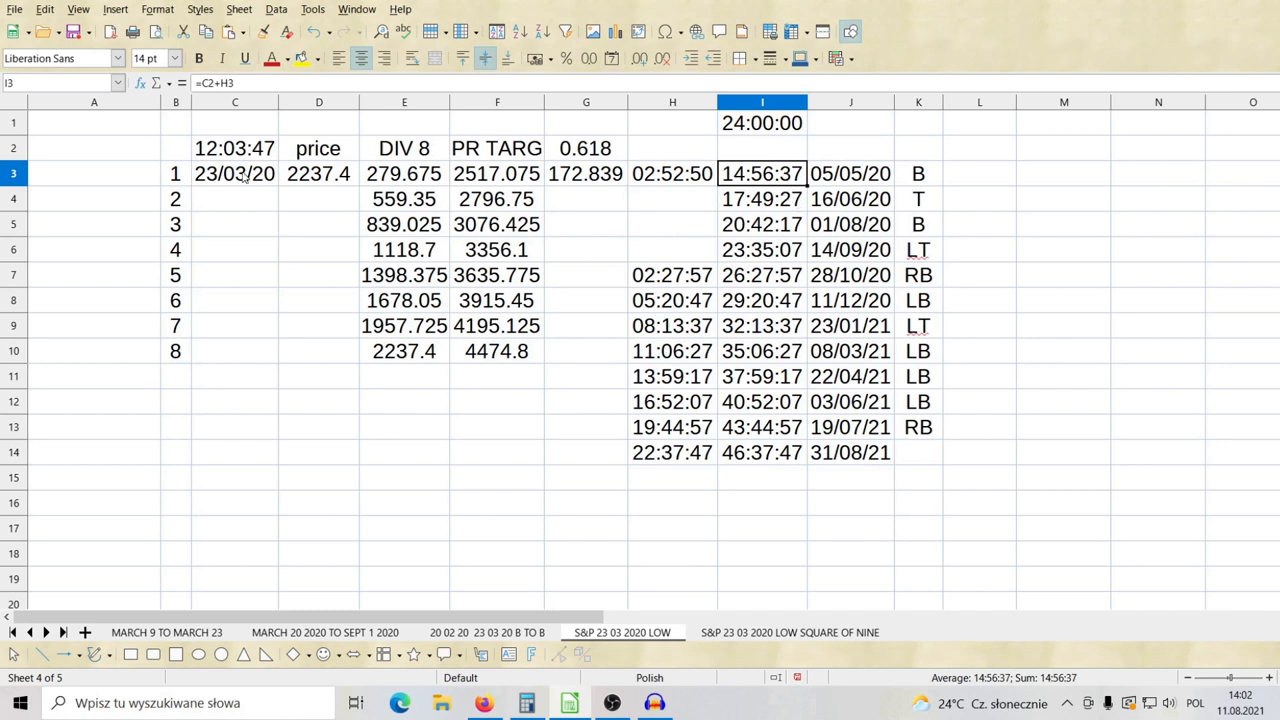
{"action": "mouse_move", "coordinate": [750, 193]}
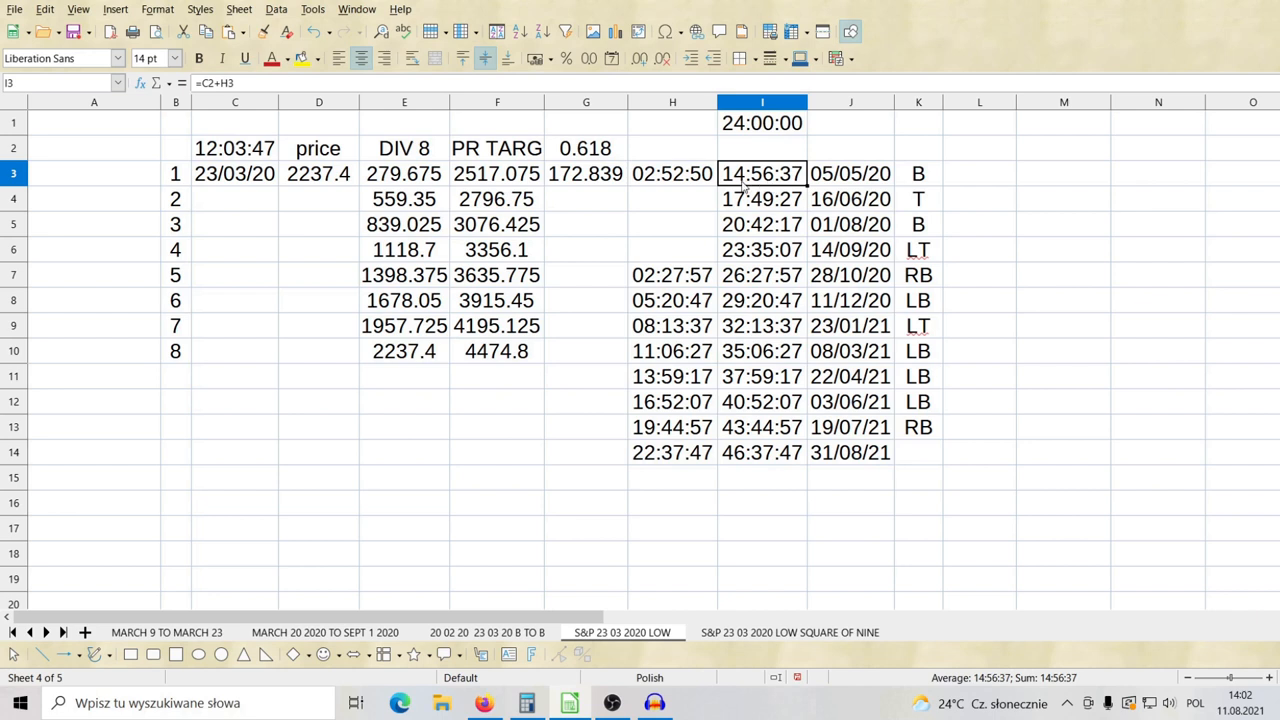
{"action": "mouse_move", "coordinate": [792, 183]}
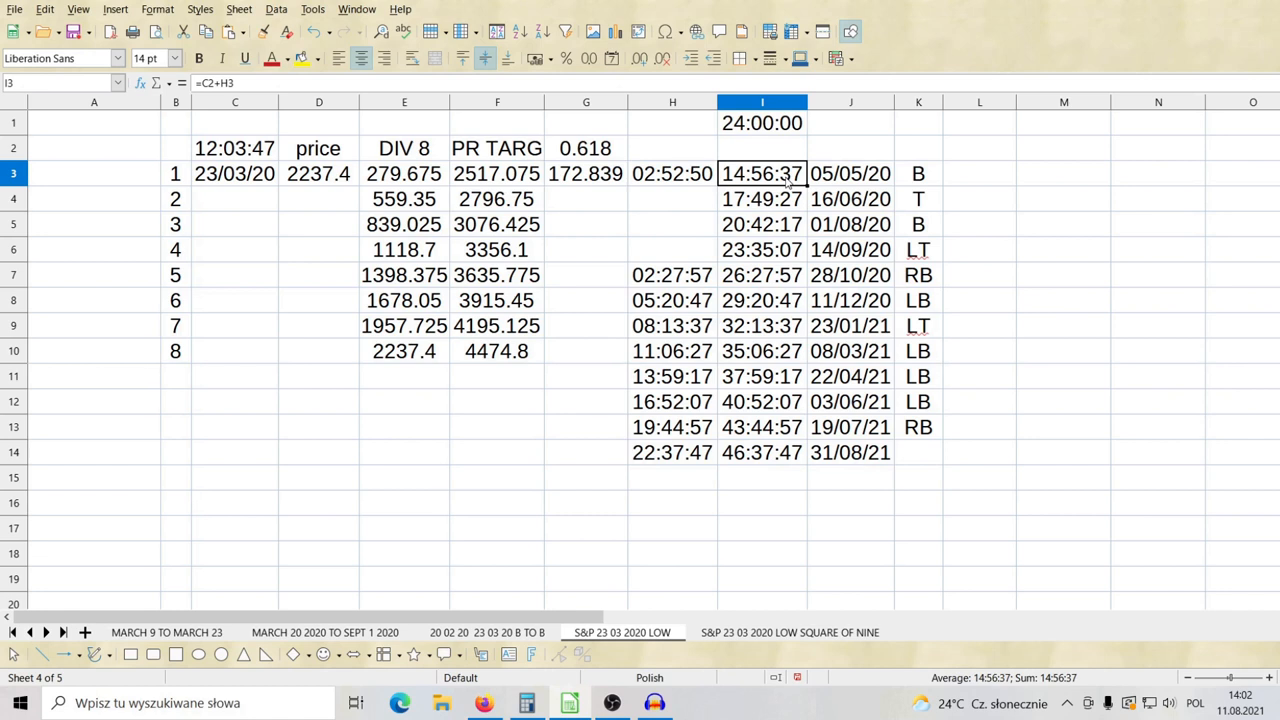
{"action": "mouse_move", "coordinate": [762, 192]}
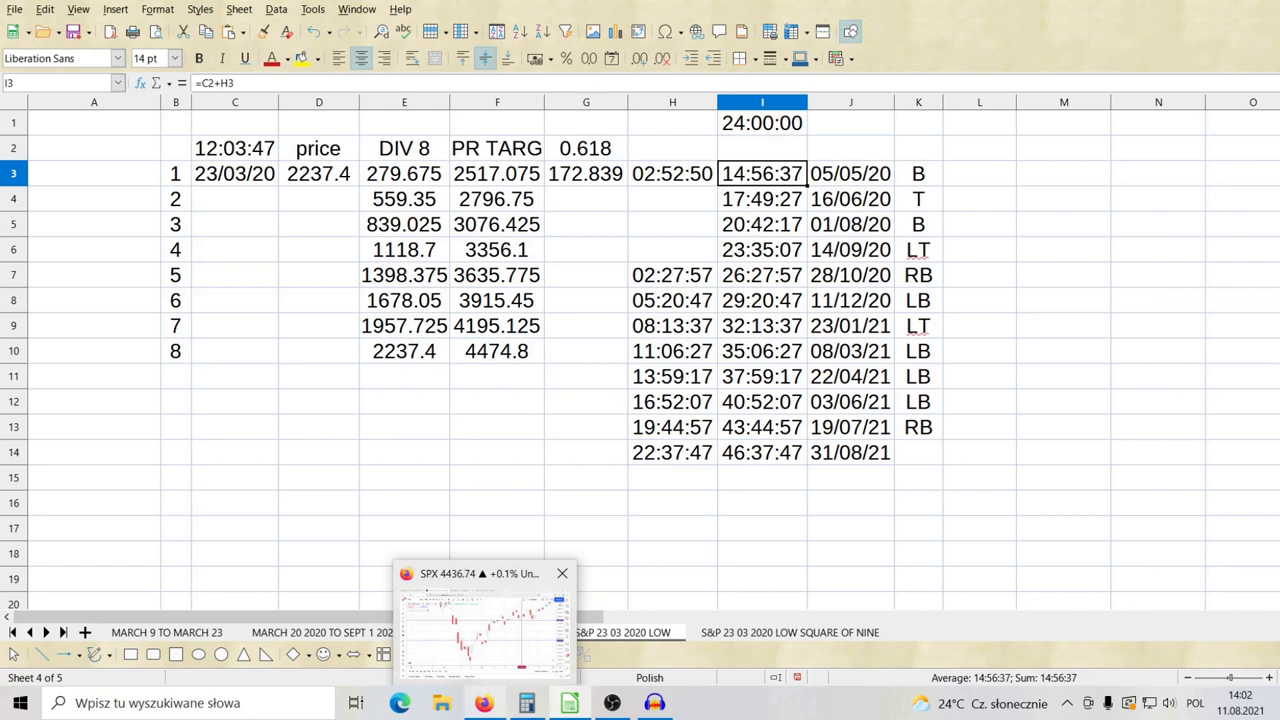
Step: Scroll the Sun 2020 ephemeris to May, where sidereal times run 14:53–14:57
{"action": "left_click", "coordinate": [660, 3]}
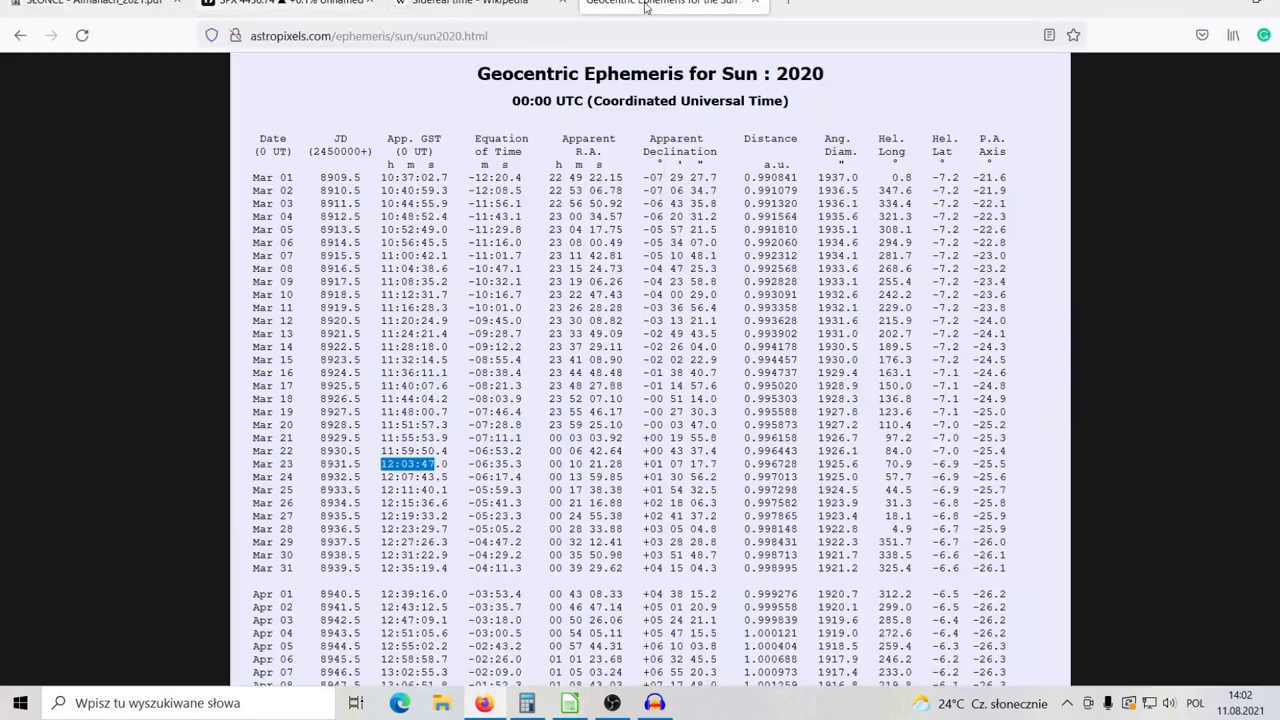
{"action": "scroll", "scroll_direction": "down", "scroll_amount": 3}
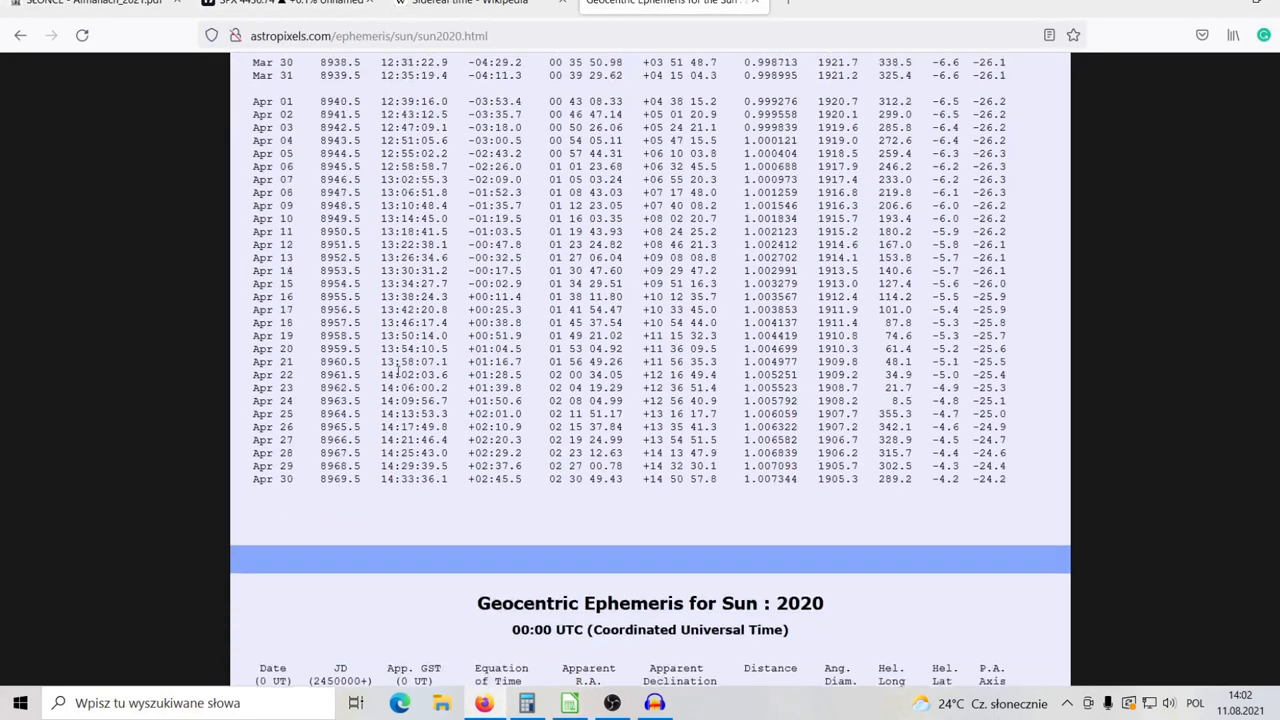
{"action": "scroll", "scroll_direction": "down", "scroll_amount": 3}
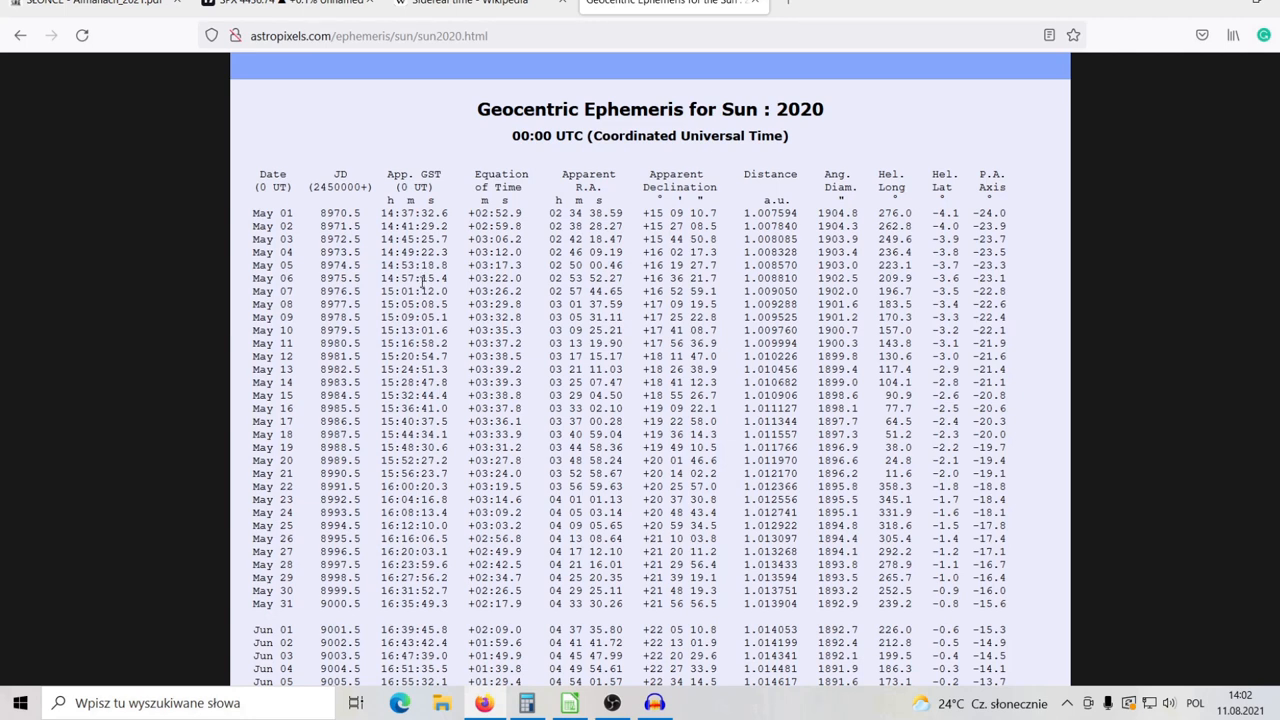
{"action": "mouse_move", "coordinate": [290, 269]}
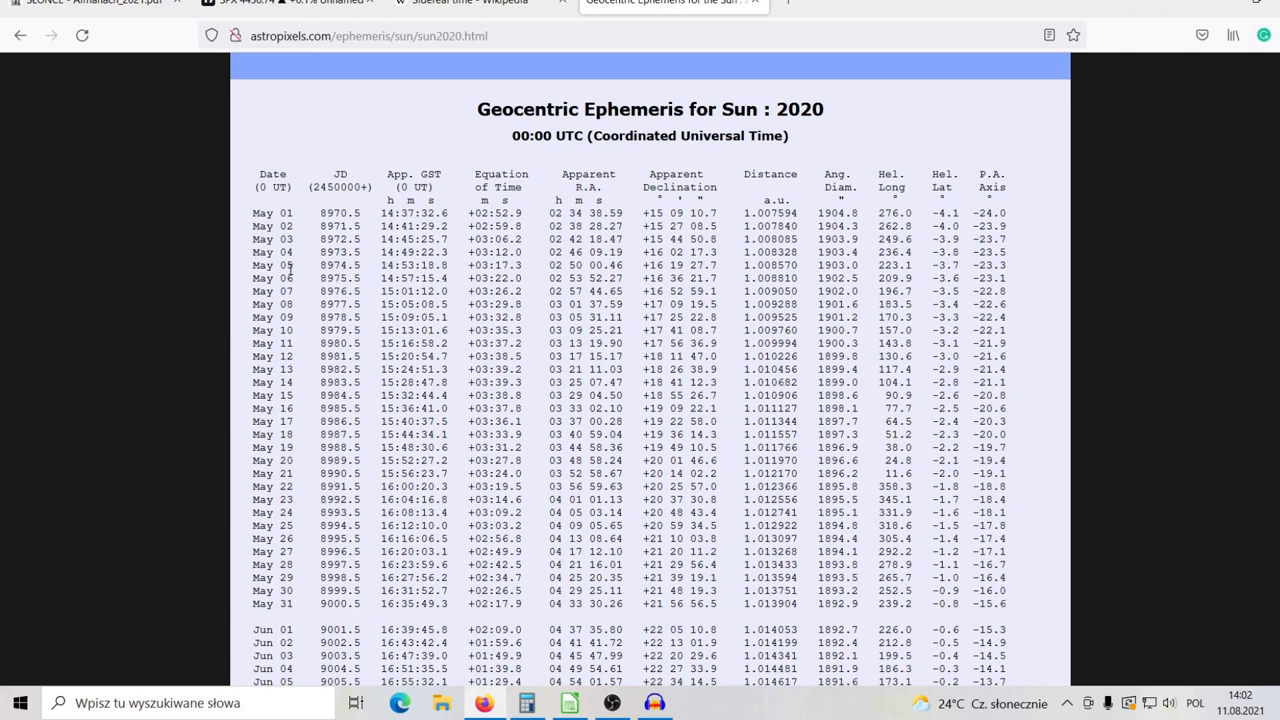
{"action": "mouse_move", "coordinate": [416, 266]}
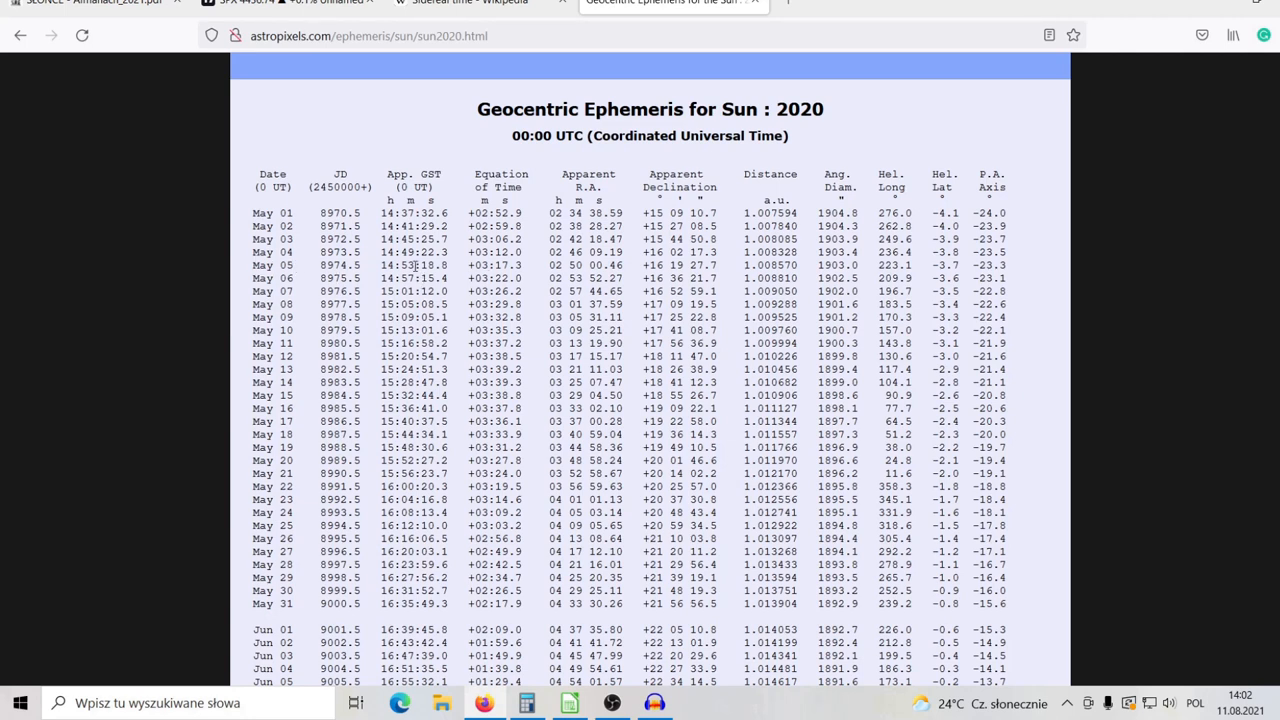
{"action": "mouse_move", "coordinate": [430, 272]}
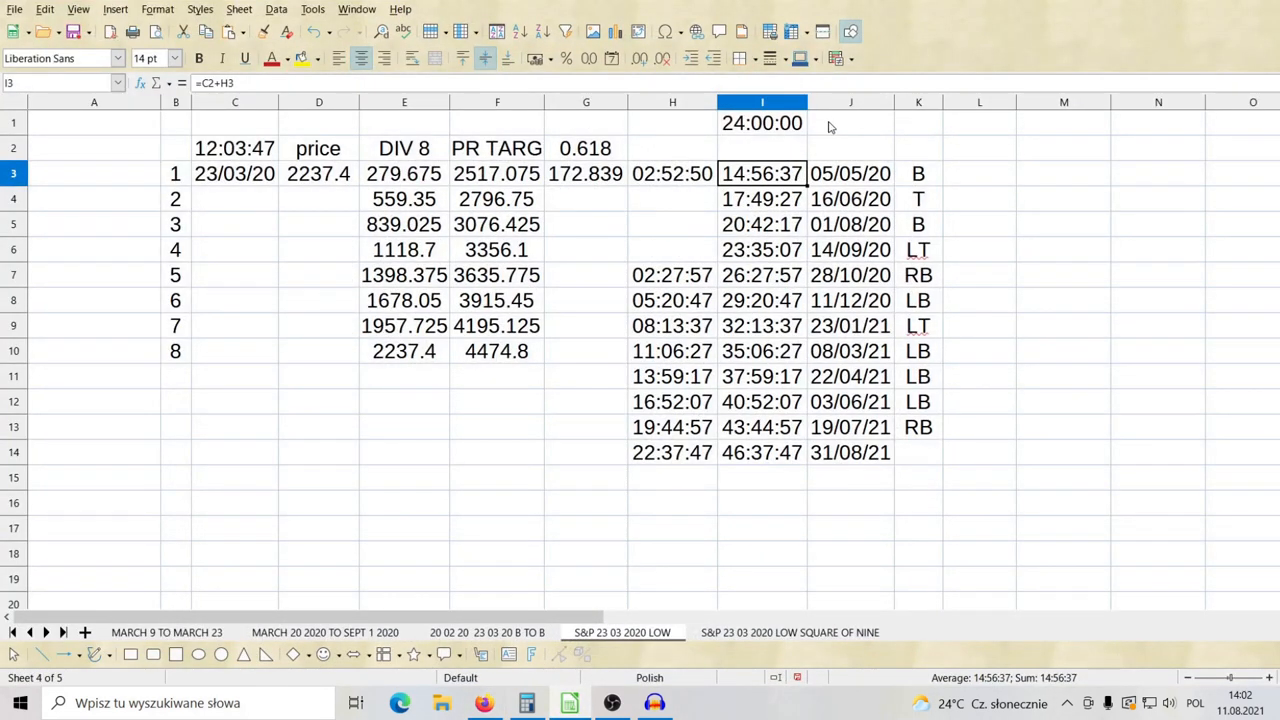
{"action": "mouse_move", "coordinate": [725, 60]}
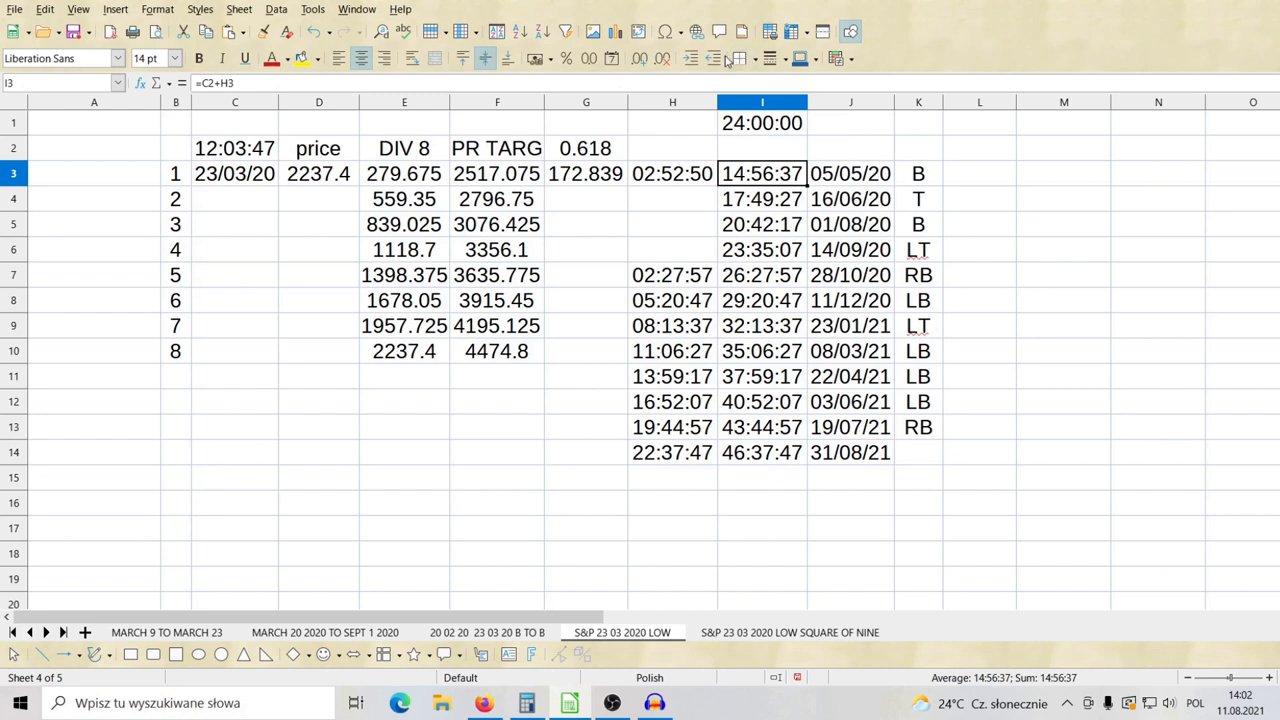
{"action": "mouse_move", "coordinate": [750, 210]}
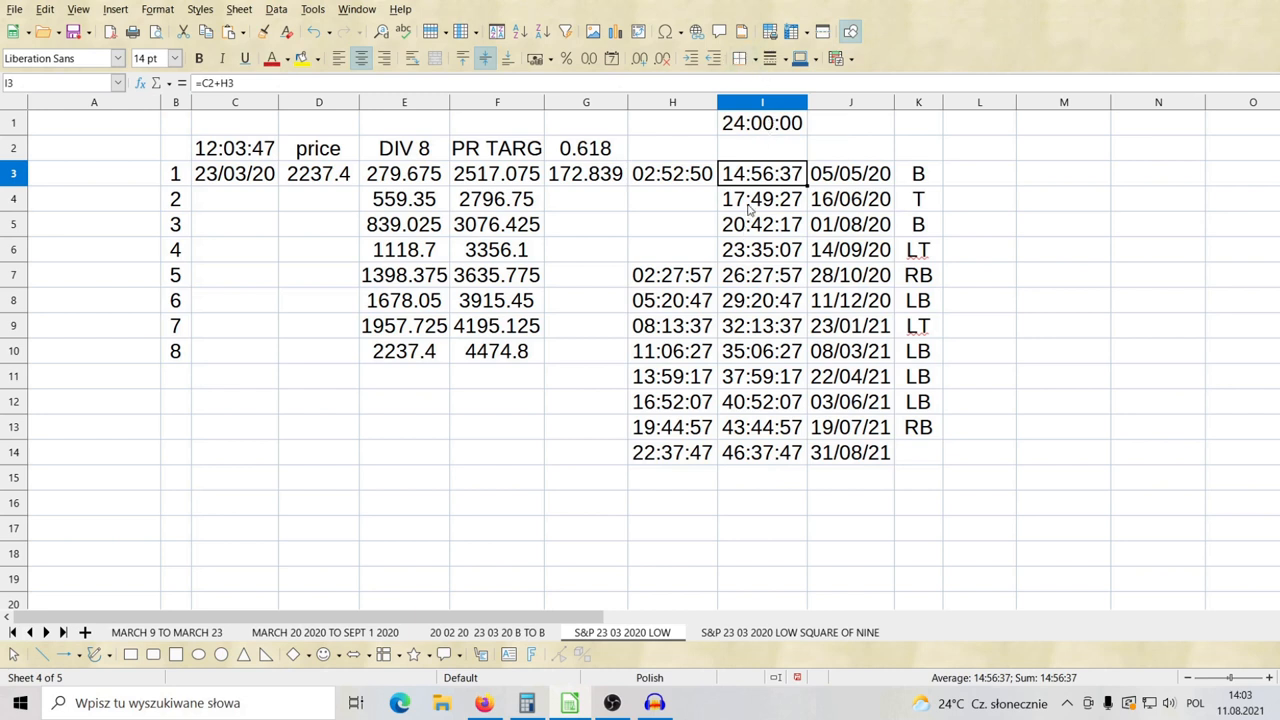
{"action": "left_click", "coordinate": [672, 173]}
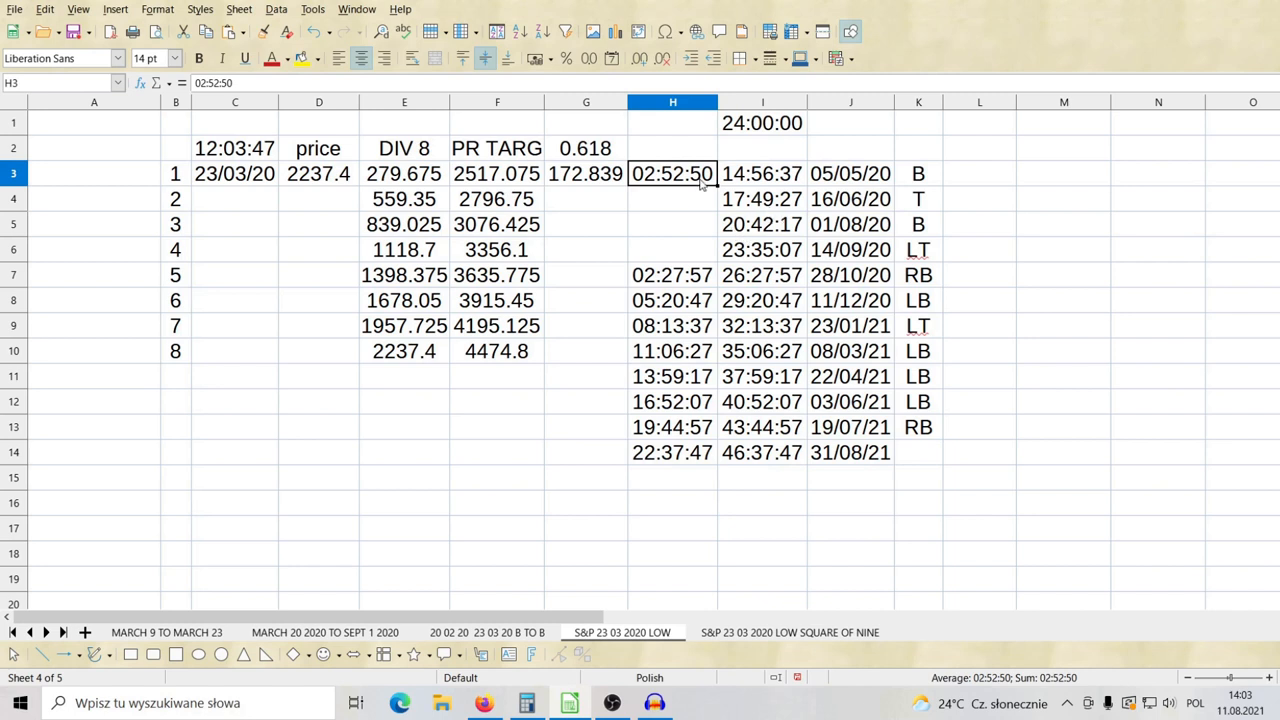
{"action": "left_click", "coordinate": [761, 198]}
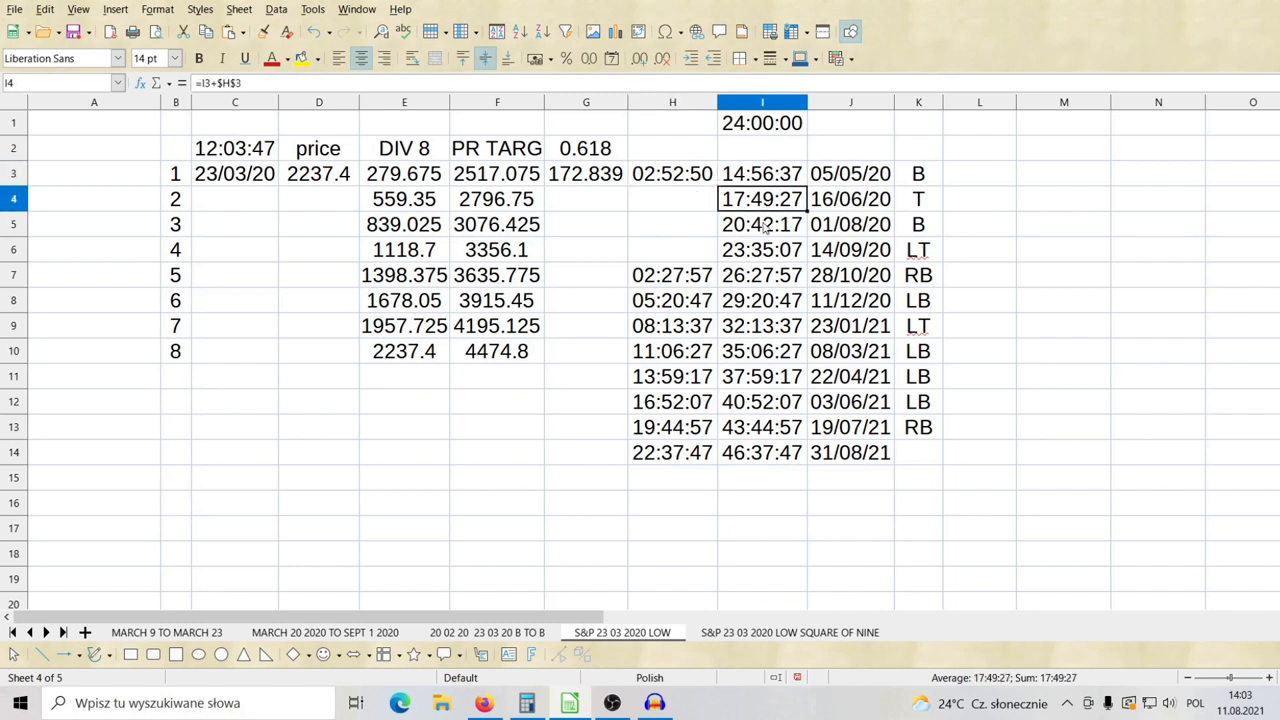
{"action": "left_click", "coordinate": [672, 173]}
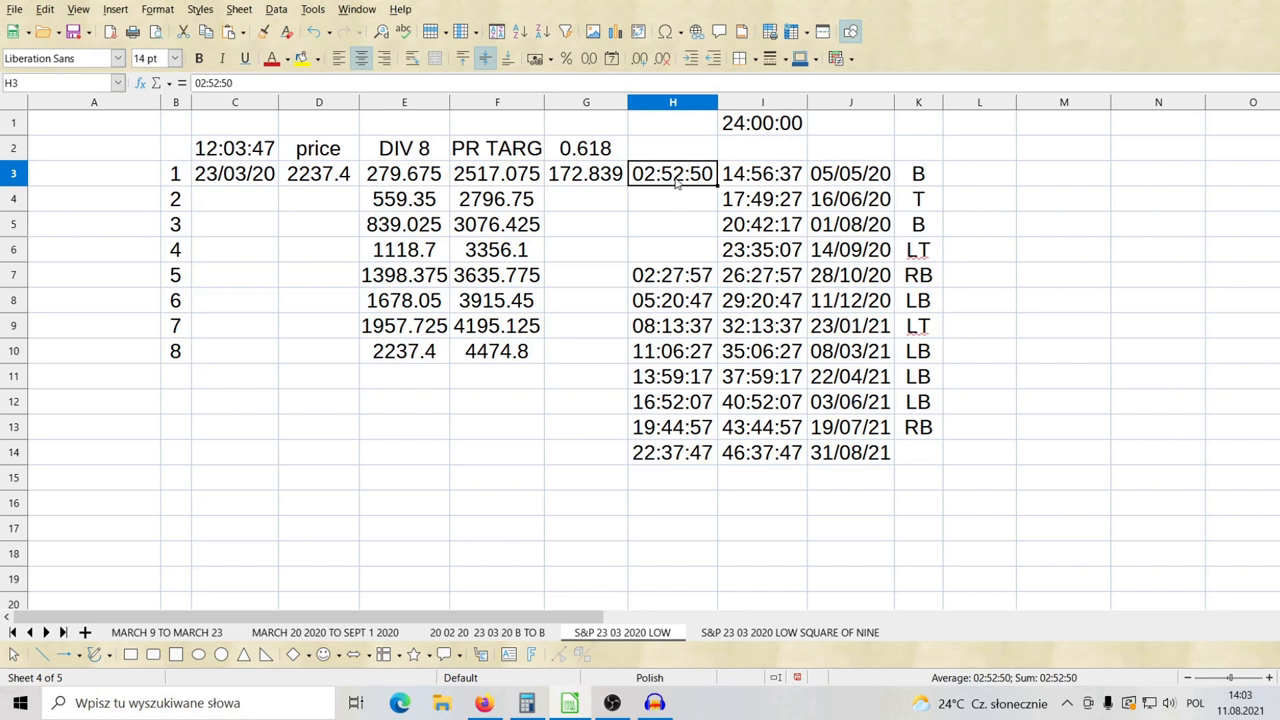
{"action": "mouse_move", "coordinate": [344, 147]}
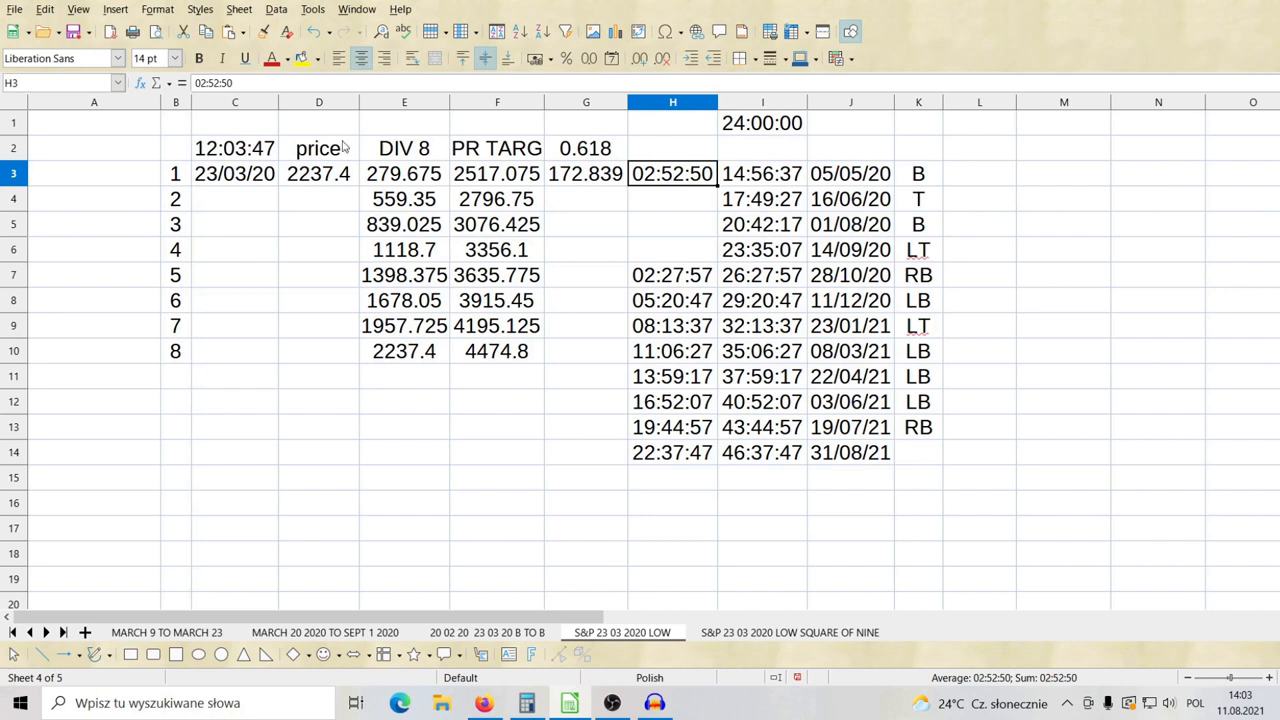
{"action": "left_click", "coordinate": [318, 173]}
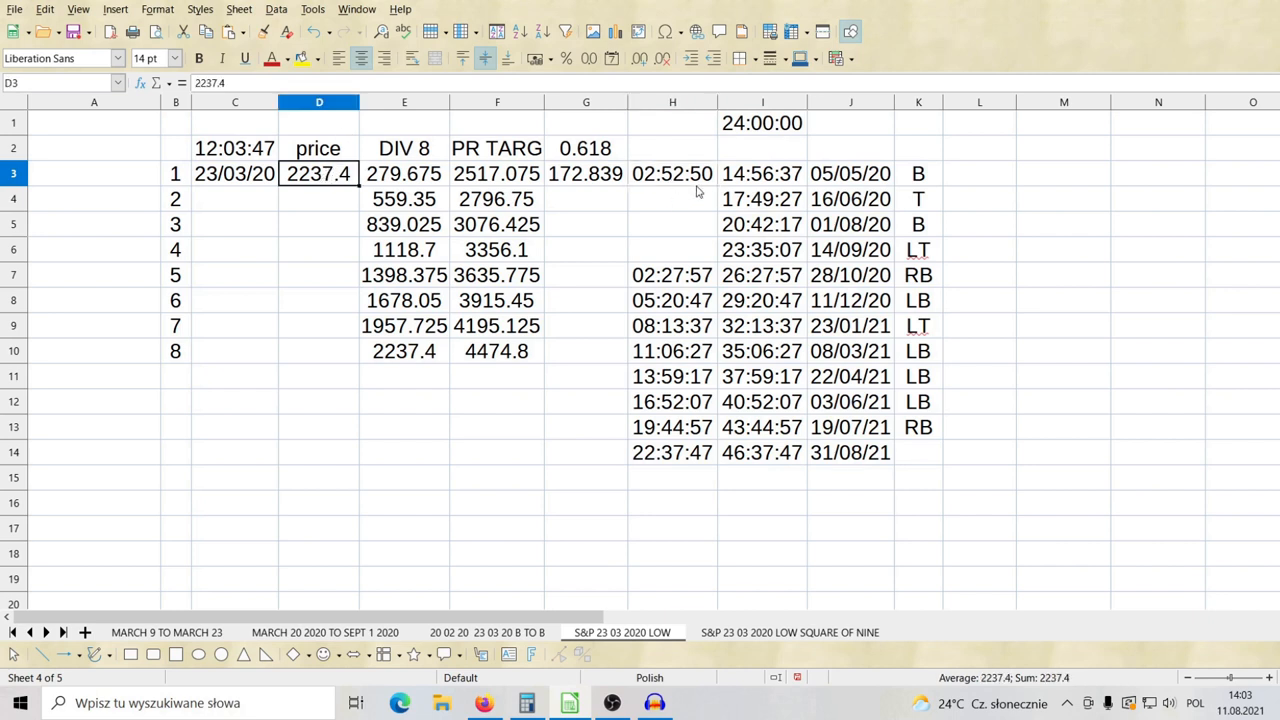
{"action": "mouse_move", "coordinate": [748, 199]}
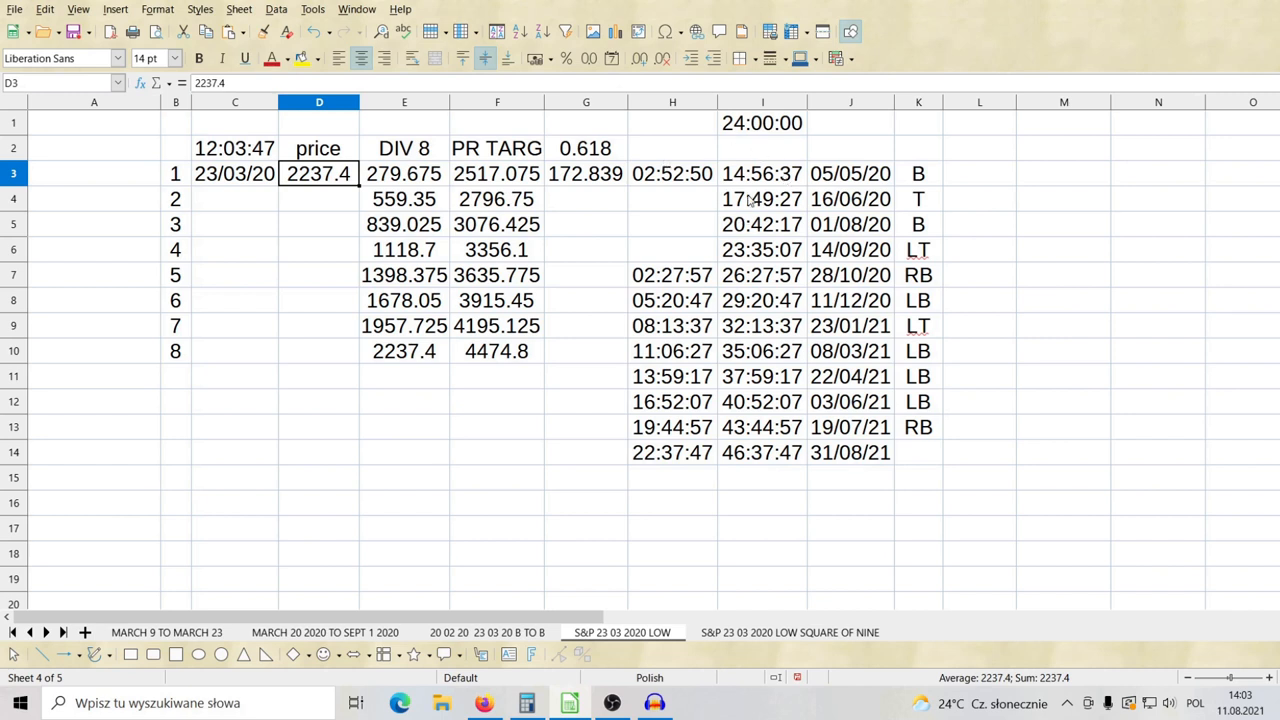
{"action": "left_click", "coordinate": [762, 249]}
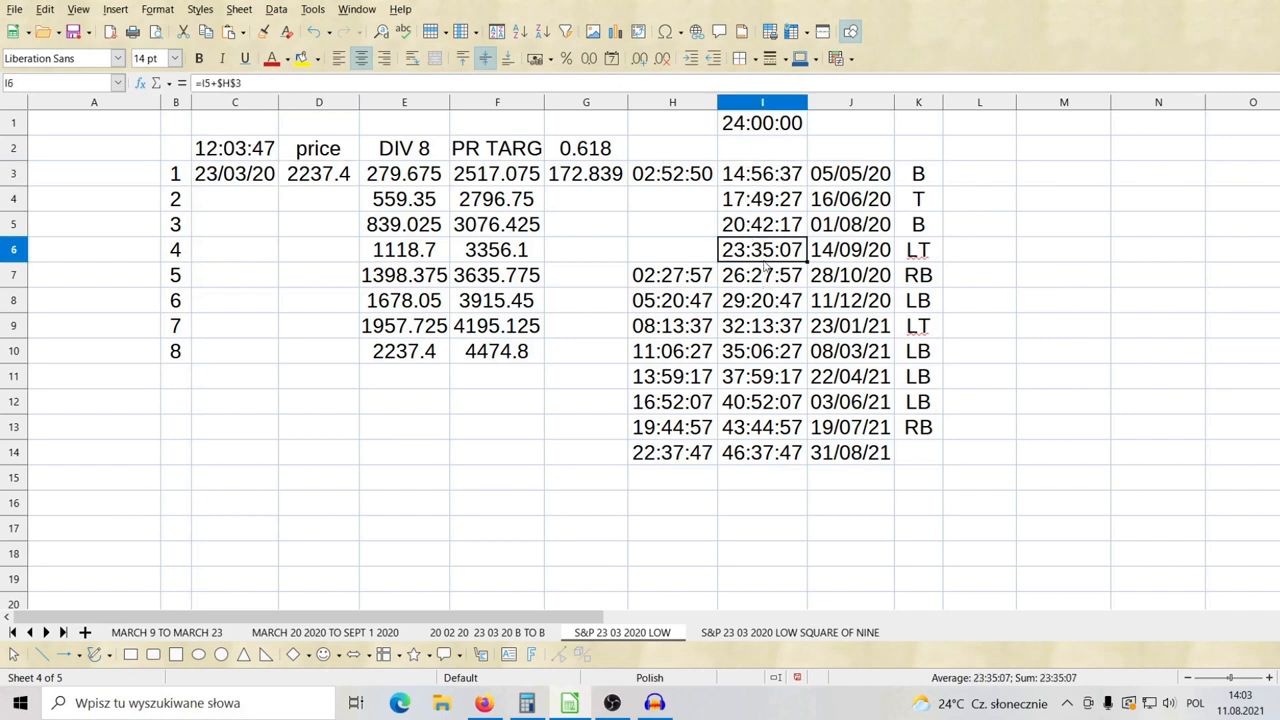
{"action": "left_click", "coordinate": [762, 275]}
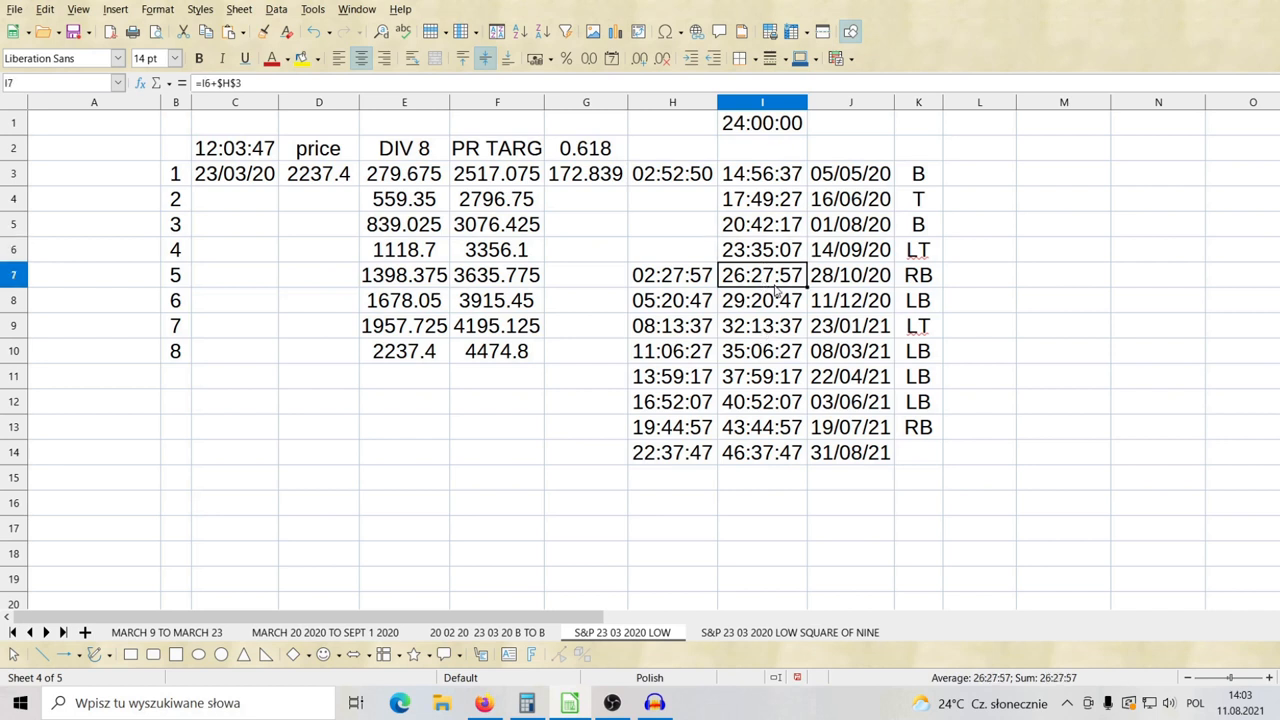
{"action": "mouse_move", "coordinate": [778, 126]}
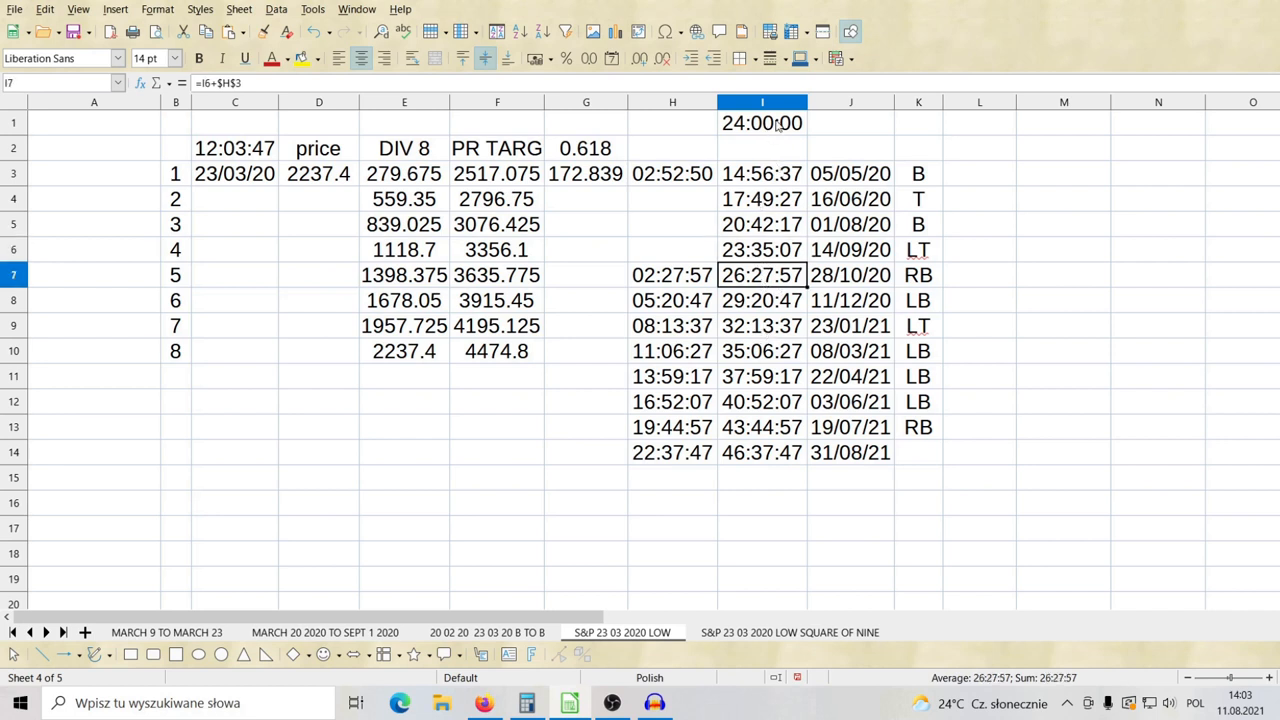
{"action": "mouse_move", "coordinate": [755, 280]}
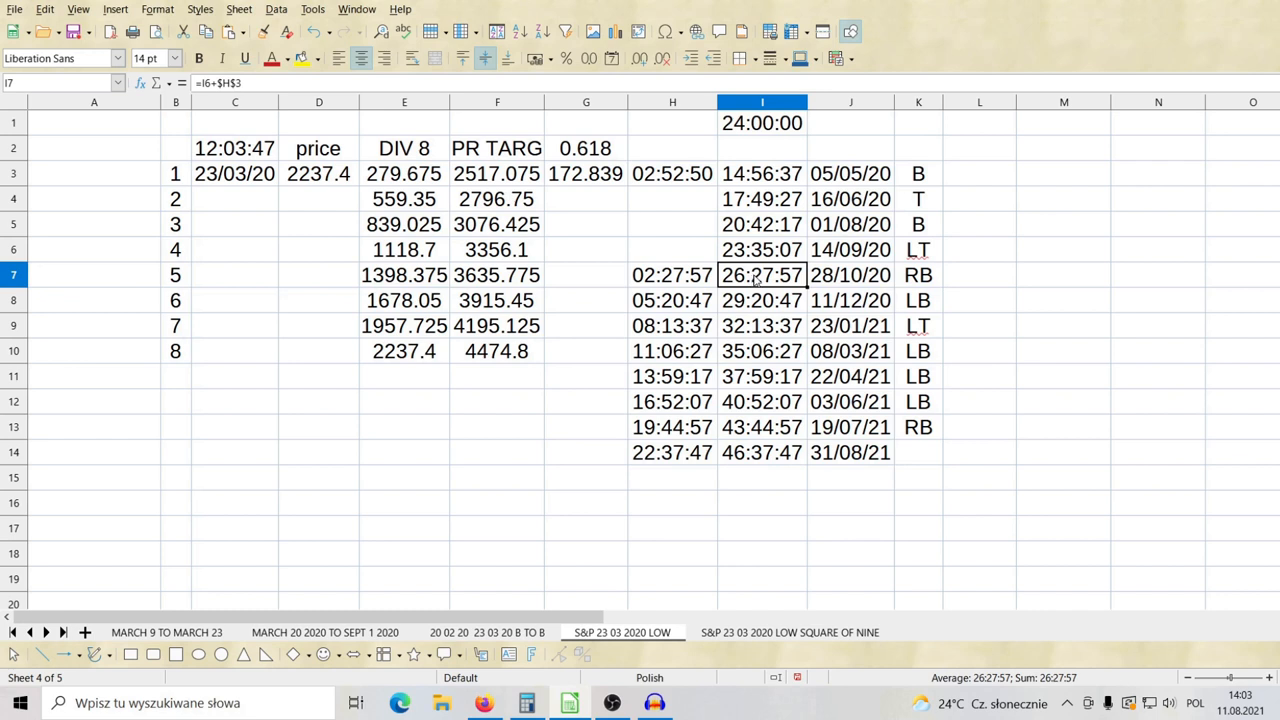
{"action": "left_click", "coordinate": [672, 275]}
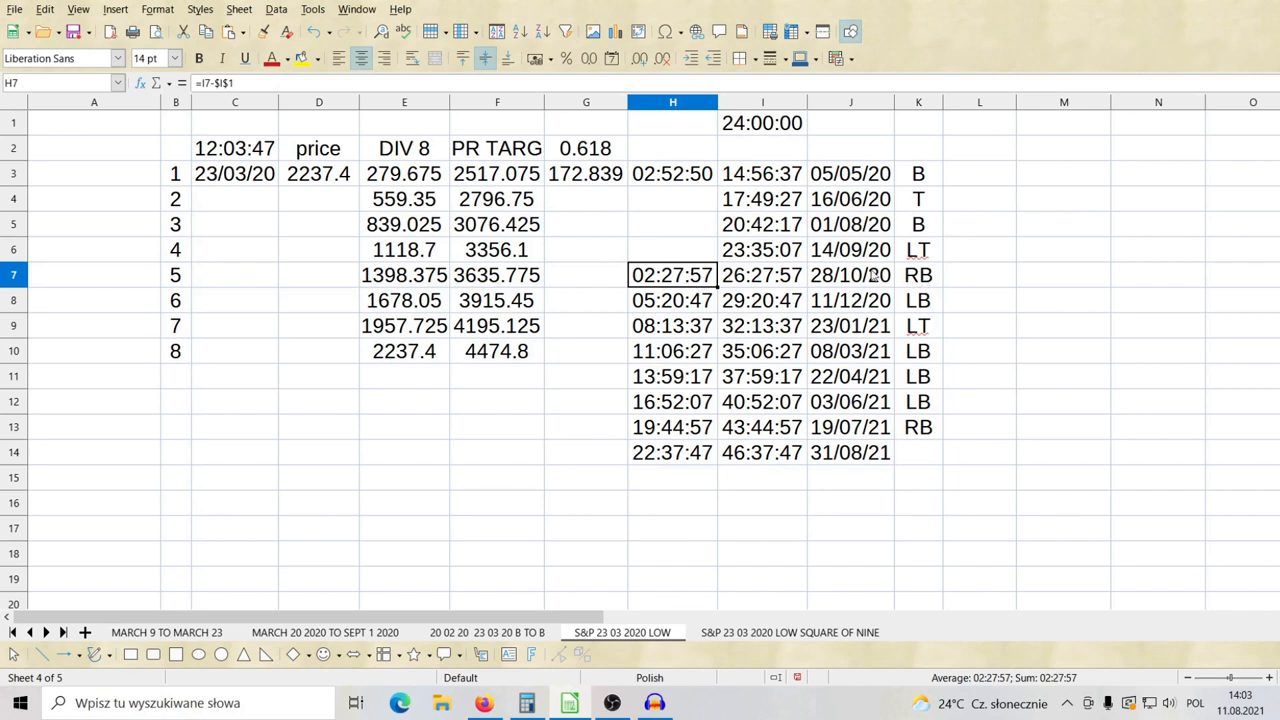
{"action": "mouse_move", "coordinate": [903, 283]}
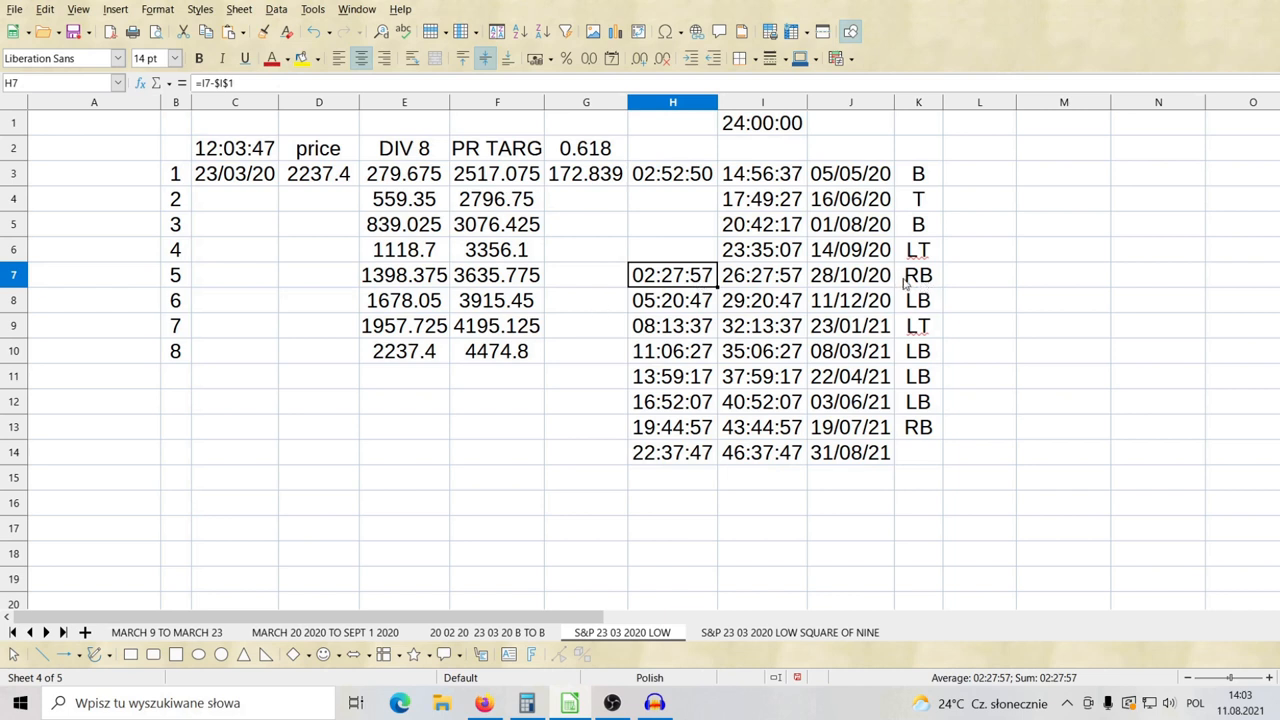
{"action": "mouse_move", "coordinate": [665, 280]}
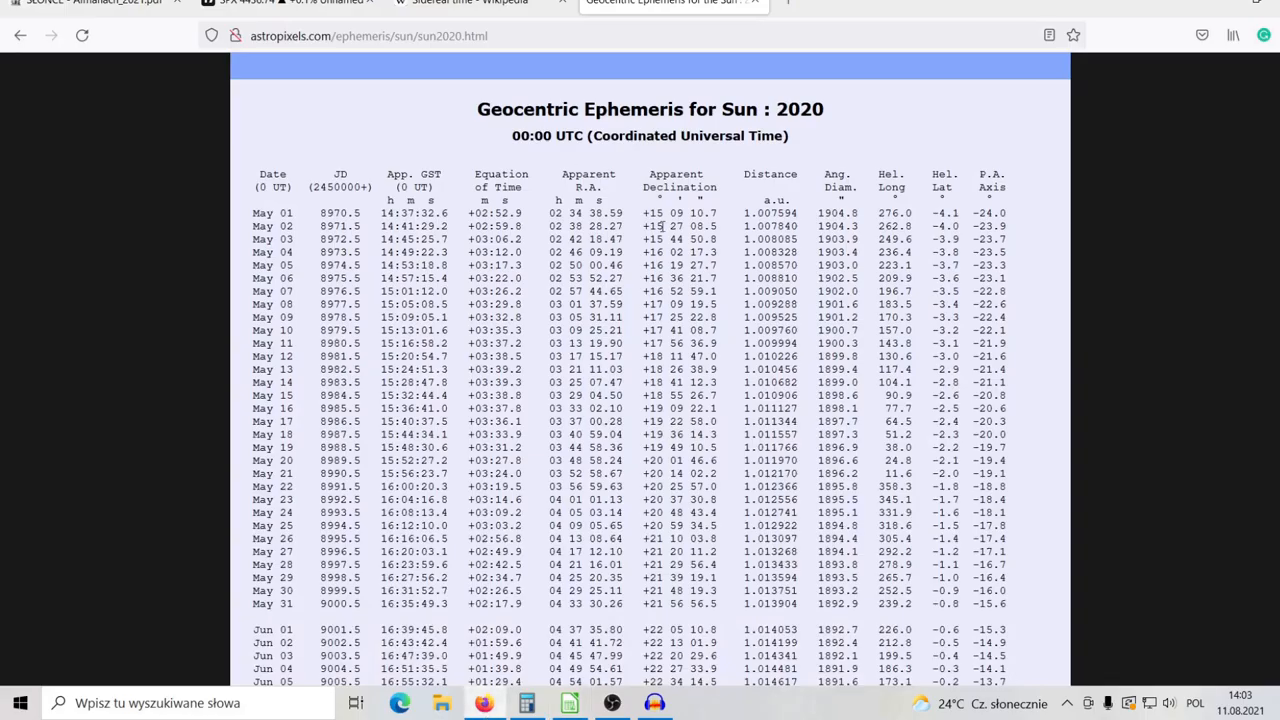
{"action": "scroll", "scroll_direction": "down", "scroll_amount": 3}
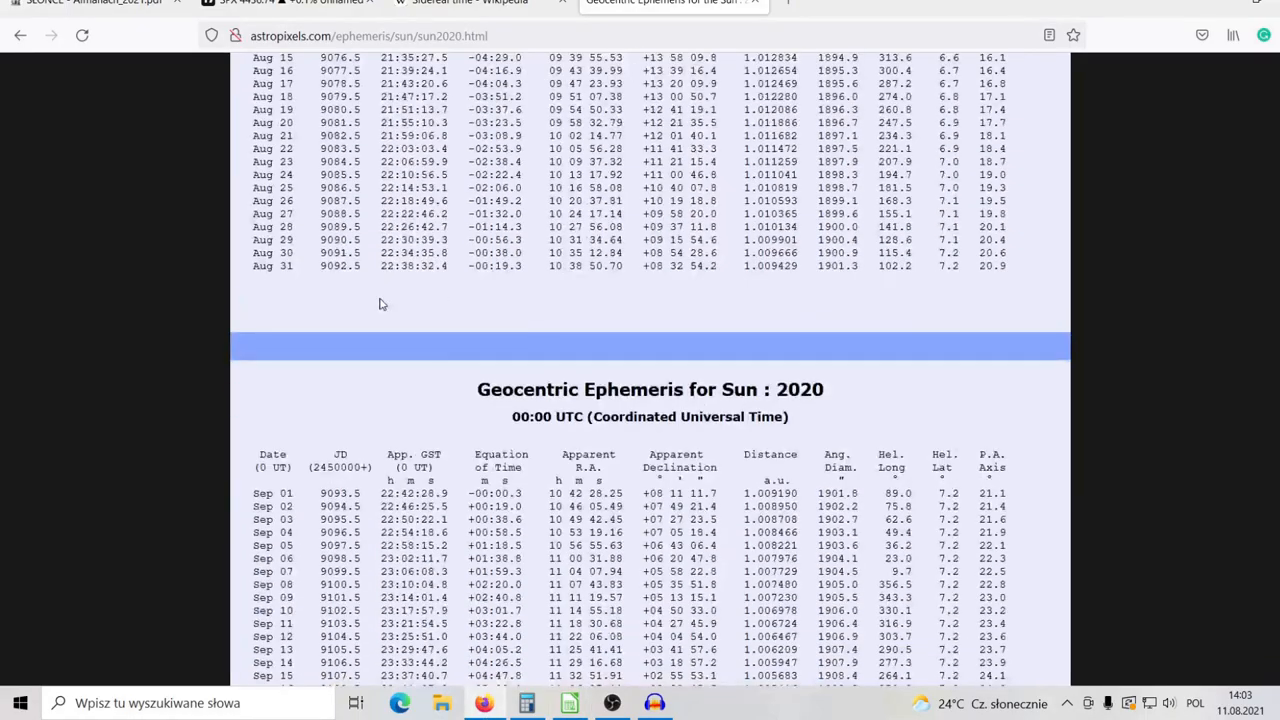
{"action": "scroll", "scroll_direction": "down", "scroll_amount": 3}
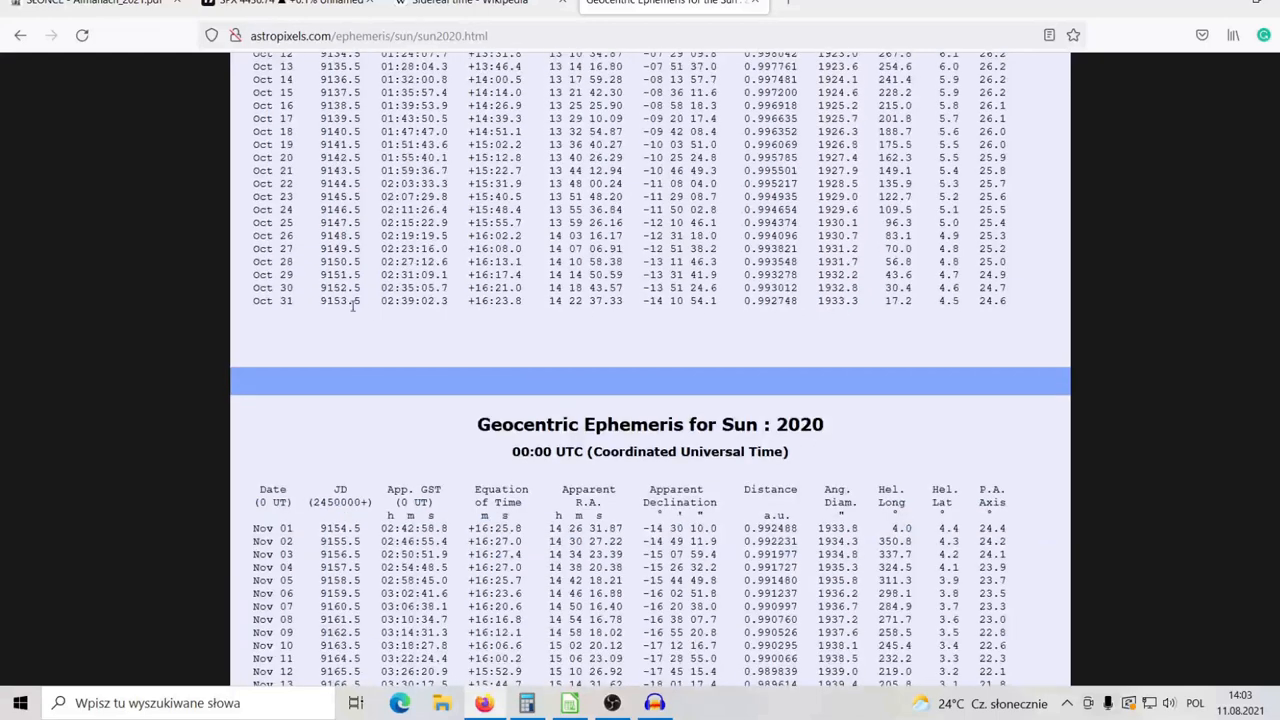
{"action": "scroll", "scroll_direction": "down", "scroll_amount": 3}
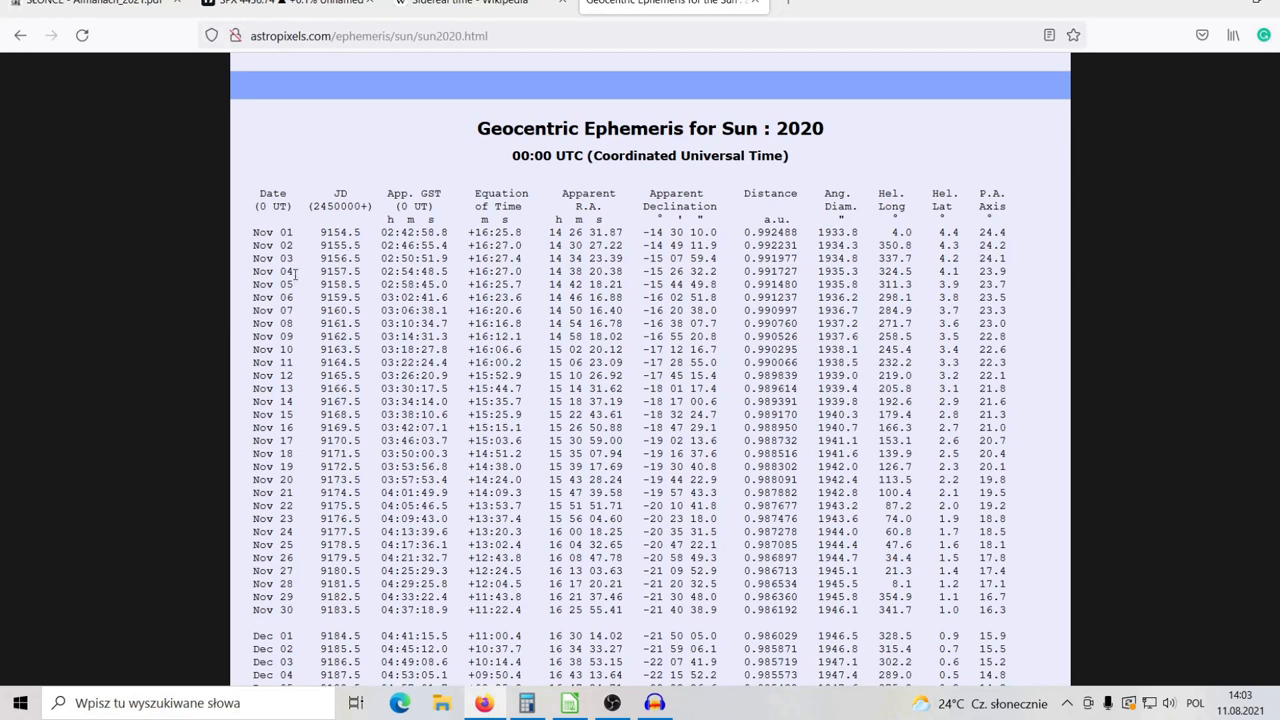
{"action": "double_click", "coordinate": [271, 271]}
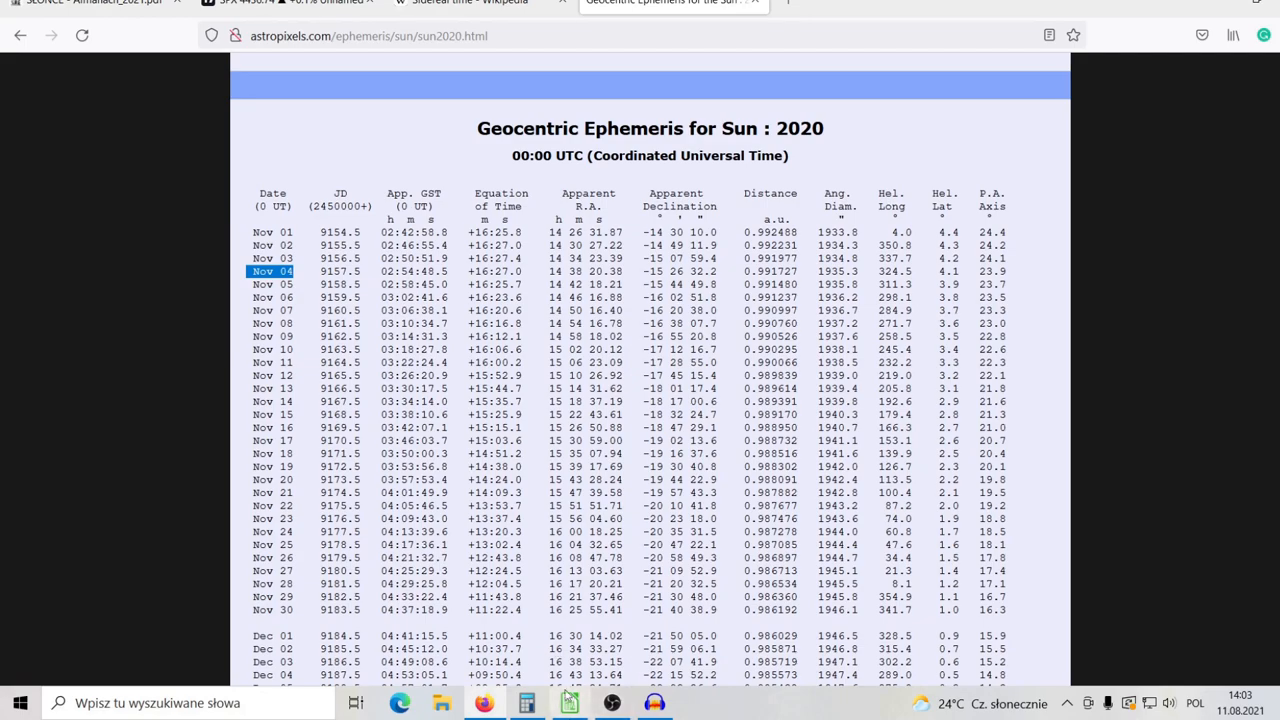
{"action": "left_click", "coordinate": [568, 702]}
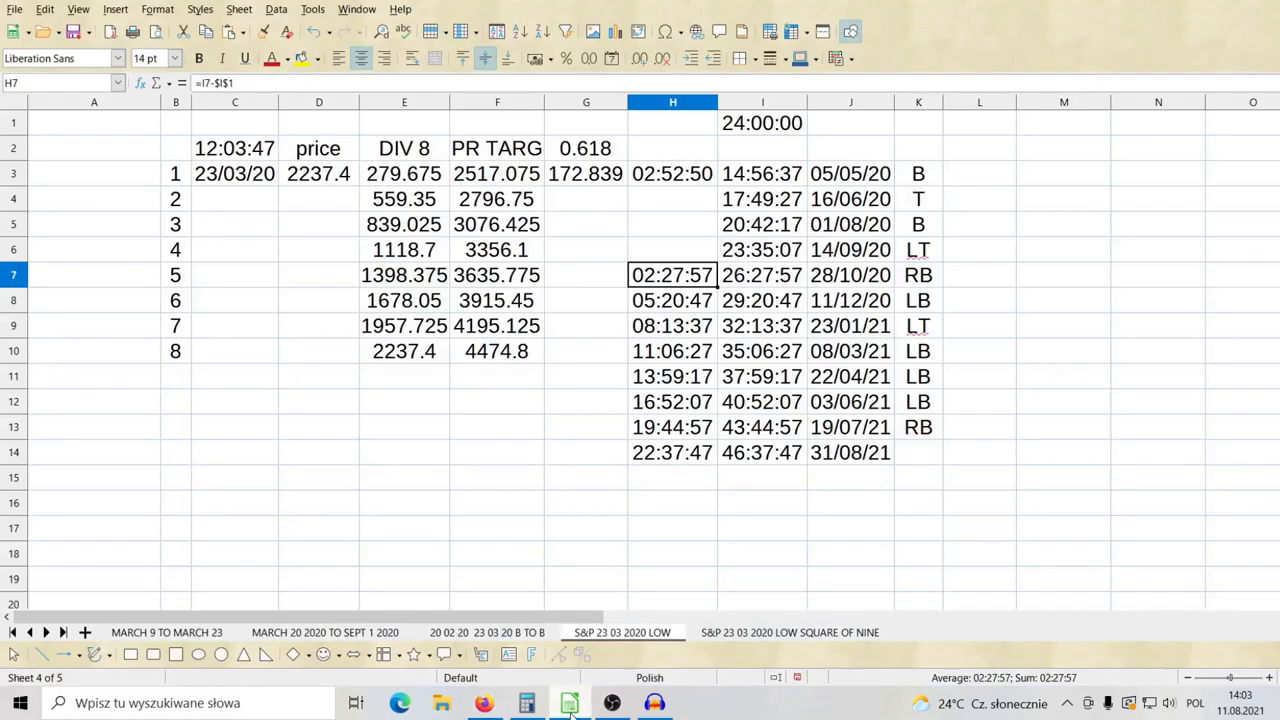
{"action": "left_click", "coordinate": [850, 275]}
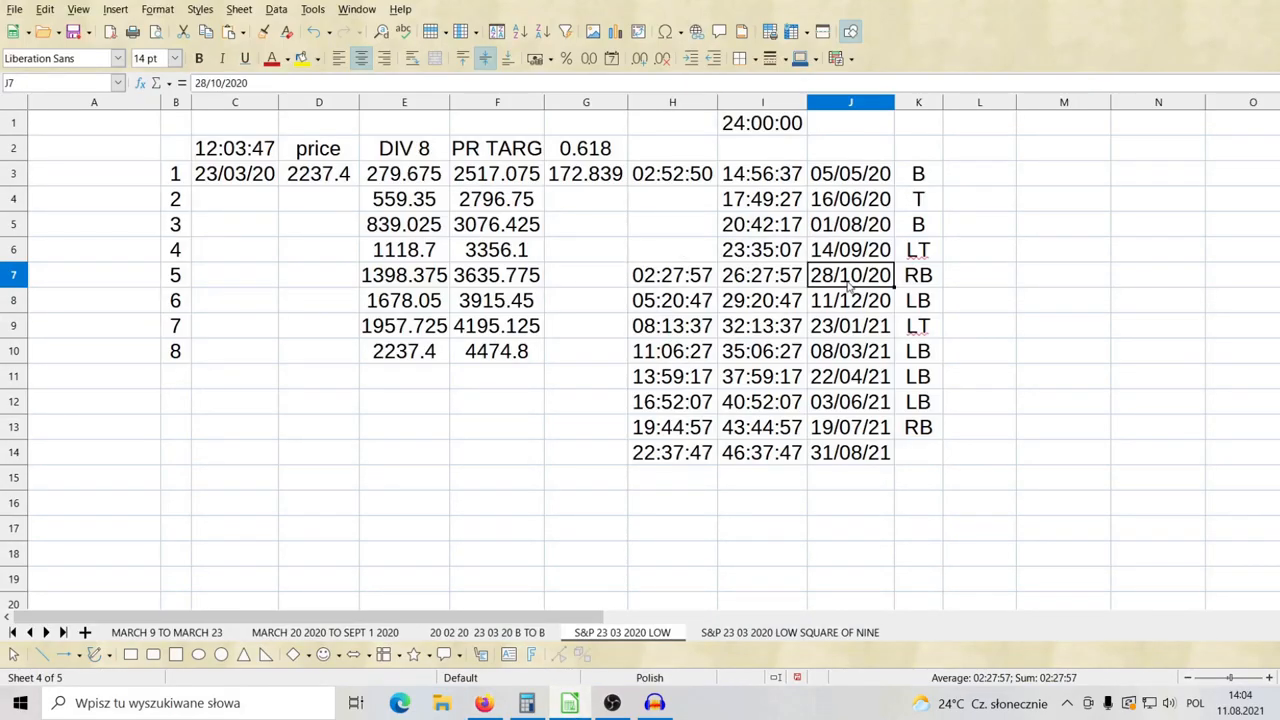
{"action": "left_click", "coordinate": [672, 275]}
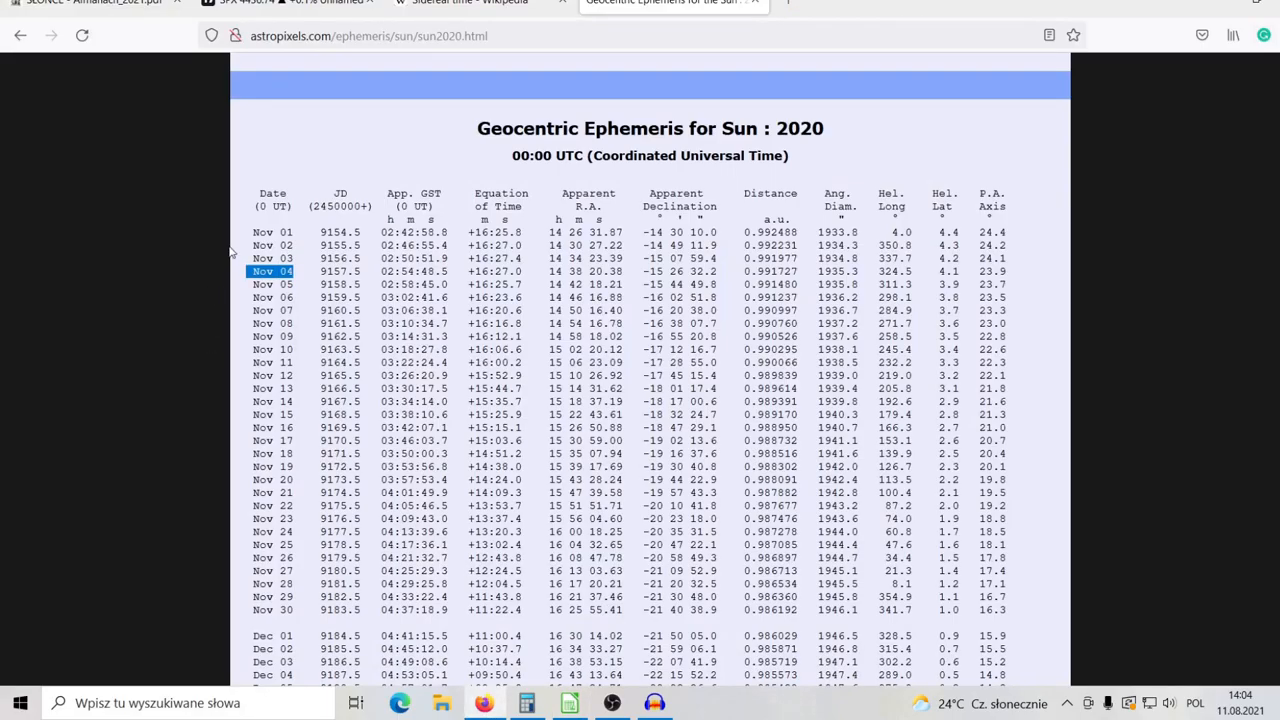
{"action": "scroll", "scroll_direction": "up", "scroll_amount": 3}
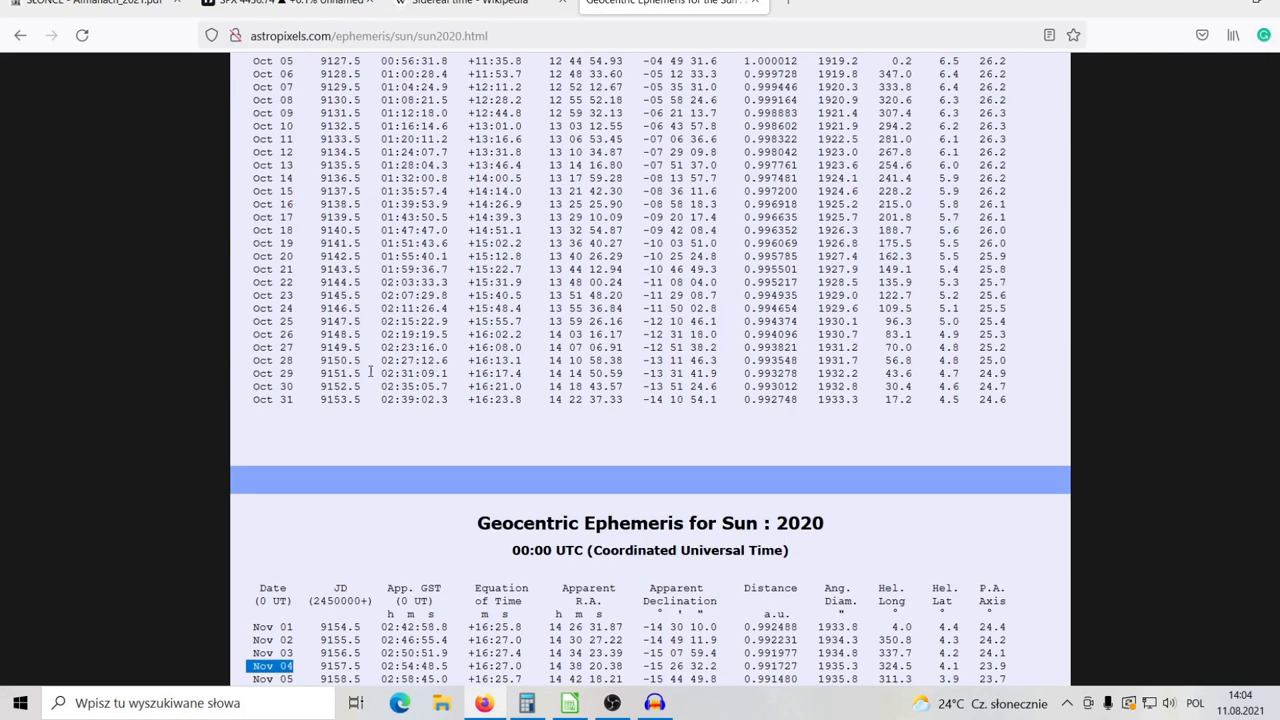
{"action": "double_click", "coordinate": [283, 360]}
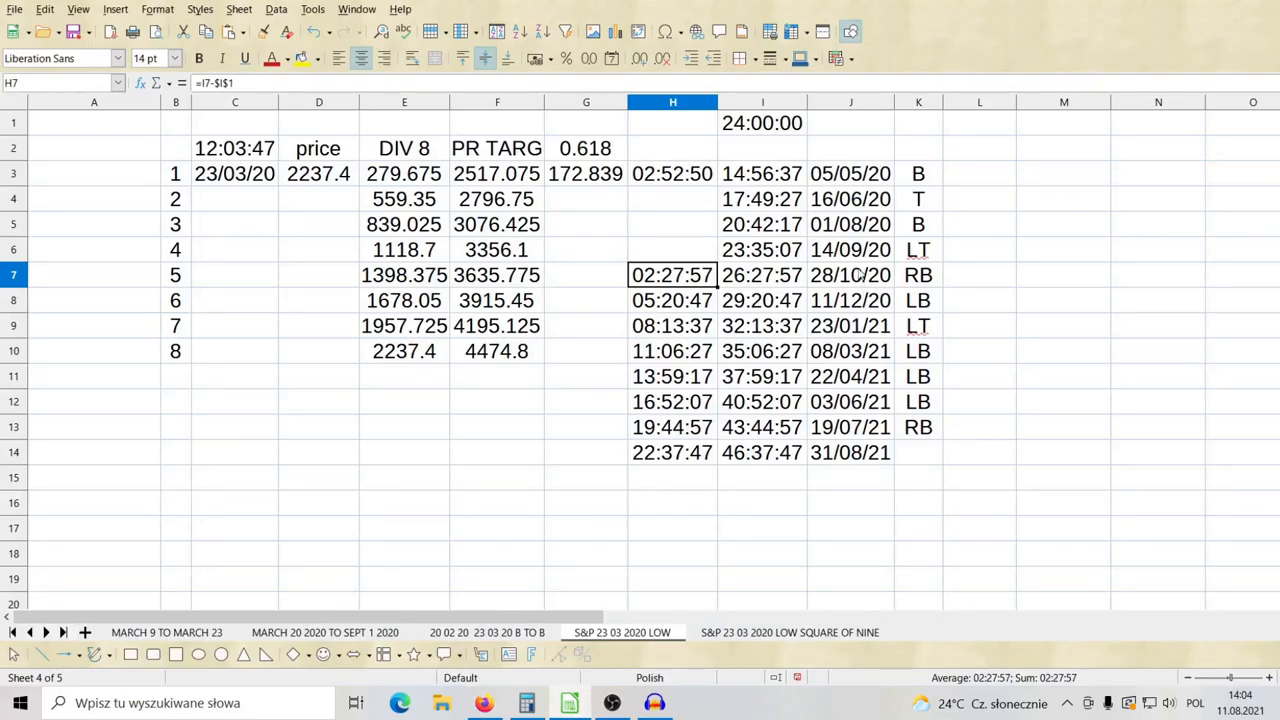
{"action": "left_click", "coordinate": [917, 275]}
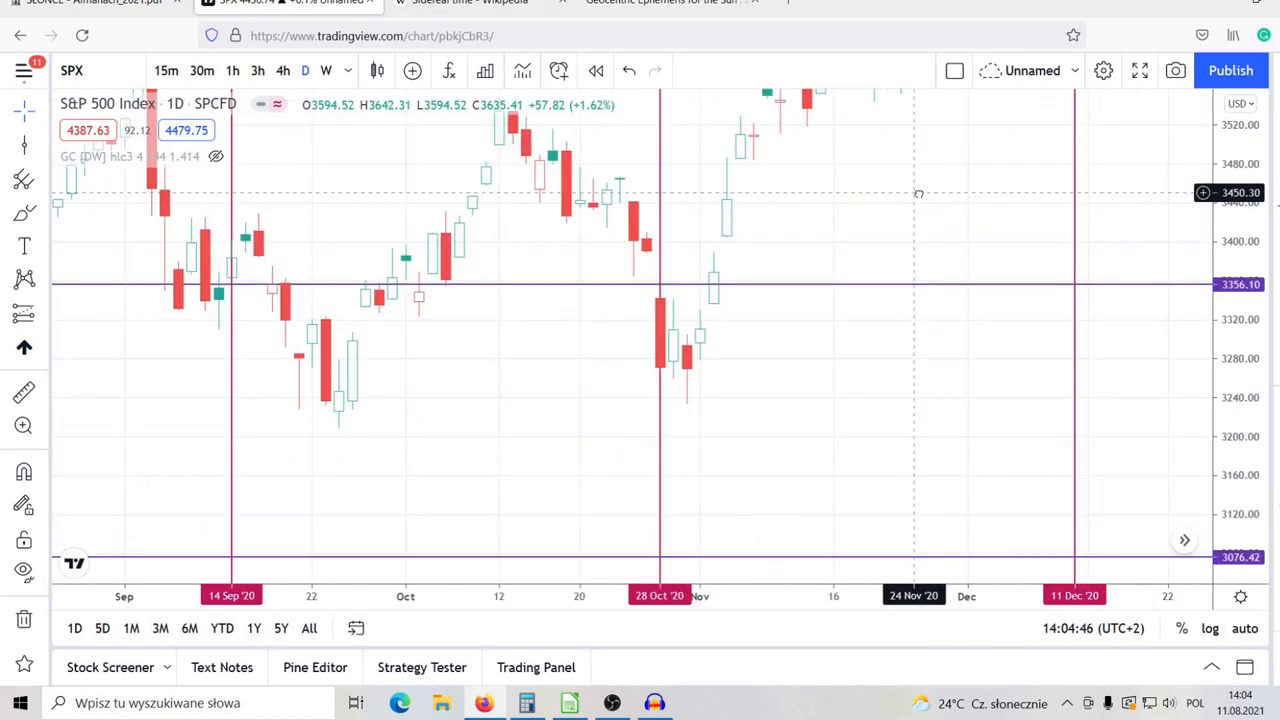
{"action": "mouse_move", "coordinate": [915, 378]}
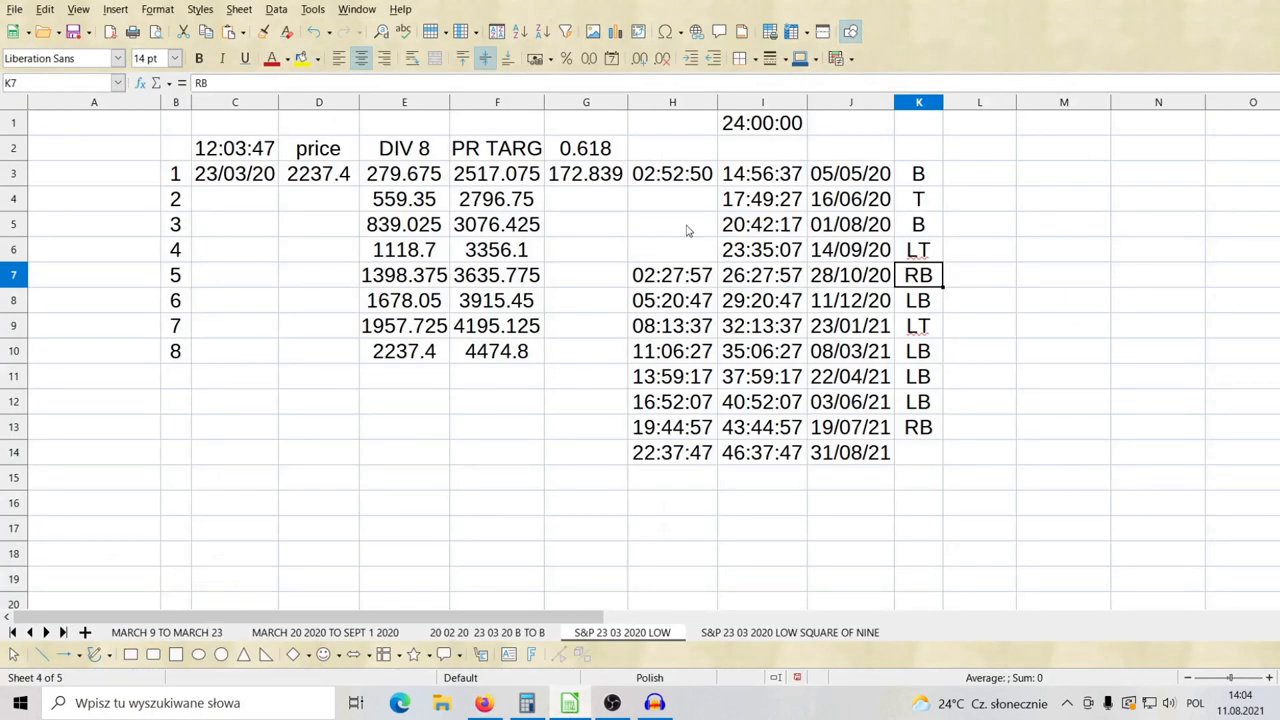
Step: Inspect offset formulas in H7, H8, H9 and H13, then return to the S&P chart
{"action": "left_click", "coordinate": [672, 275]}
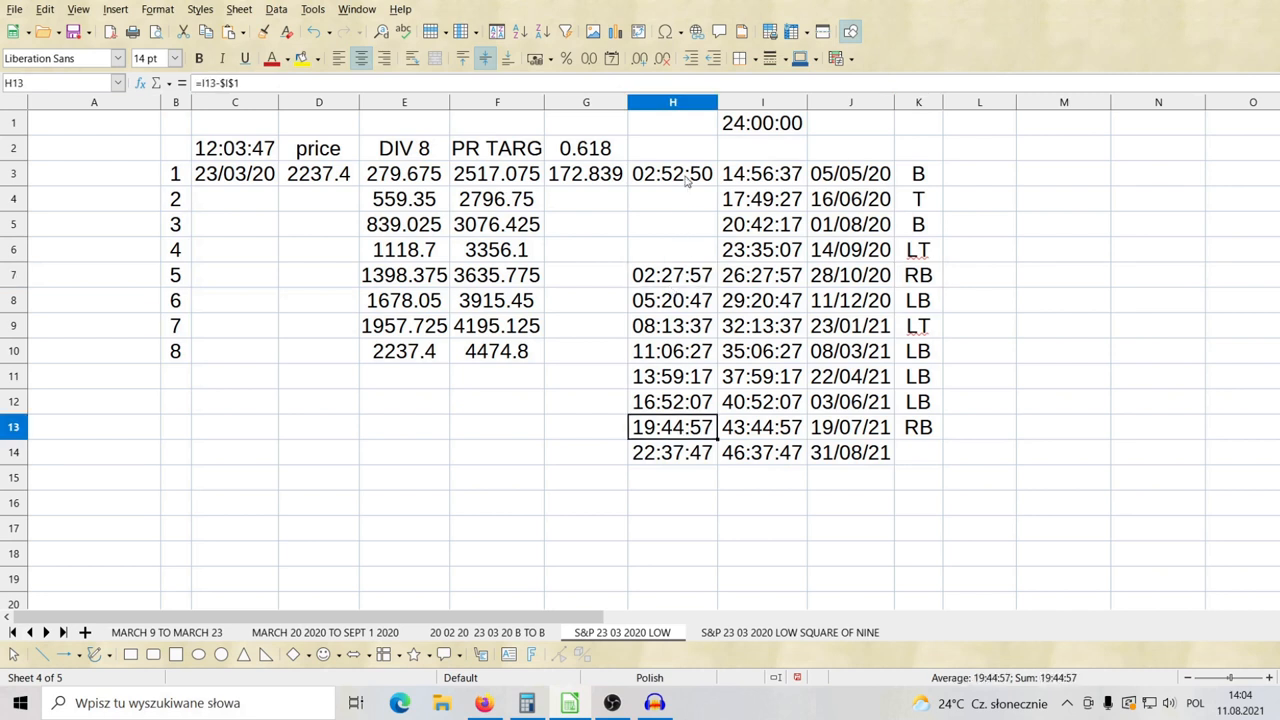
{"action": "left_click", "coordinate": [672, 275]}
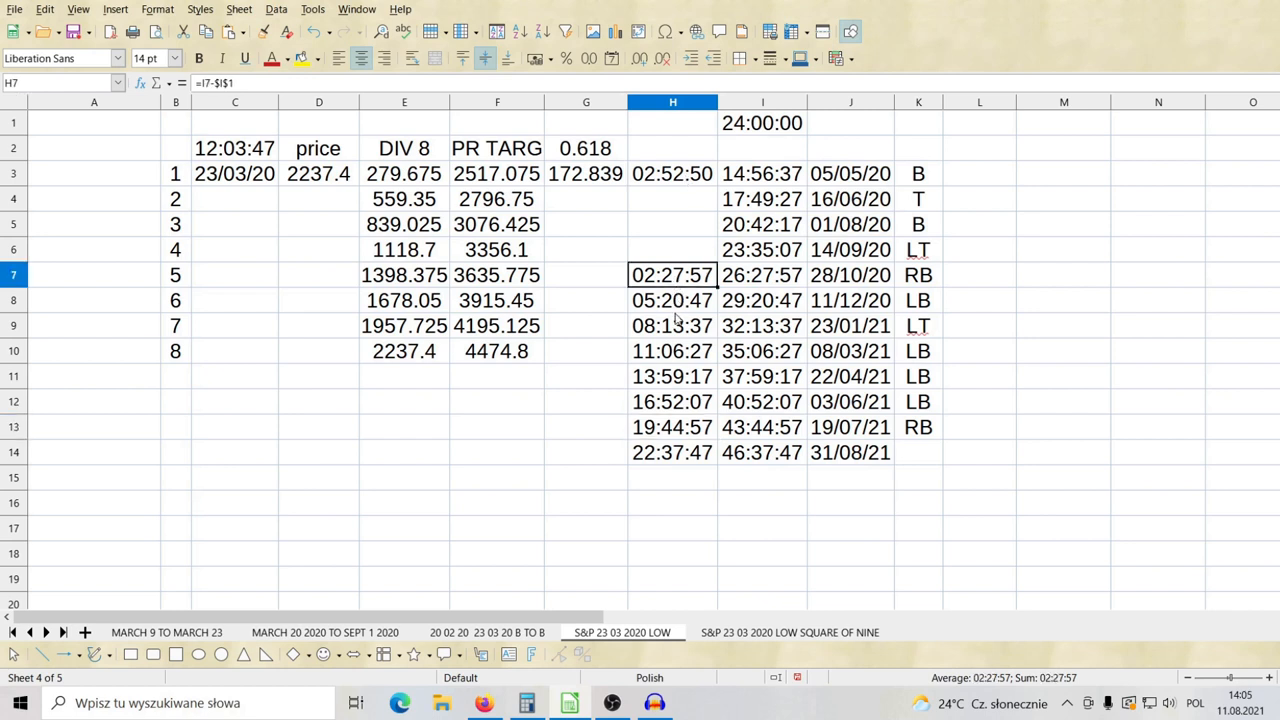
{"action": "left_click", "coordinate": [672, 300]}
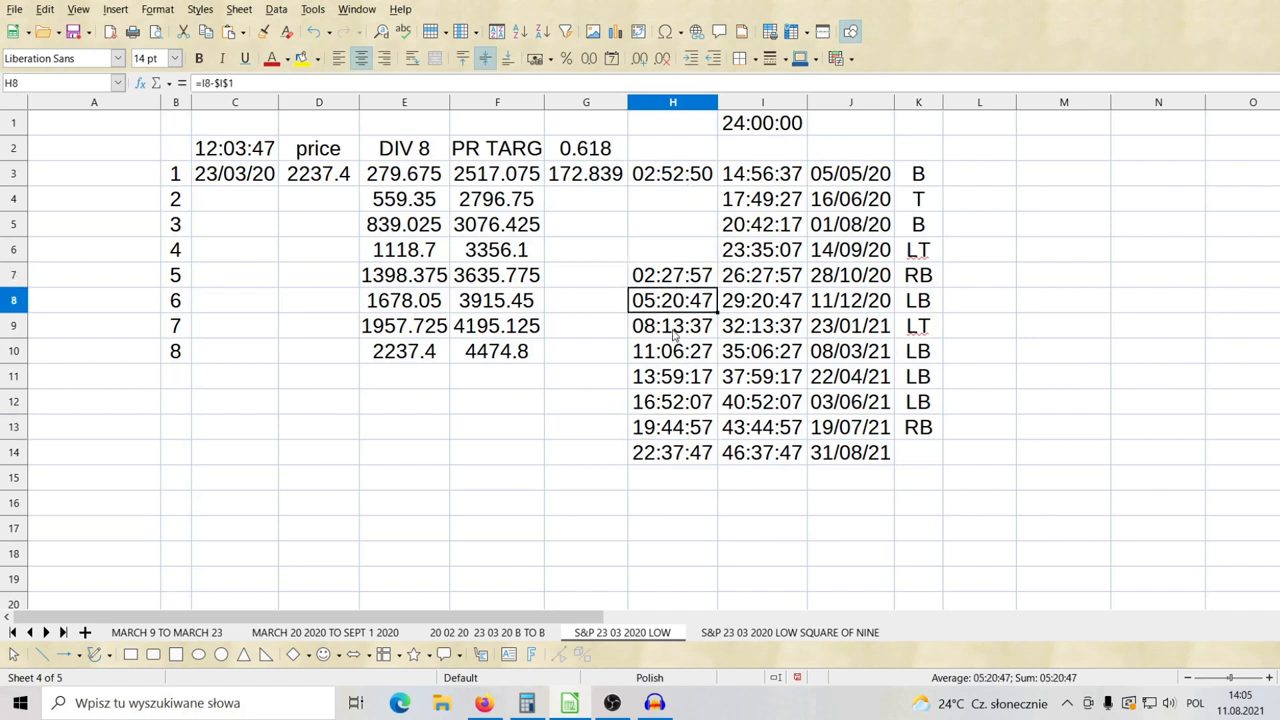
{"action": "left_click", "coordinate": [672, 325]}
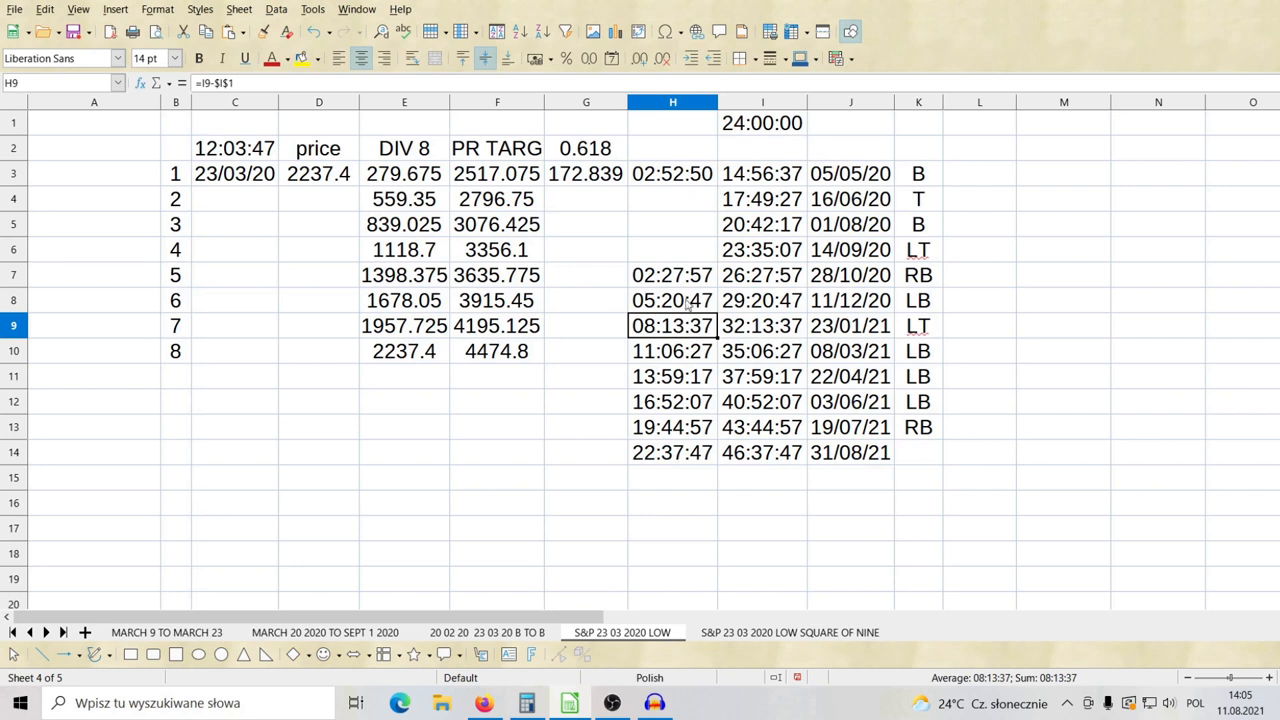
{"action": "mouse_move", "coordinate": [669, 375]}
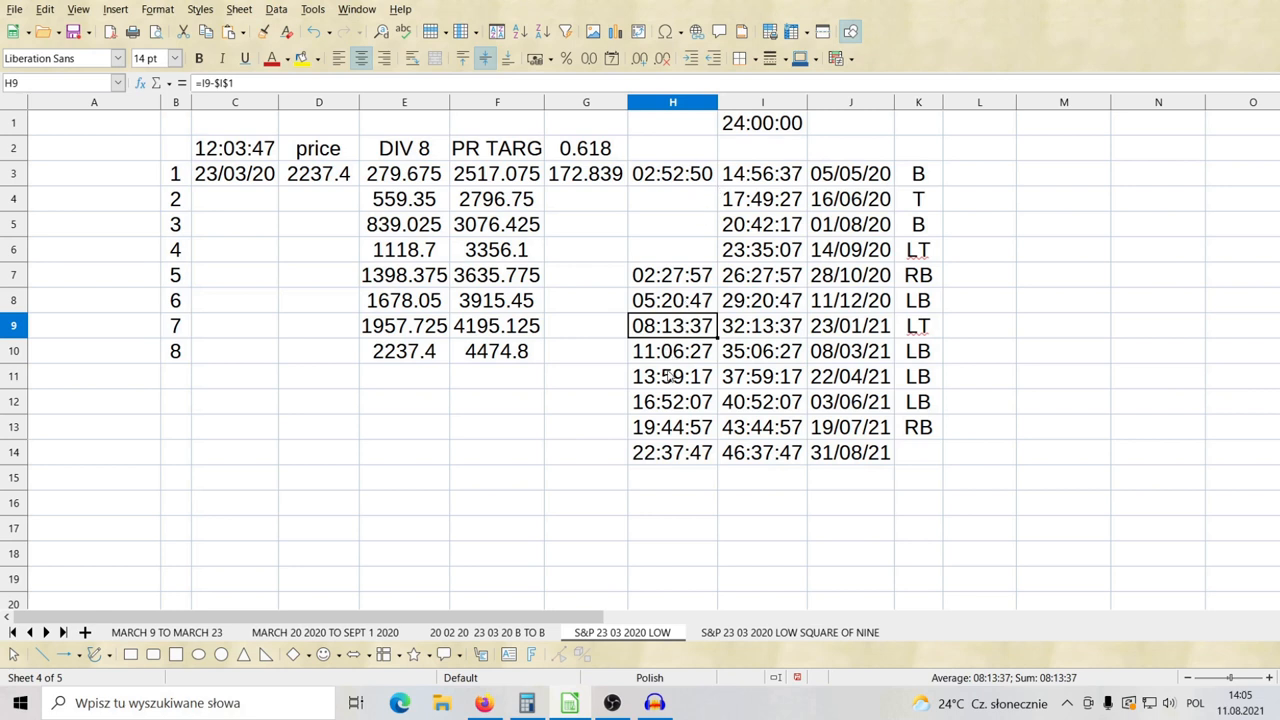
{"action": "mouse_move", "coordinate": [675, 430]}
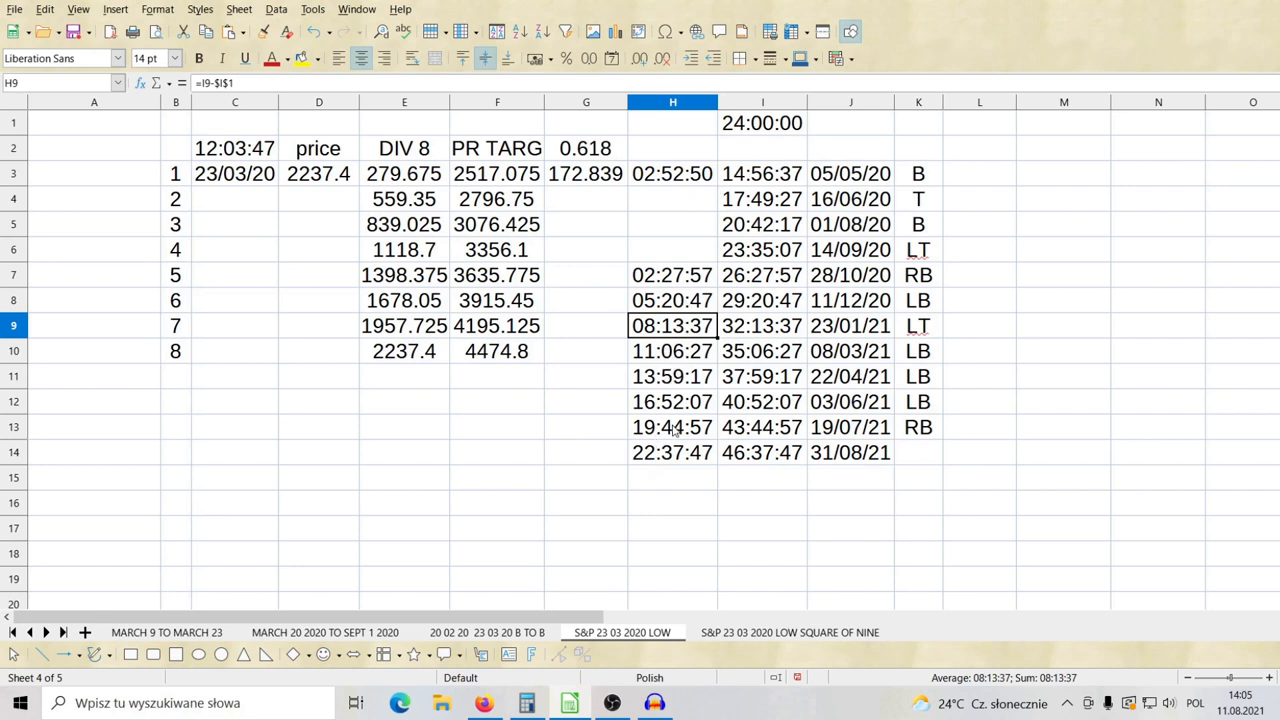
{"action": "left_click", "coordinate": [672, 427]}
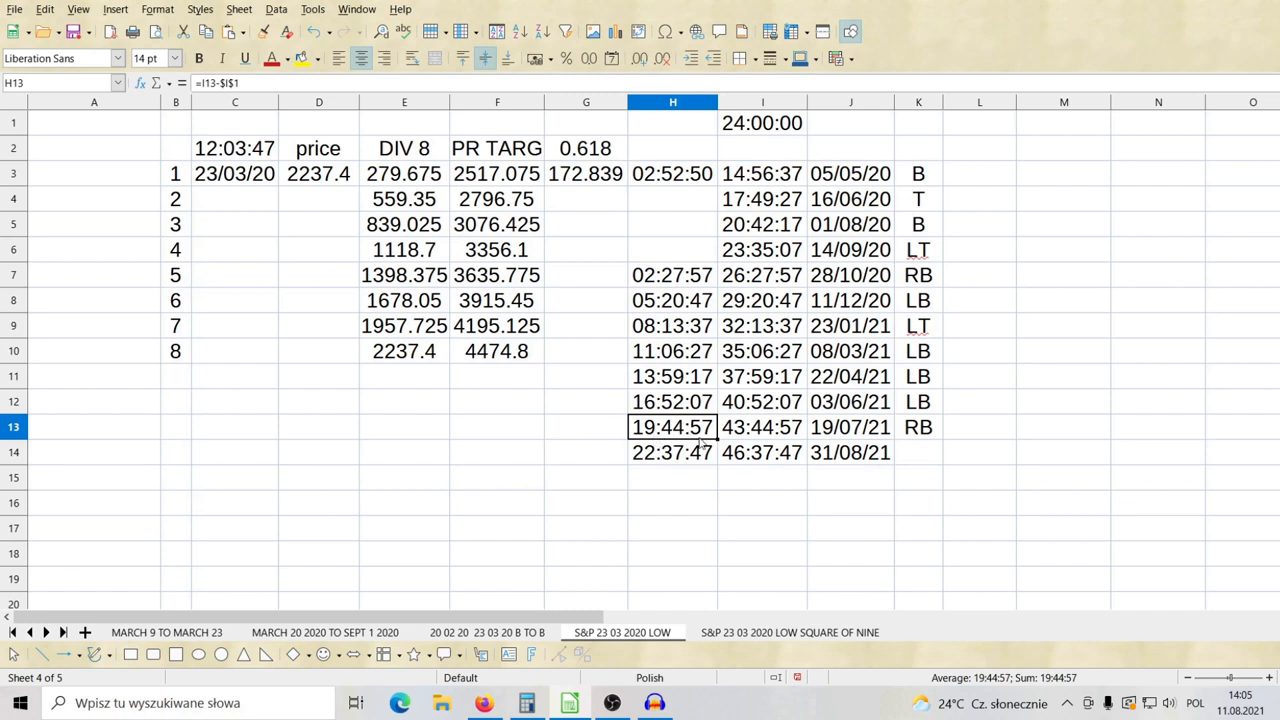
{"action": "mouse_move", "coordinate": [635, 567]}
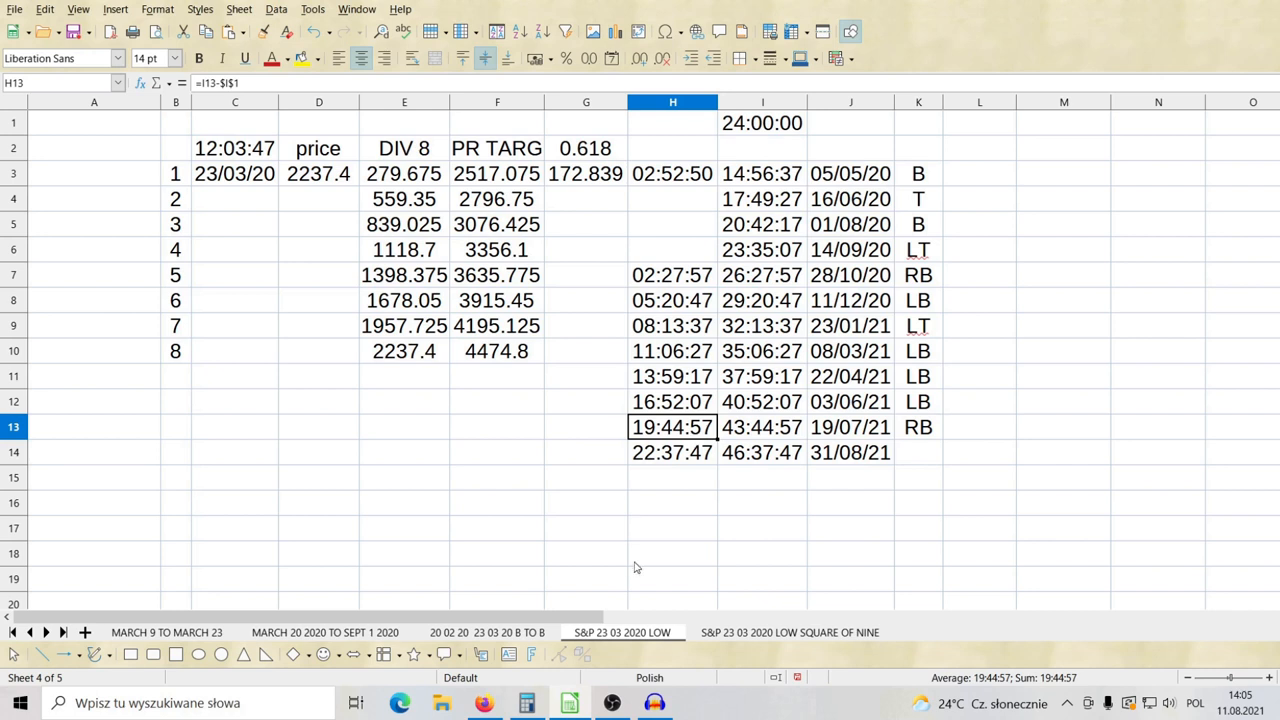
{"action": "left_click", "coordinate": [483, 702]}
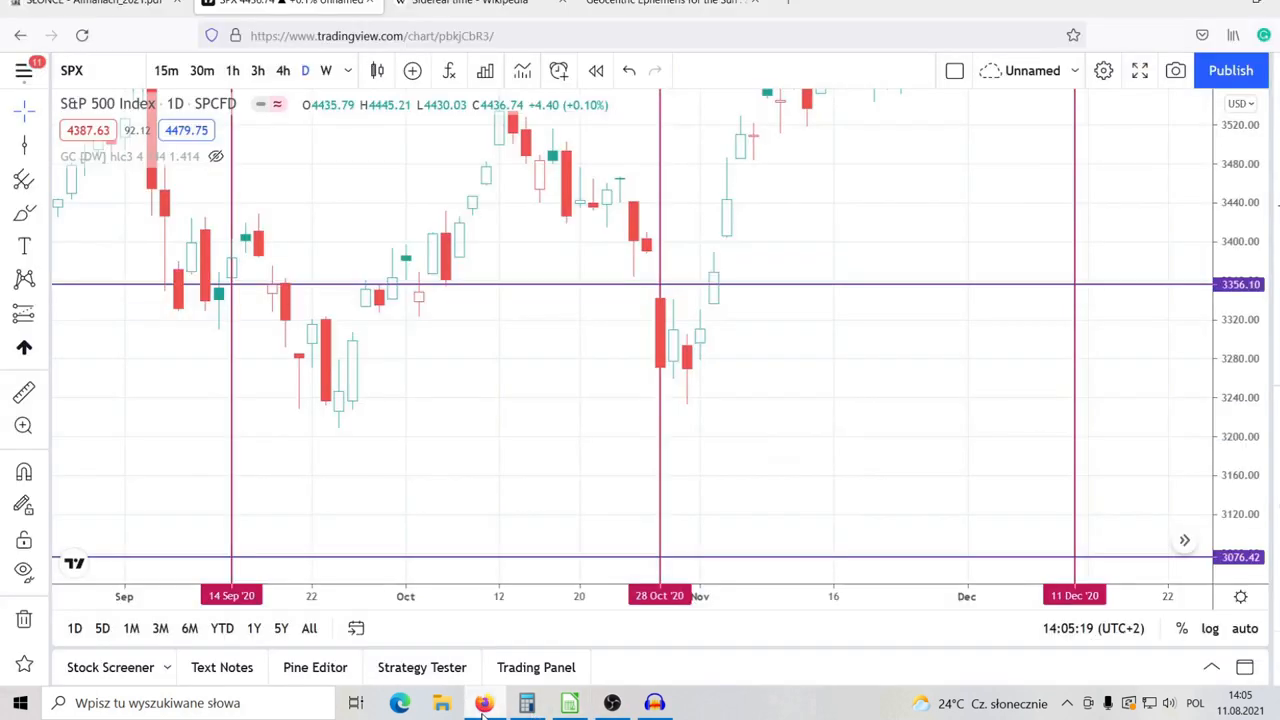
Step: Load AstroPixels' 2021 Sun ephemeris (sun2021) and scroll through it toward late August
{"action": "left_click", "coordinate": [660, 3]}
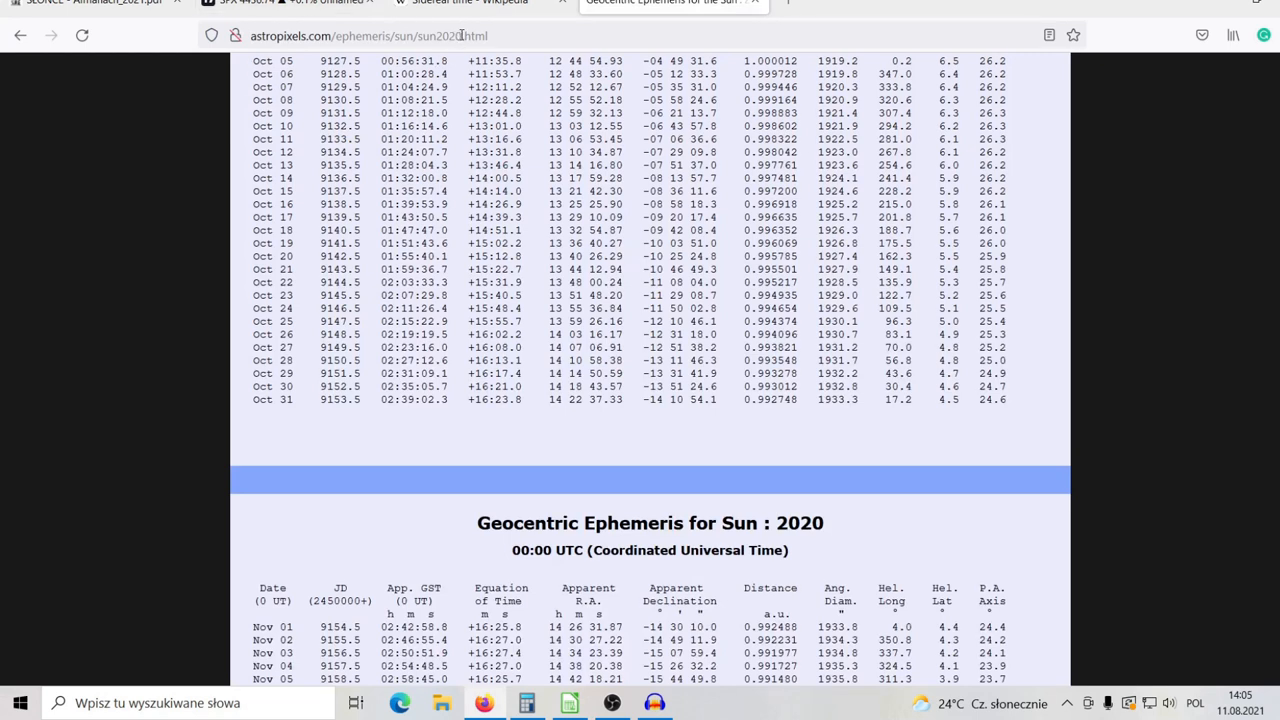
{"action": "left_click", "coordinate": [400, 36]}
{"action": "type", "text": "1"}
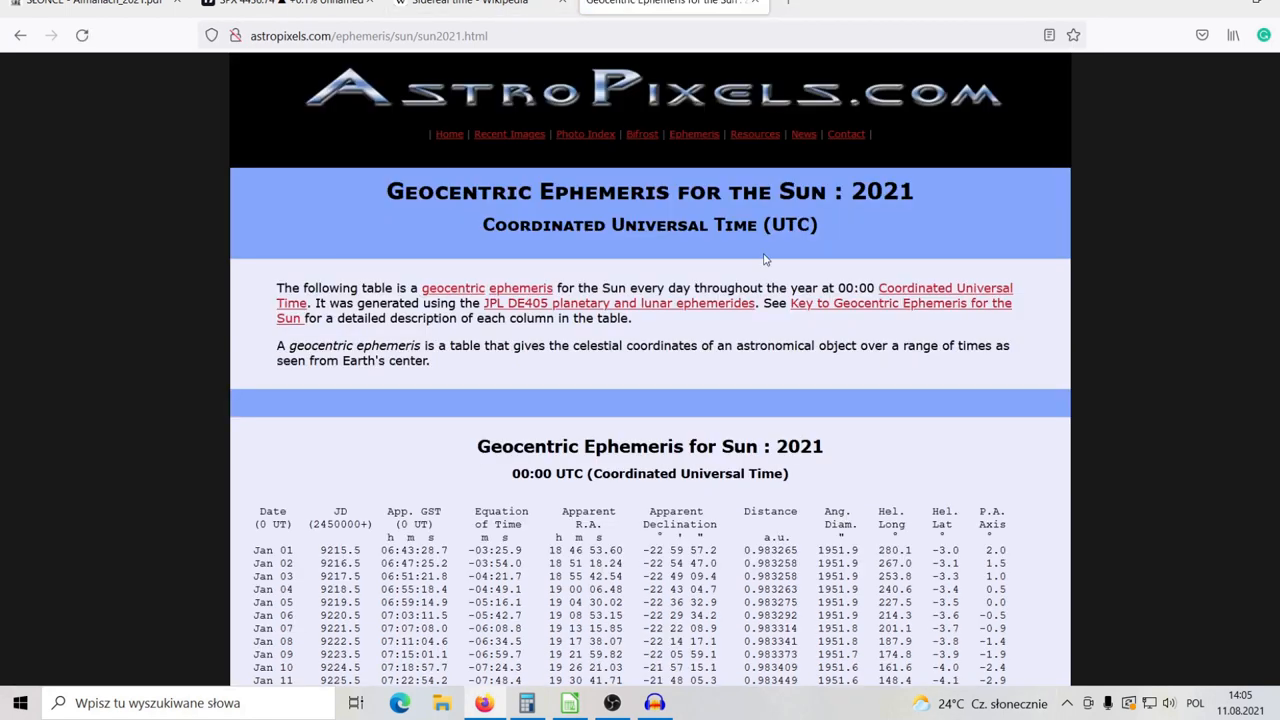
{"action": "scroll", "scroll_direction": "down", "scroll_amount": 3}
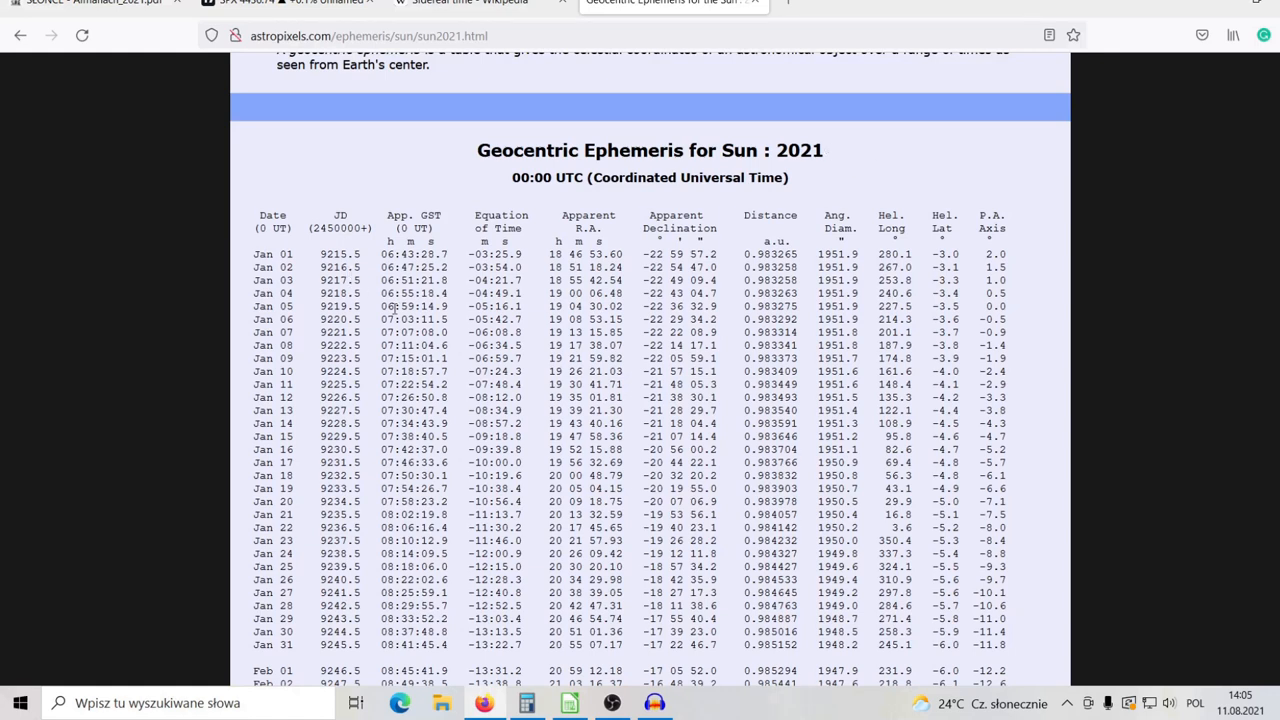
{"action": "scroll", "scroll_direction": "down", "scroll_amount": 3}
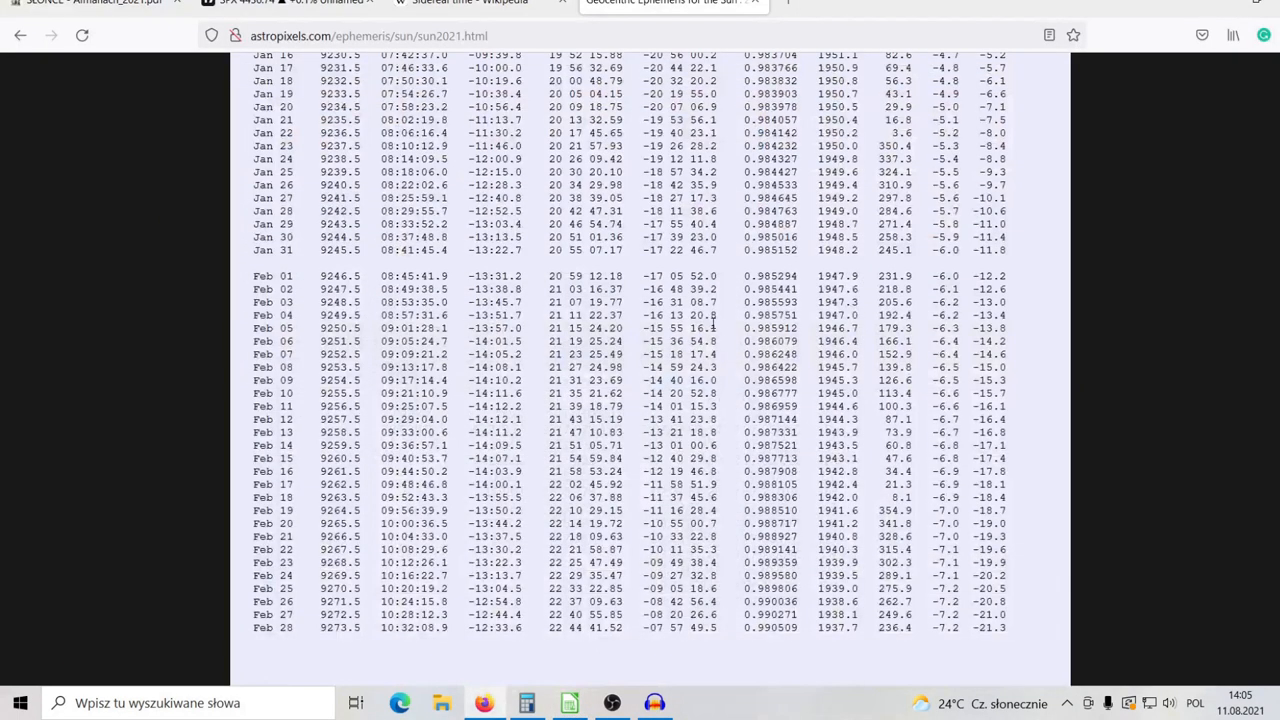
{"action": "scroll", "scroll_direction": "down", "scroll_amount": 3}
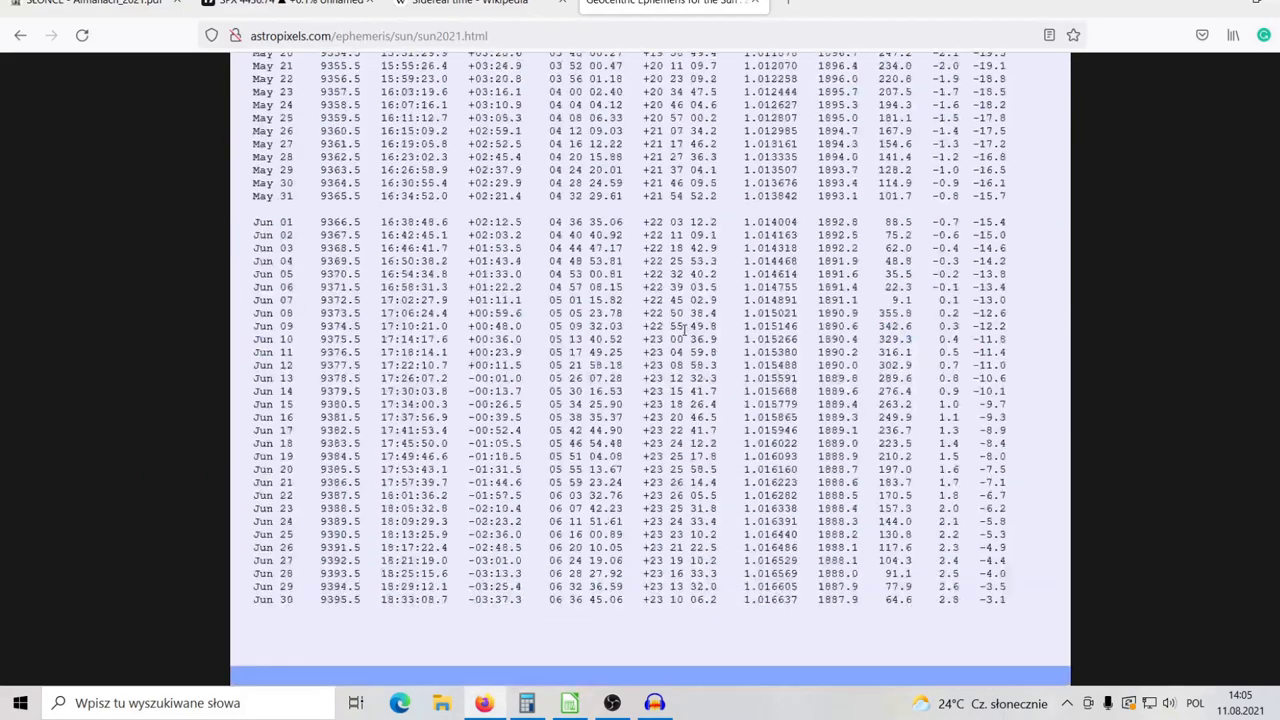
{"action": "scroll", "scroll_direction": "down", "scroll_amount": 3}
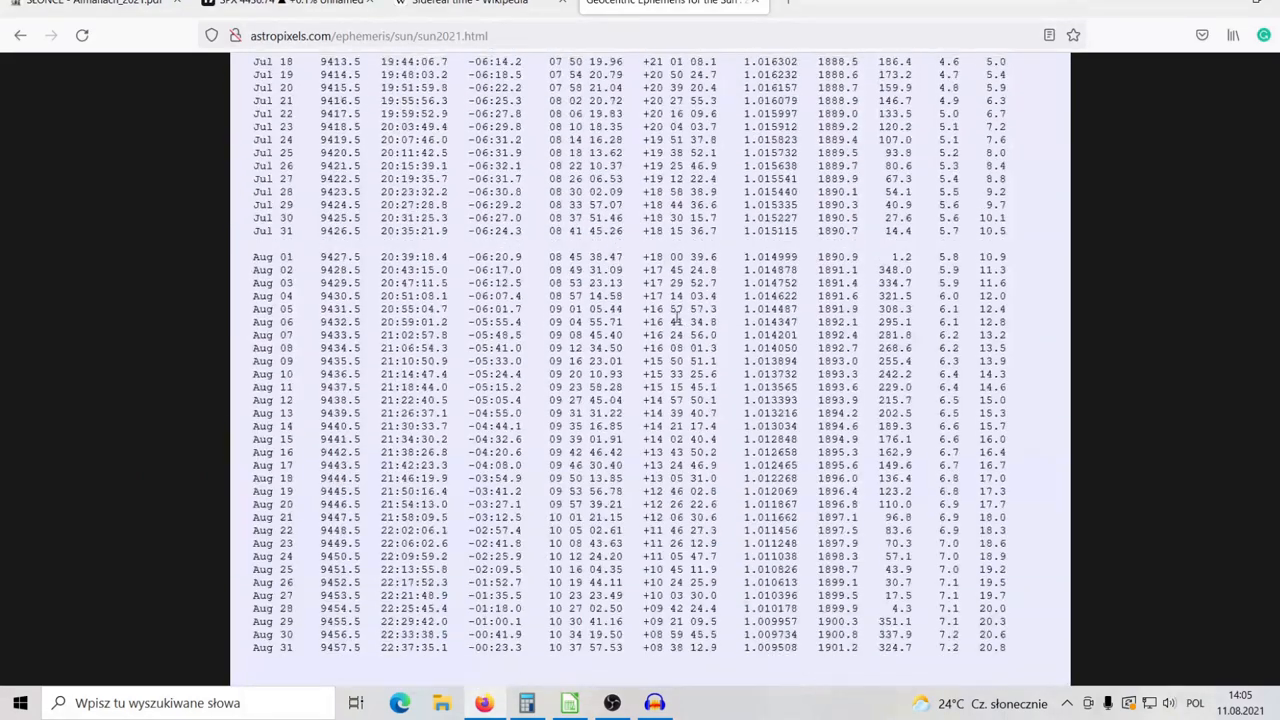
{"action": "scroll", "scroll_direction": "up", "scroll_amount": 3}
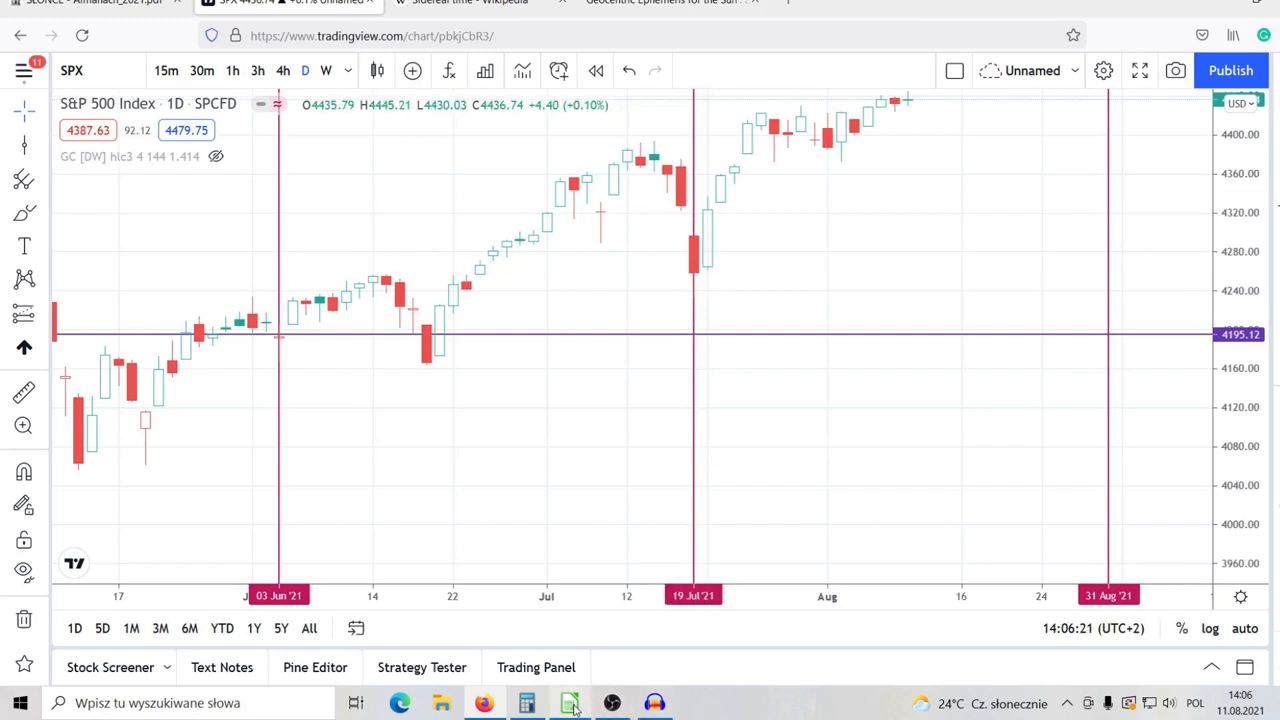
Step: Bring up the Sun ephemeris and mark the Jul 18 row
{"action": "left_click", "coordinate": [665, 2]}
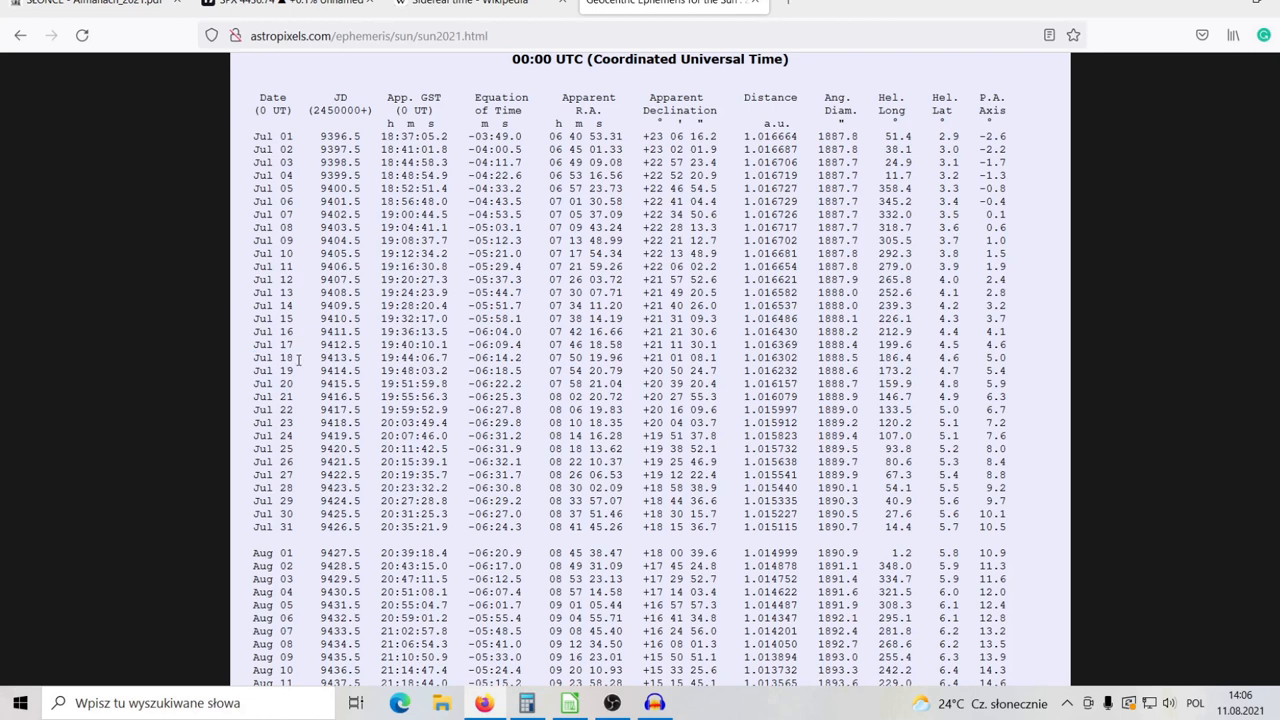
{"action": "double_click", "coordinate": [272, 357]}
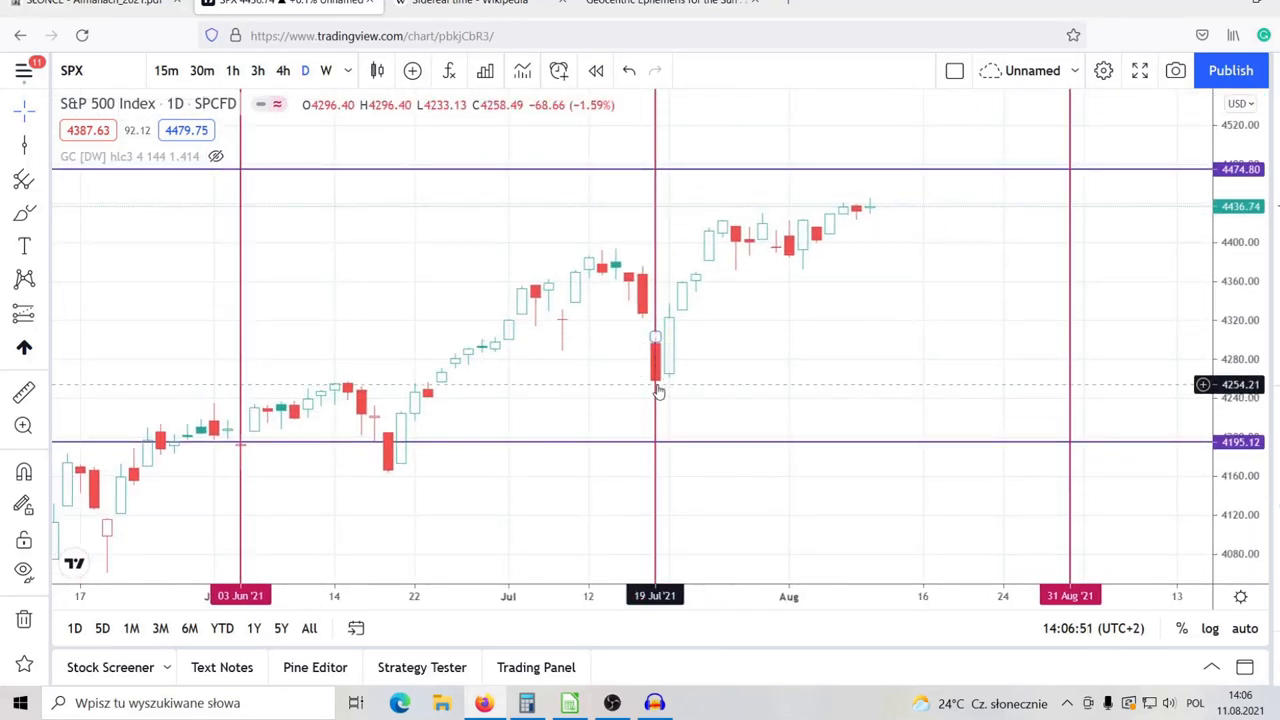
{"action": "mouse_move", "coordinate": [635, 362]}
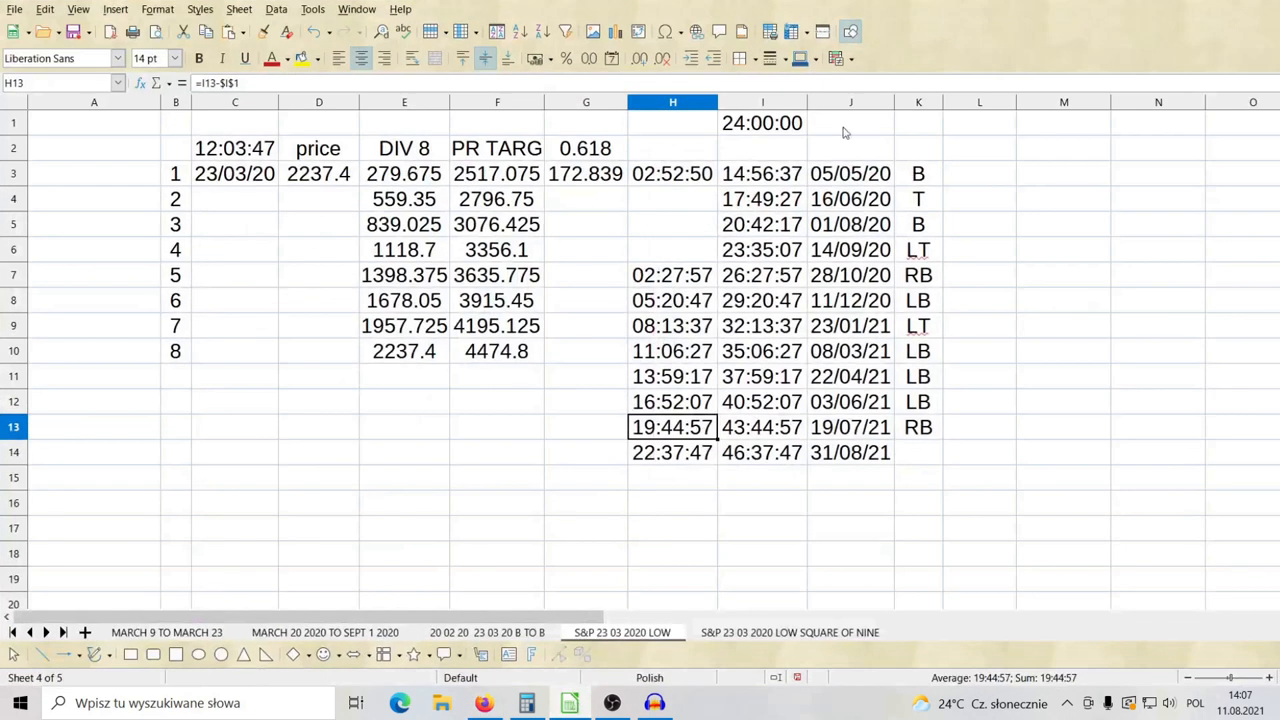
Step: Recheck 19/07/21's 19:44:57 time in Calc and return to the ephemeris page
{"action": "left_click", "coordinate": [672, 401]}
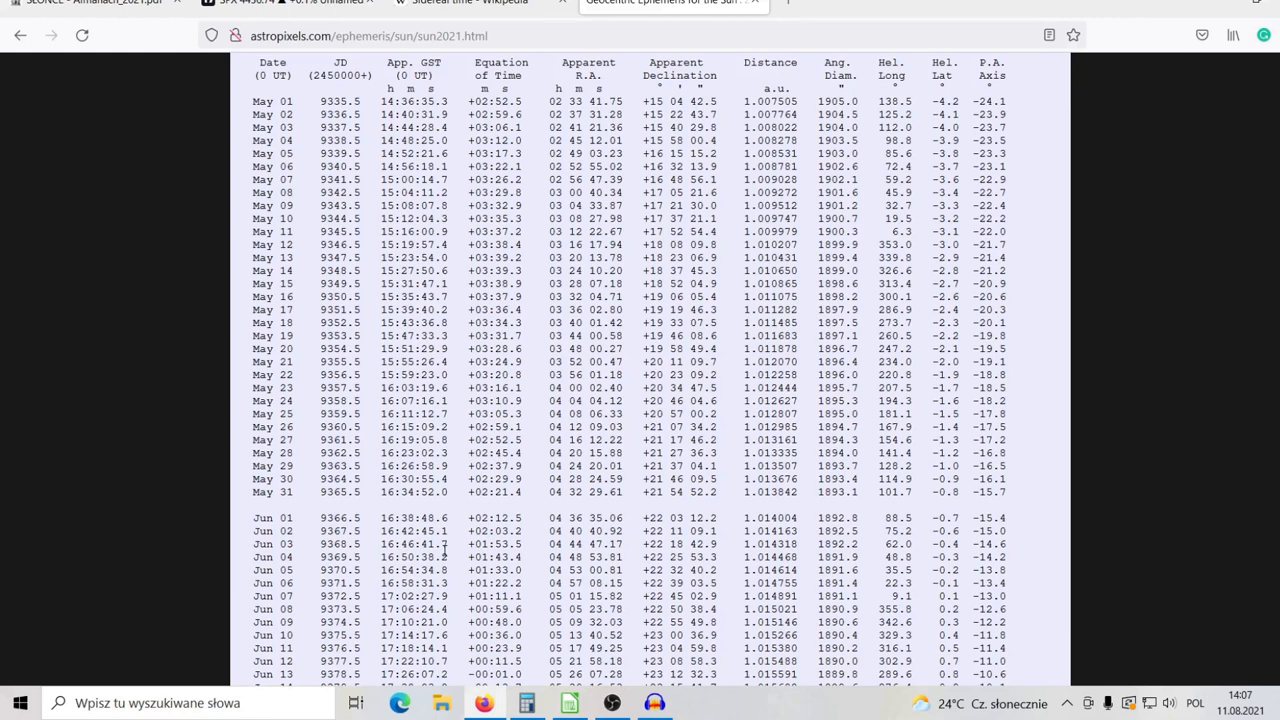
Step: Scroll to June and mark the Jun 04 row, sidereal time 16:50:38
{"action": "scroll", "scroll_direction": "down", "scroll_amount": 3}
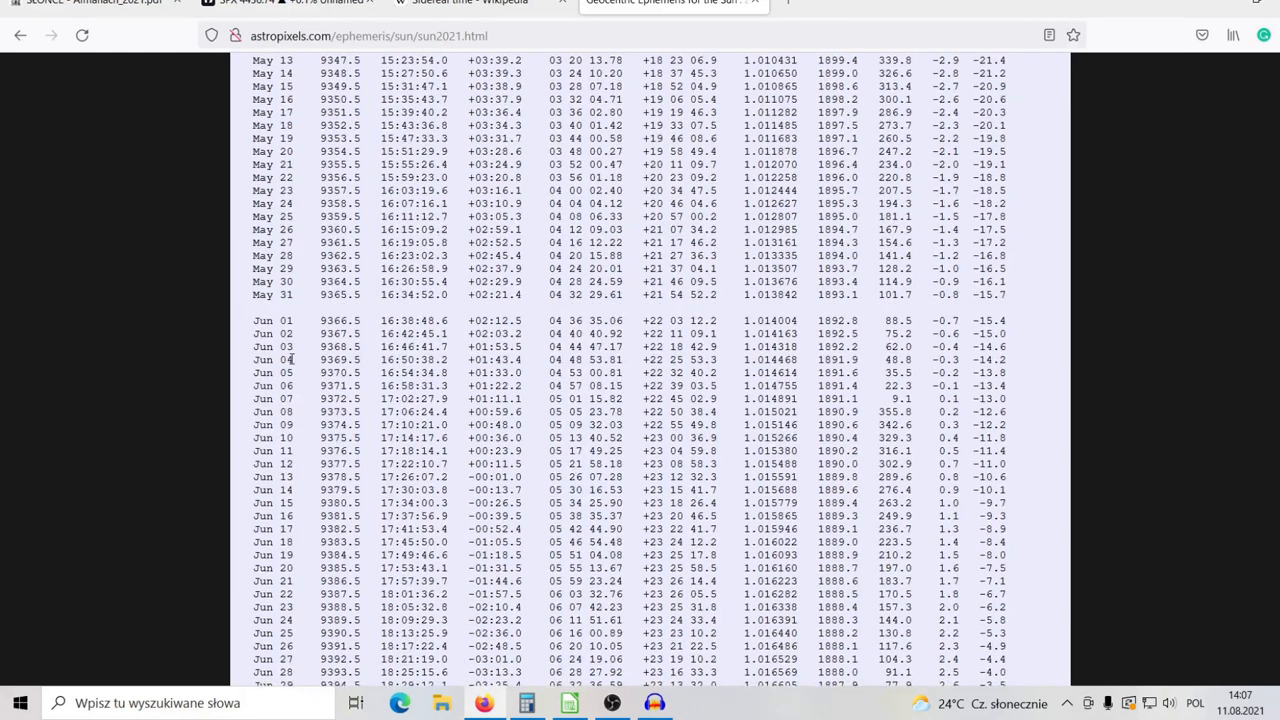
{"action": "double_click", "coordinate": [270, 359]}
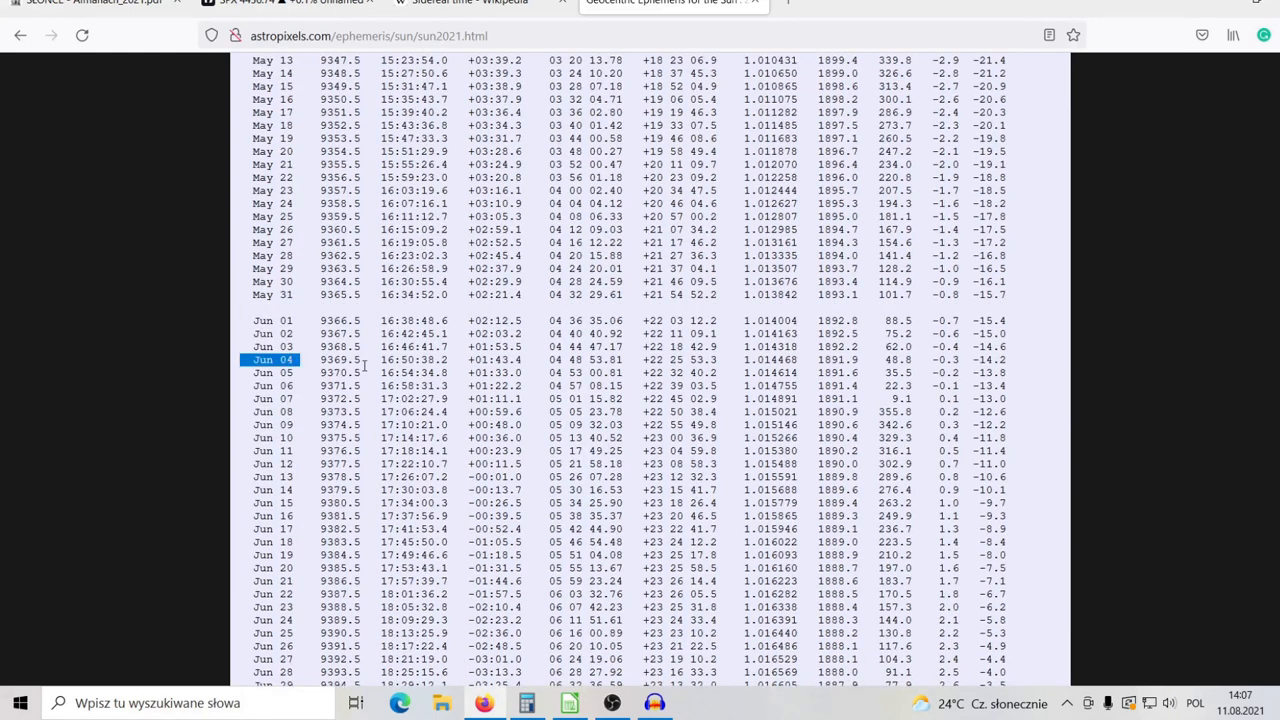
{"action": "mouse_move", "coordinate": [744, 568]}
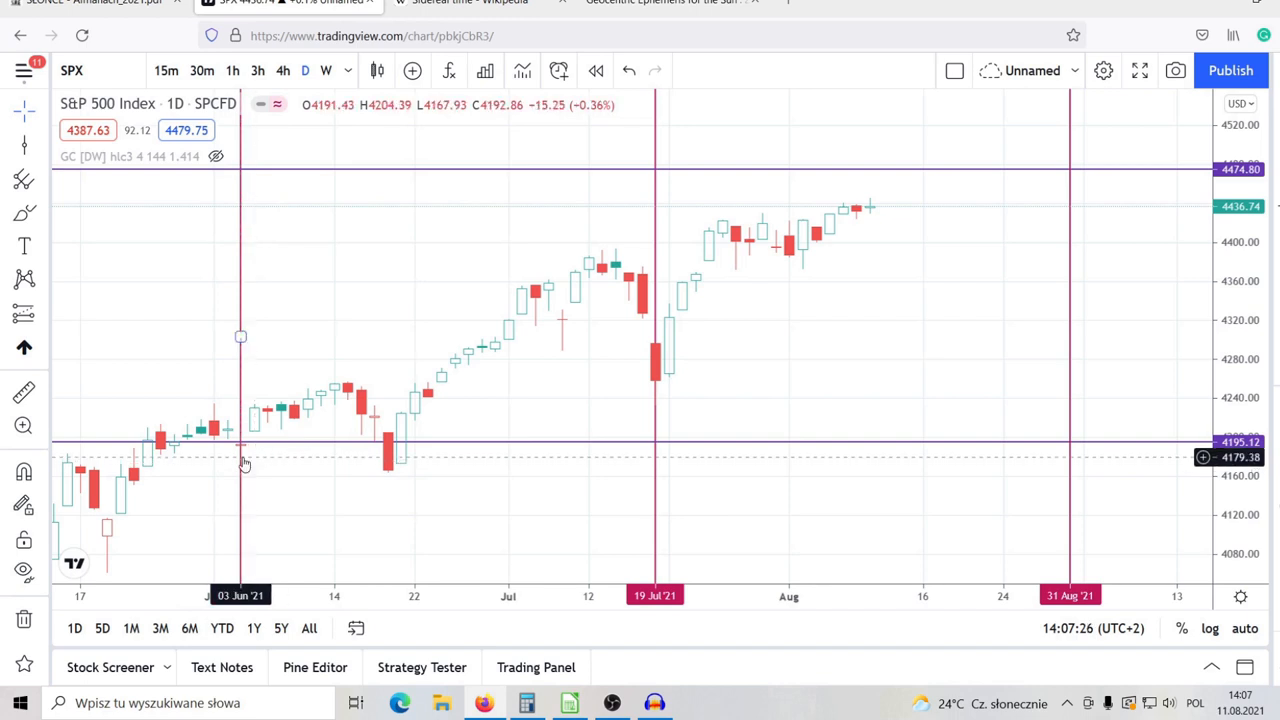
{"action": "mouse_move", "coordinate": [167, 504]}
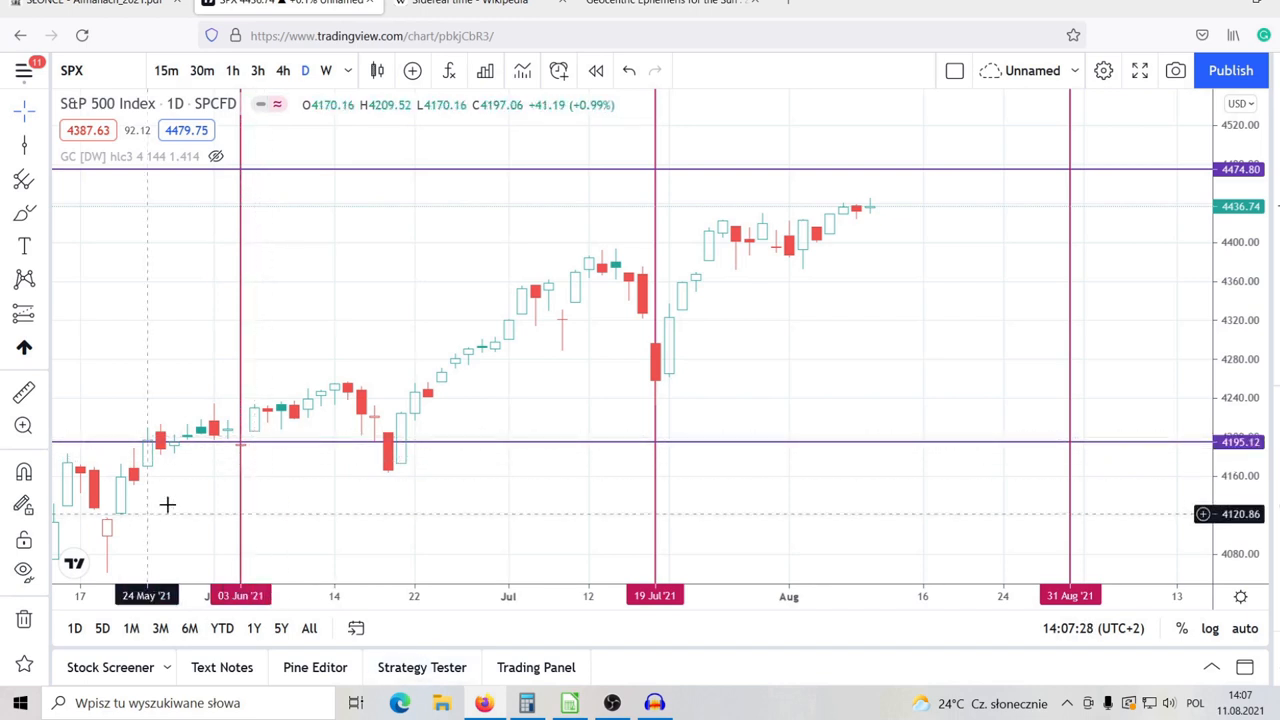
{"action": "mouse_move", "coordinate": [918, 298]}
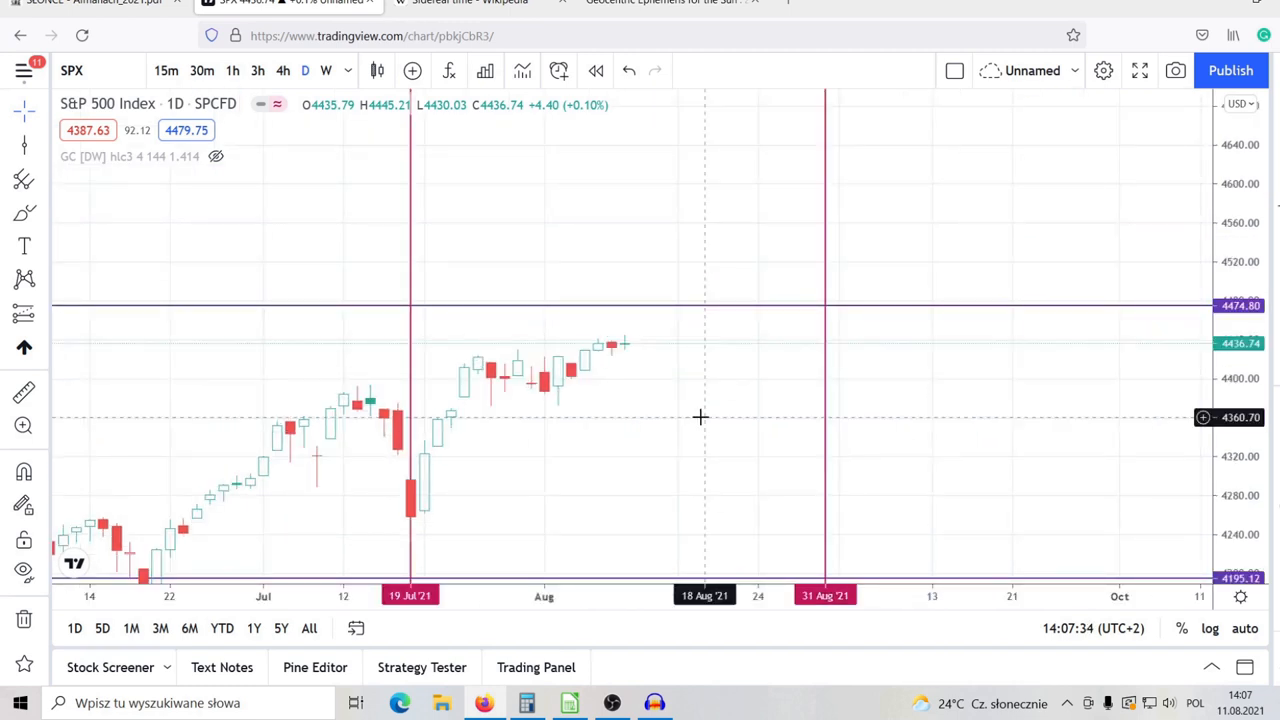
{"action": "left_click", "coordinate": [526, 703]}
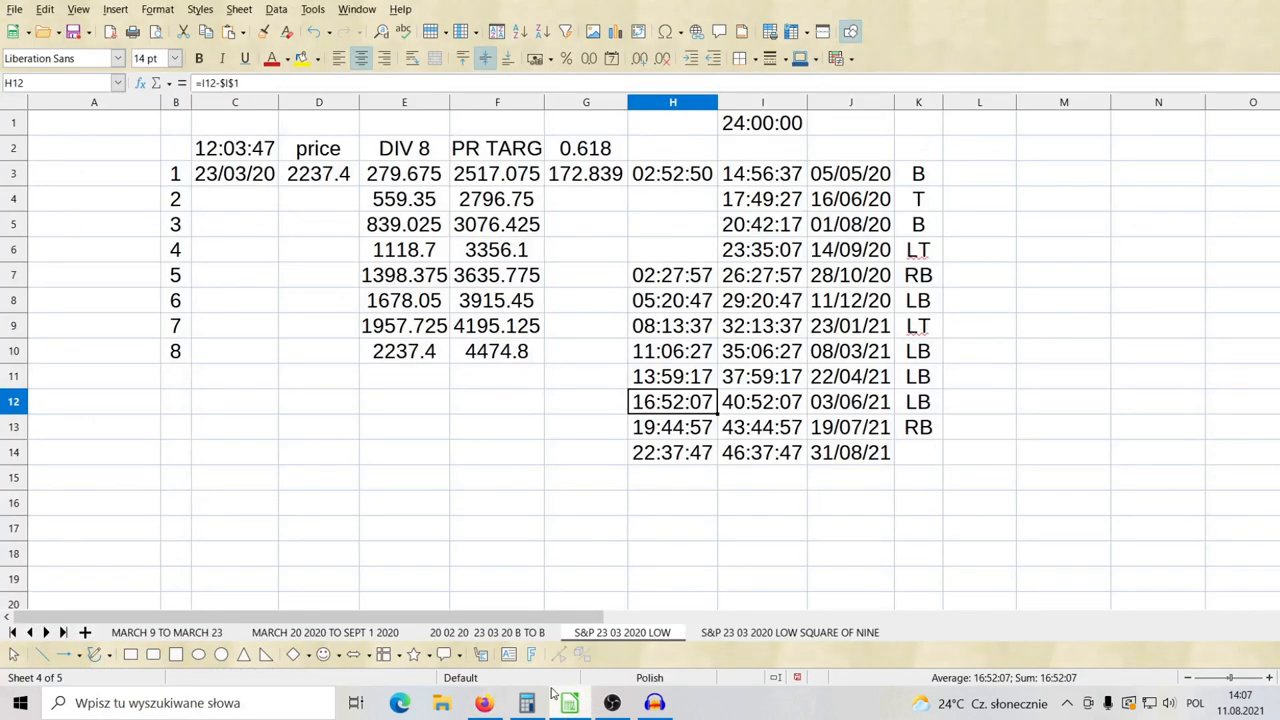
{"action": "left_click", "coordinate": [672, 427]}
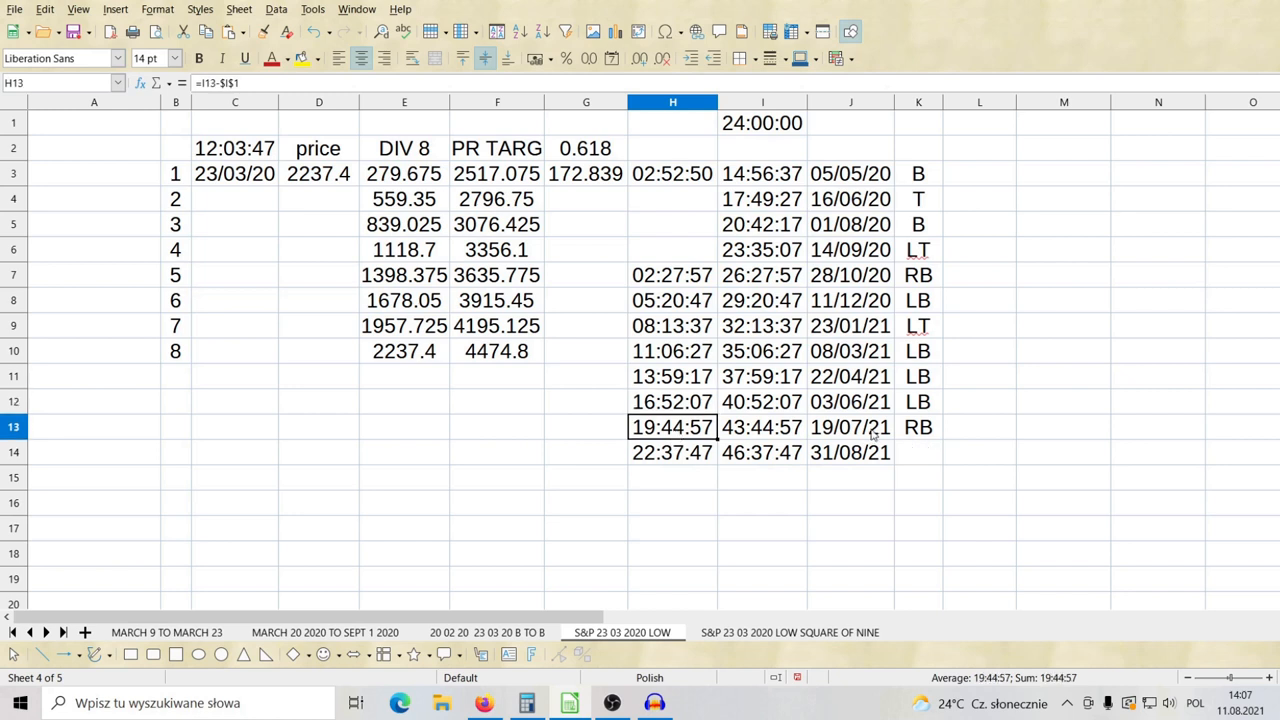
{"action": "left_click", "coordinate": [672, 452]}
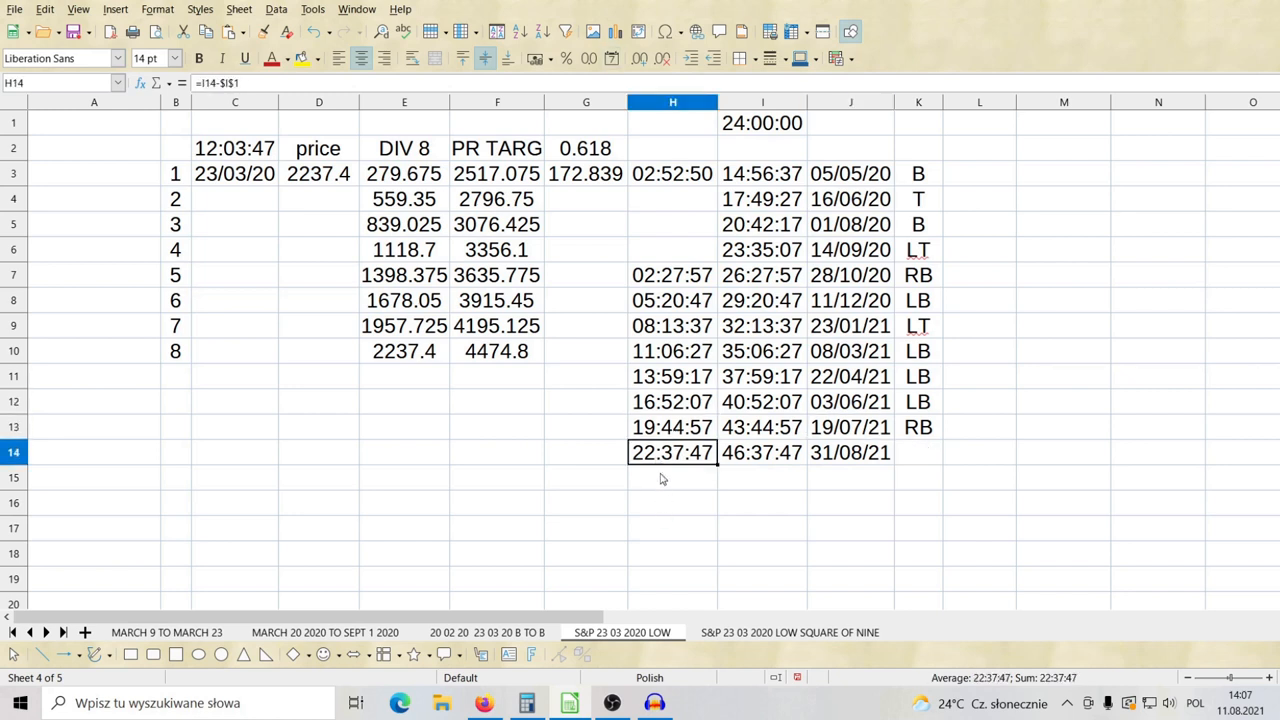
{"action": "mouse_move", "coordinate": [675, 470]}
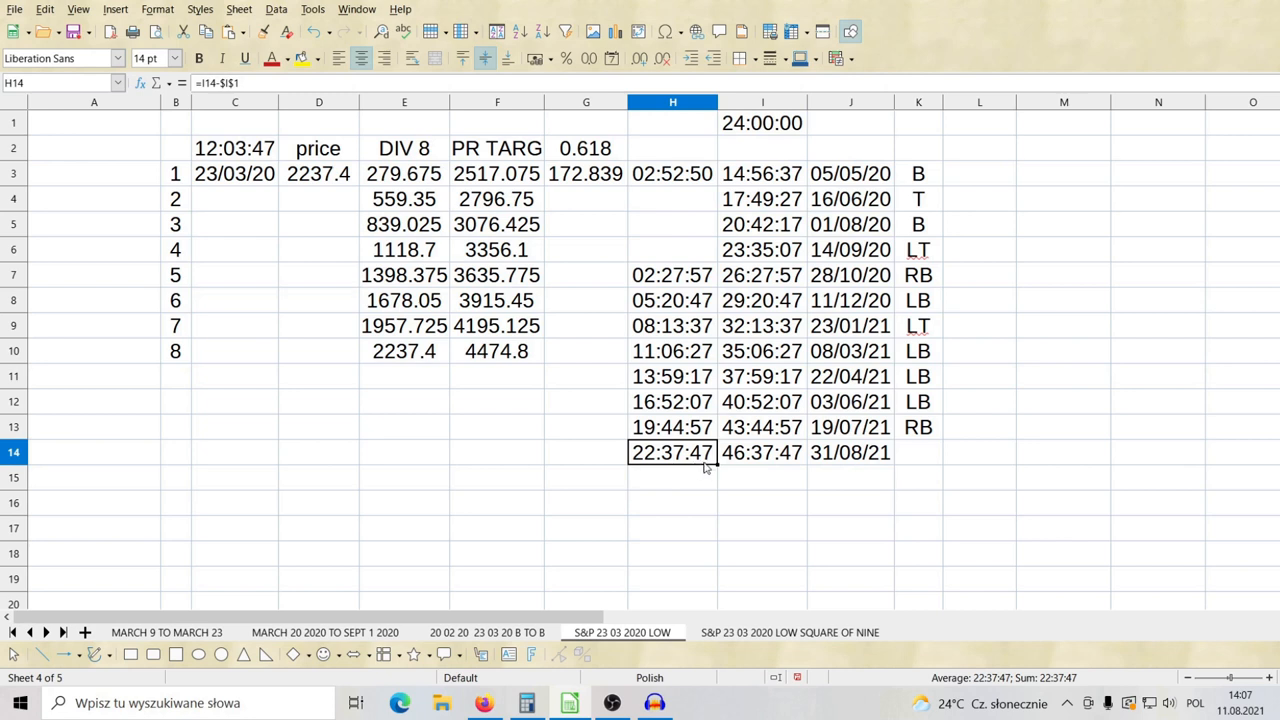
{"action": "mouse_move", "coordinate": [686, 537]}
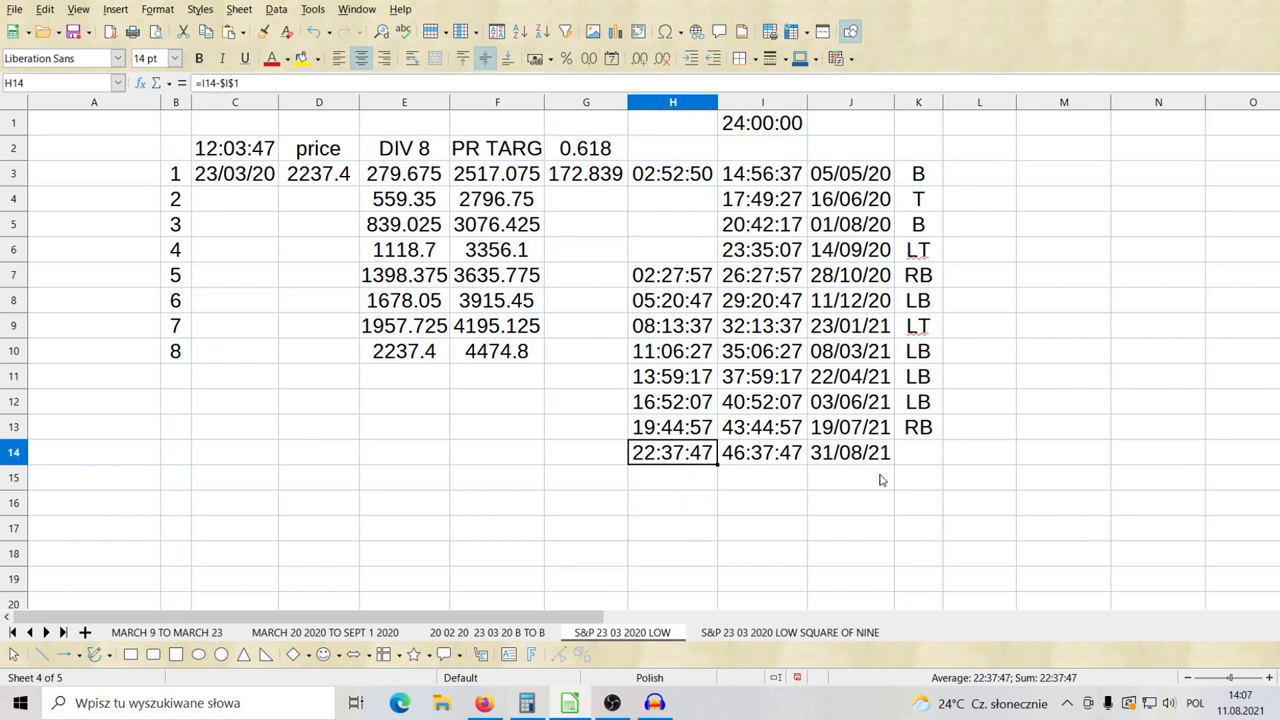
{"action": "mouse_move", "coordinate": [395, 583]}
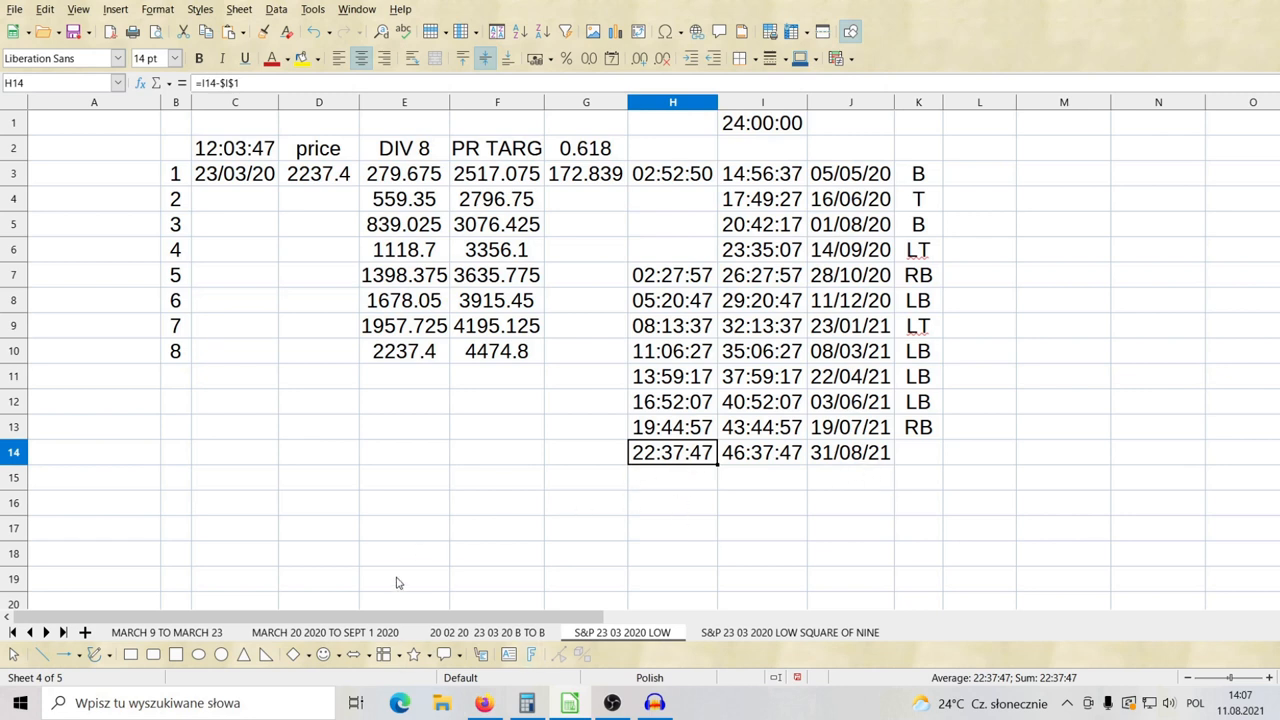
Step: Bring up the 2021 Sun ephemeris and mark the Aug 31 row (22:37:35)
{"action": "left_click", "coordinate": [483, 703]}
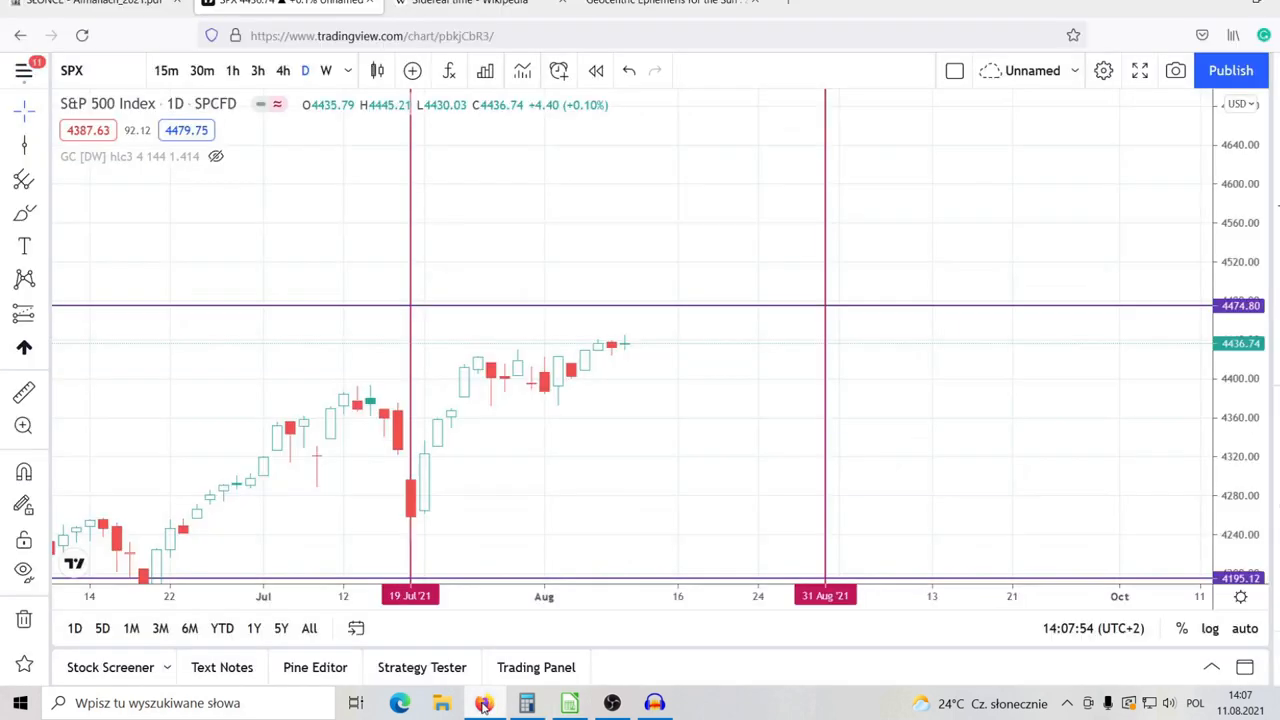
{"action": "left_click", "coordinate": [660, 3]}
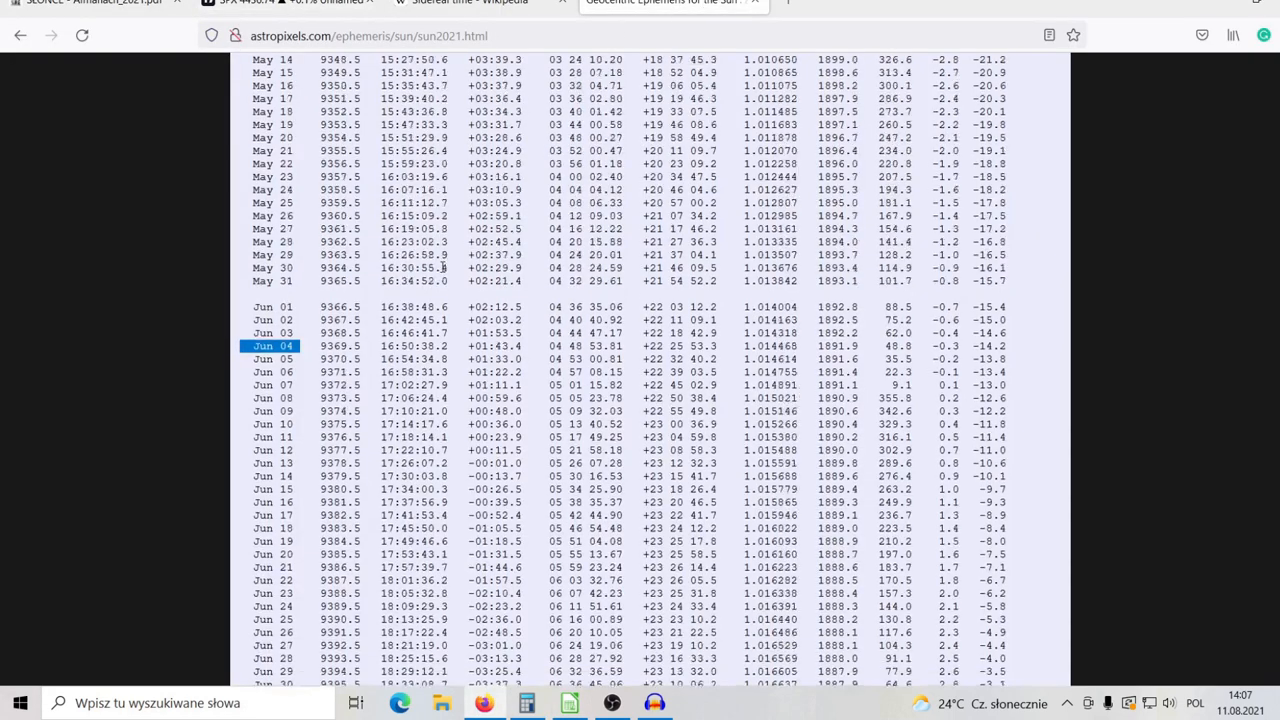
{"action": "scroll", "scroll_direction": "down", "scroll_amount": 3}
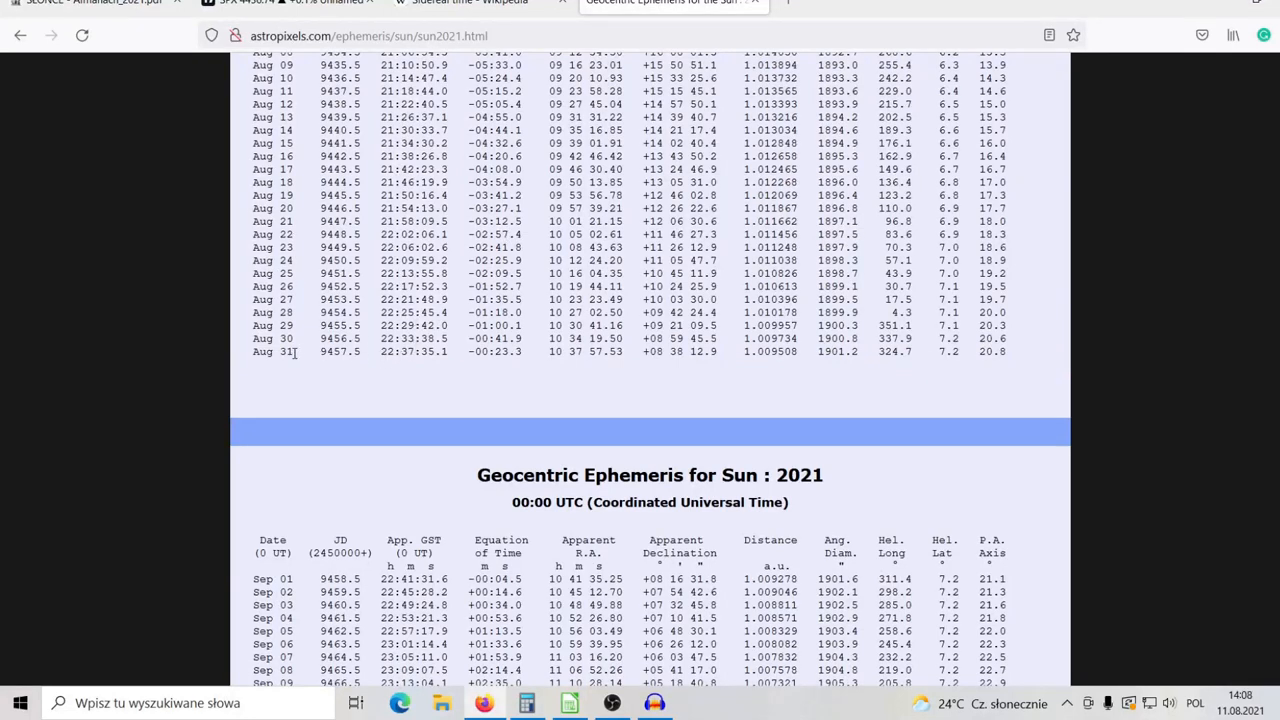
{"action": "double_click", "coordinate": [270, 351]}
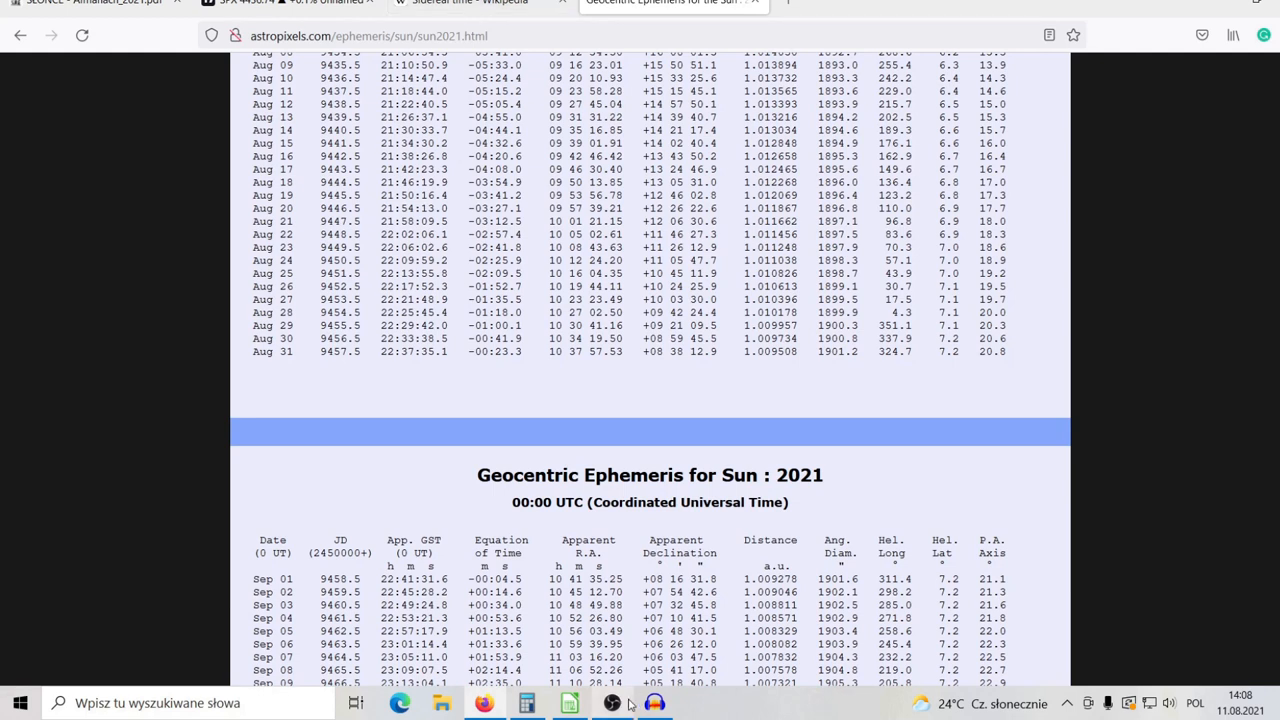
{"action": "mouse_move", "coordinate": [631, 519]}
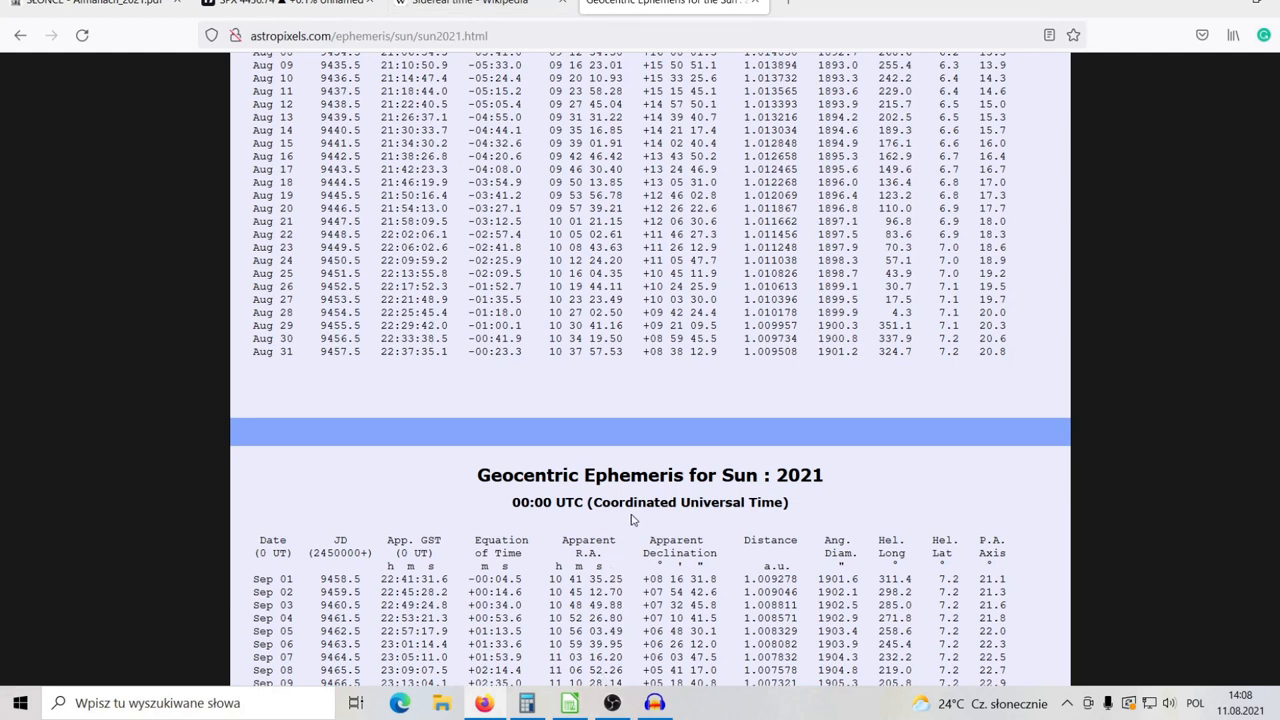
{"action": "mouse_move", "coordinate": [900, 477]}
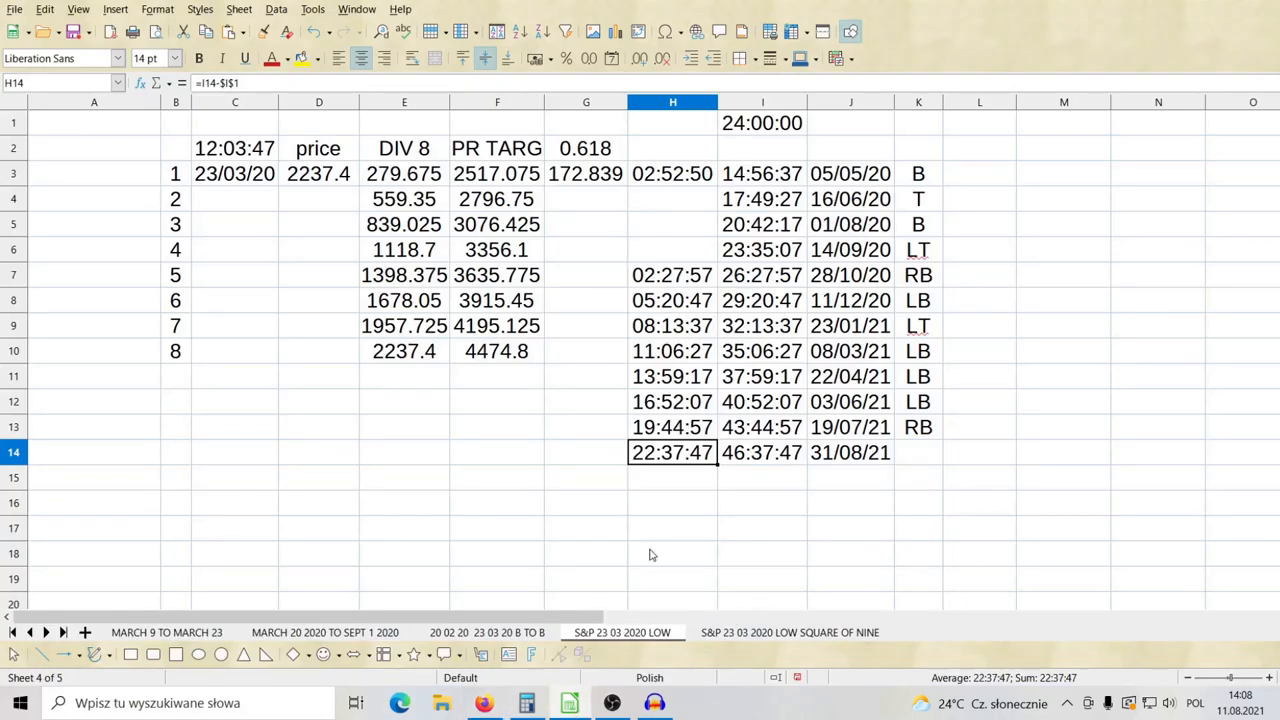
Step: Select cell J14 holding the 31/08/21 turning date beside 22:37:47
{"action": "left_click", "coordinate": [850, 452]}
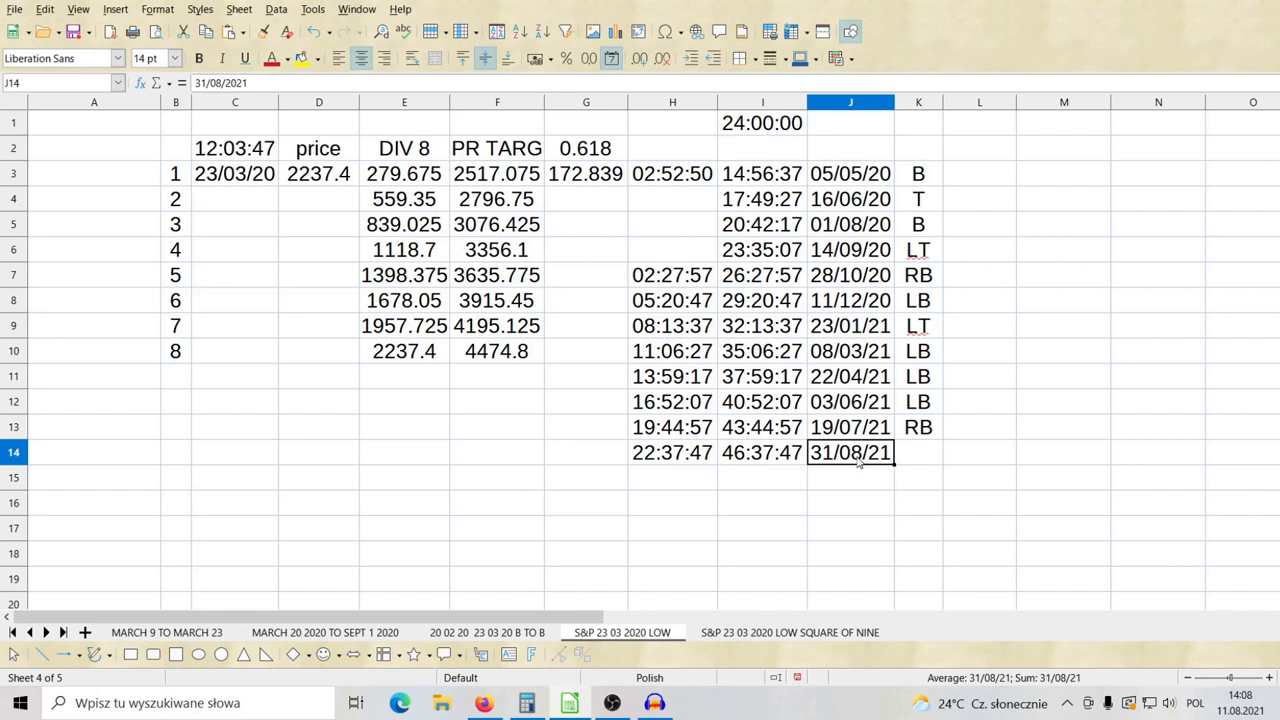
{"action": "mouse_move", "coordinate": [785, 640]}
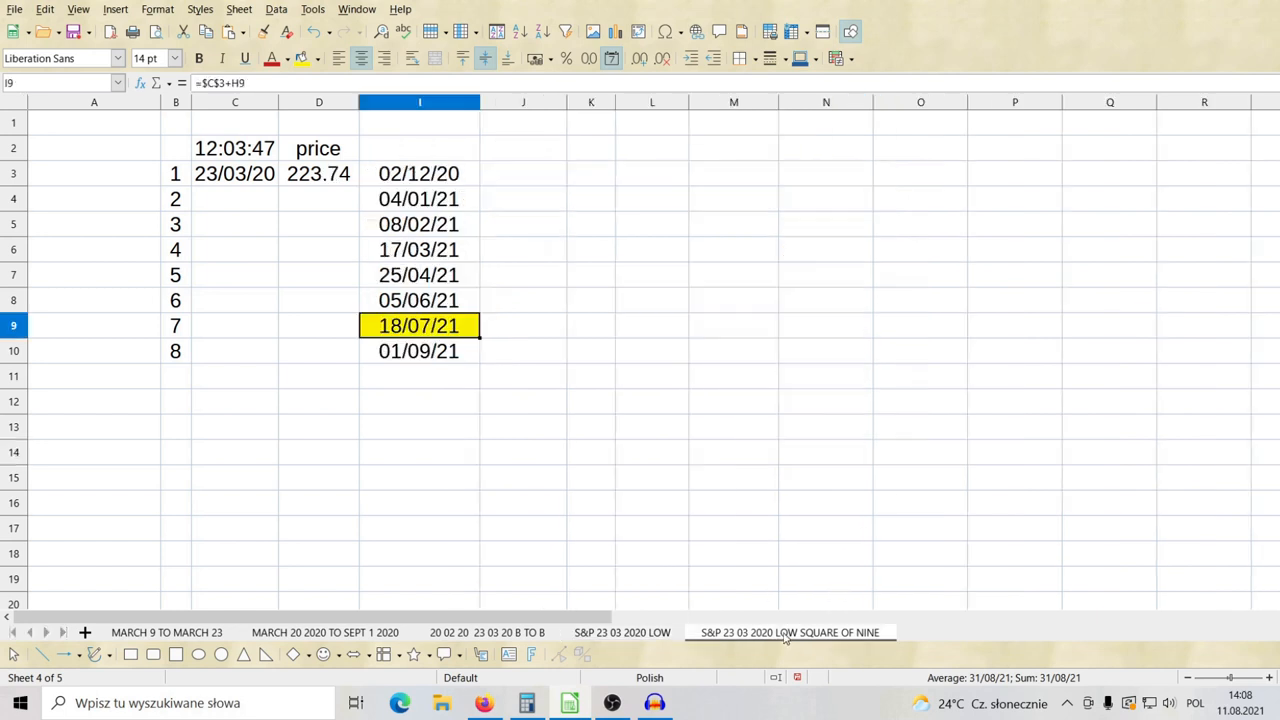
Step: Inspect the 23/03/20 start, 223.74 price and the 18/07/21 formula in I9
{"action": "left_click", "coordinate": [234, 173]}
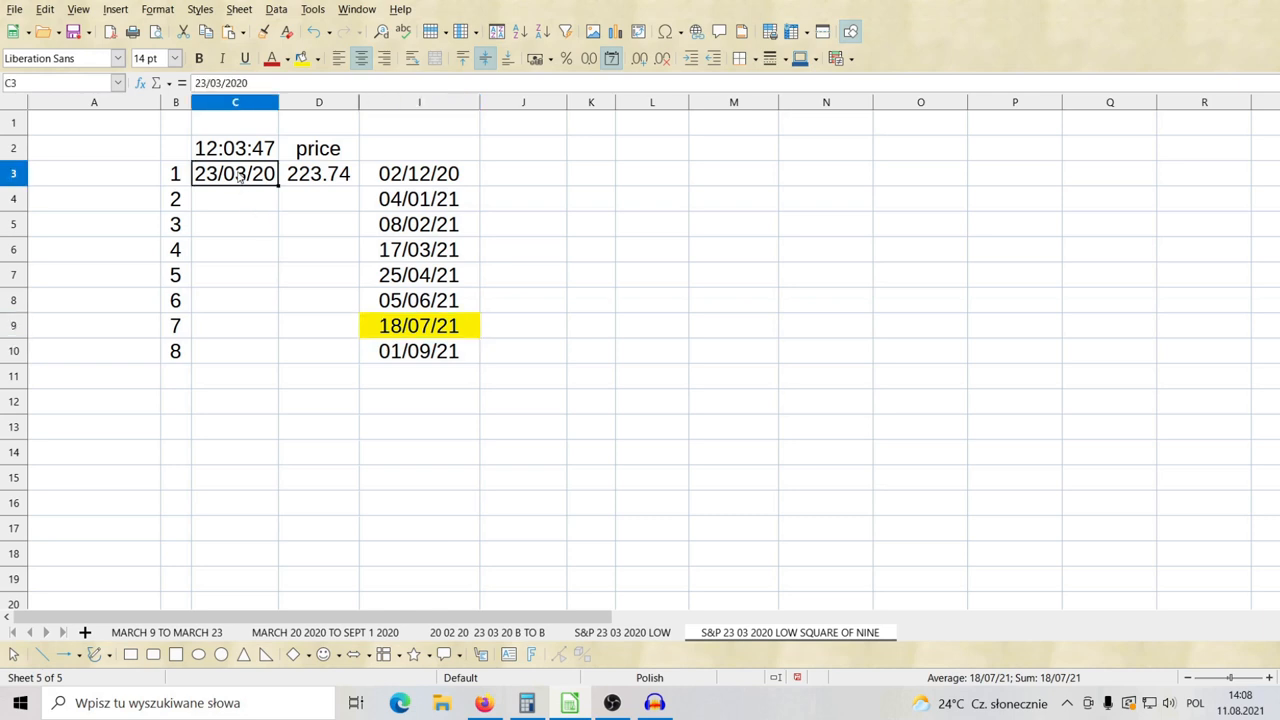
{"action": "left_click", "coordinate": [318, 173]}
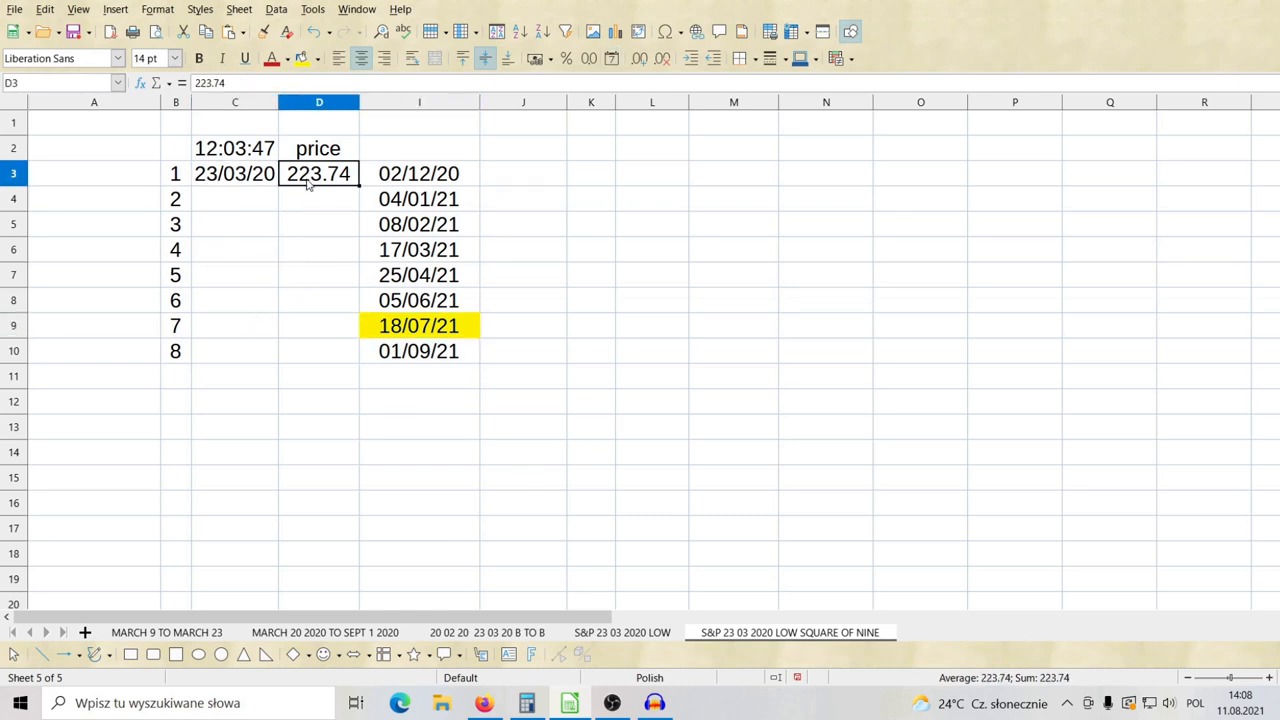
{"action": "mouse_move", "coordinate": [673, 397]}
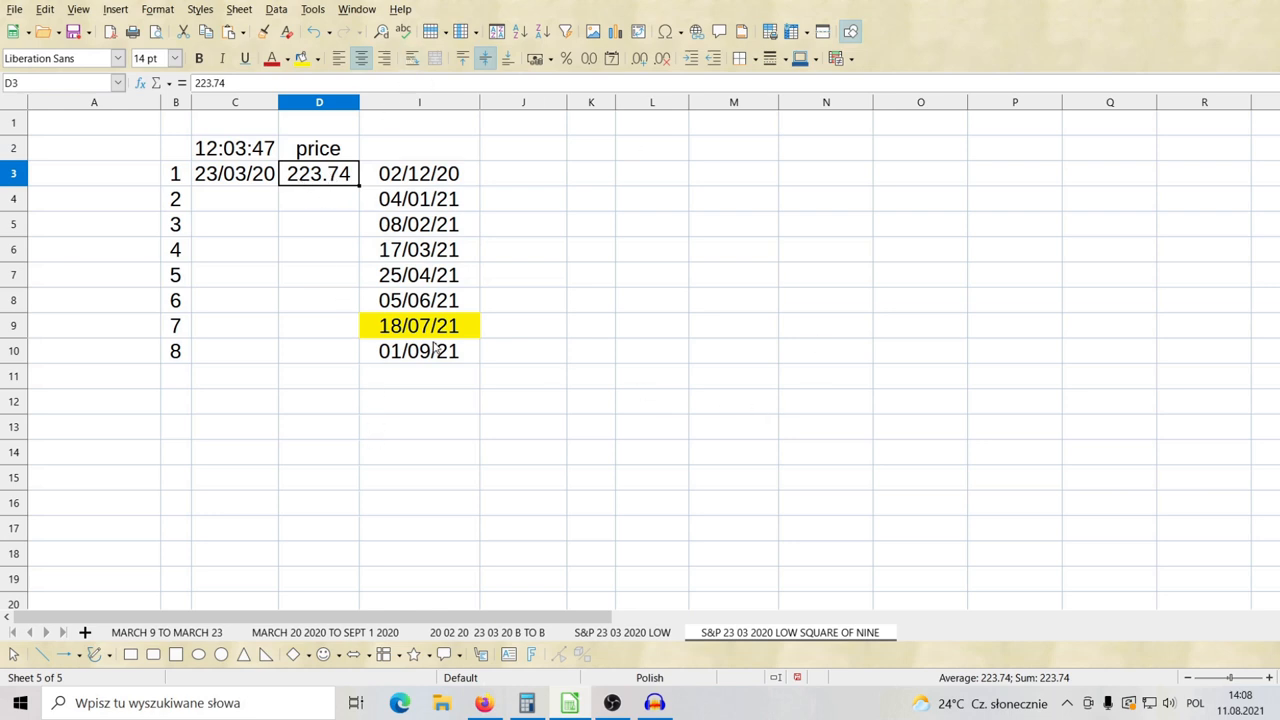
{"action": "left_click", "coordinate": [419, 325]}
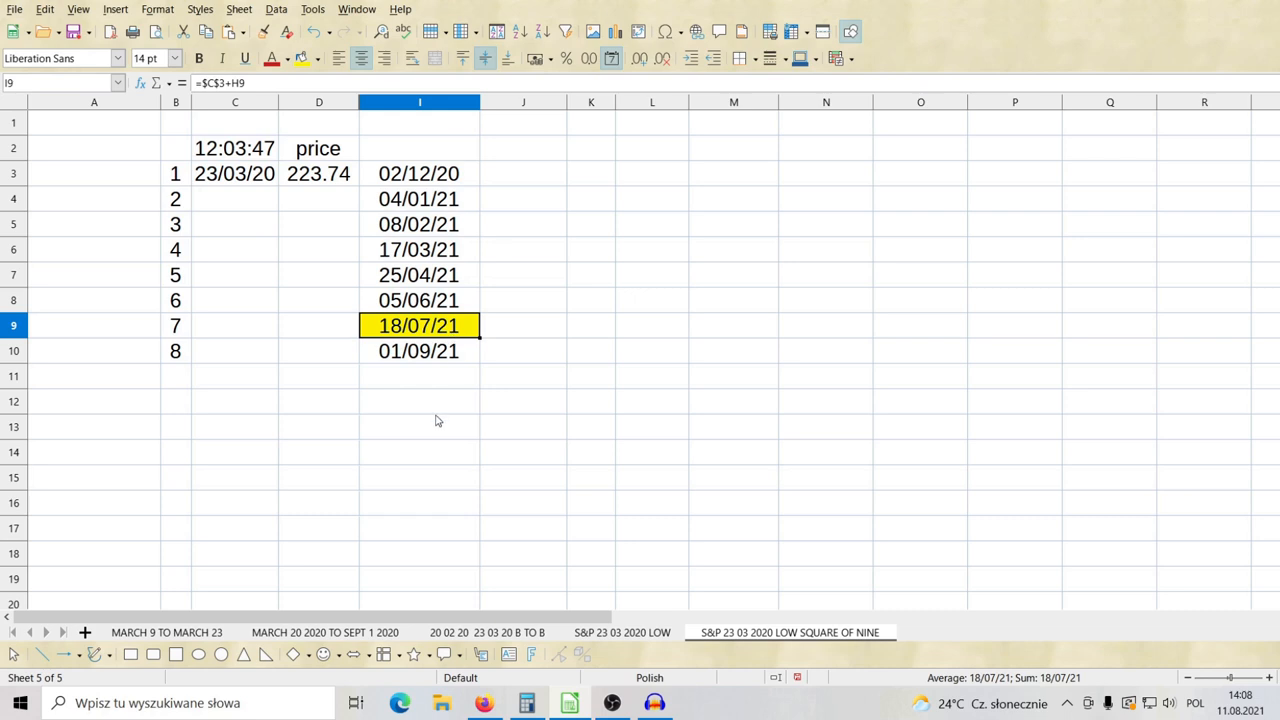
{"action": "mouse_move", "coordinate": [445, 336]}
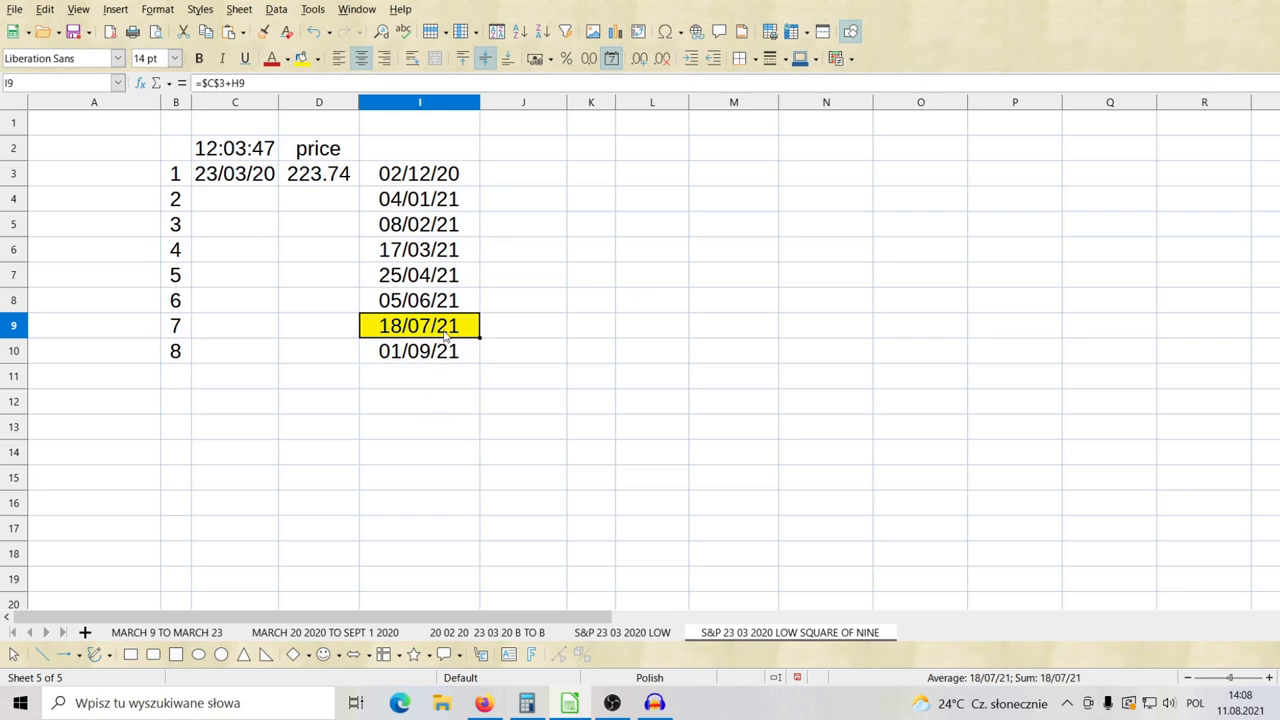
{"action": "mouse_move", "coordinate": [445, 335]}
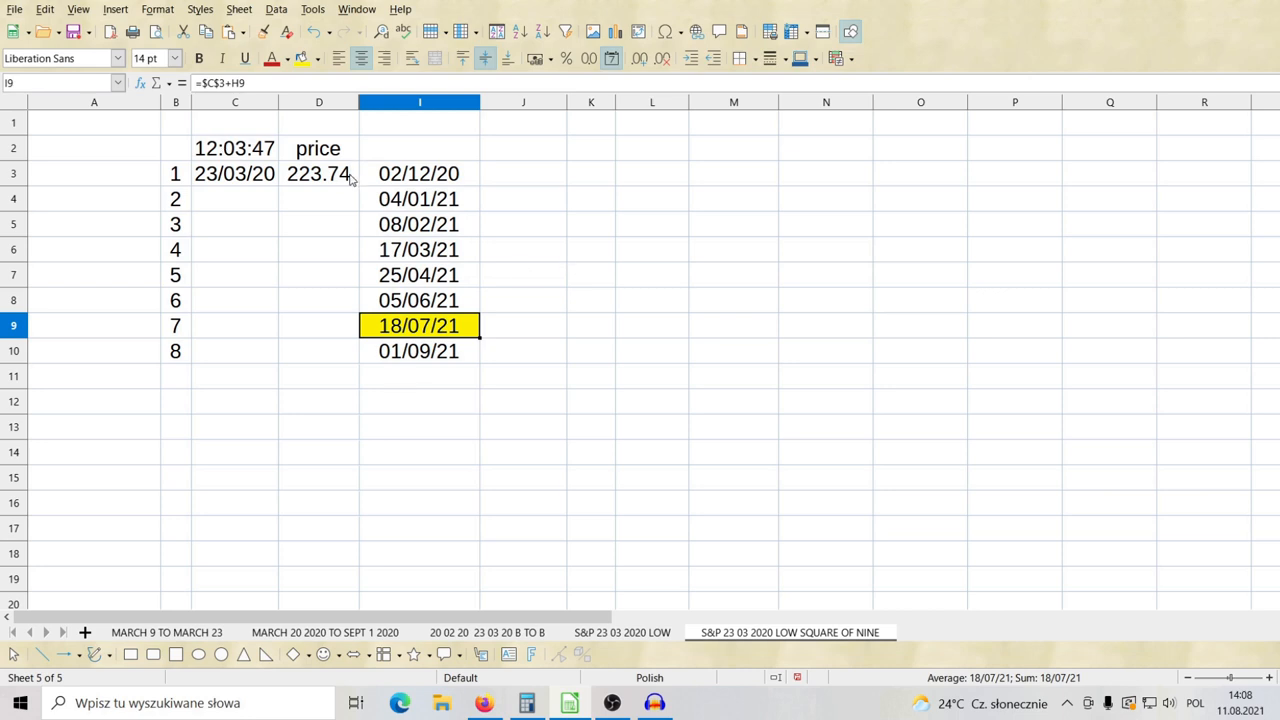
{"action": "mouse_move", "coordinate": [1060, 447]}
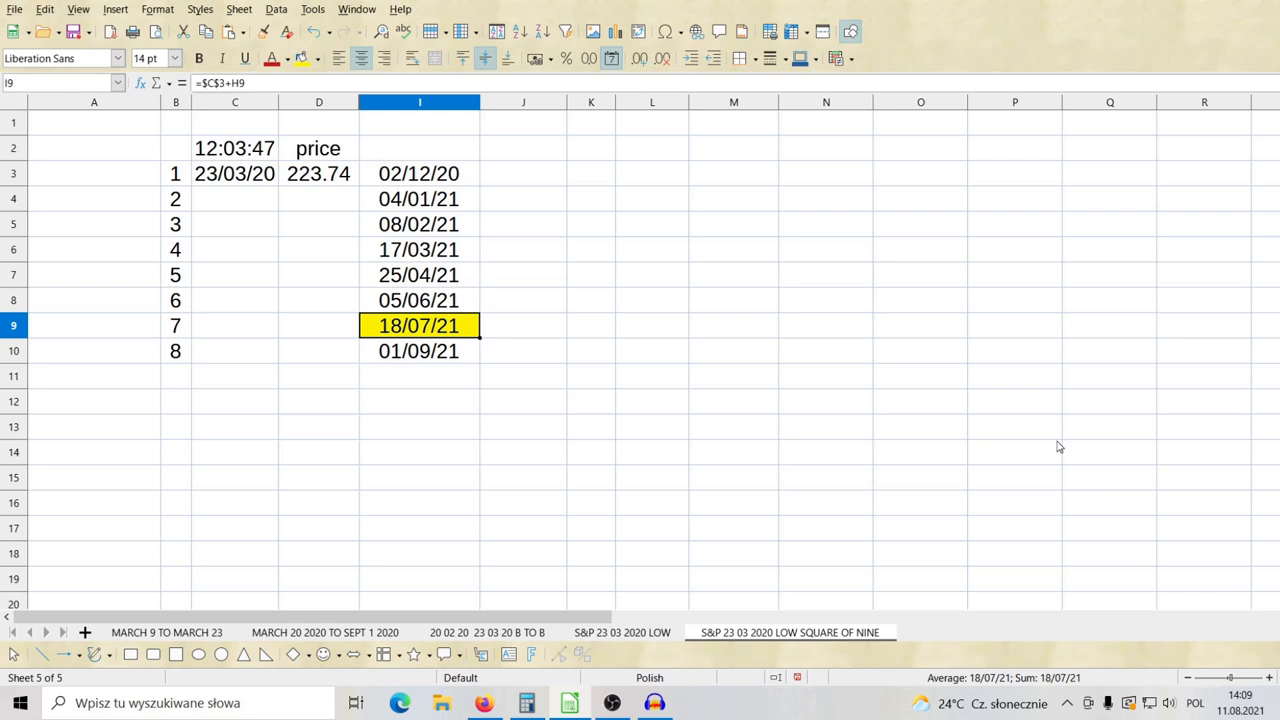
{"action": "mouse_move", "coordinate": [447, 308]}
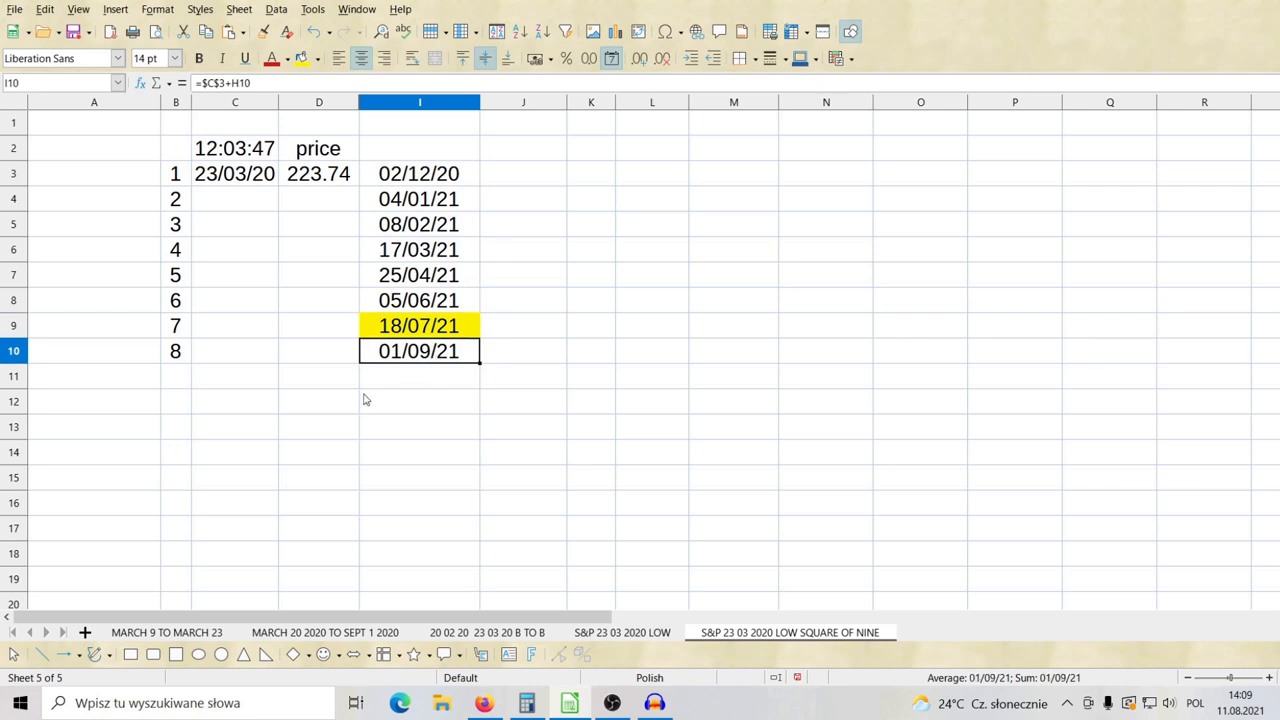
{"action": "mouse_move", "coordinate": [435, 365]}
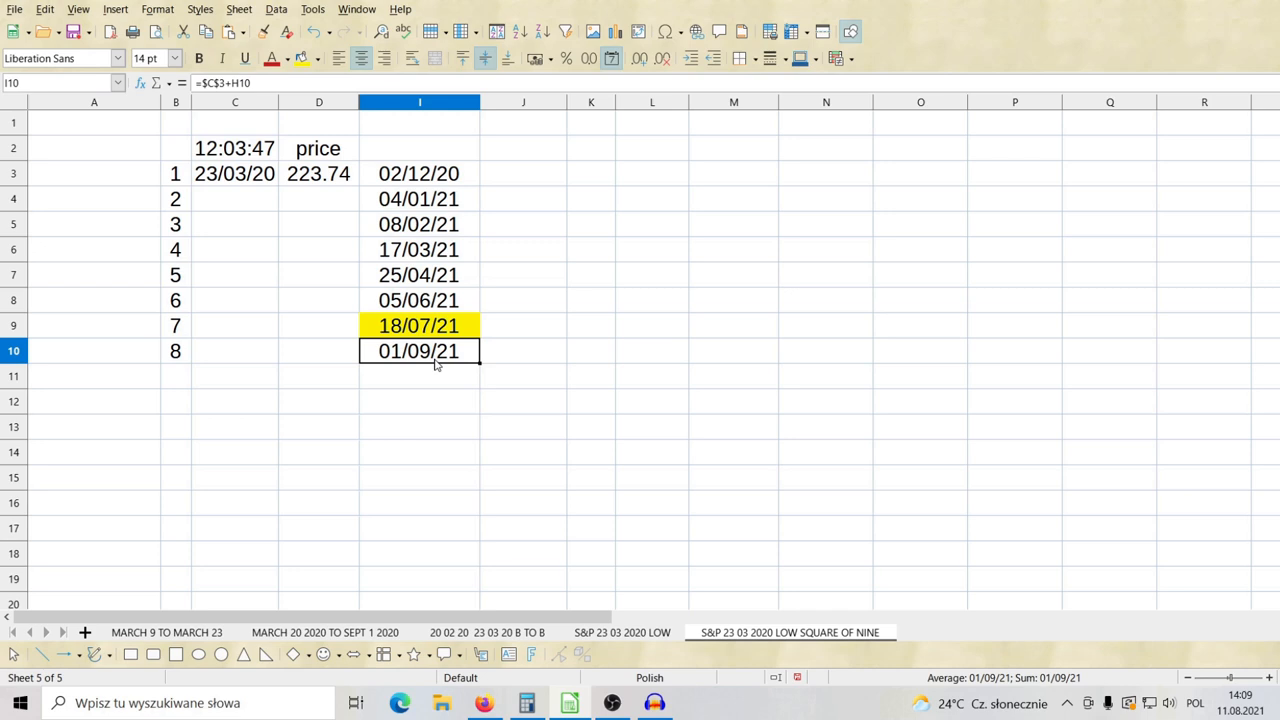
{"action": "mouse_move", "coordinate": [525, 587]}
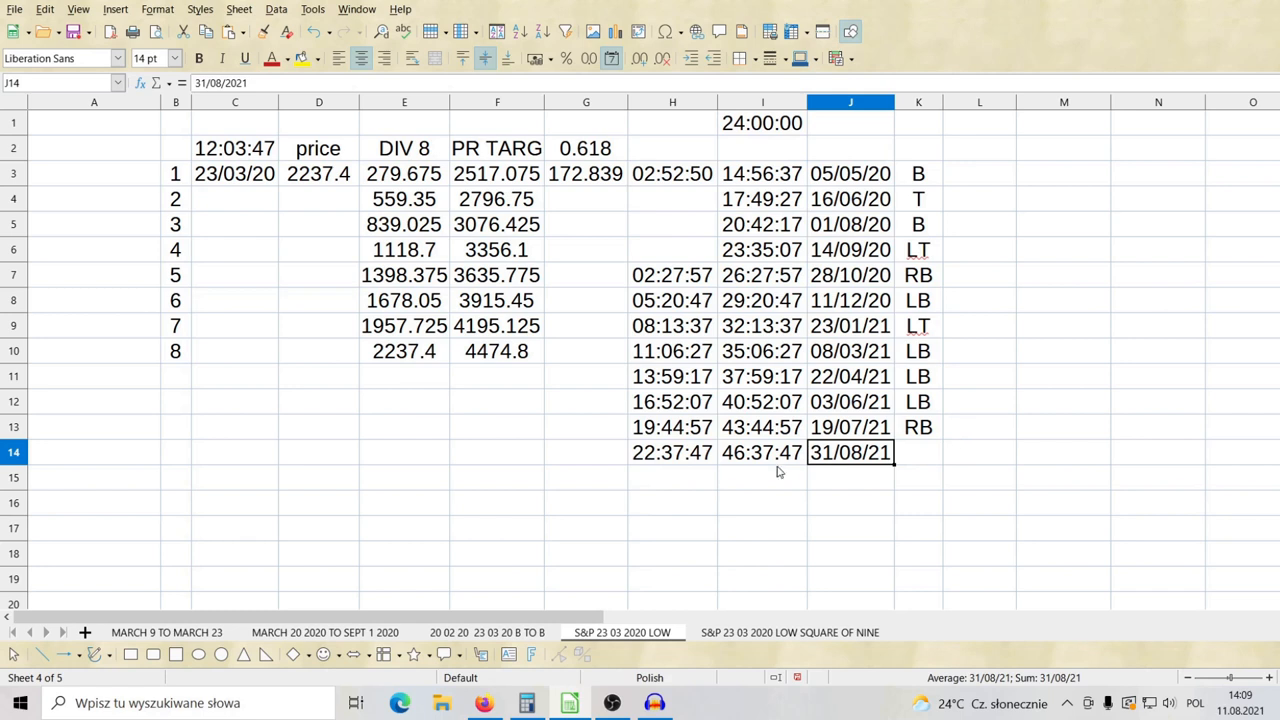
Step: Recheck the 22:37:47 offset, 12:03:47 low time, 31/08/21 date and 2237.4 price
{"action": "left_click", "coordinate": [672, 452]}
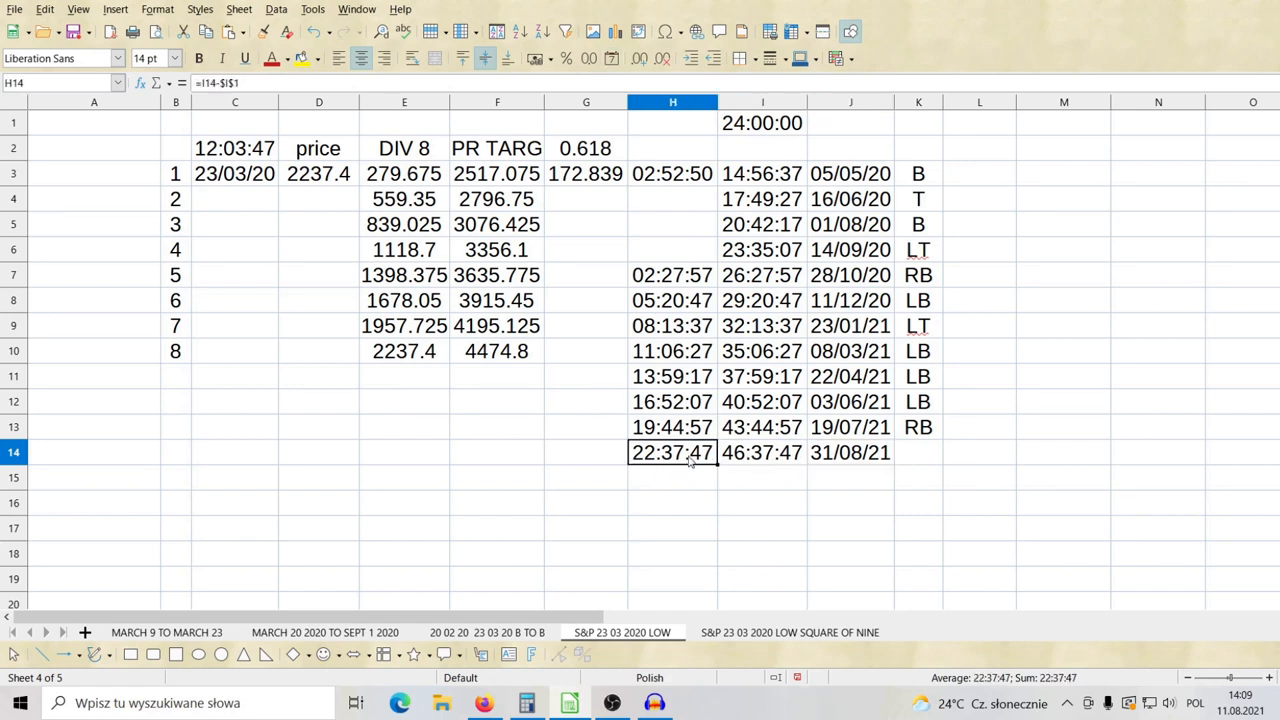
{"action": "mouse_move", "coordinate": [170, 110]}
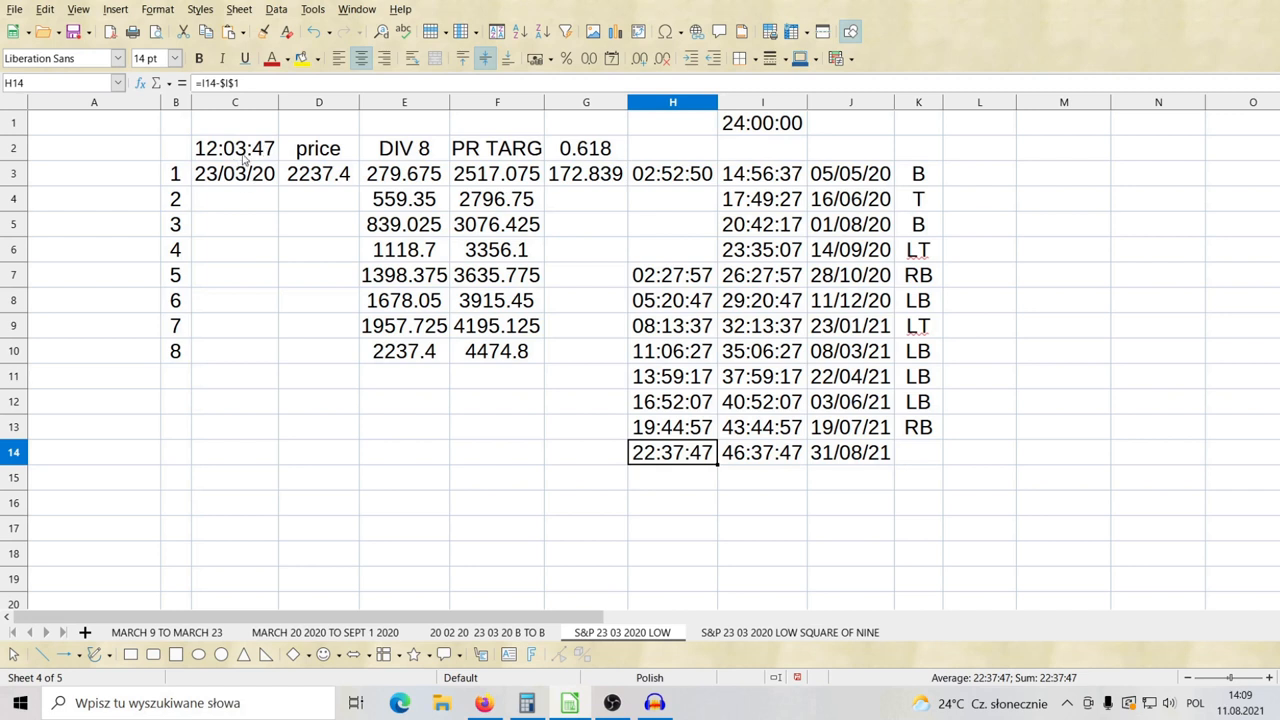
{"action": "left_click", "coordinate": [234, 148]}
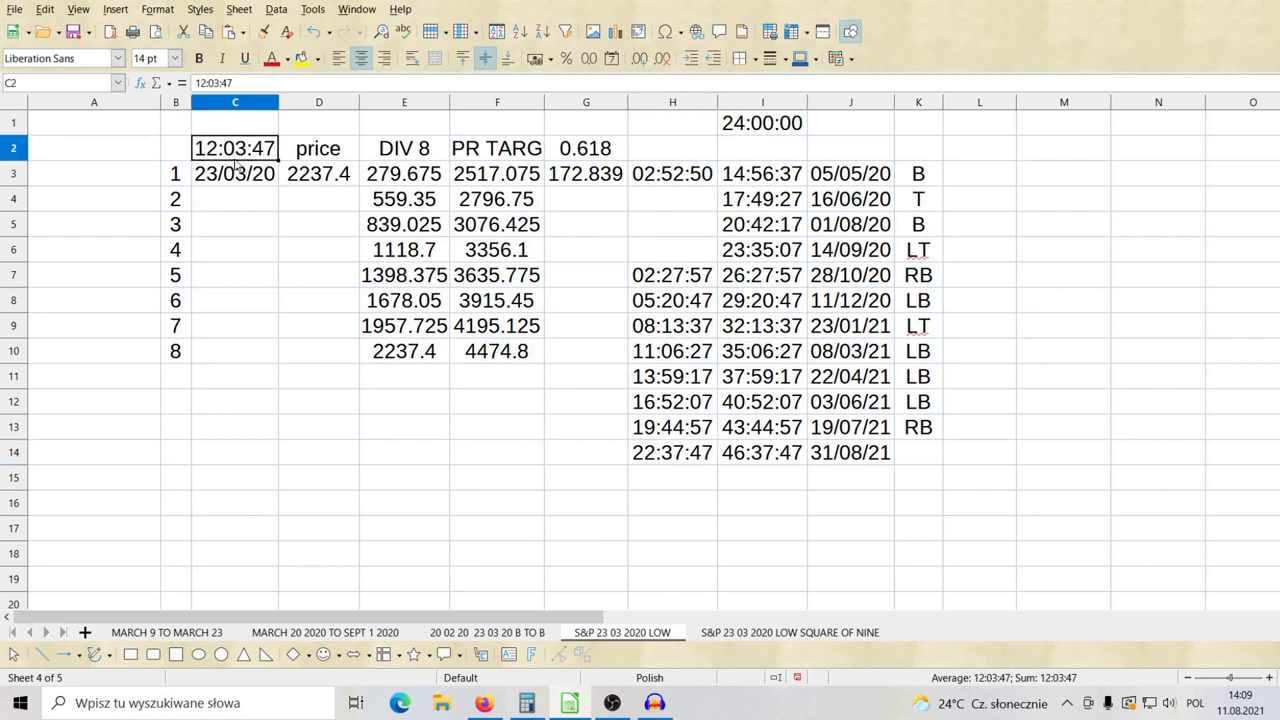
{"action": "left_click", "coordinate": [850, 452]}
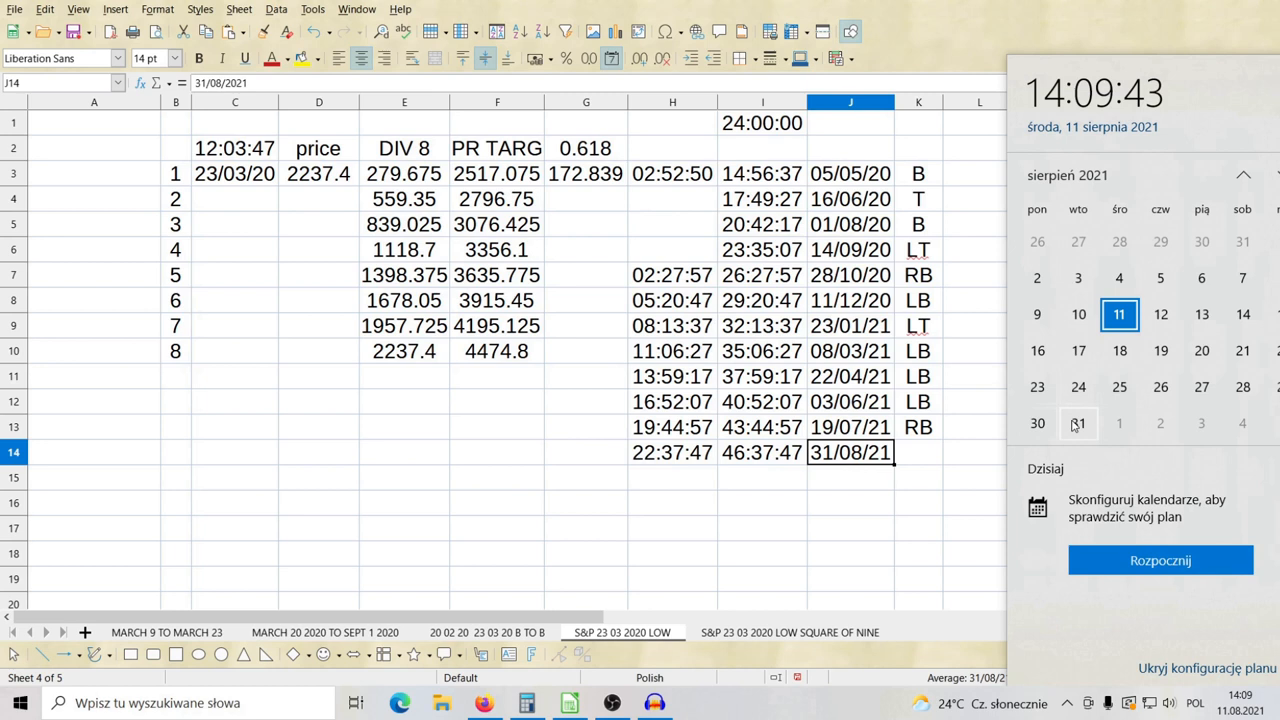
{"action": "left_click", "coordinate": [800, 448]}
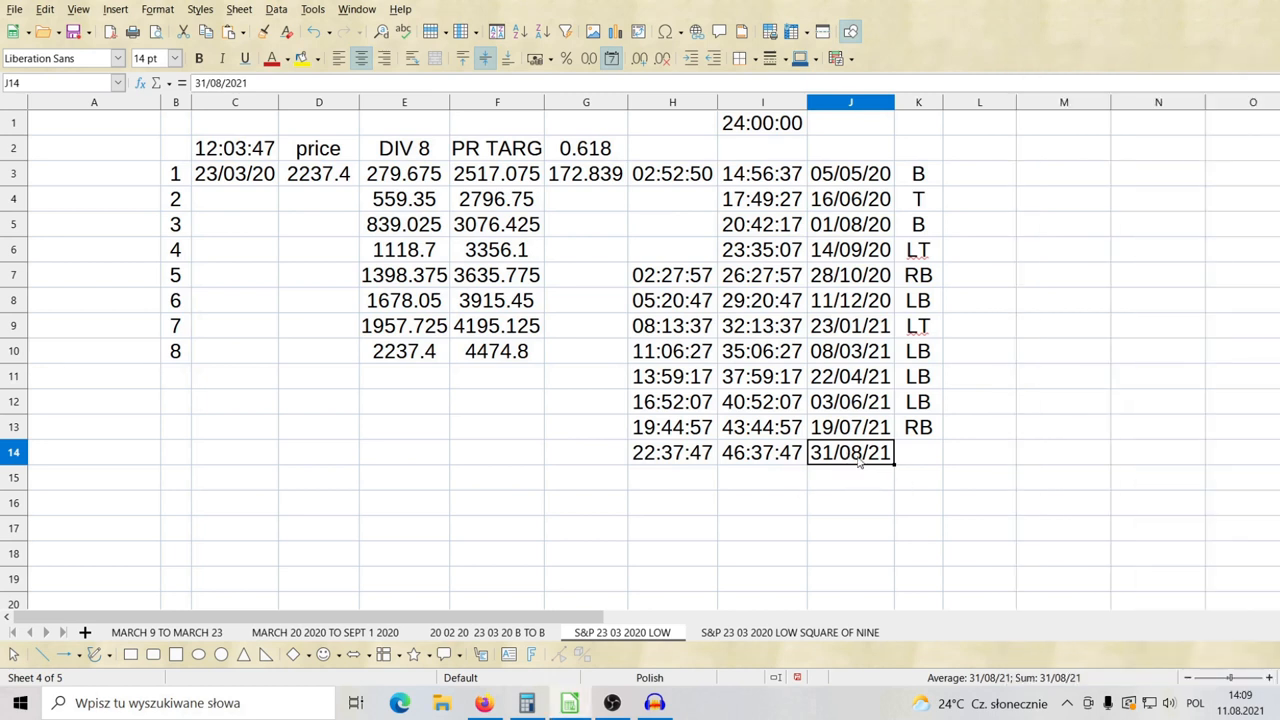
{"action": "mouse_move", "coordinate": [1171, 466]}
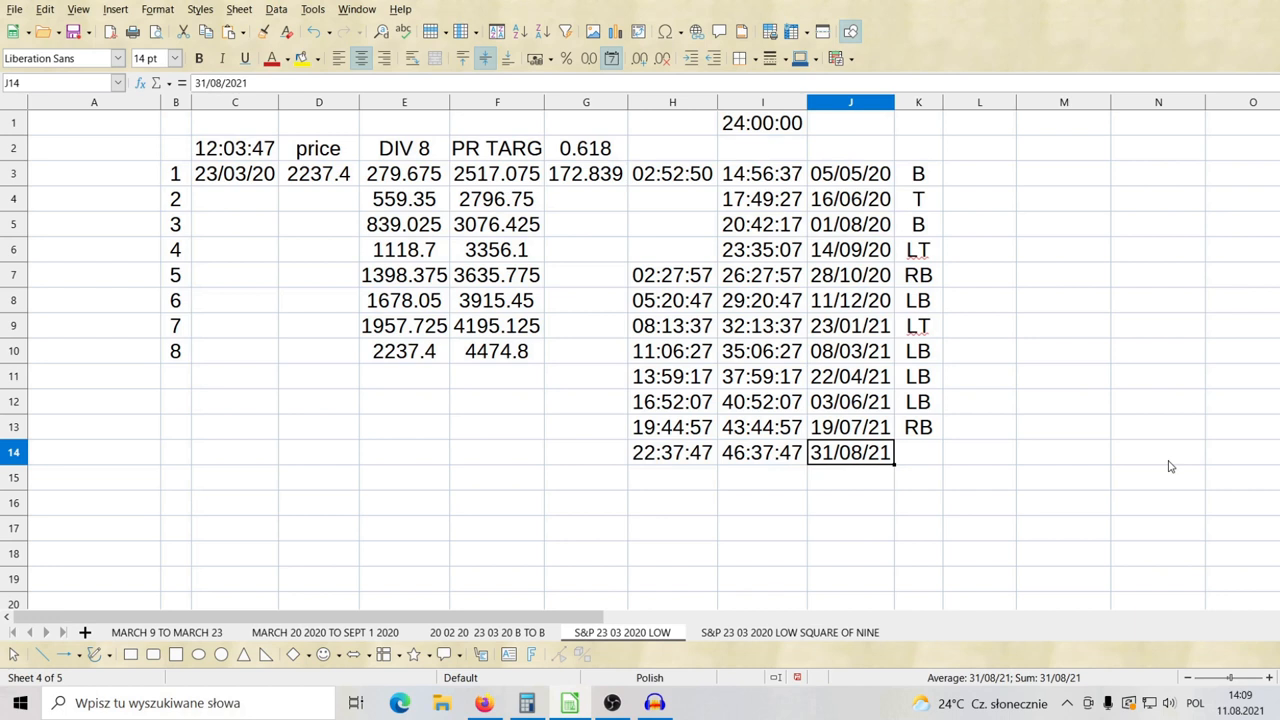
{"action": "left_click", "coordinate": [318, 173]}
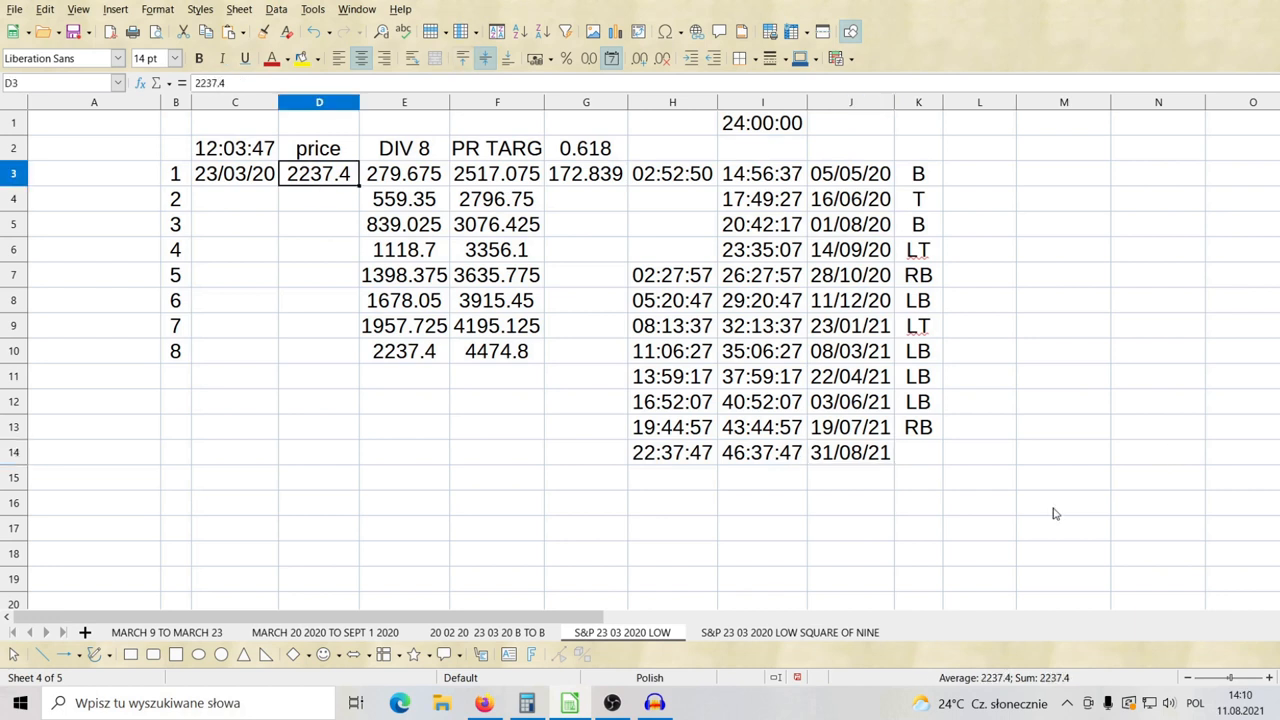
{"action": "mouse_move", "coordinate": [1228, 497]}
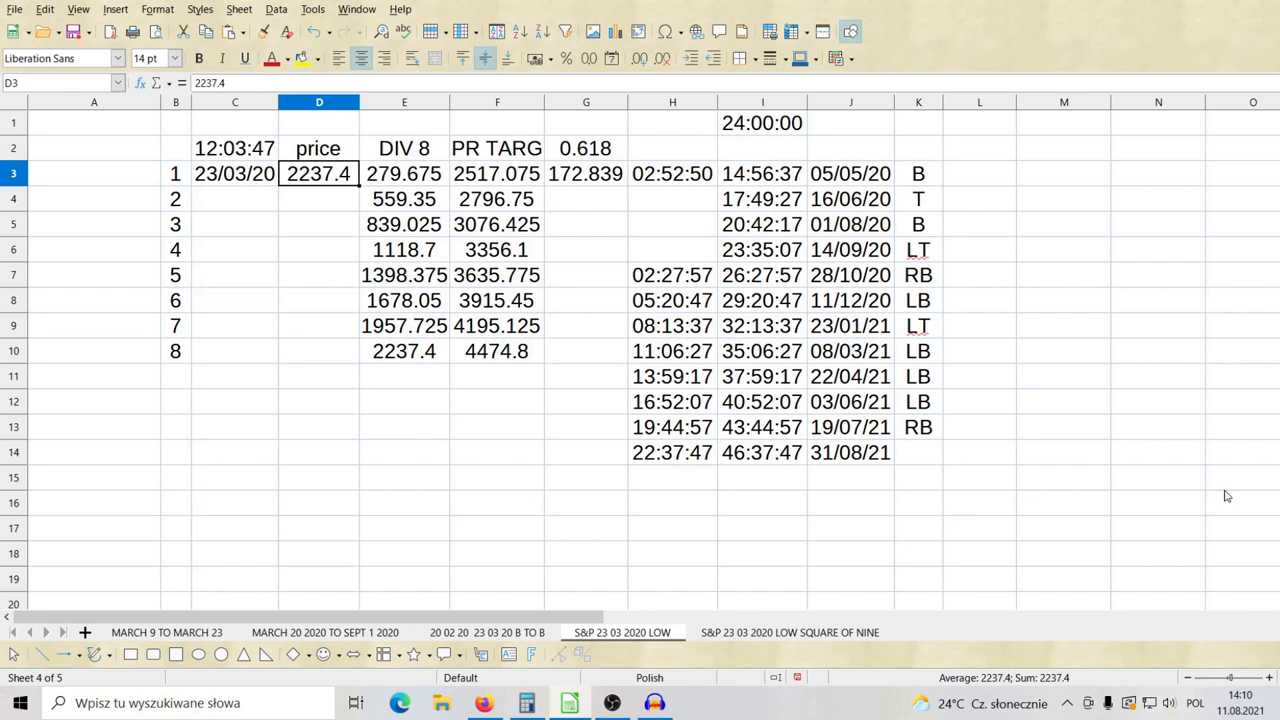